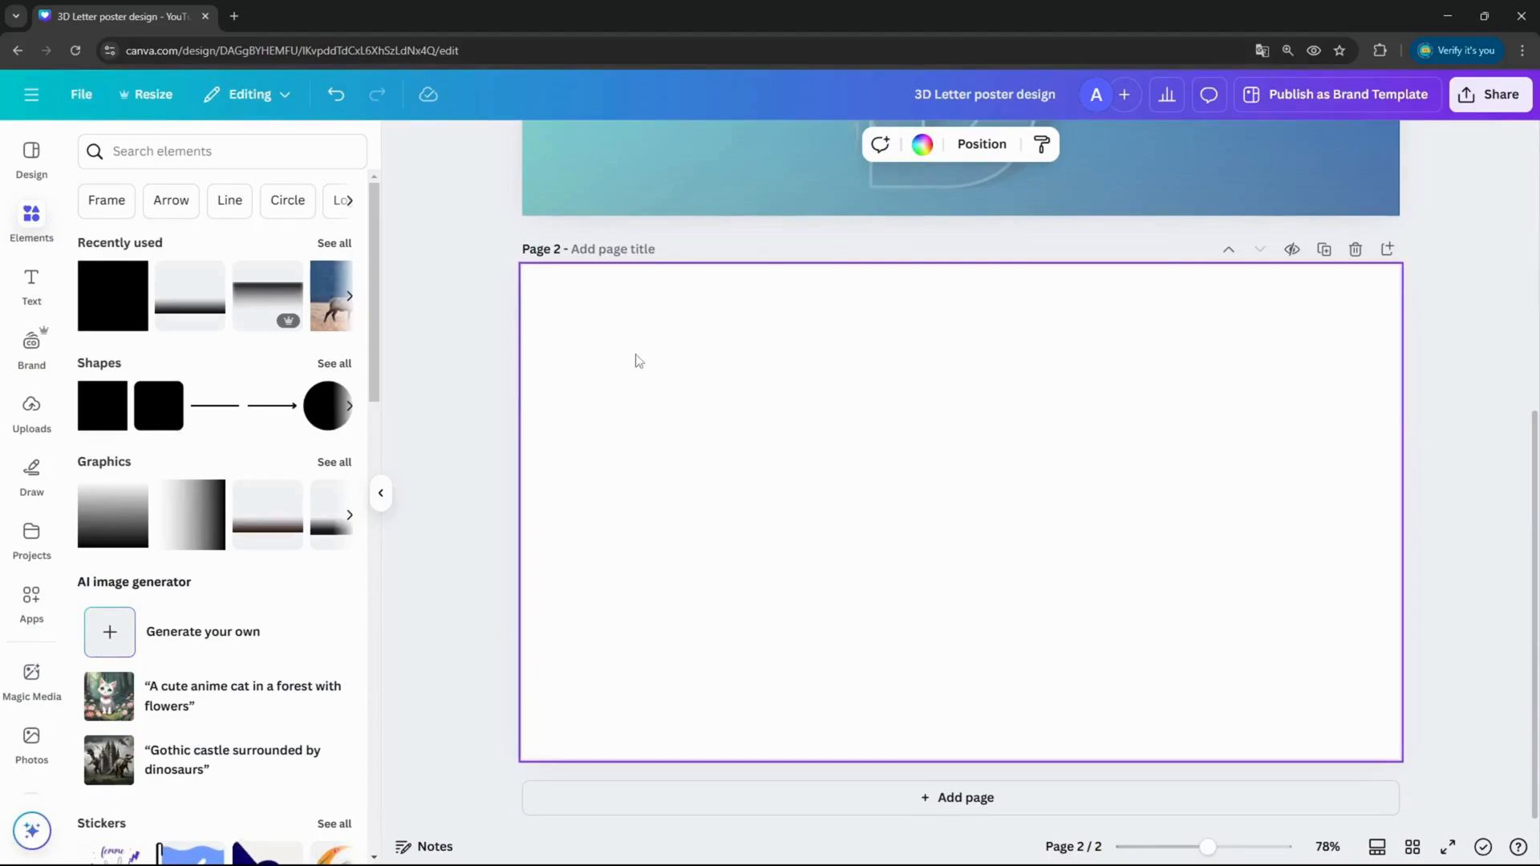
Add the letter D frame from the Letters frame set onto the blank second page
scroll(up, 3)
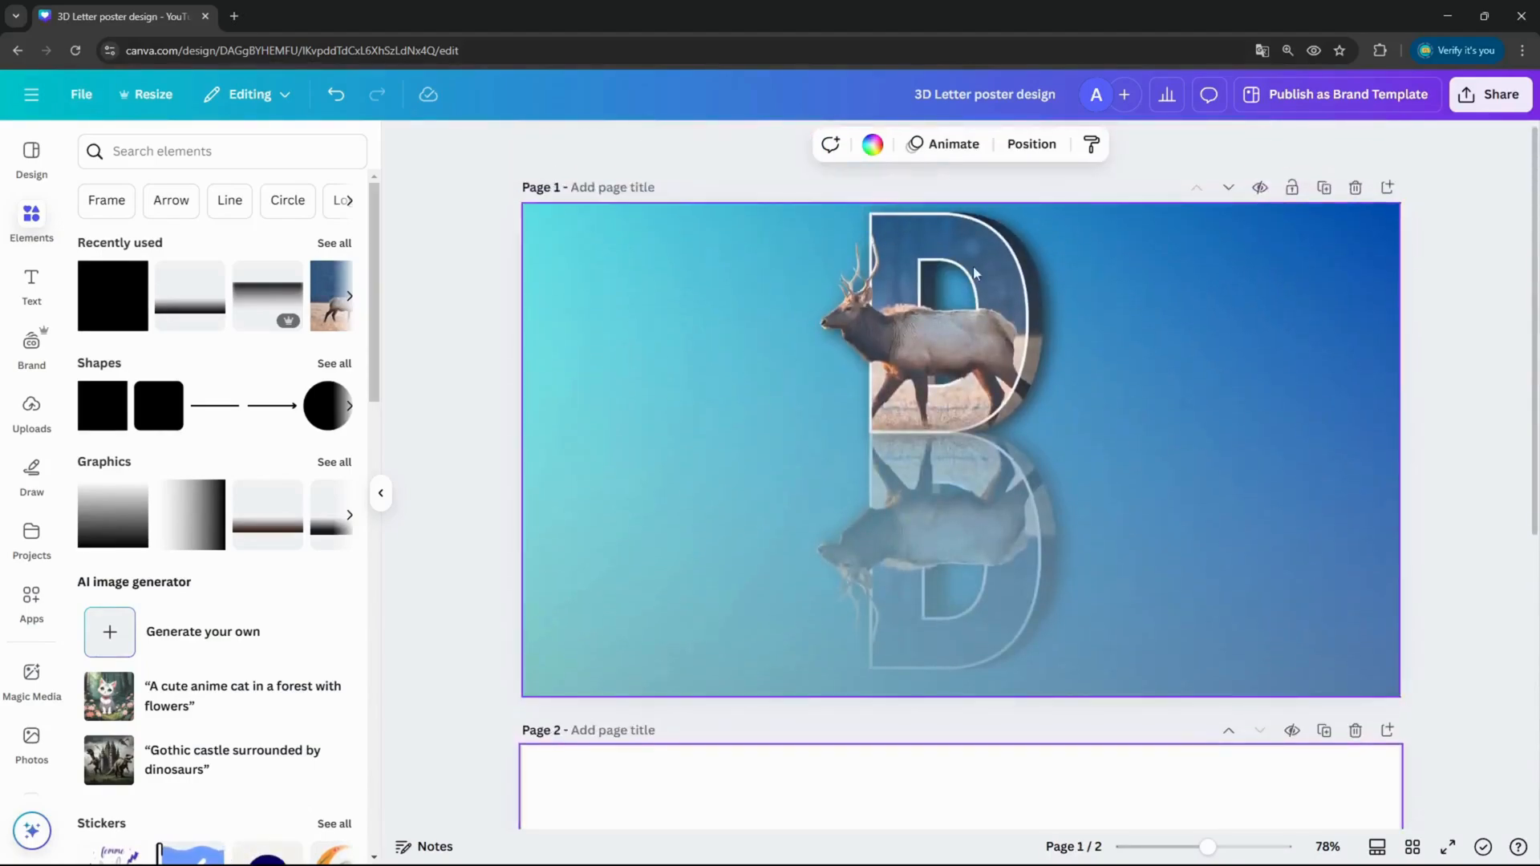
scroll(down, 3)
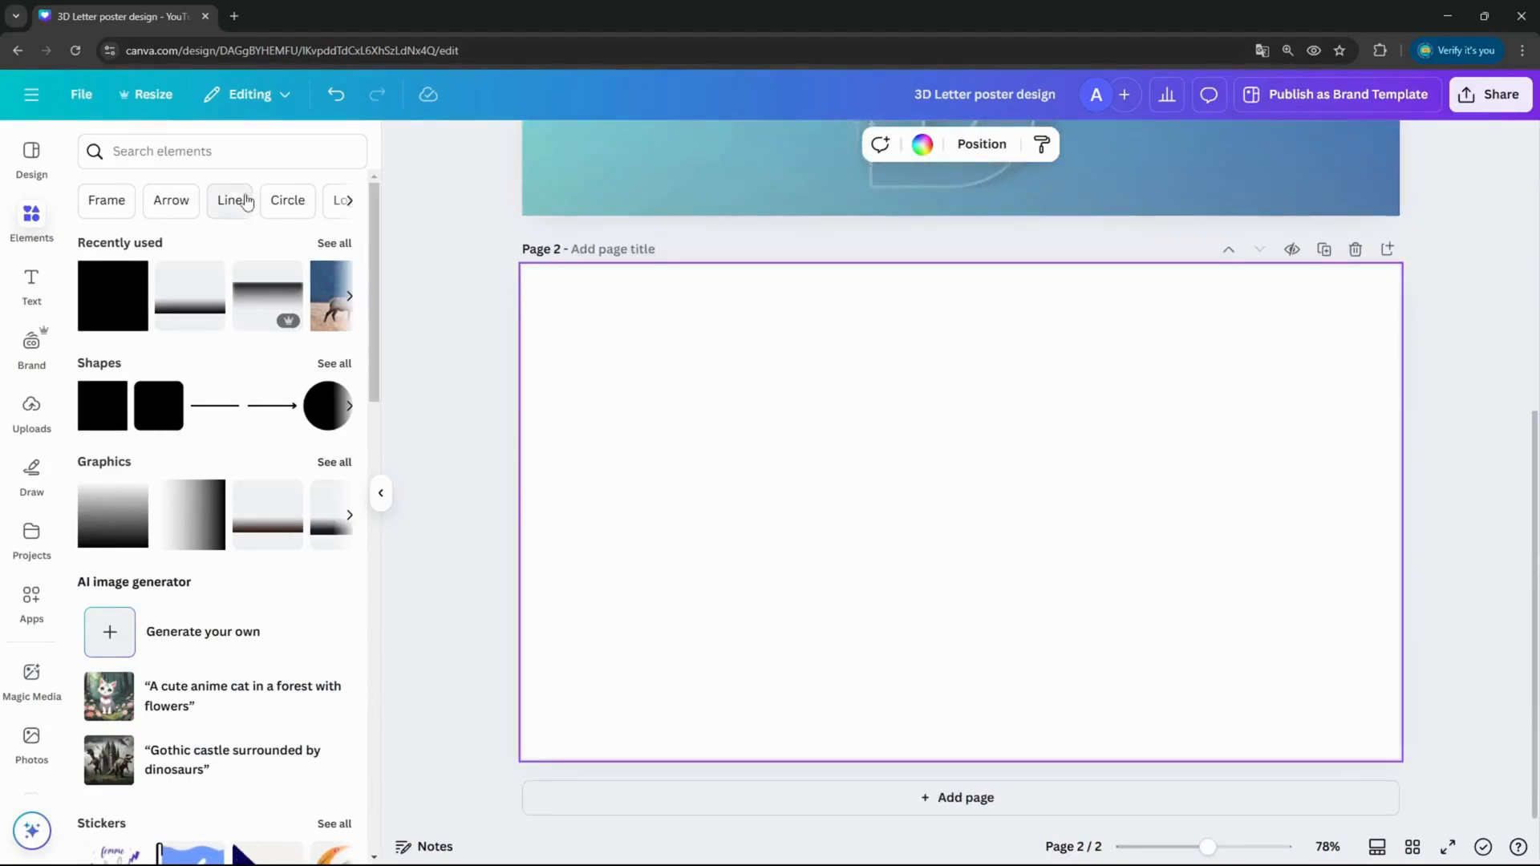
scroll(down, 3)
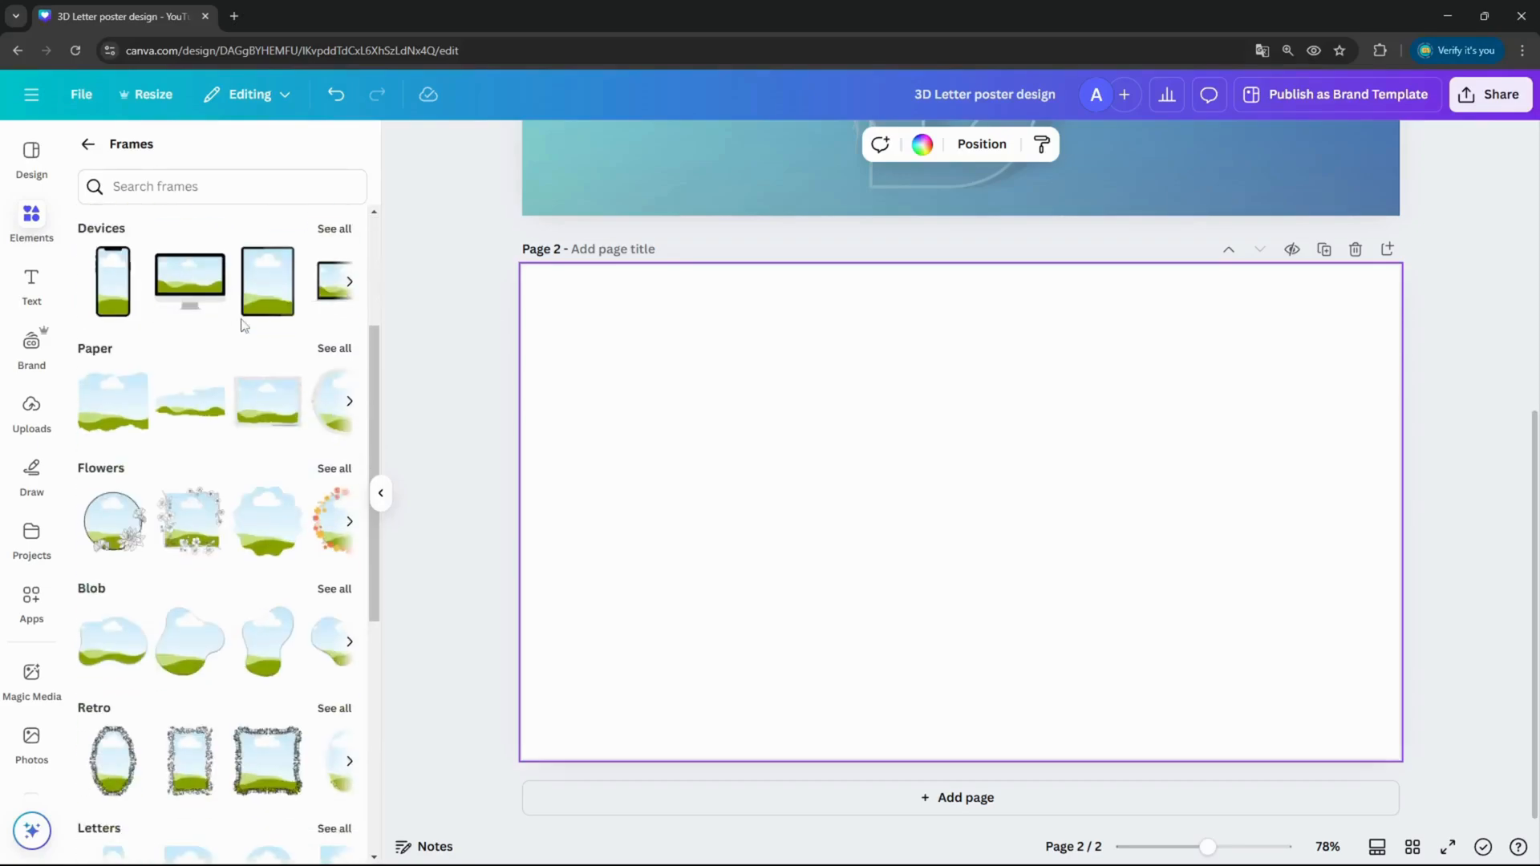
scroll(down, 3)
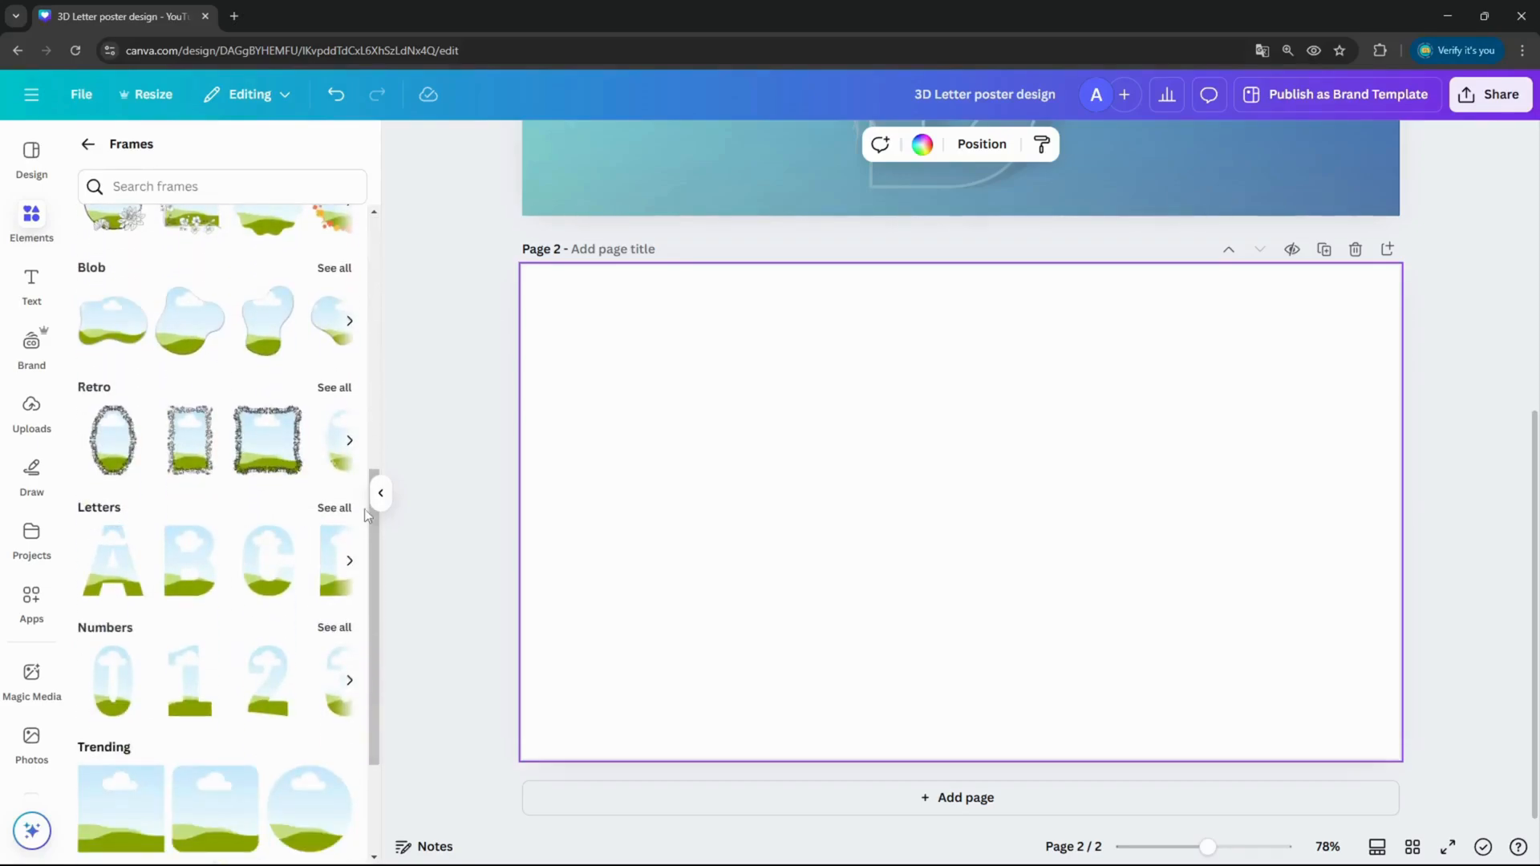
click(333, 508)
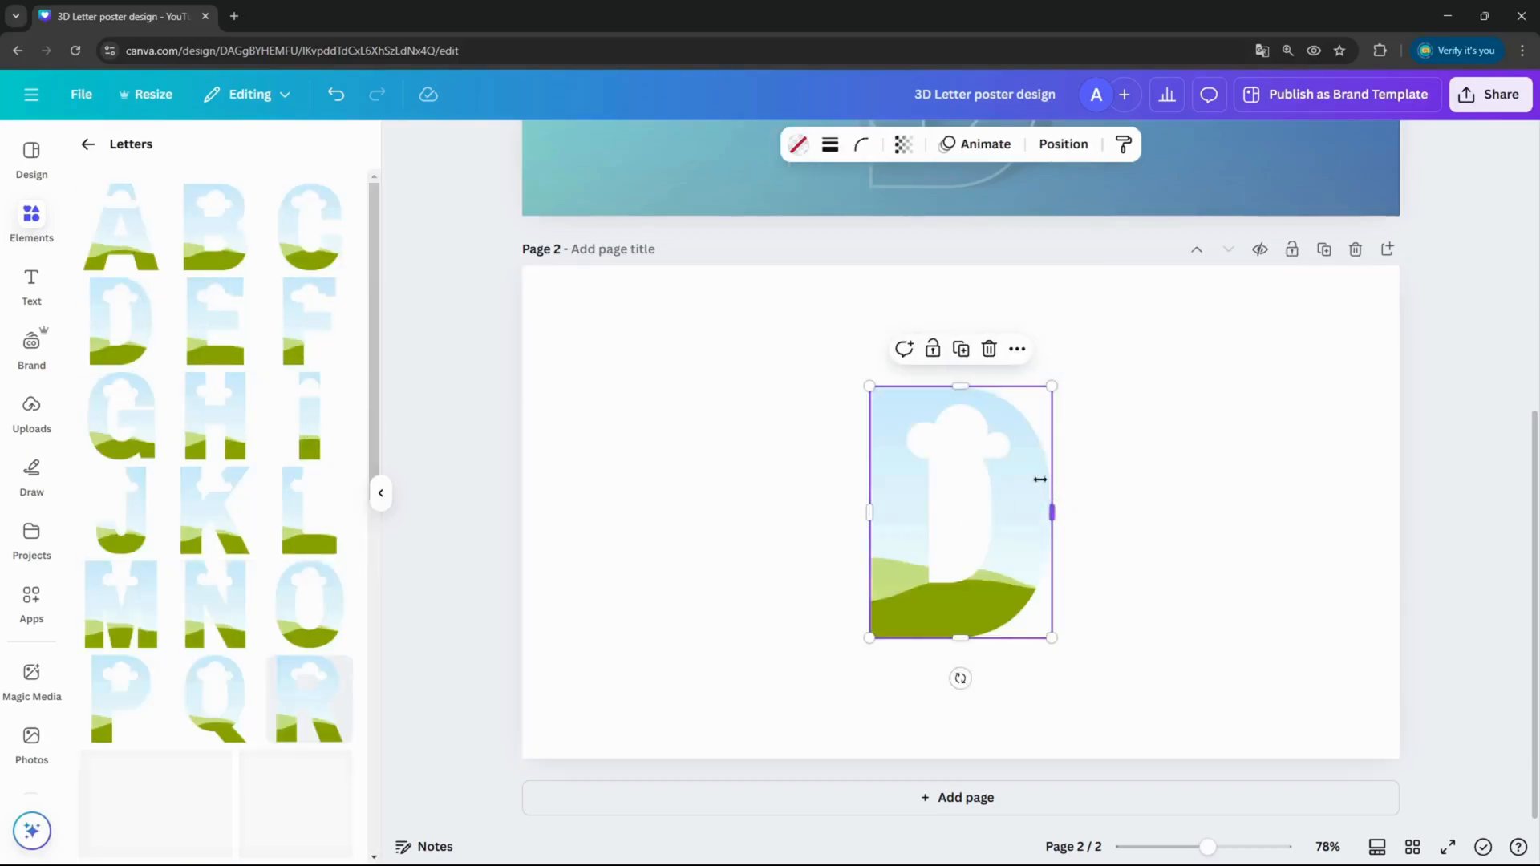
click(86, 144)
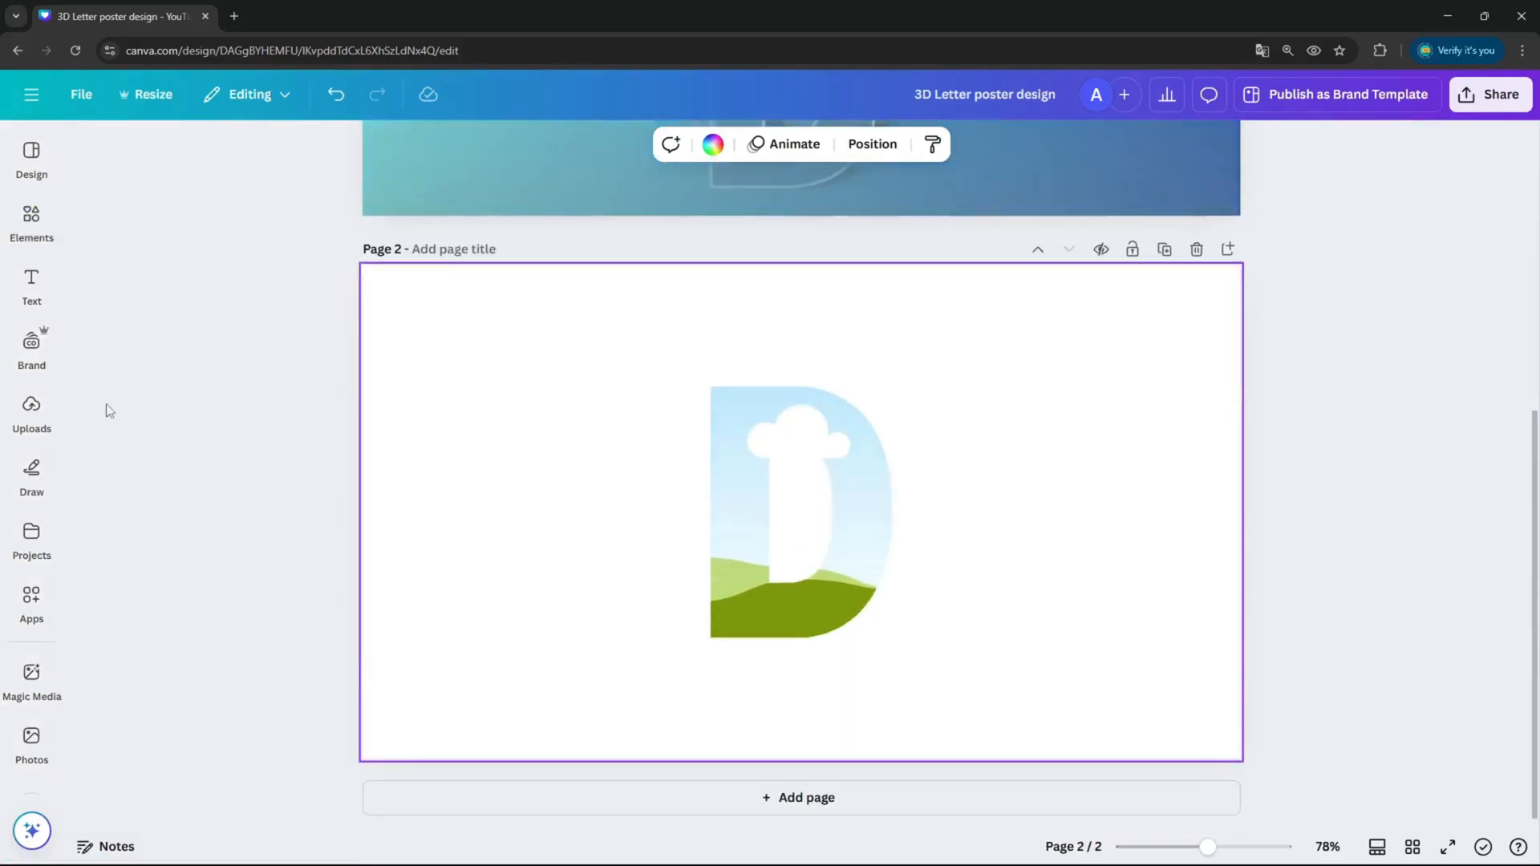
Add the elk photo from Recently used to page 2 and flip it horizontally to face left
click(32, 221)
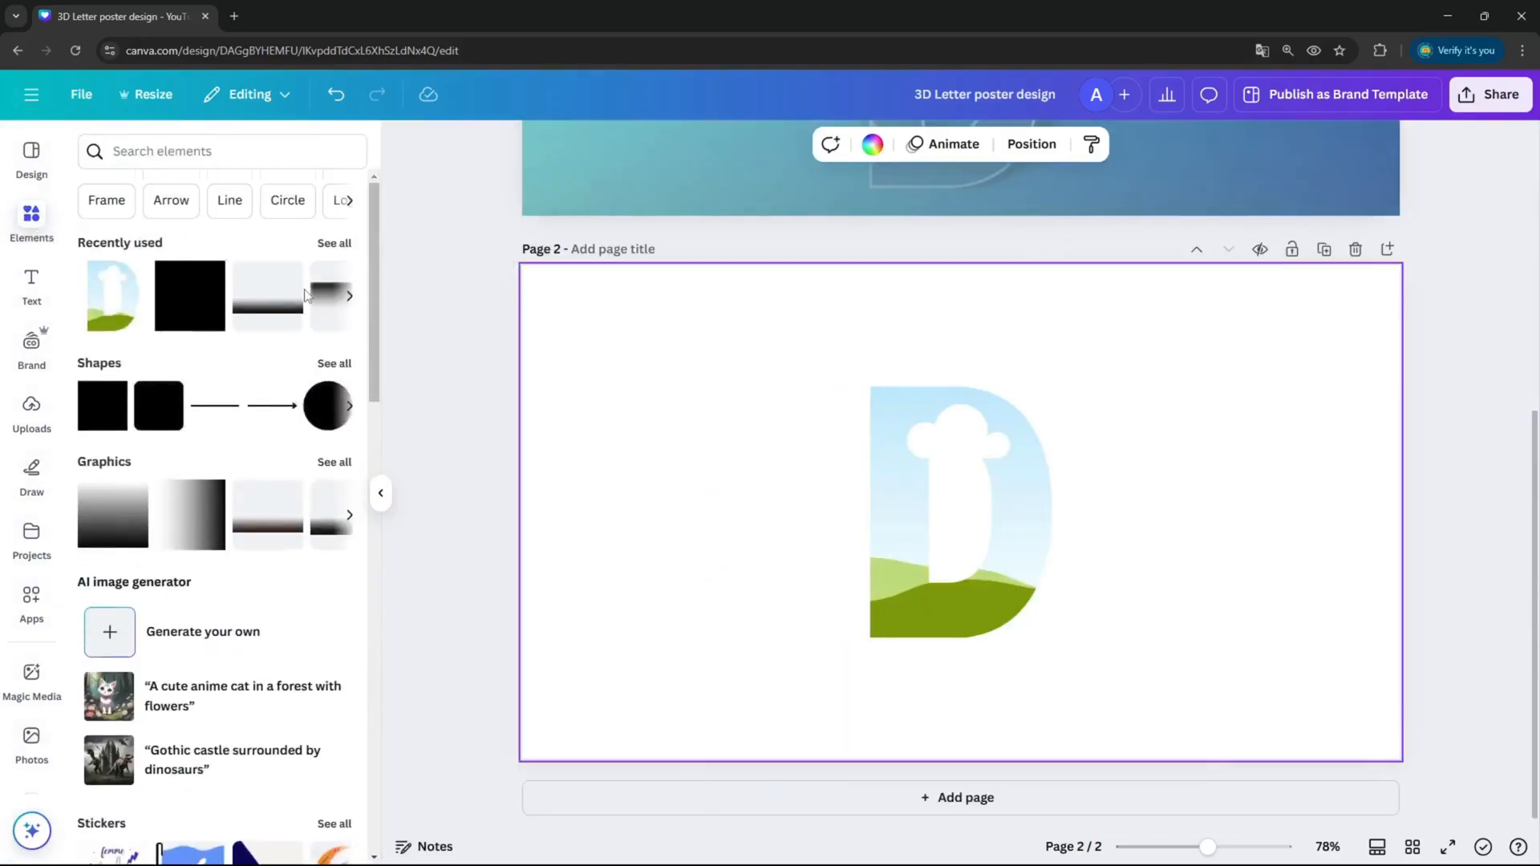
click(333, 242)
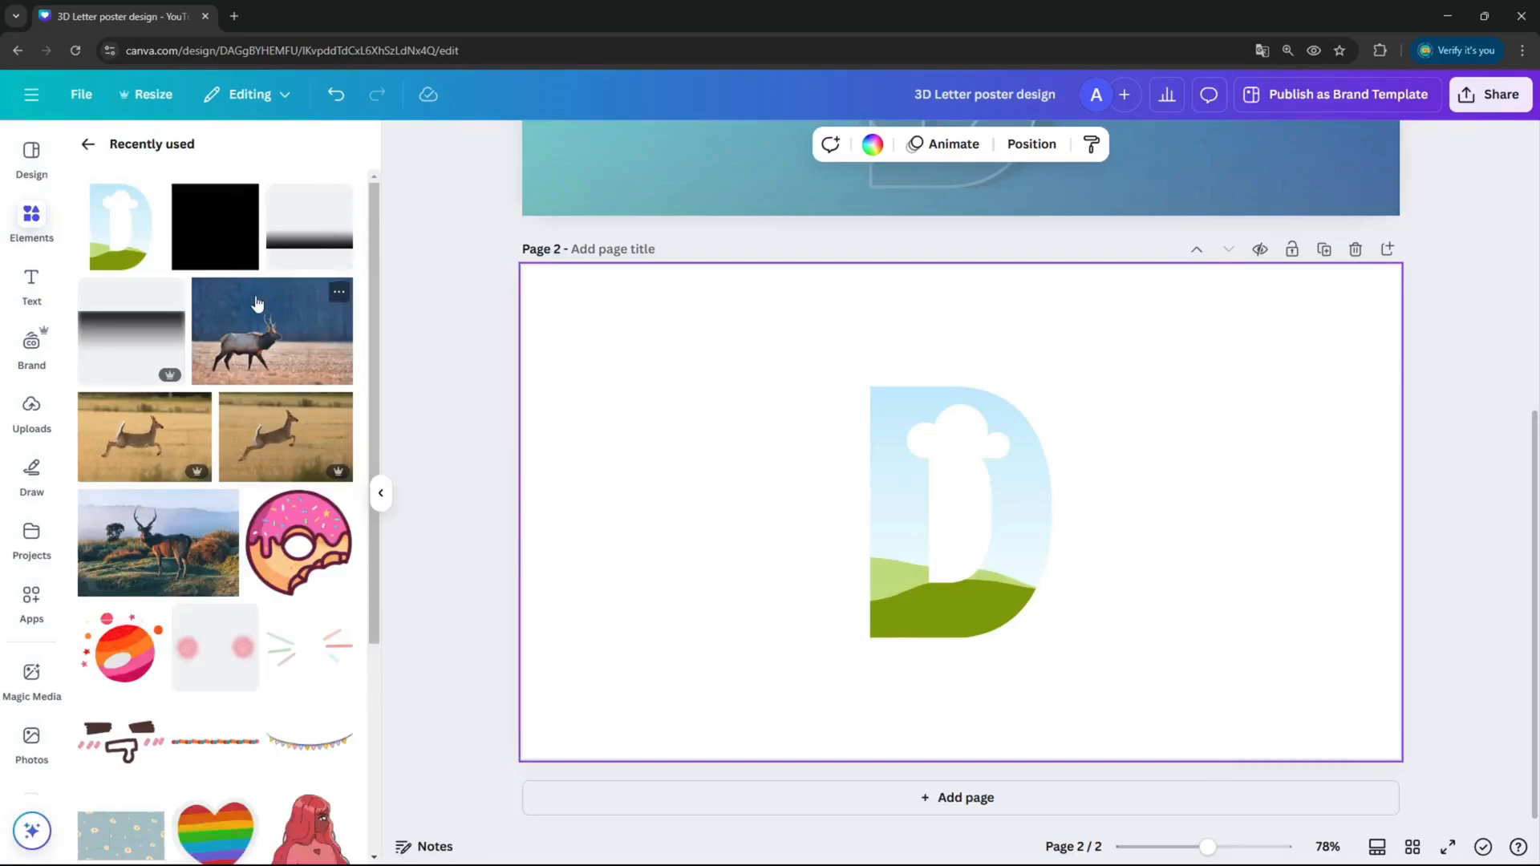
click(273, 331)
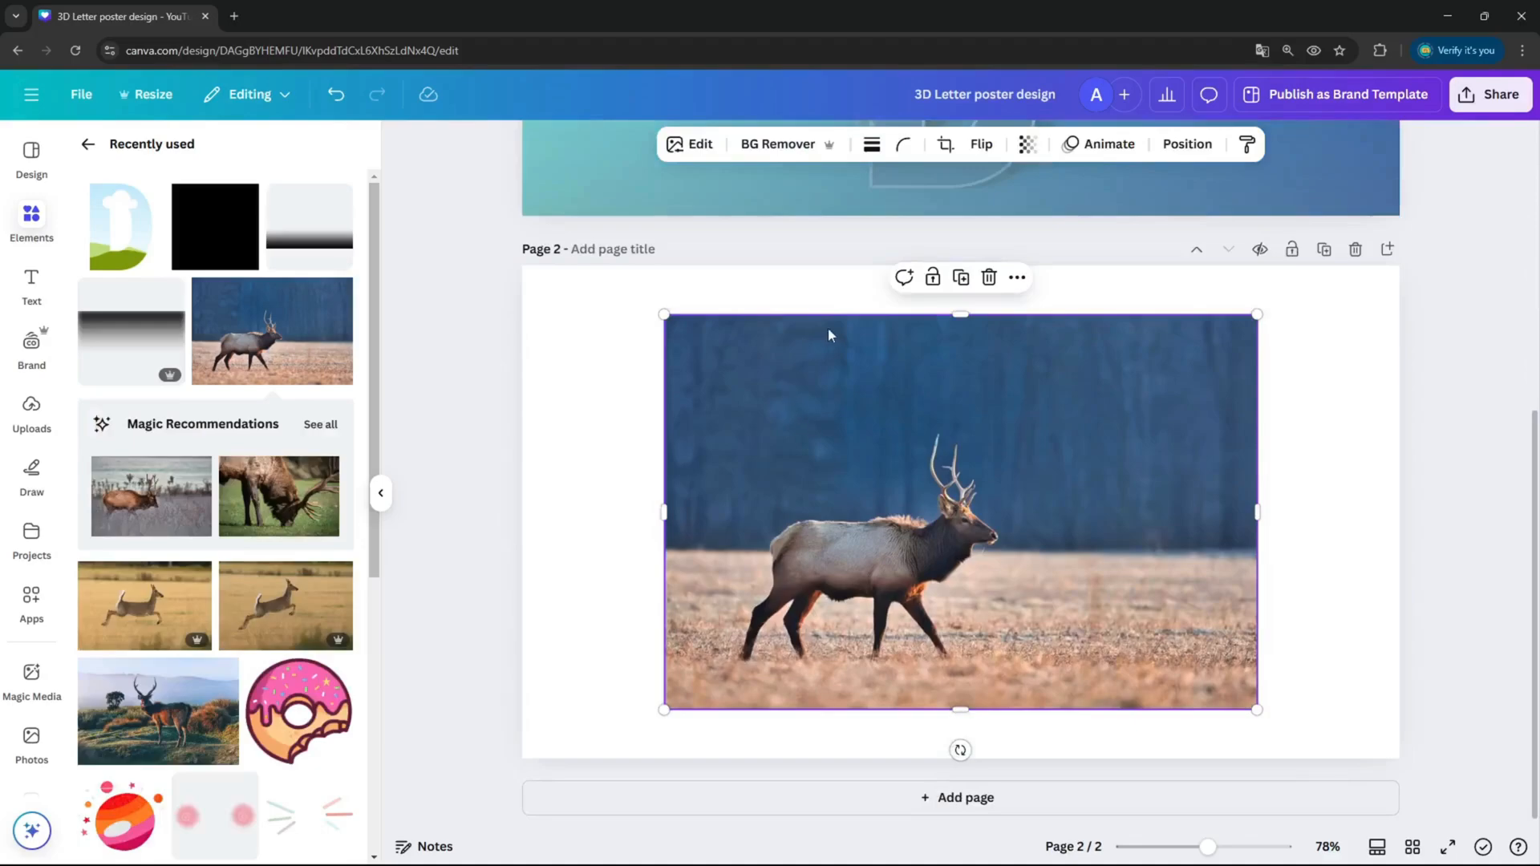
click(980, 145)
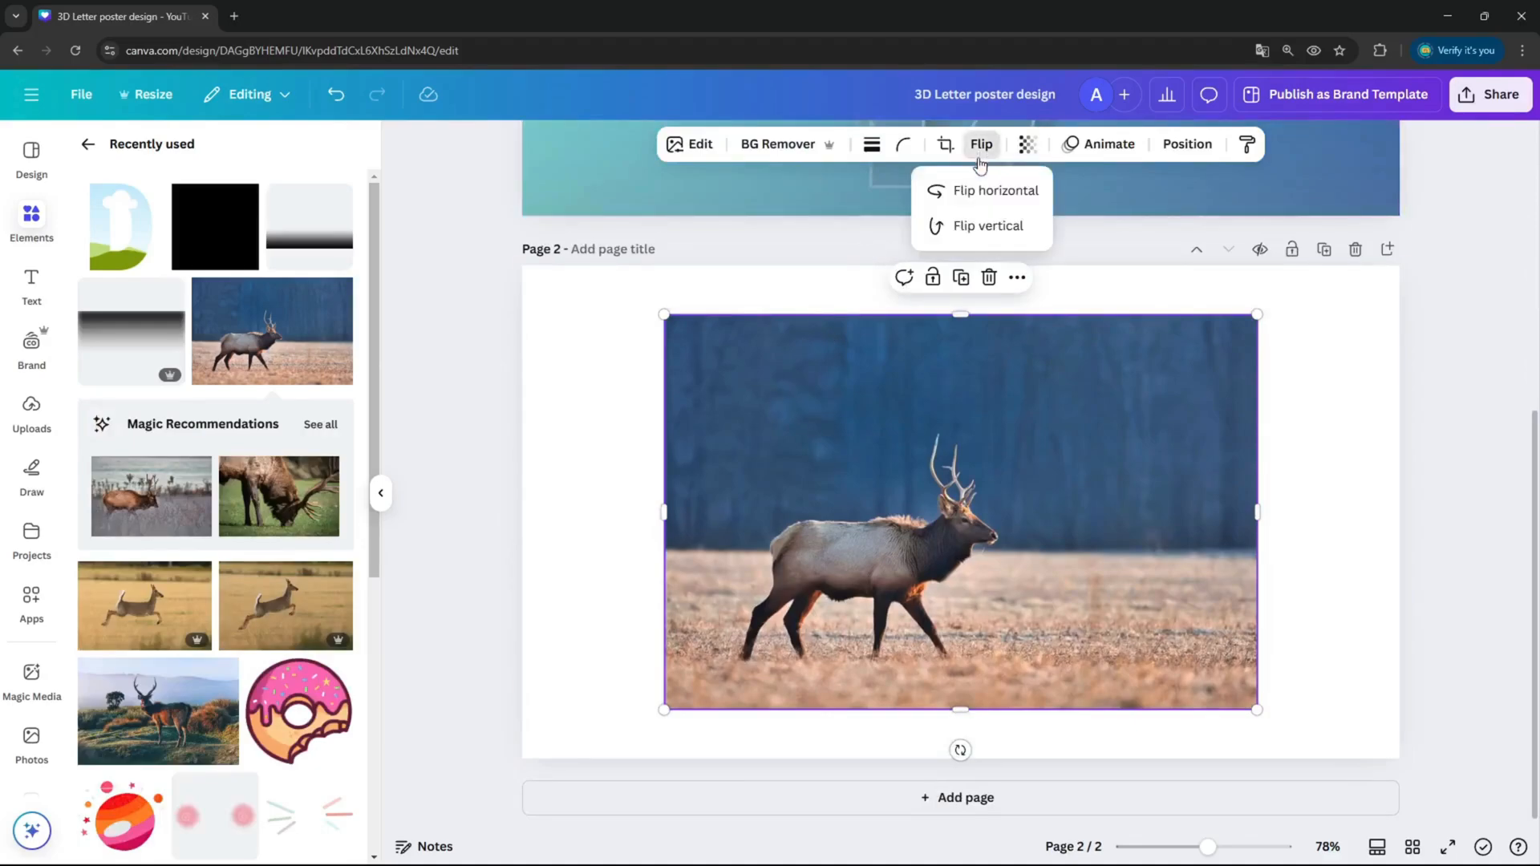
click(995, 190)
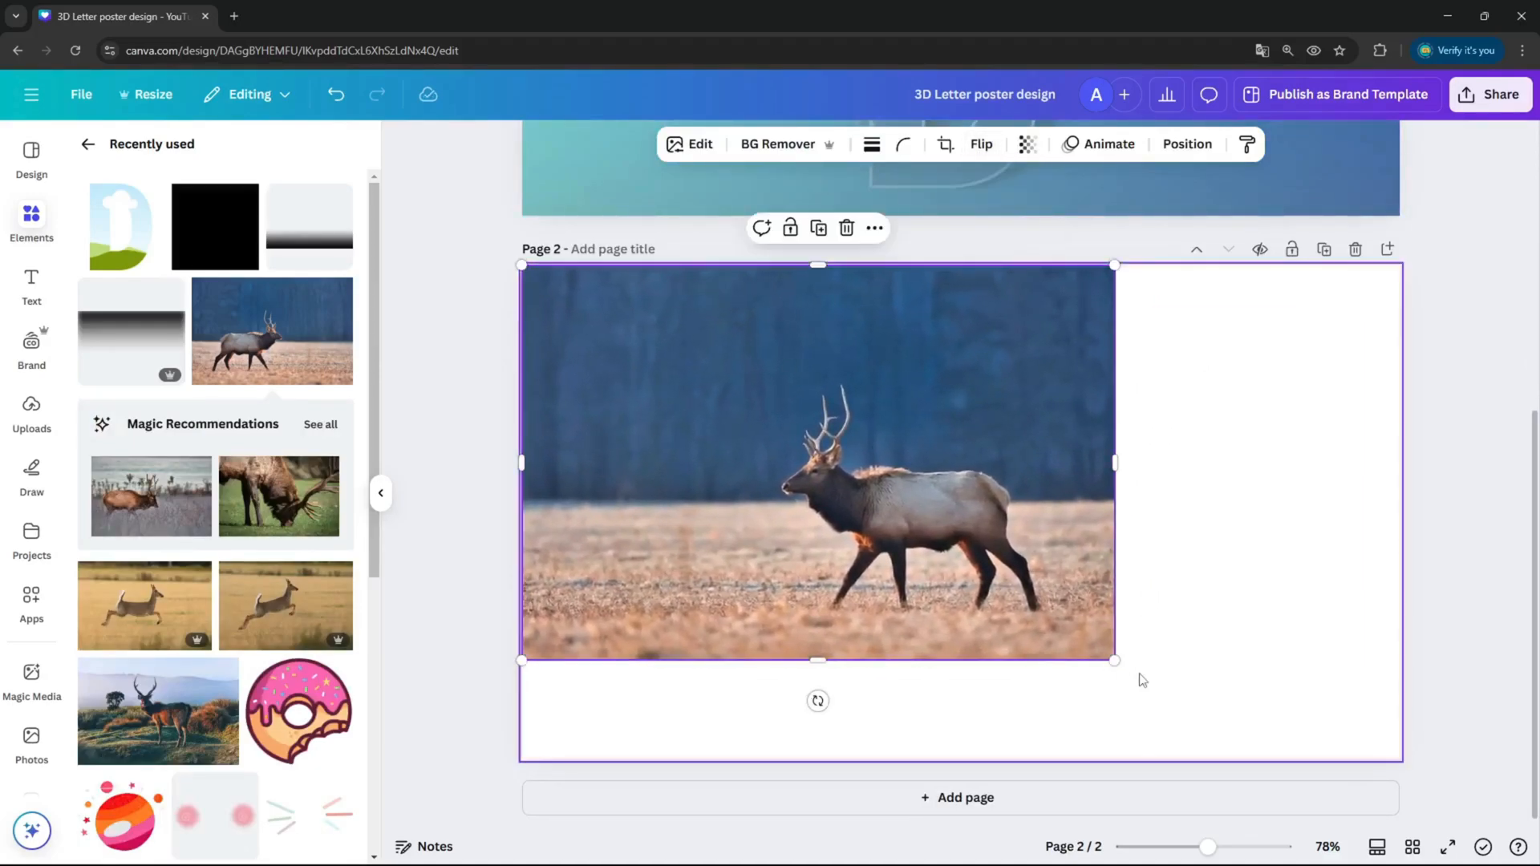
Enlarge the elk photo from its corner to the page's full height
drag(1114, 659, 1253, 753)
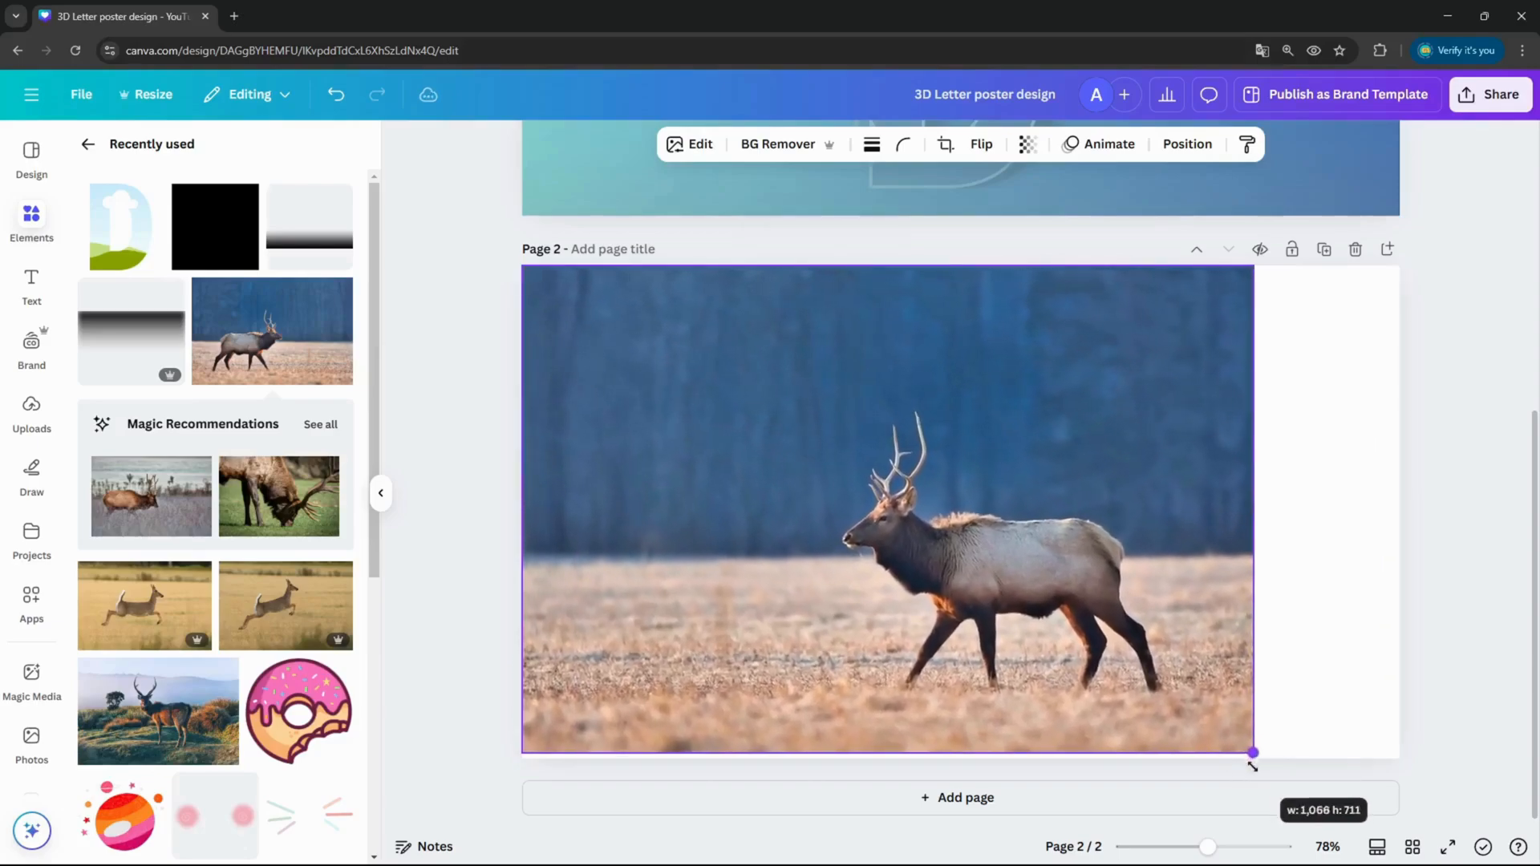
drag(1252, 754, 1262, 759)
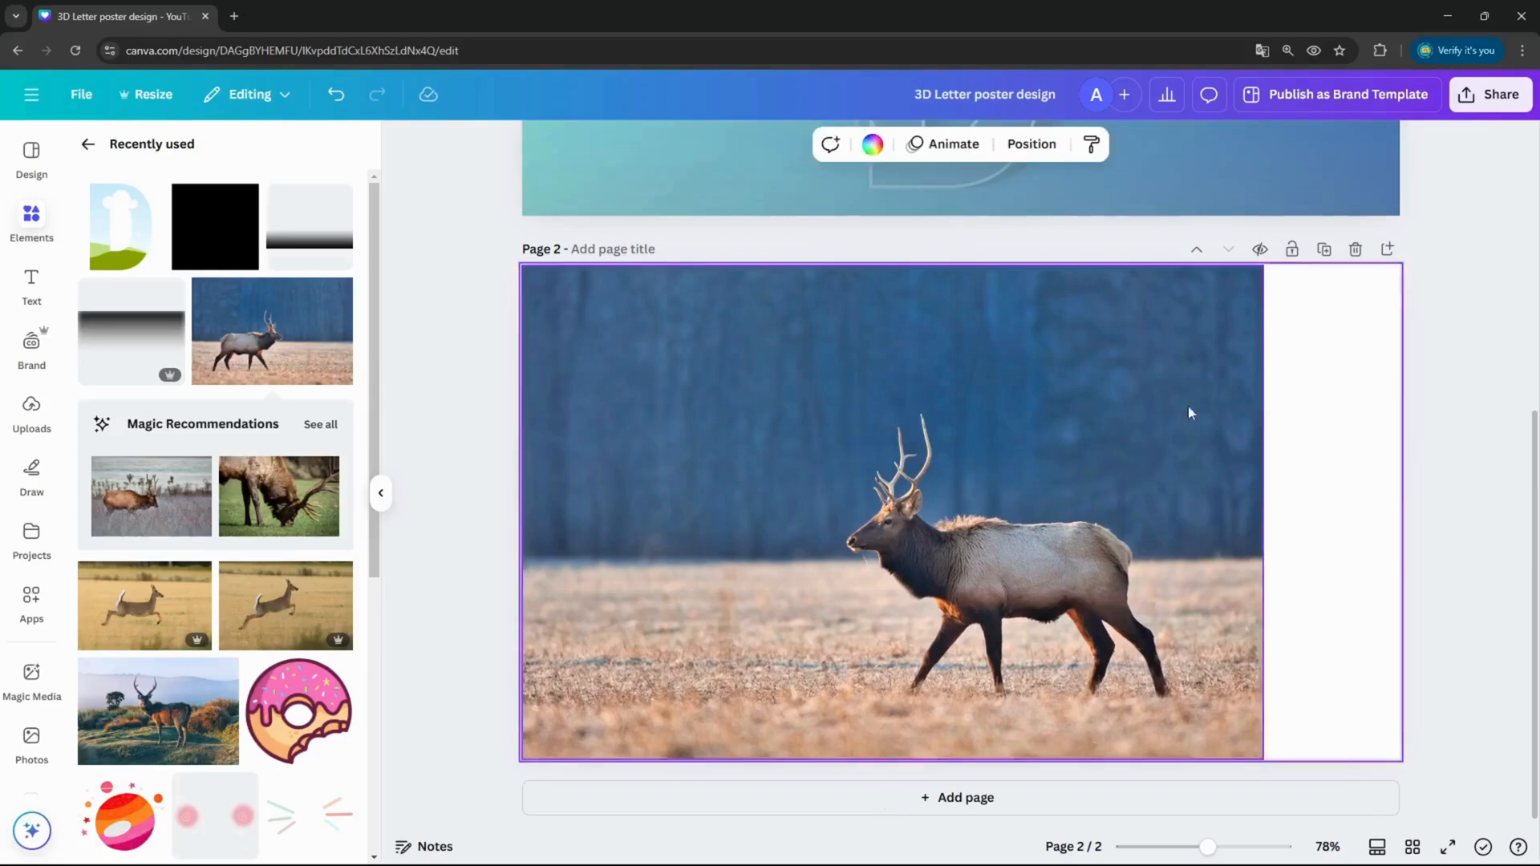
click(1419, 381)
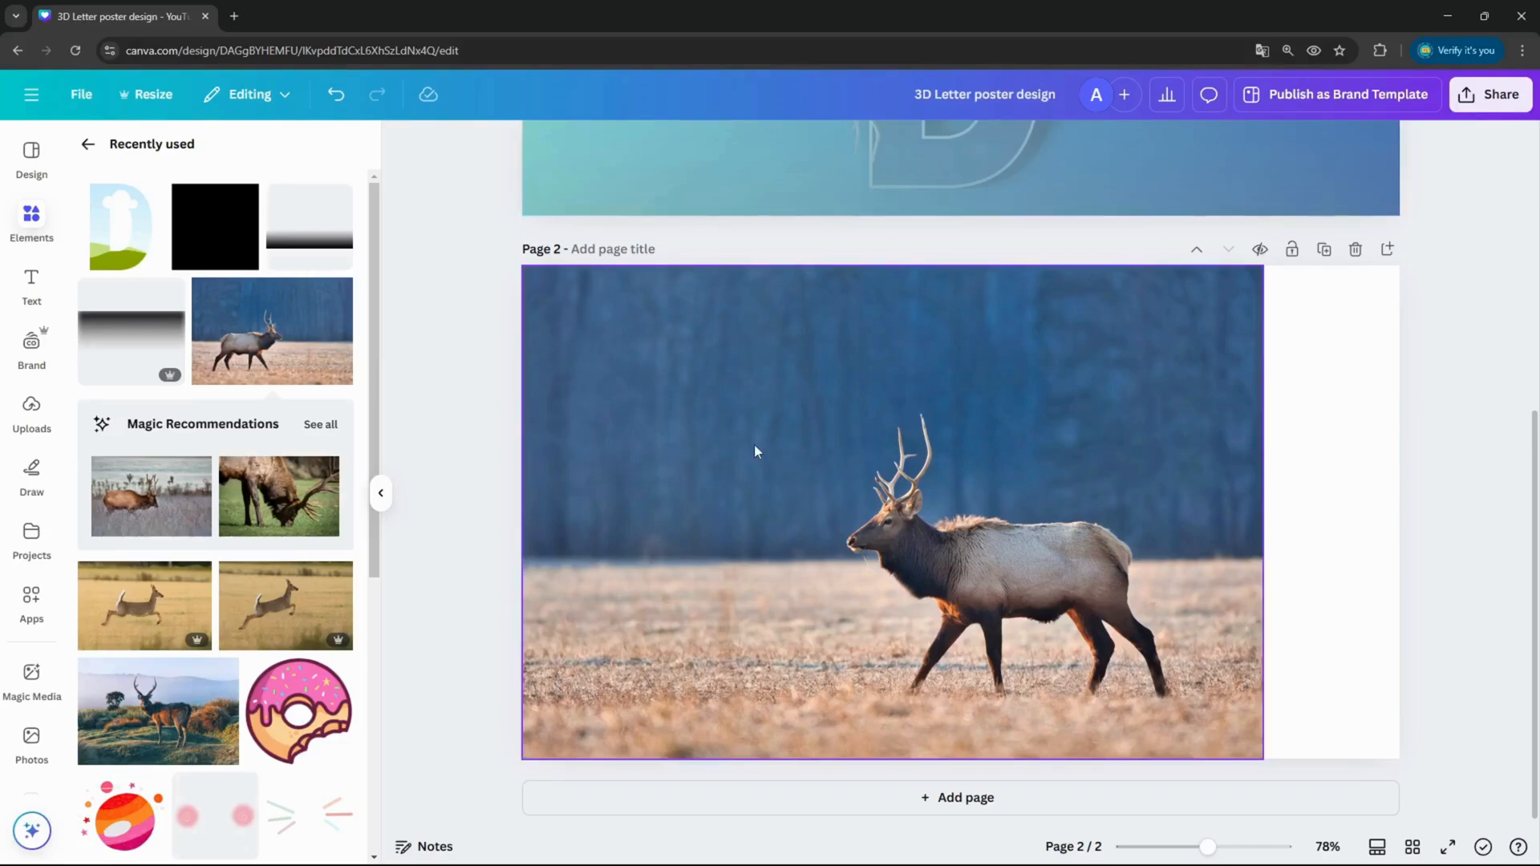
mouse_move(1007, 275)
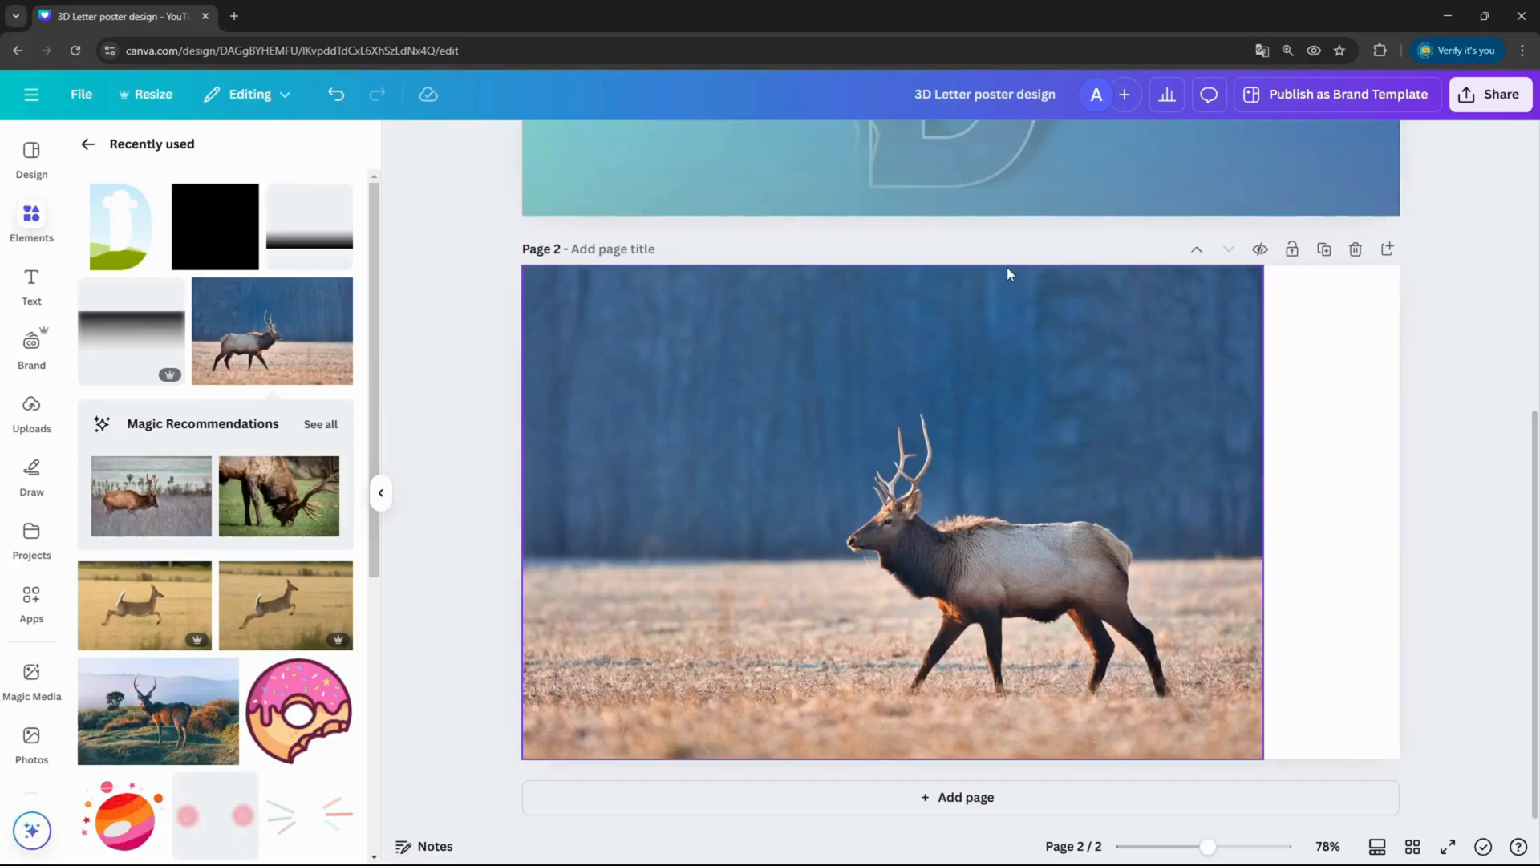
mouse_move(1047, 286)
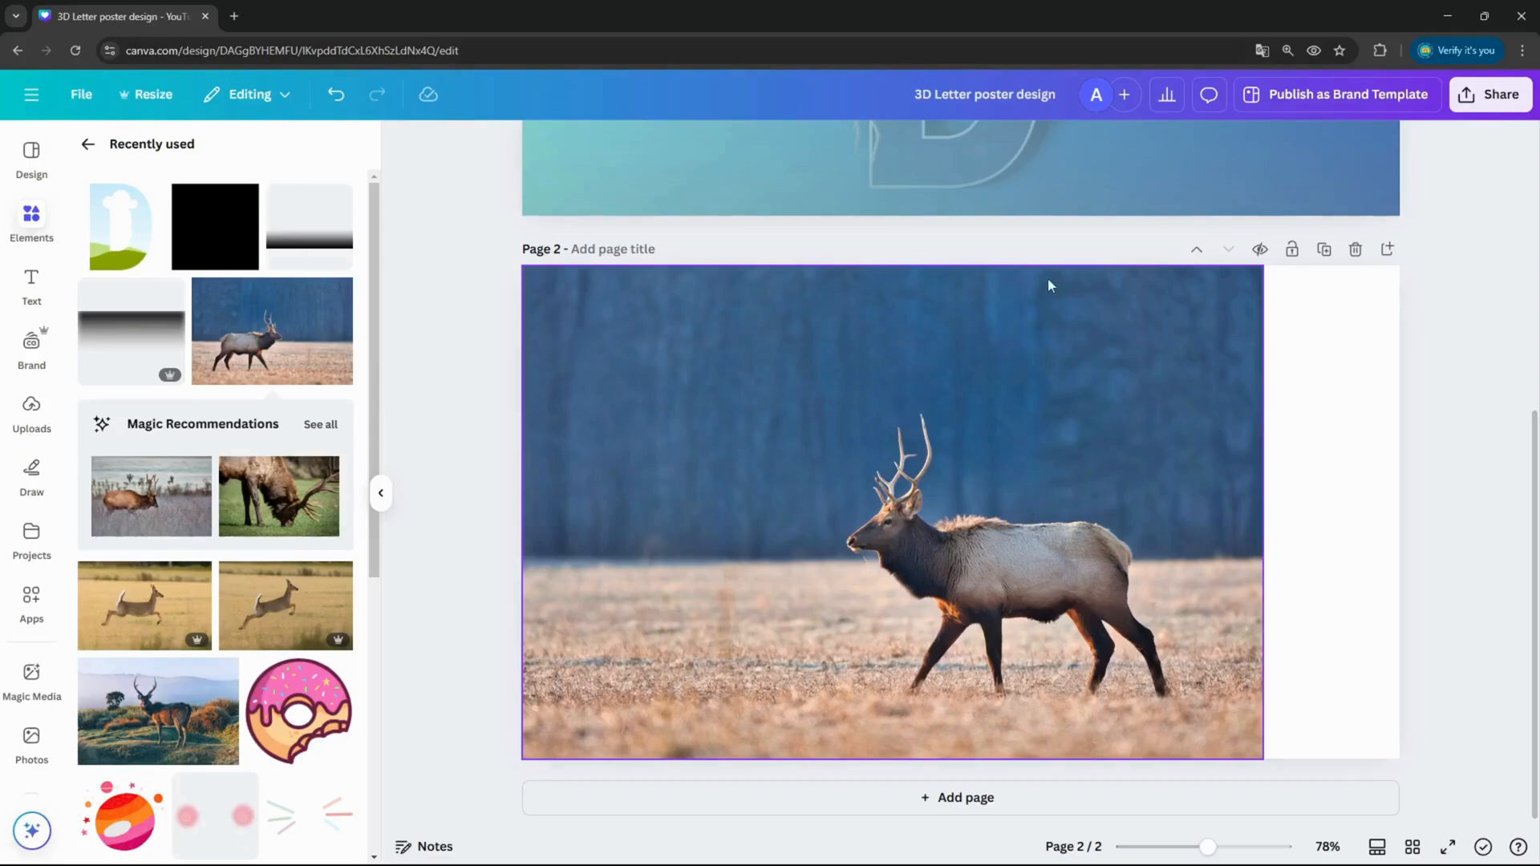
mouse_move(1222, 346)
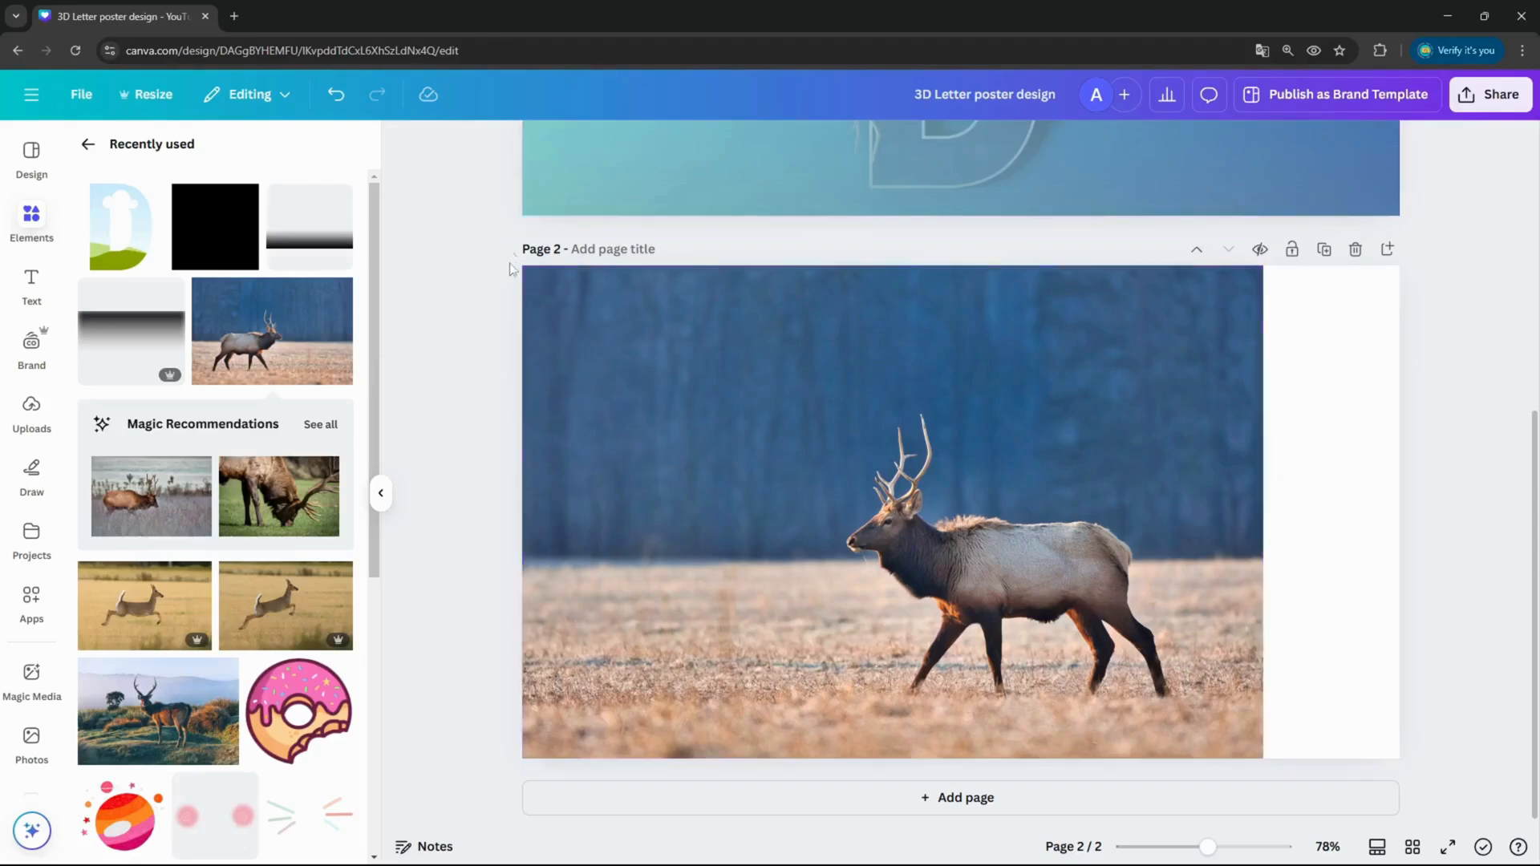
Layer the D frame above the elk photo and position it over the elk's body
click(891, 510)
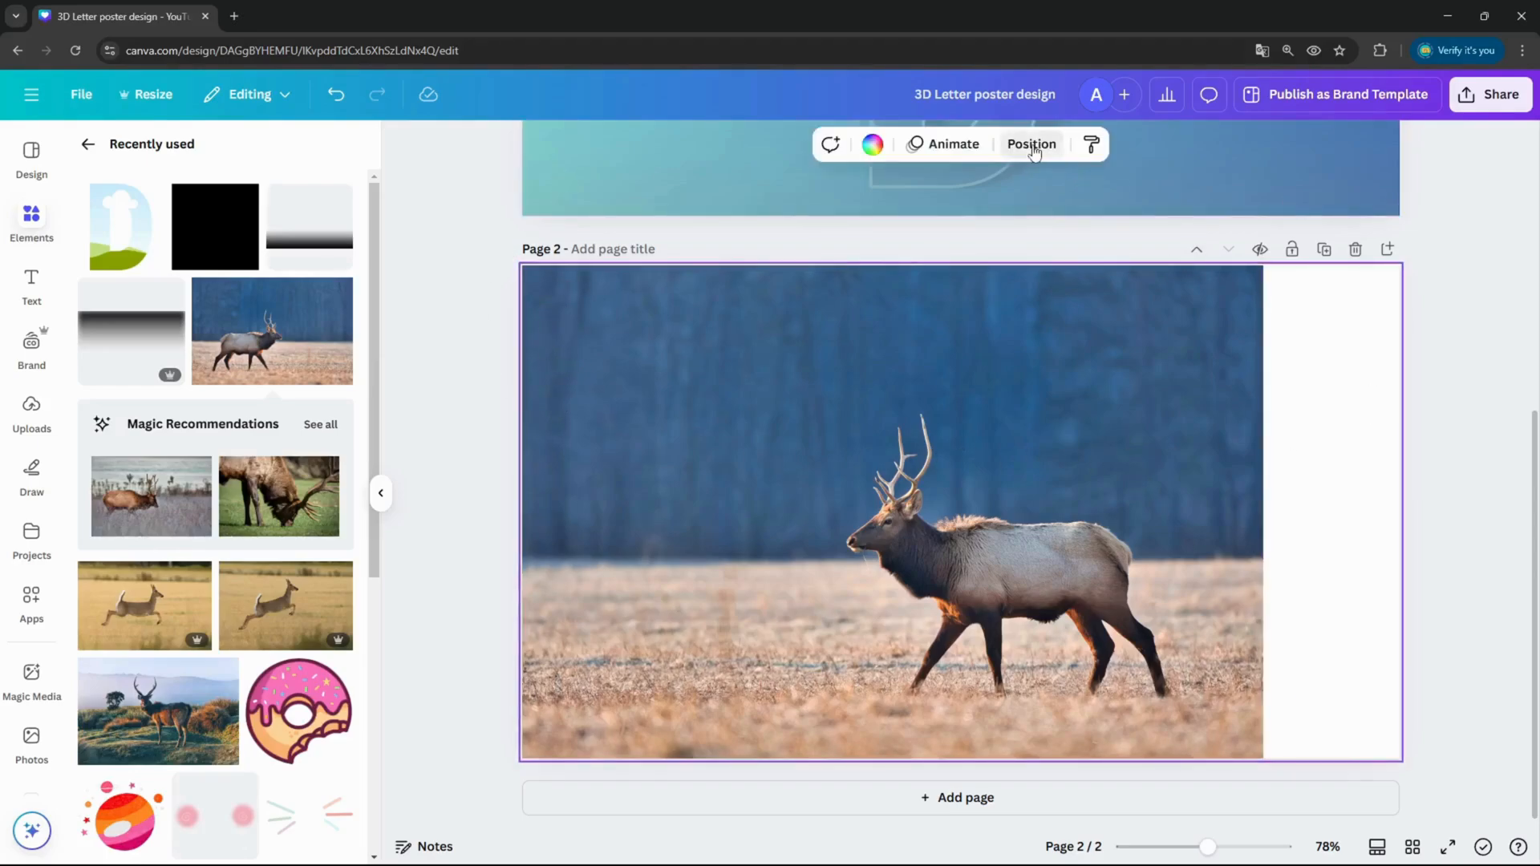
click(1029, 145)
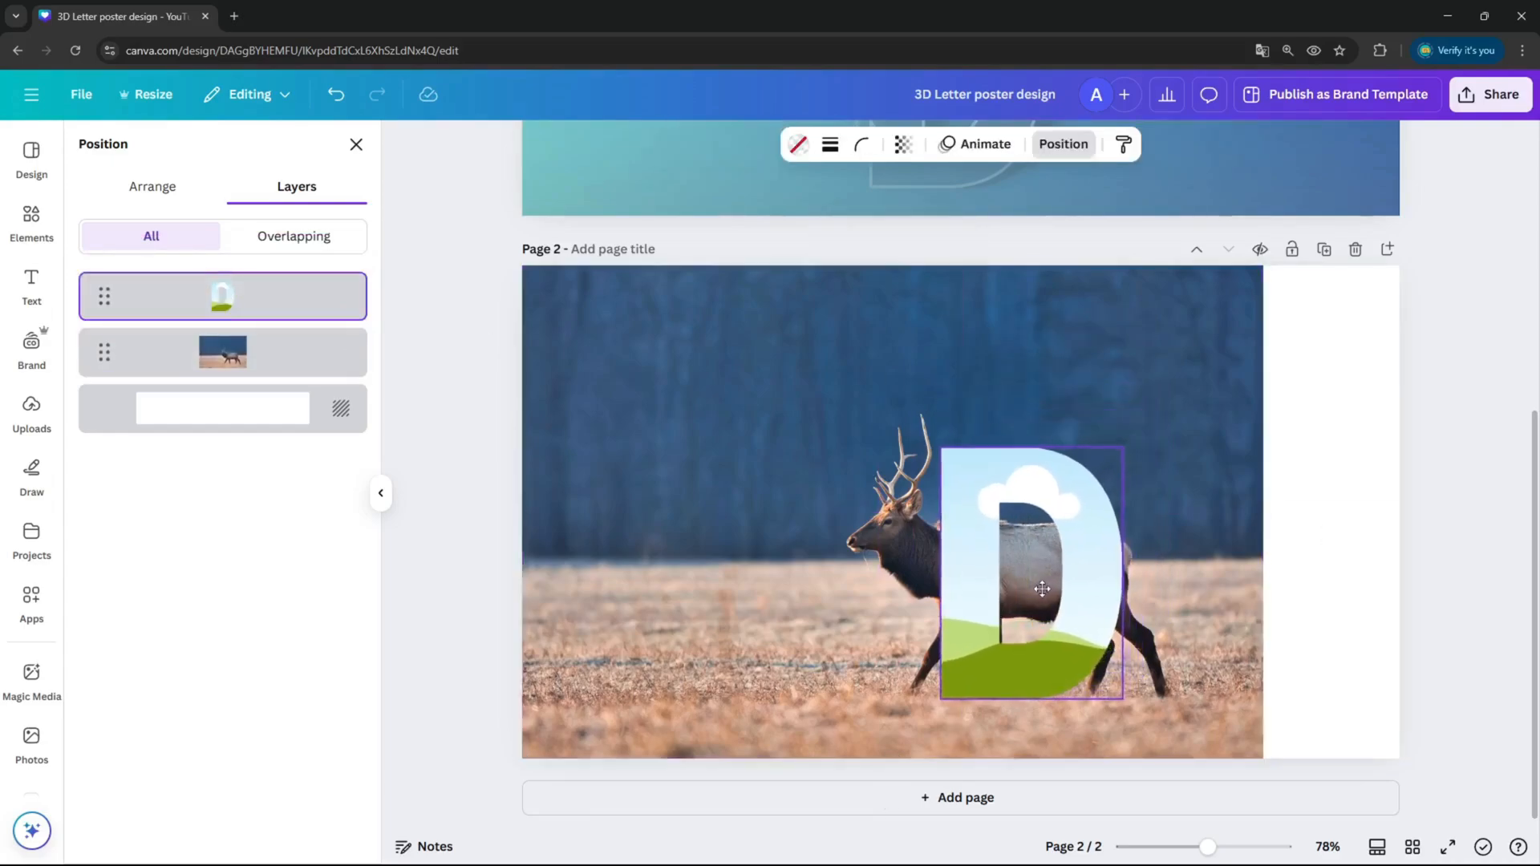
drag(1042, 588, 1026, 571)
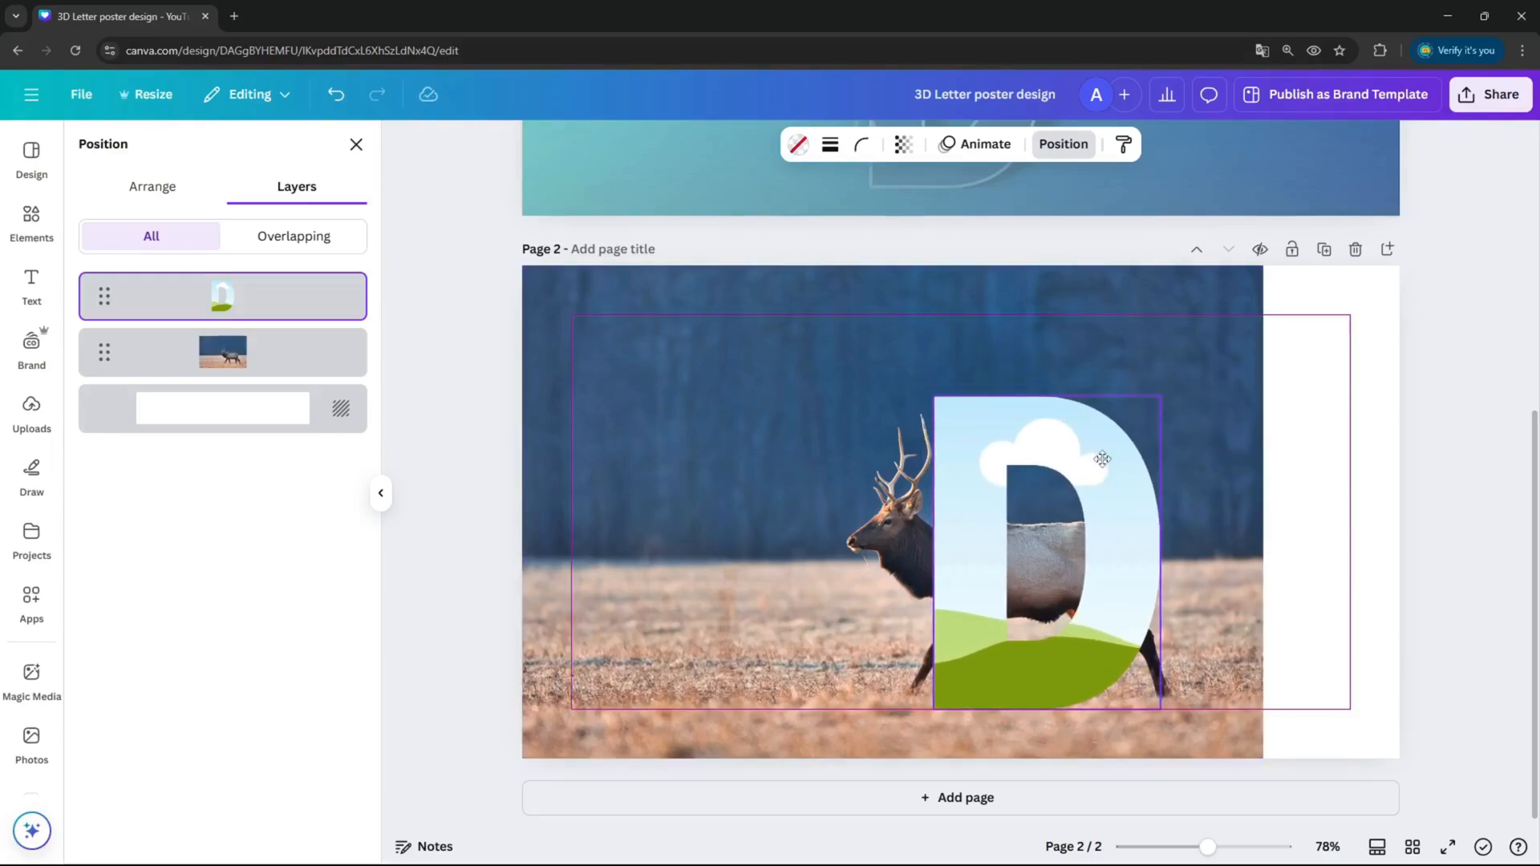
drag(1102, 459, 1108, 459)
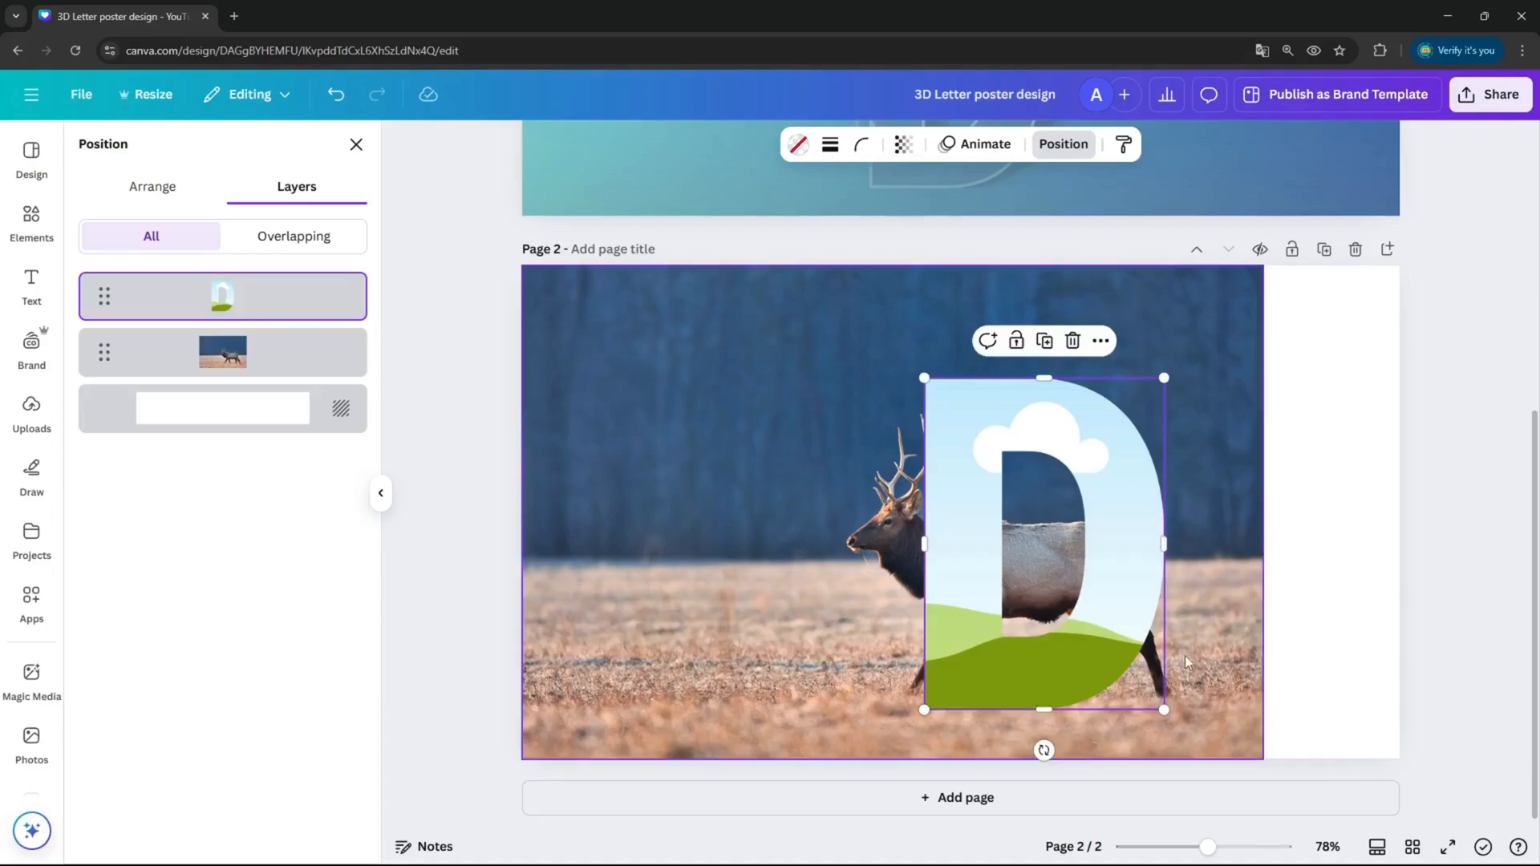
mouse_move(1156, 677)
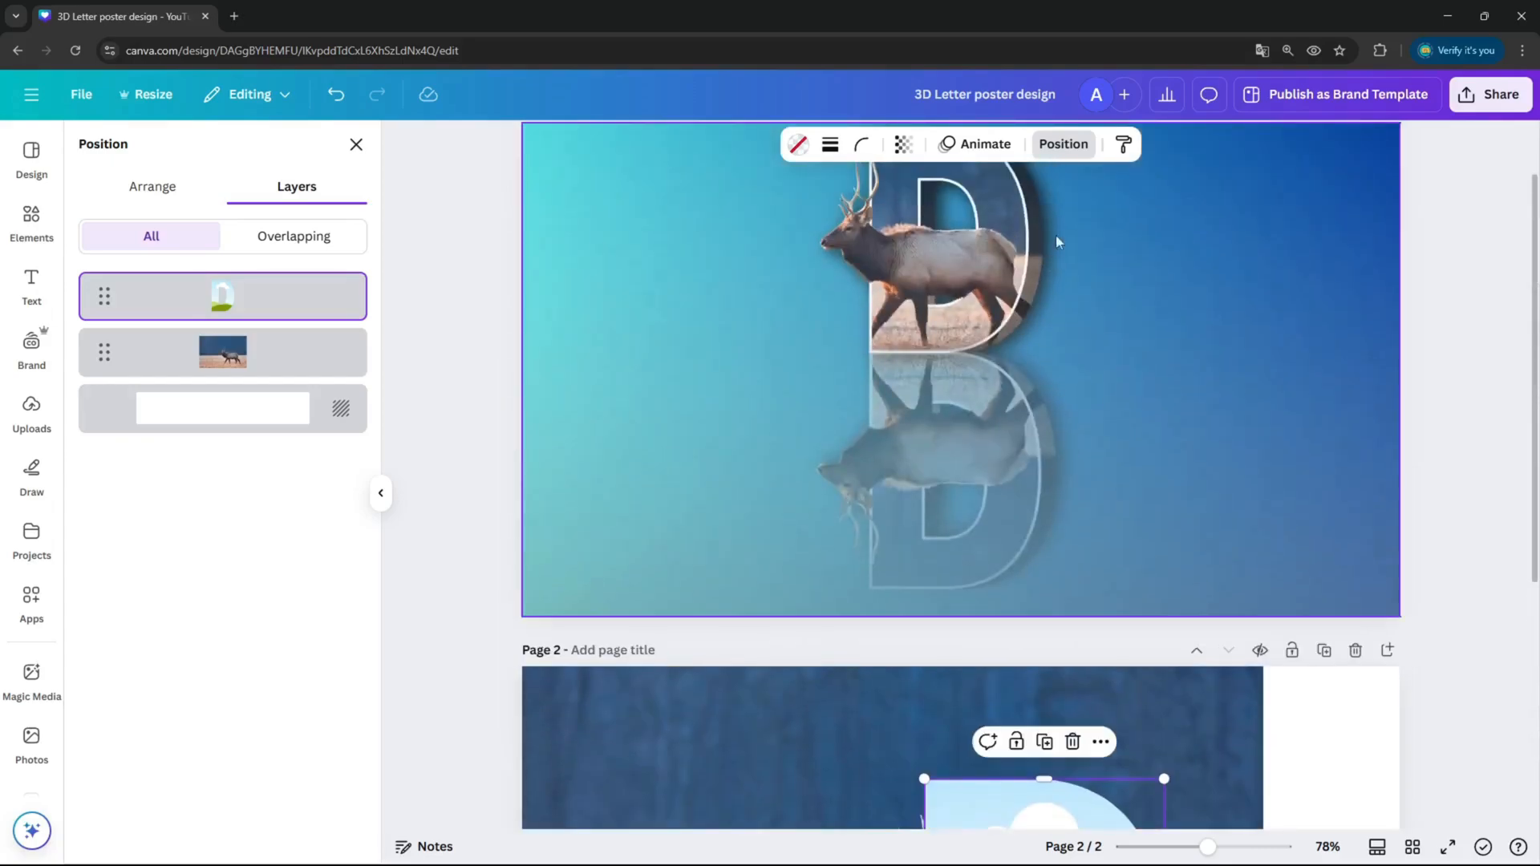
Fill the D frame with the elk photo at full crop extent so it blends with the background elk
scroll(down, 3)
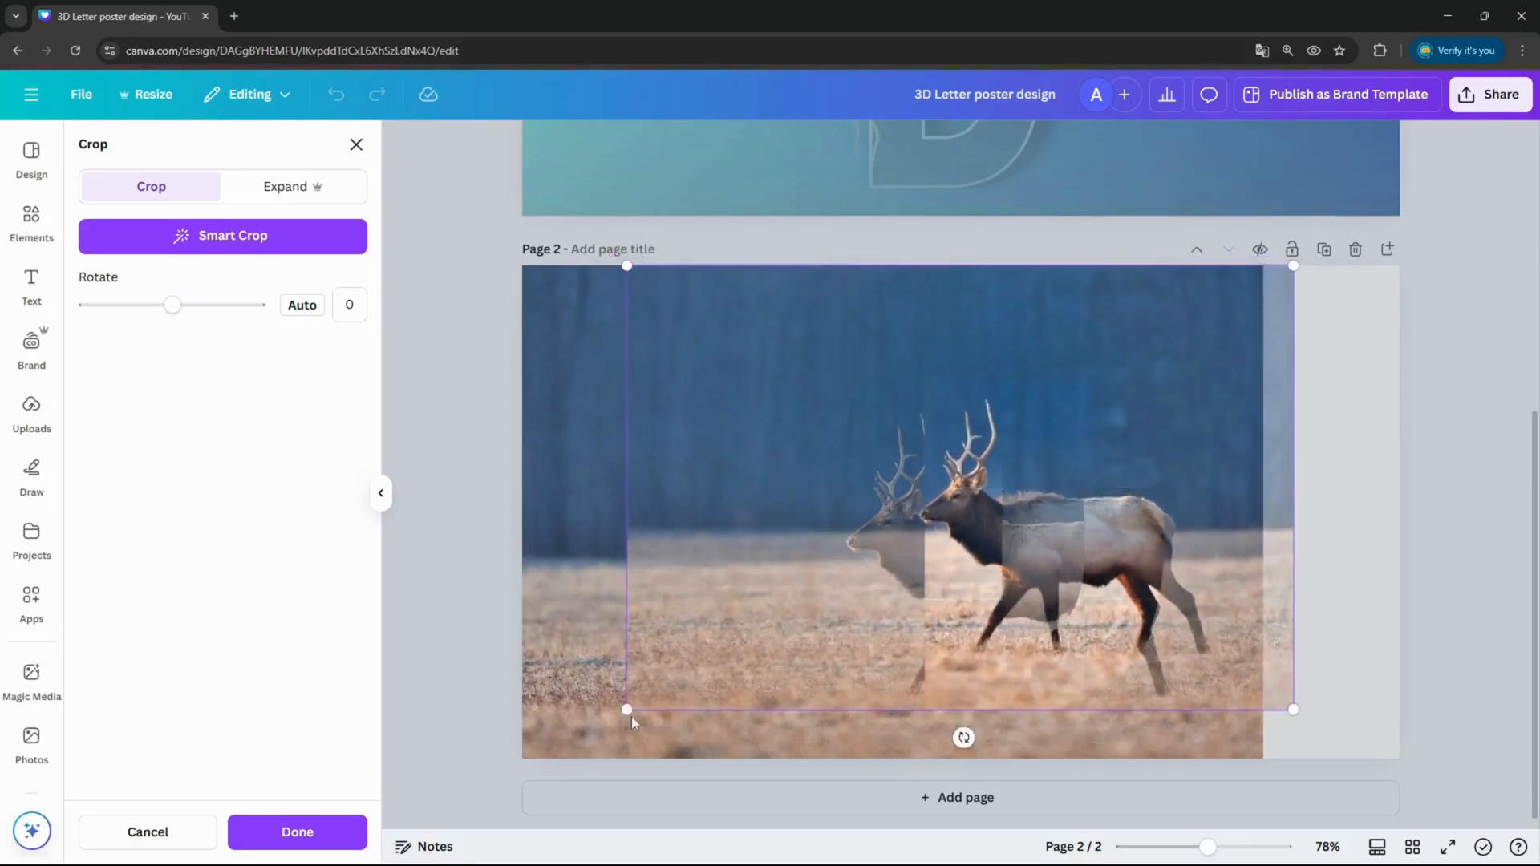
drag(627, 709, 555, 755)
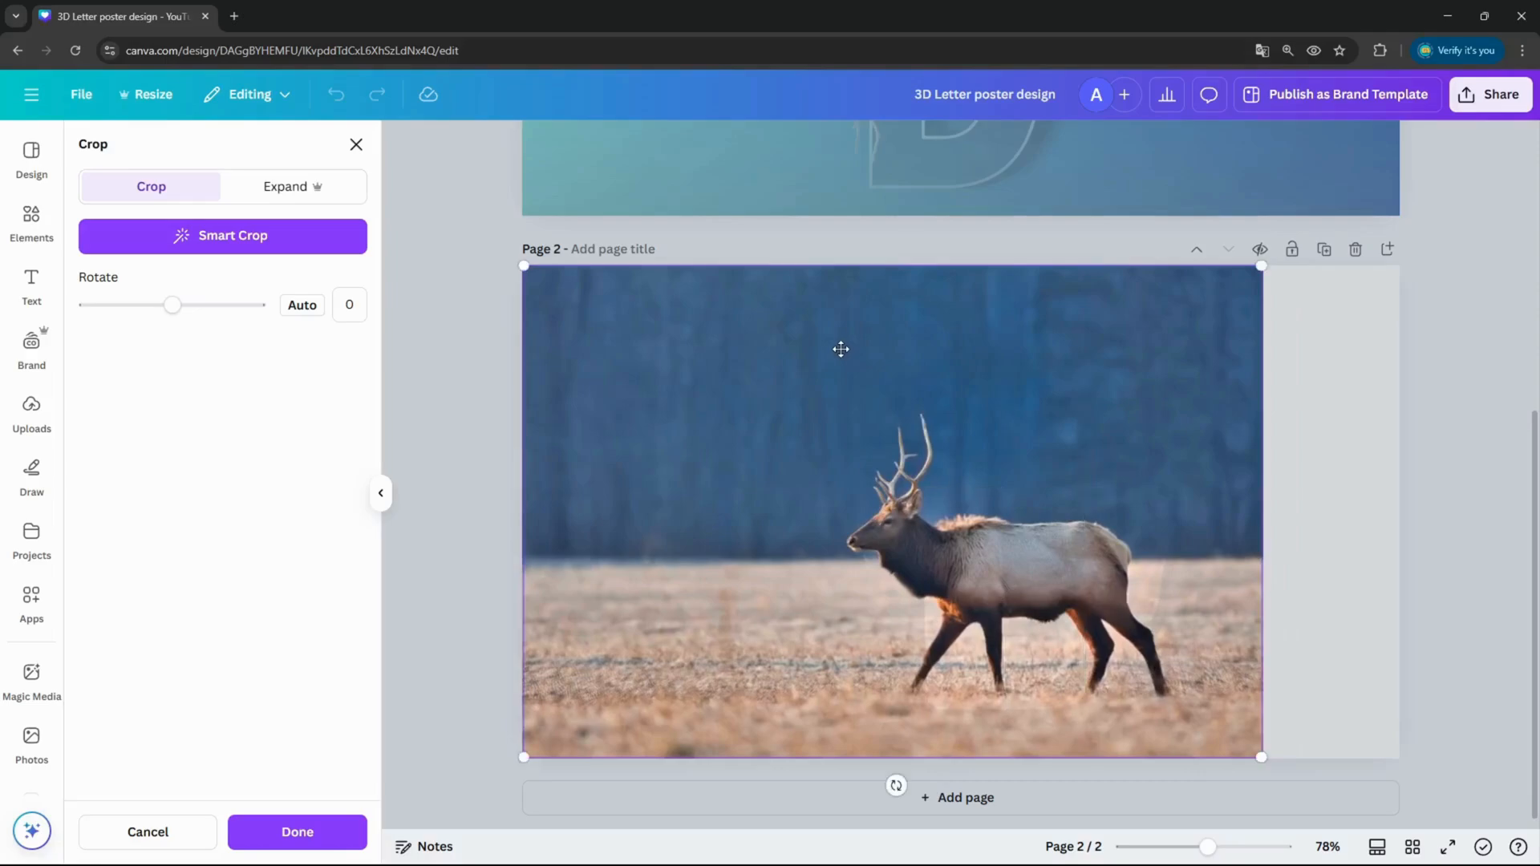
click(295, 832)
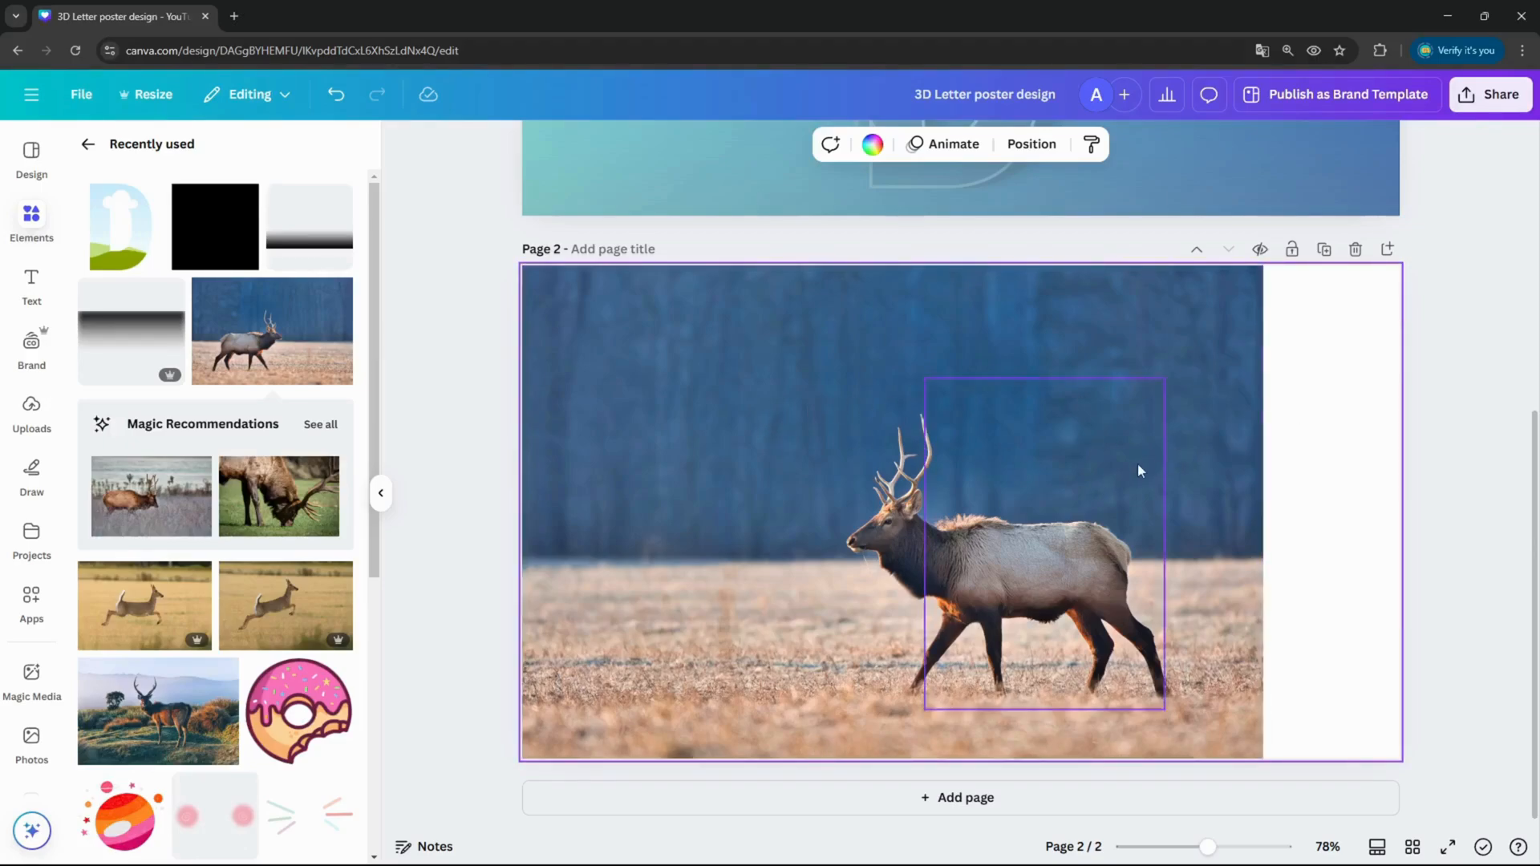
mouse_move(999, 416)
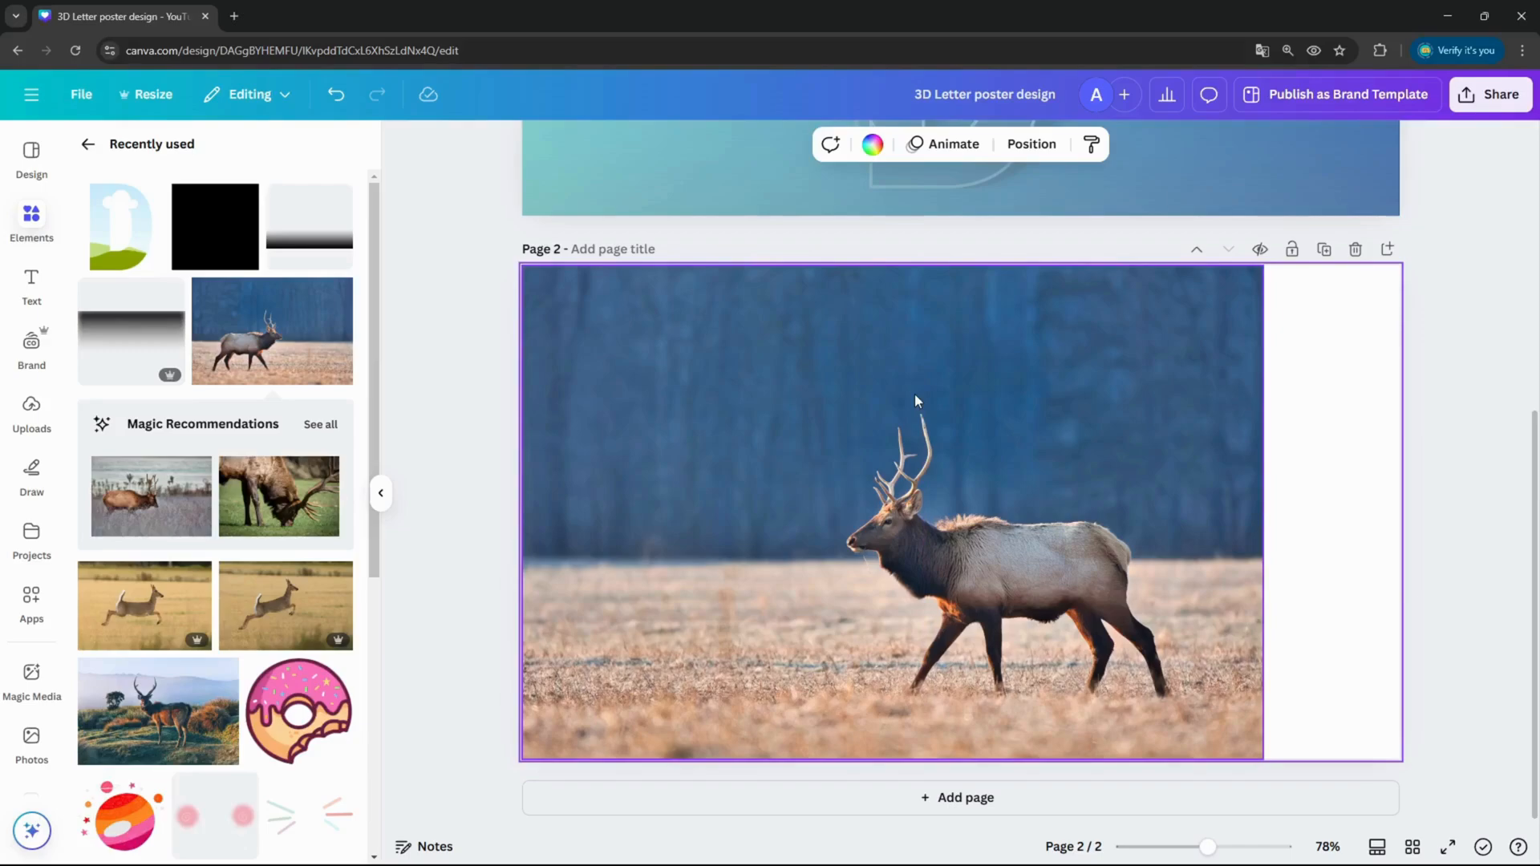
mouse_move(712, 391)
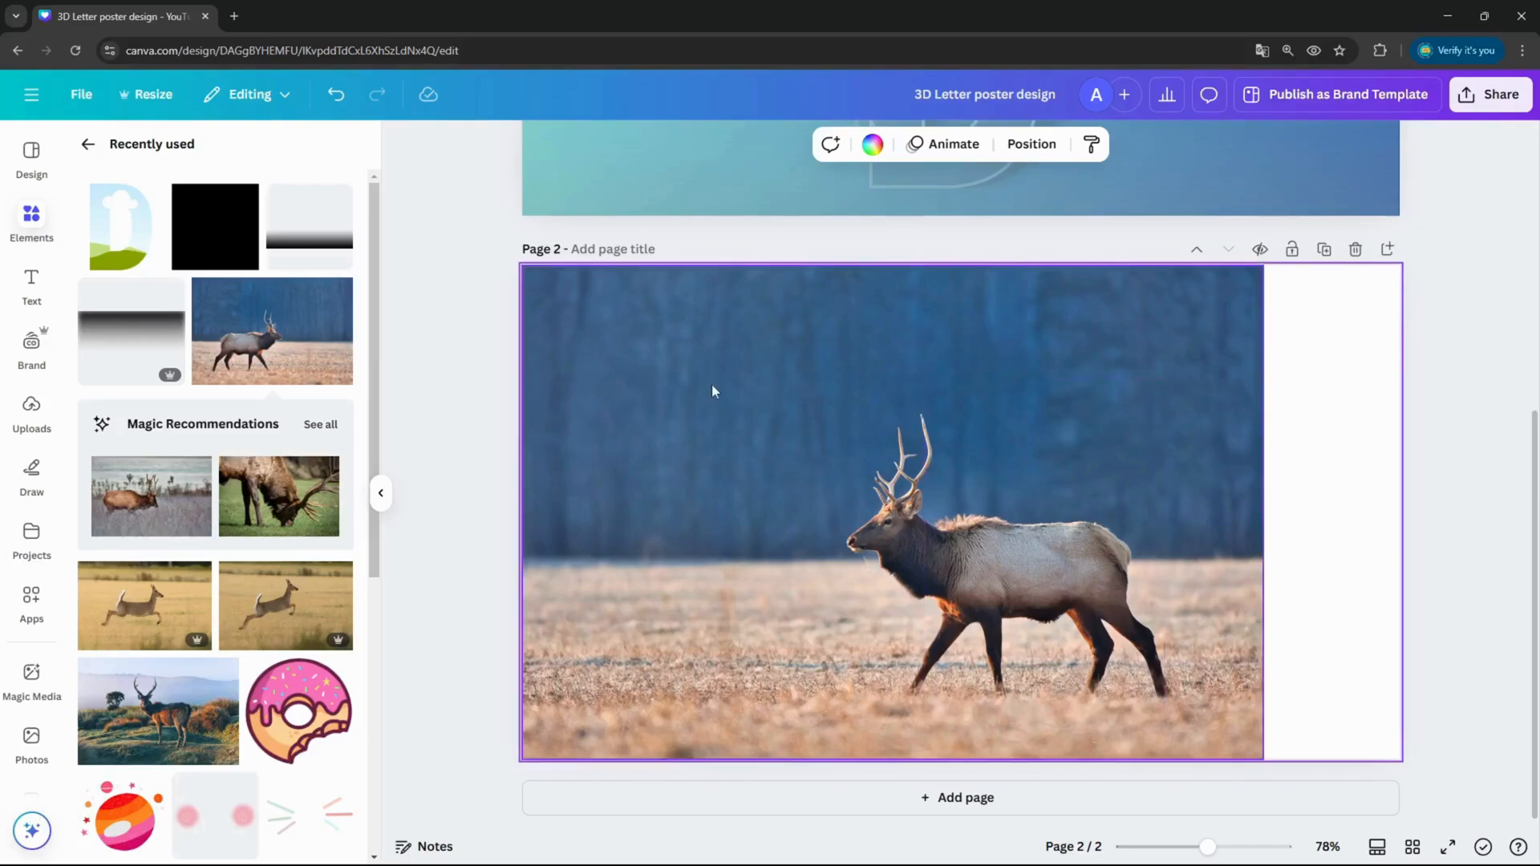
mouse_move(1243, 446)
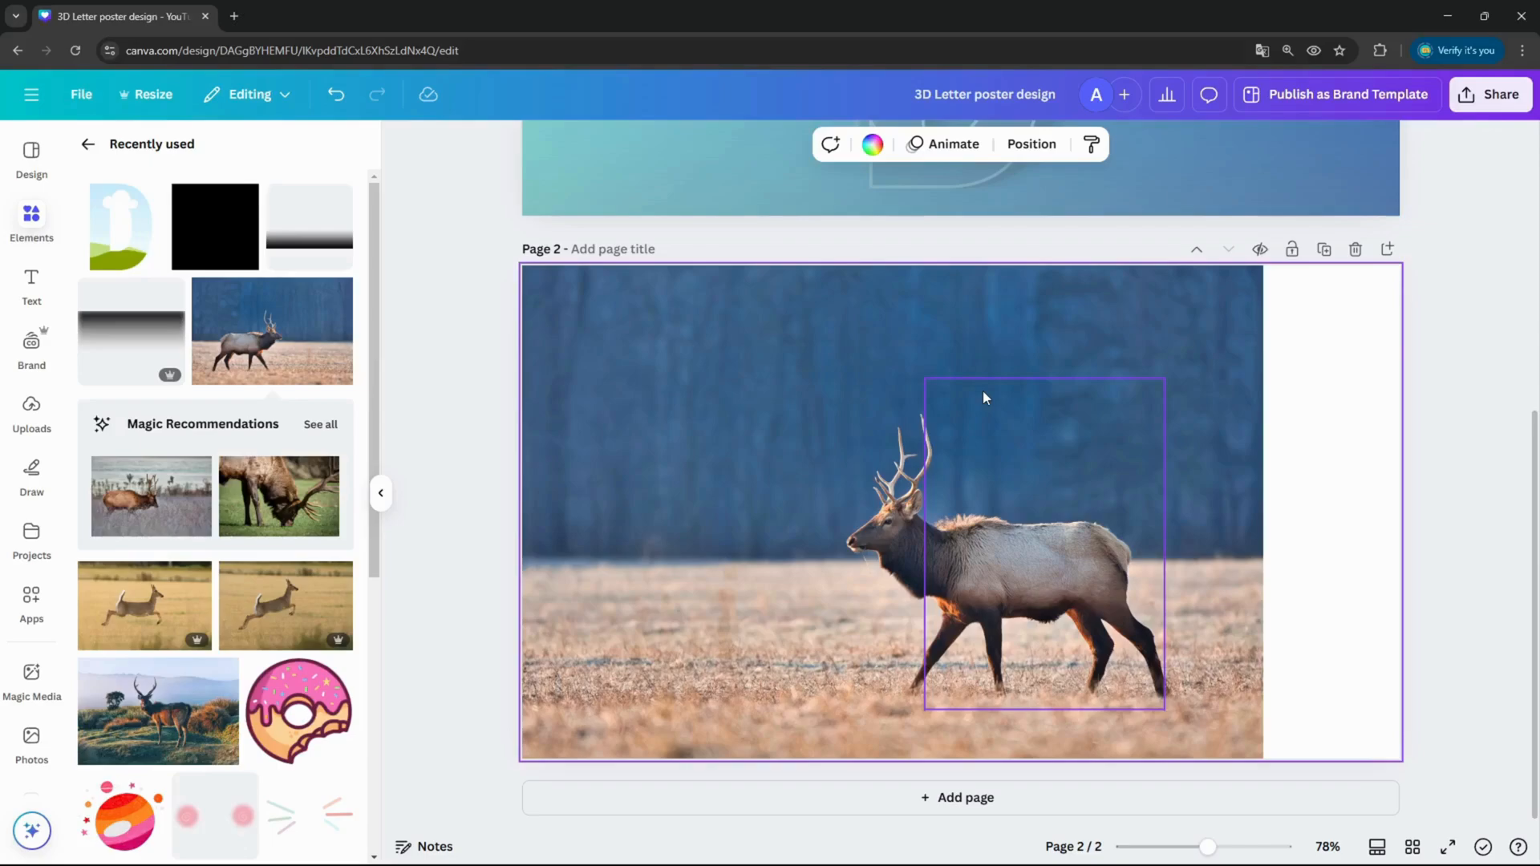
mouse_move(1022, 449)
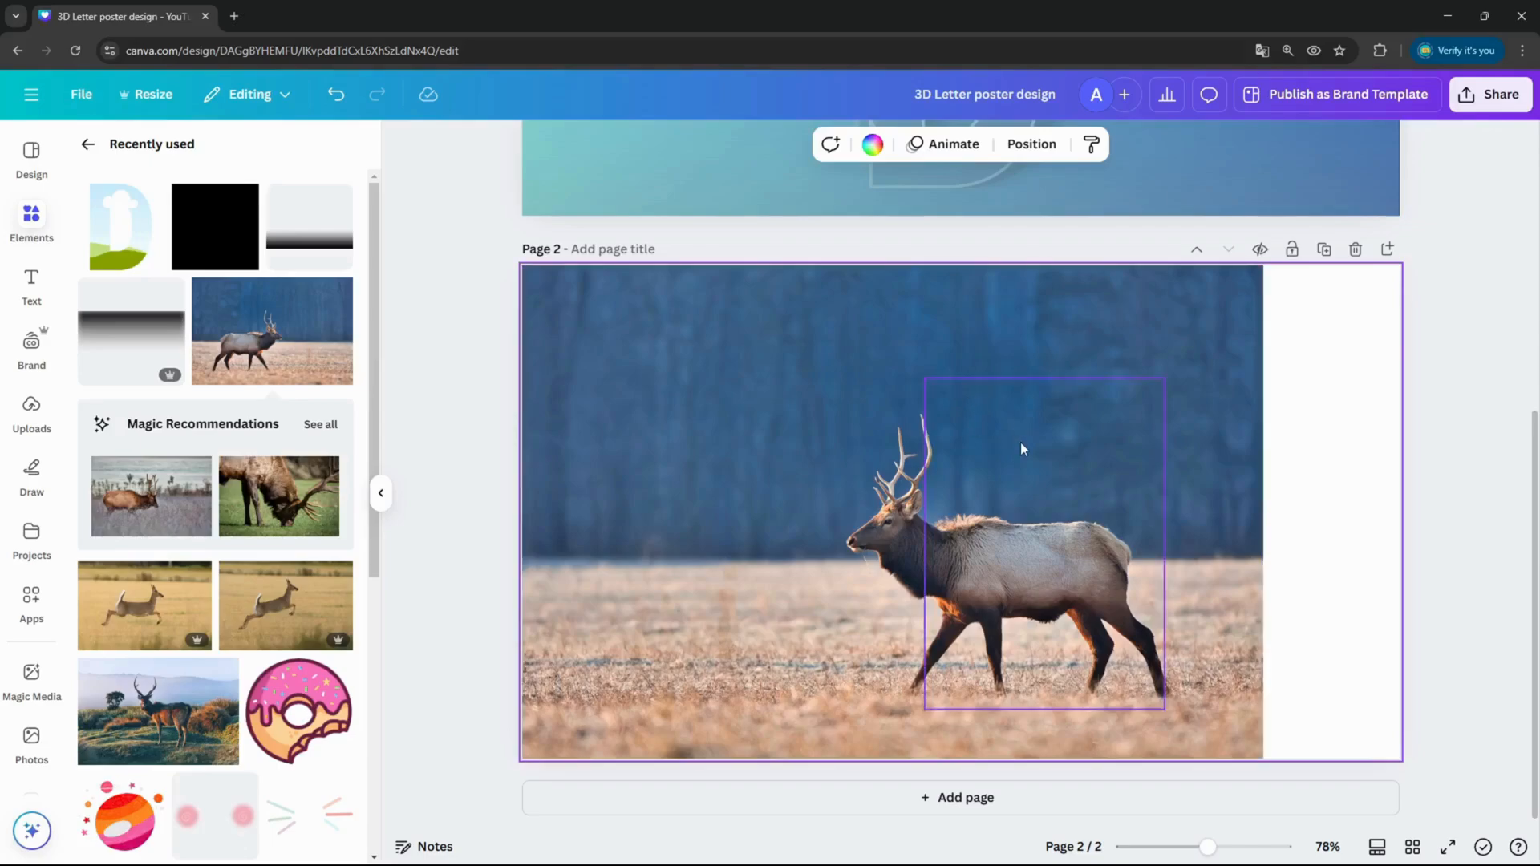
Nudge the elk-filled D frame slightly to the right and reselect it
click(1044, 541)
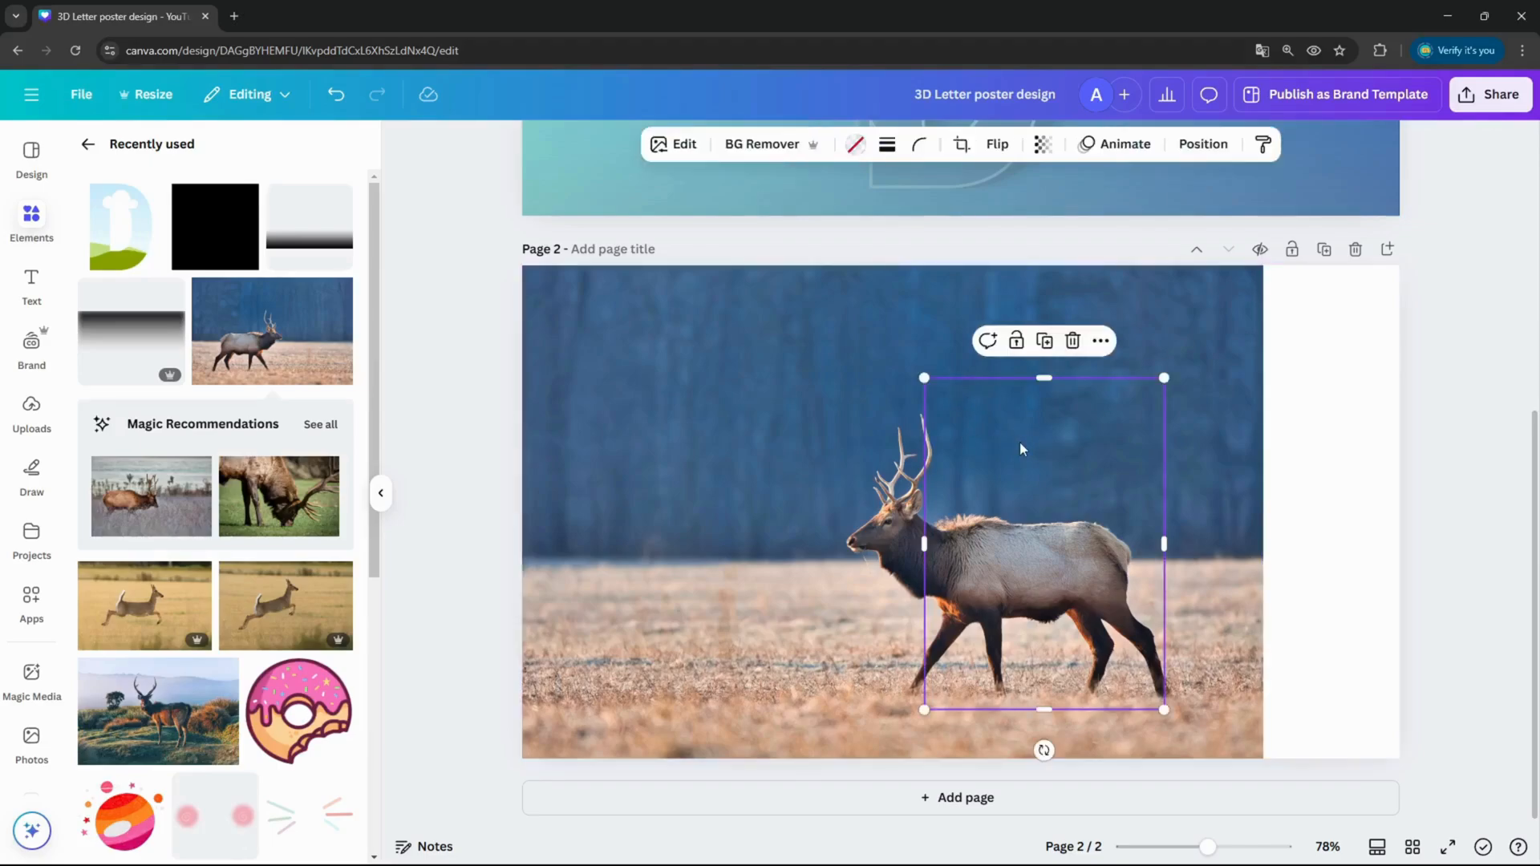
drag(1022, 449, 1056, 512)
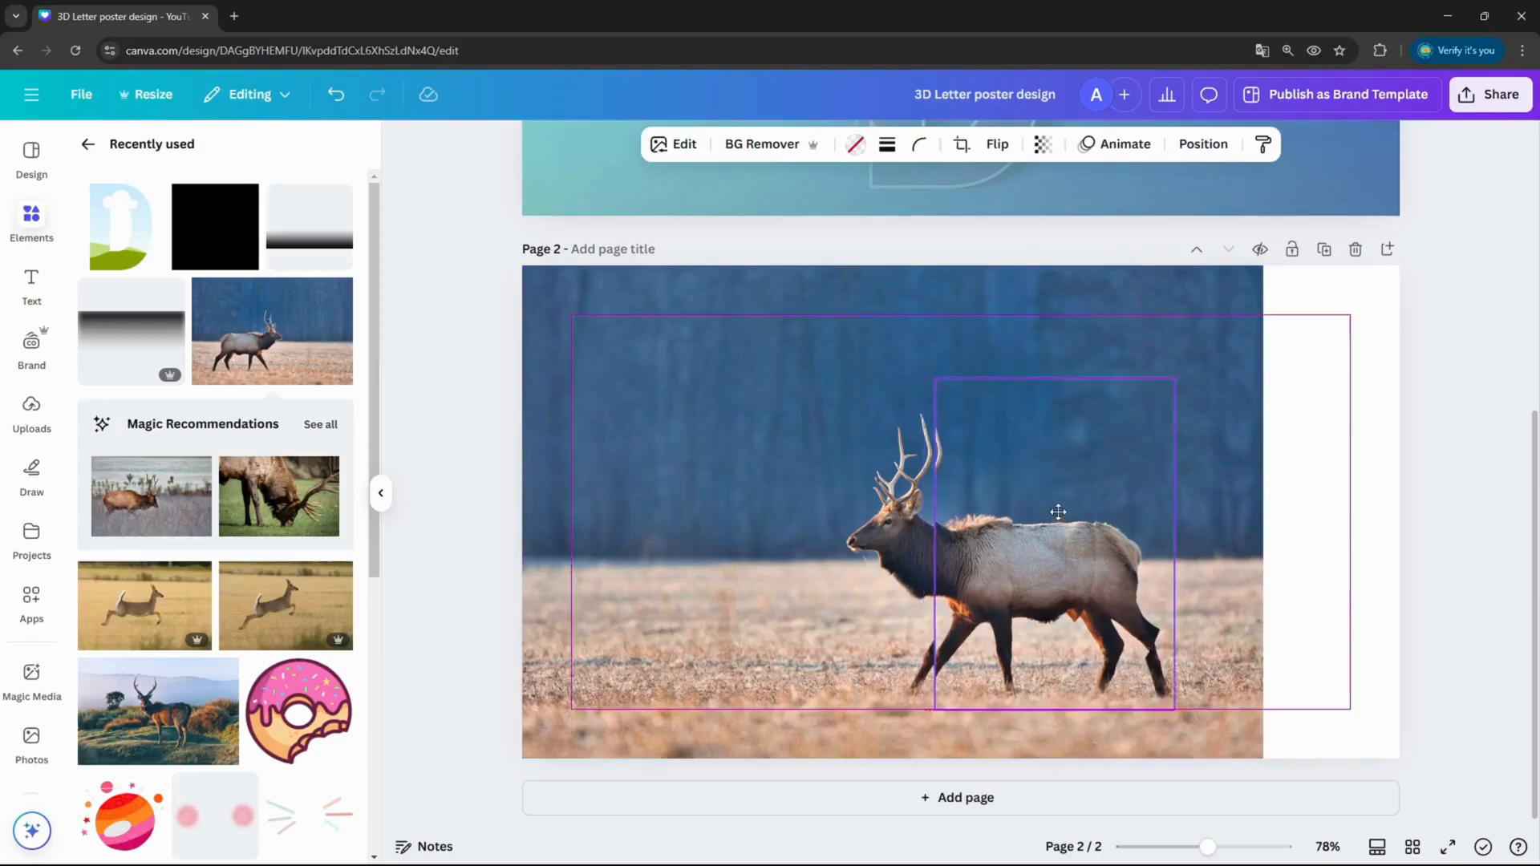
click(1057, 512)
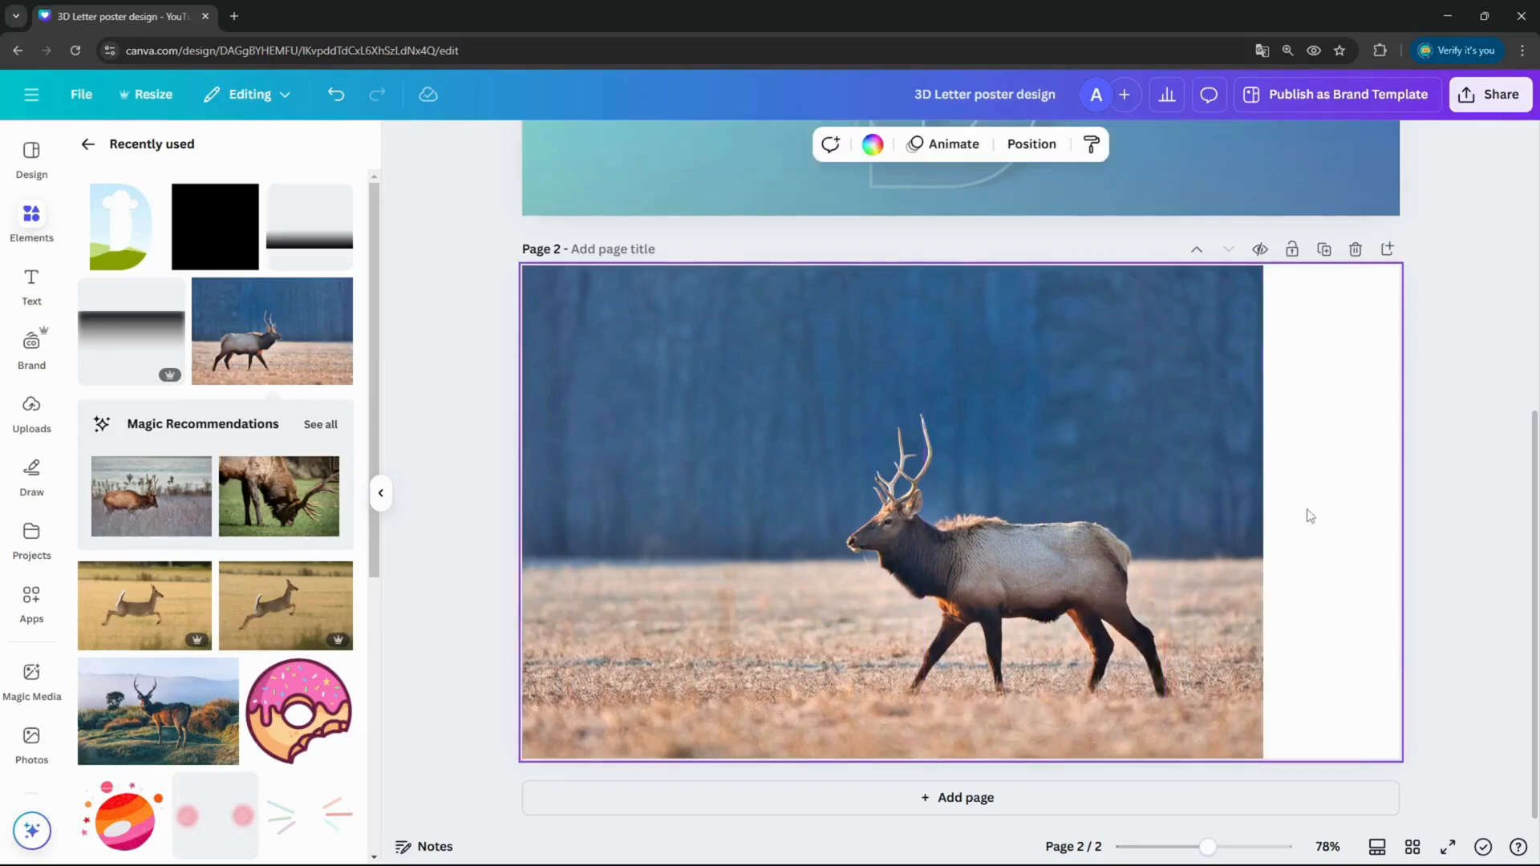
click(883, 510)
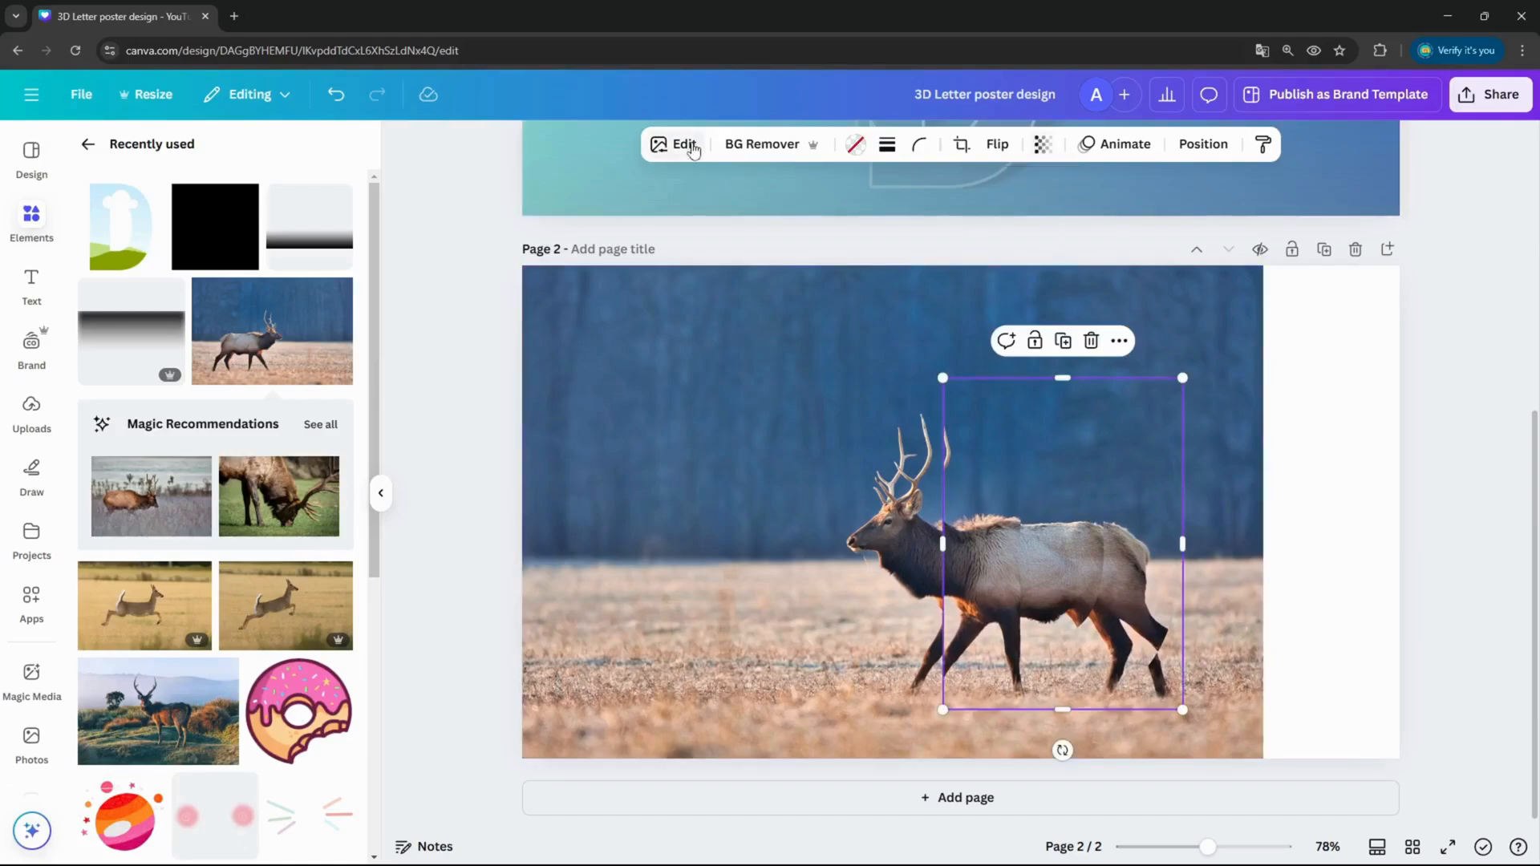
Set the frame photo's Brightness to -100 in Adjust, leaving a dark D over the elk
click(684, 143)
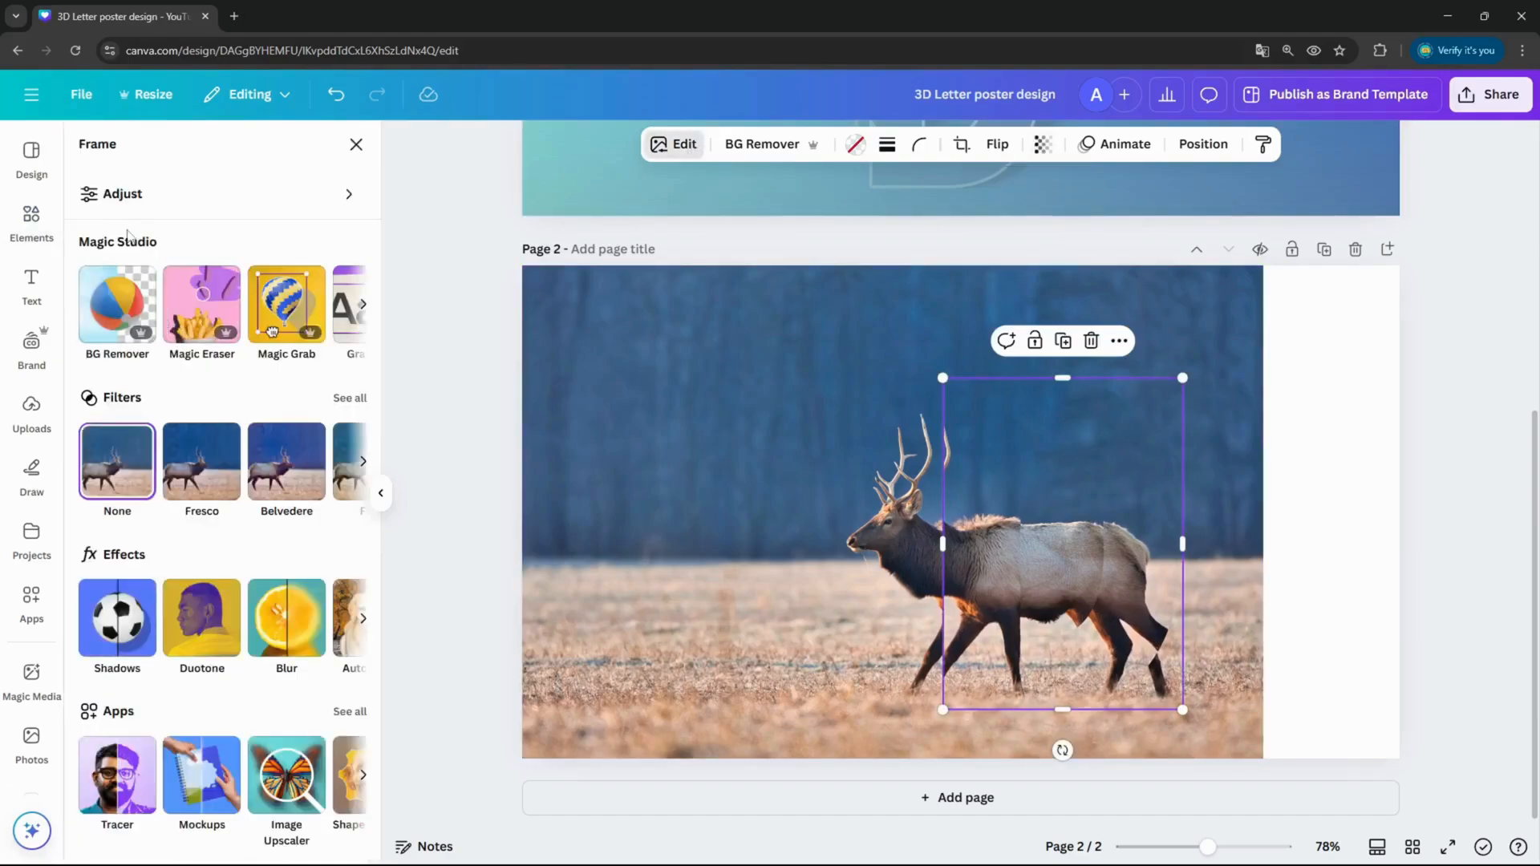
click(121, 194)
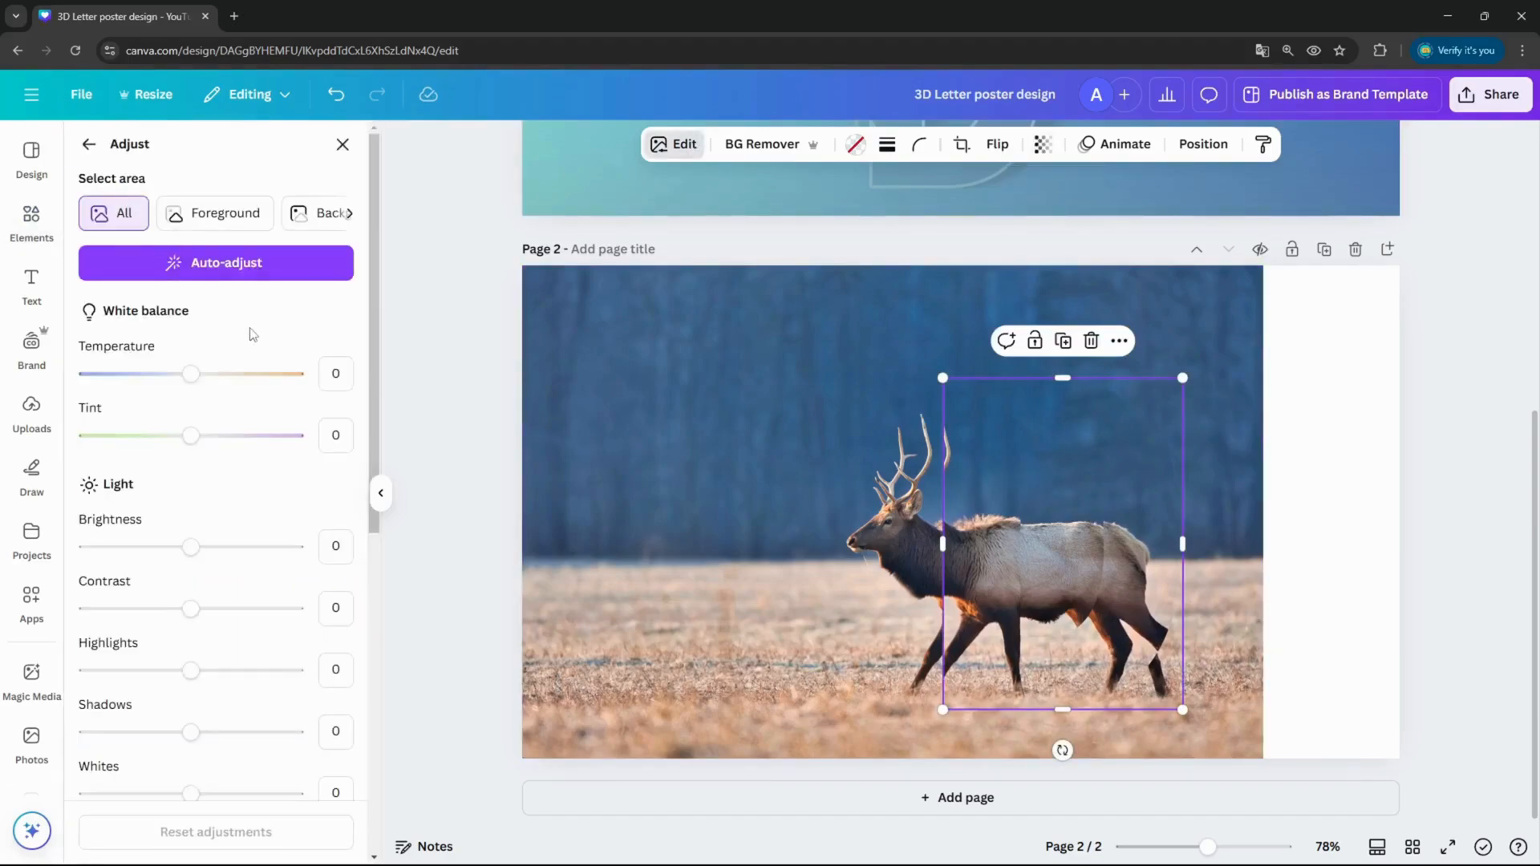
drag(191, 545, 86, 546)
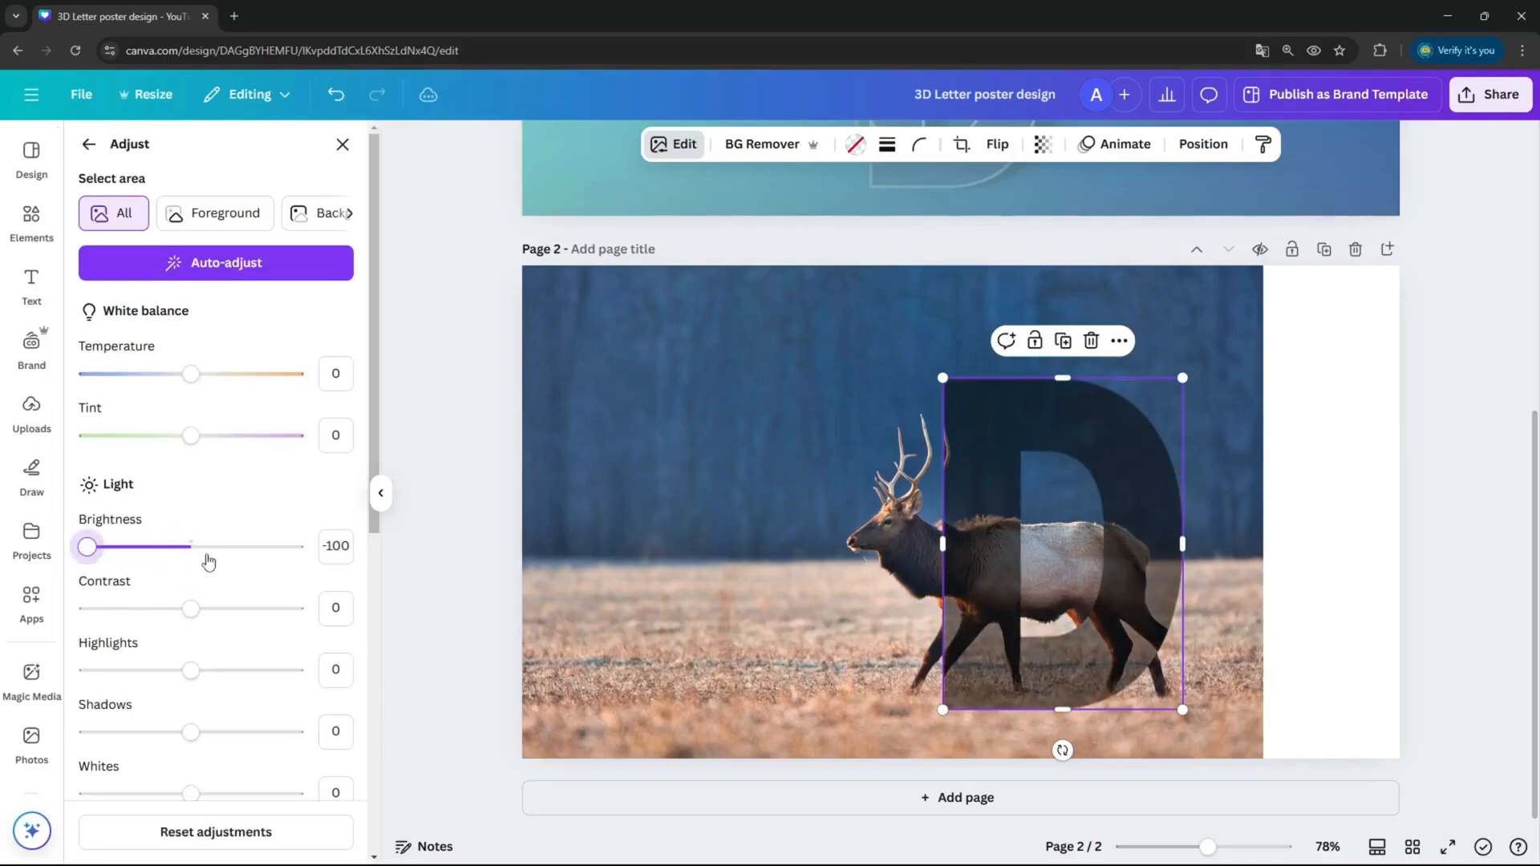
click(1201, 145)
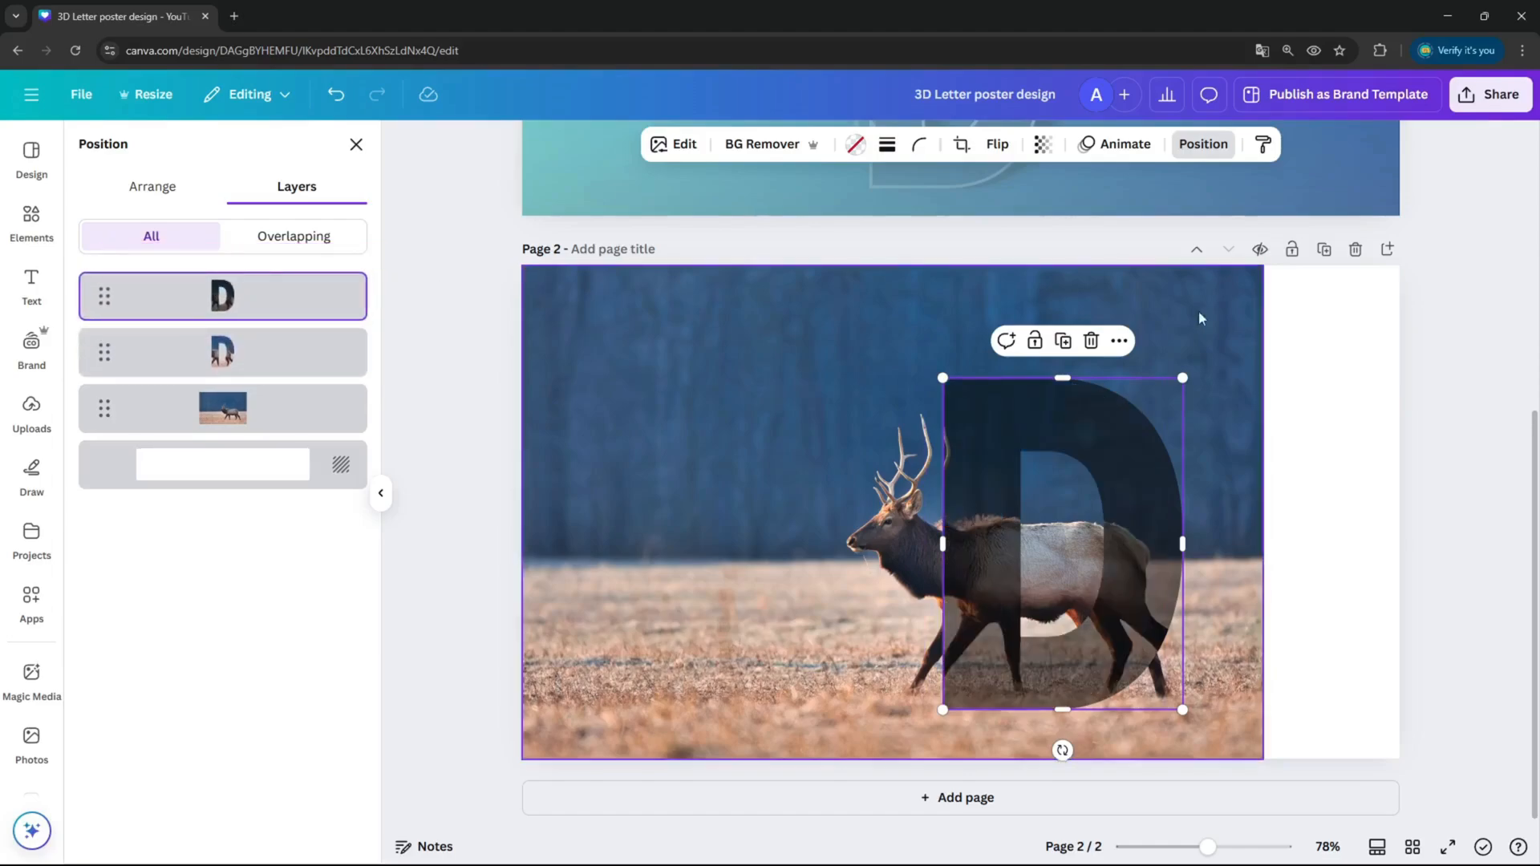
Align the photo inside the D with the background elk photo and confirm the crop
click(964, 145)
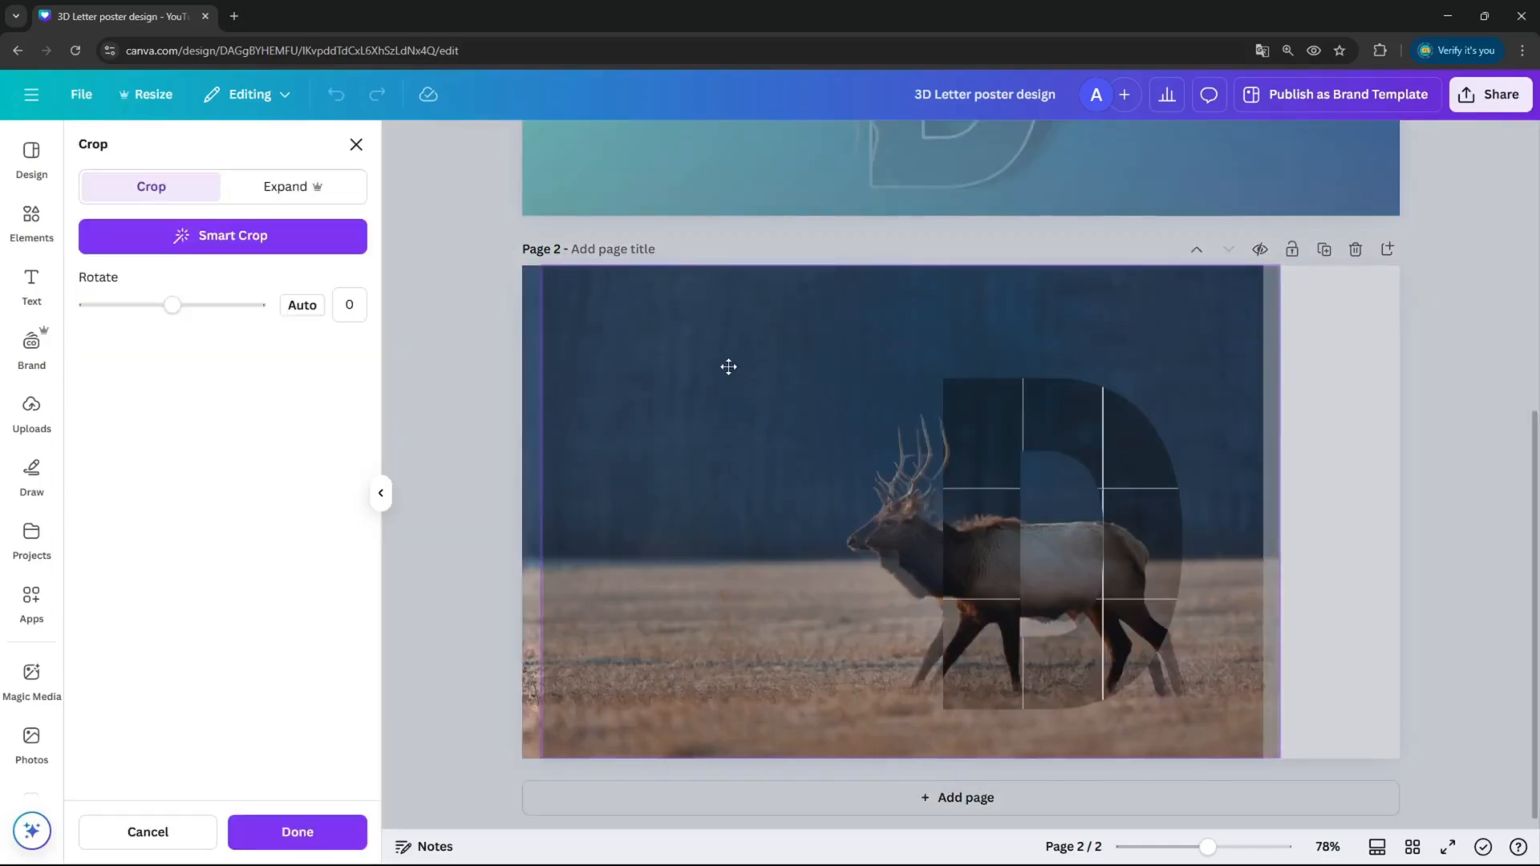
drag(728, 365, 712, 369)
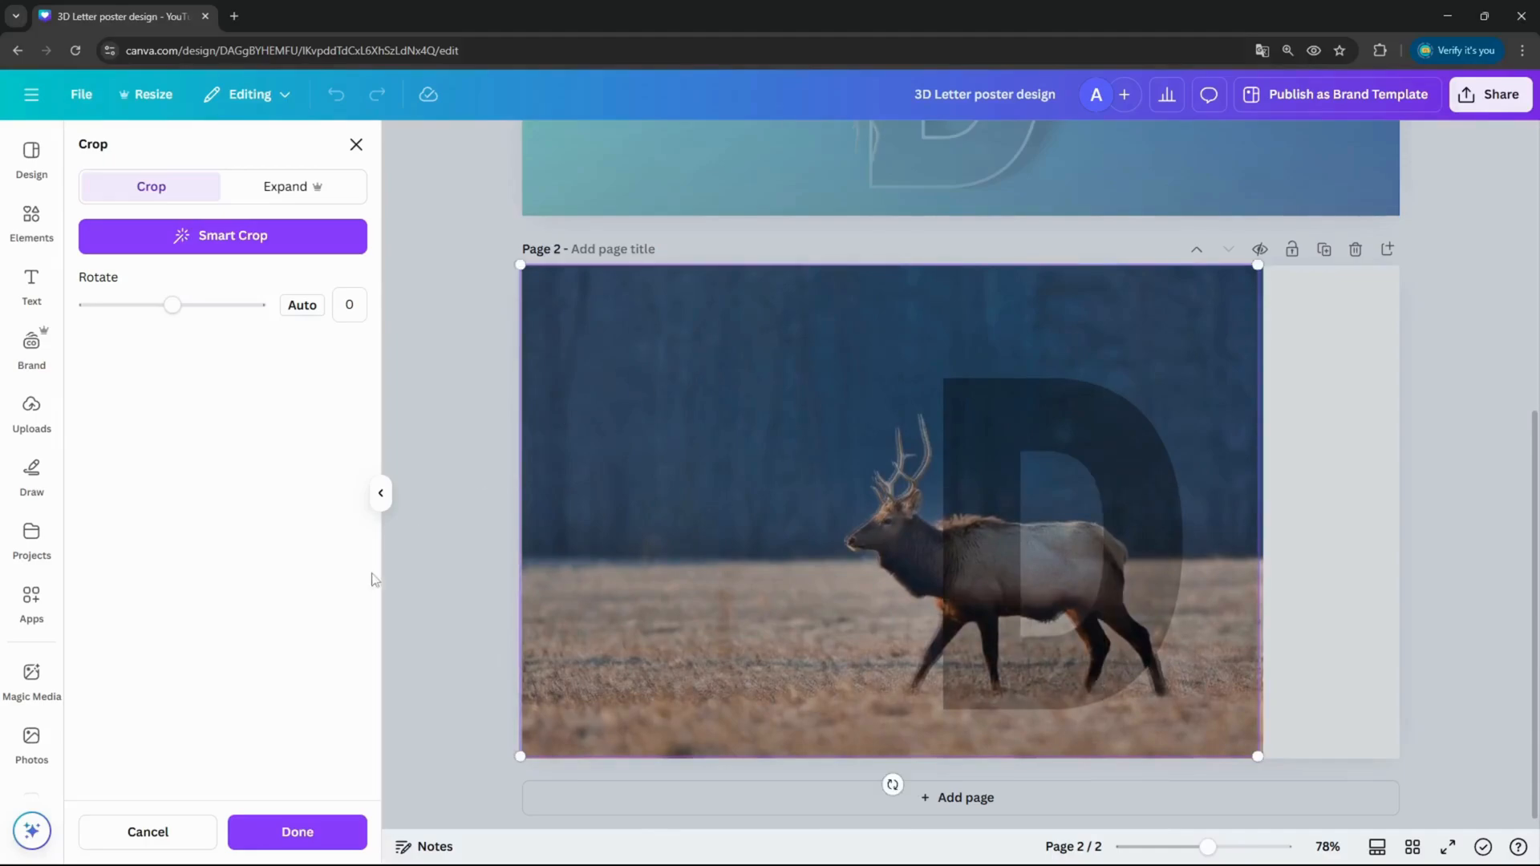
click(297, 832)
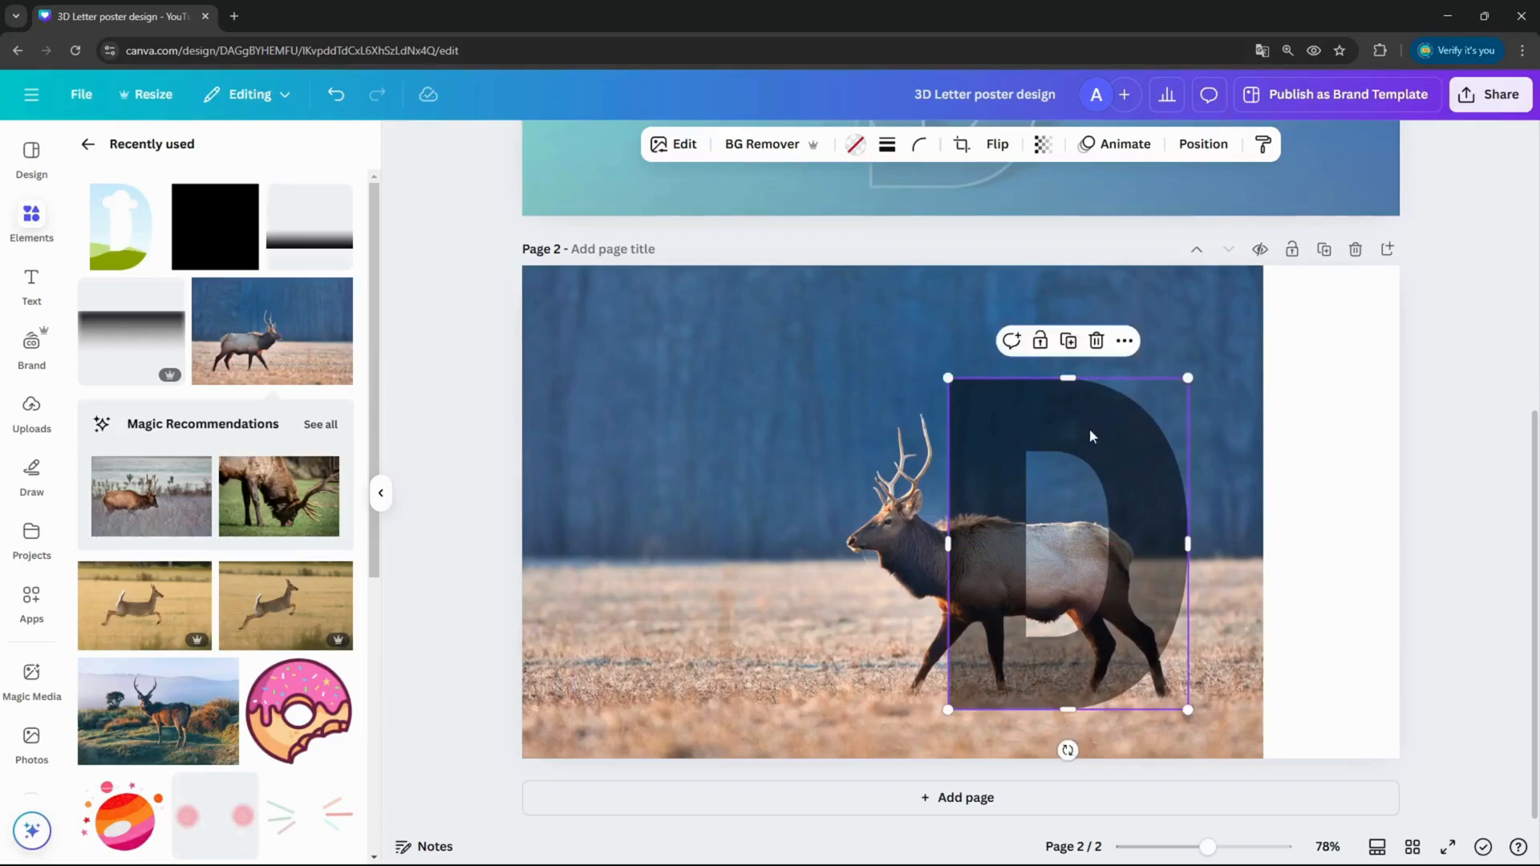
mouse_move(1149, 157)
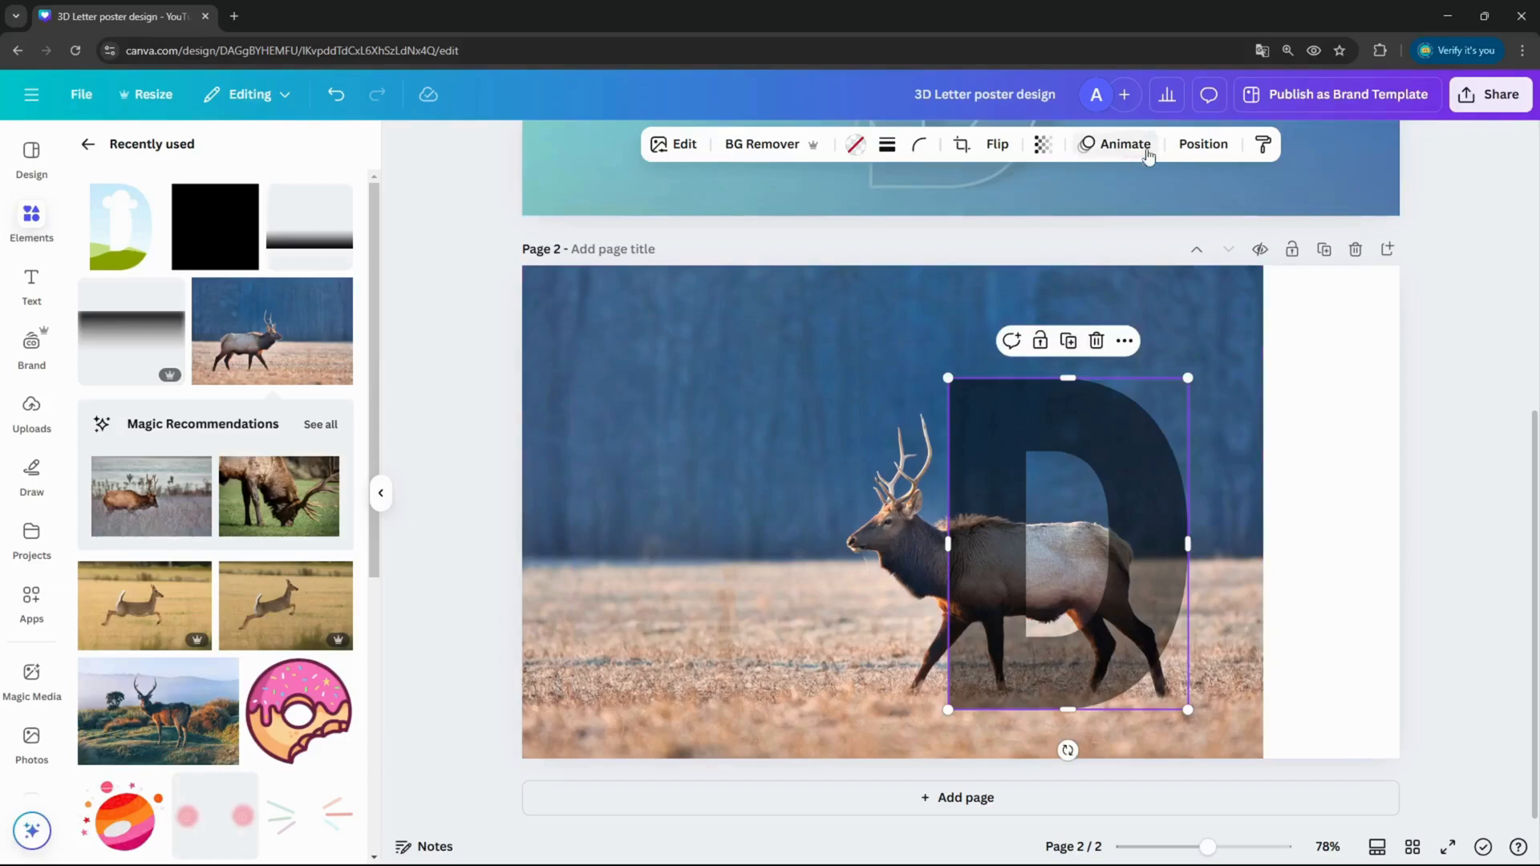
Reorder layers so the elk-filled D sits above the dark D, shifted left as a depth edge
click(1202, 143)
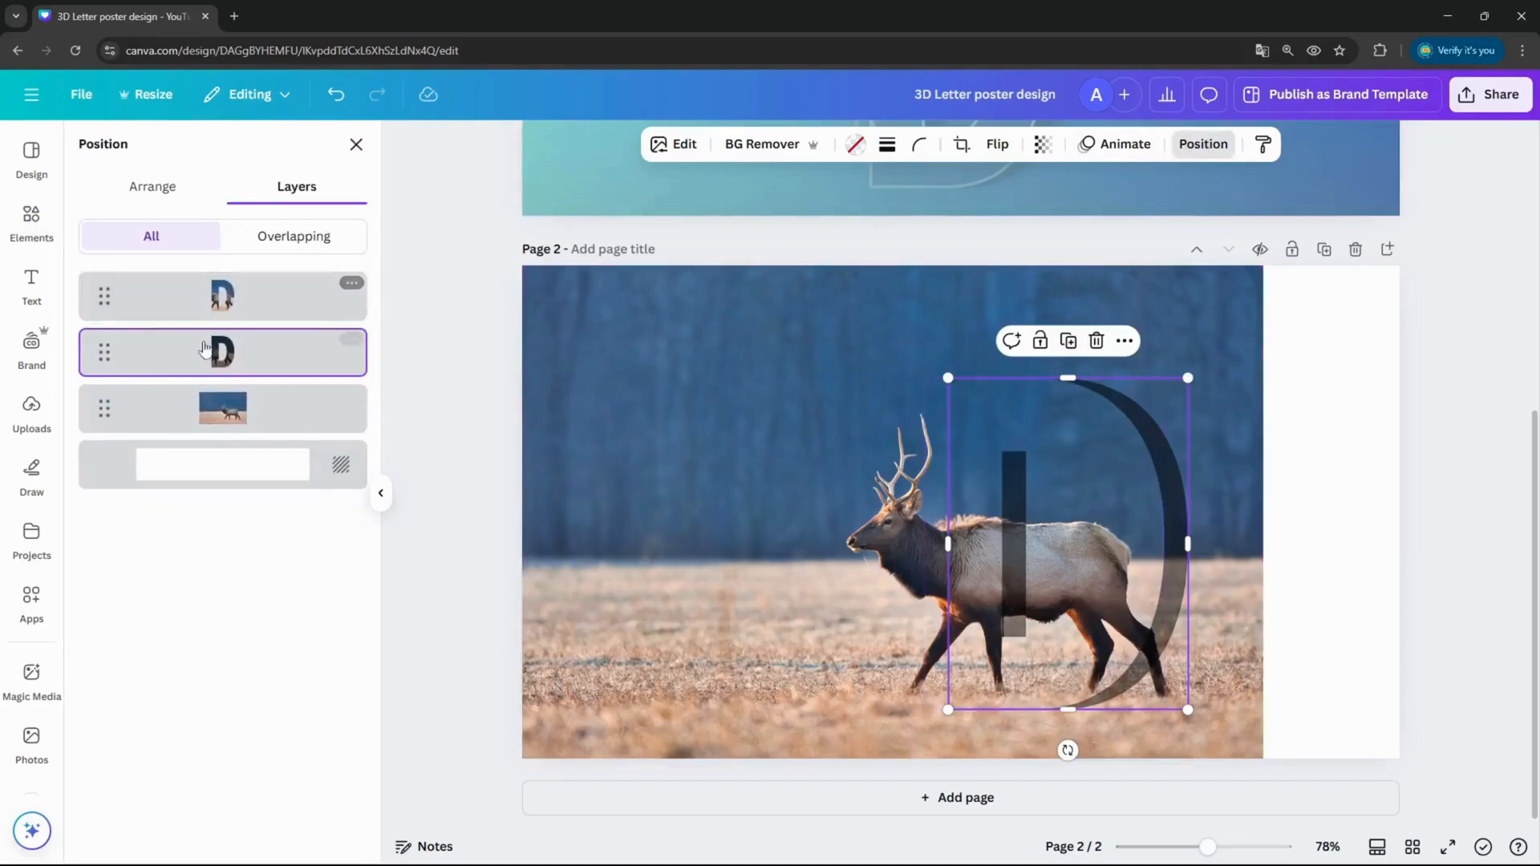
click(223, 295)
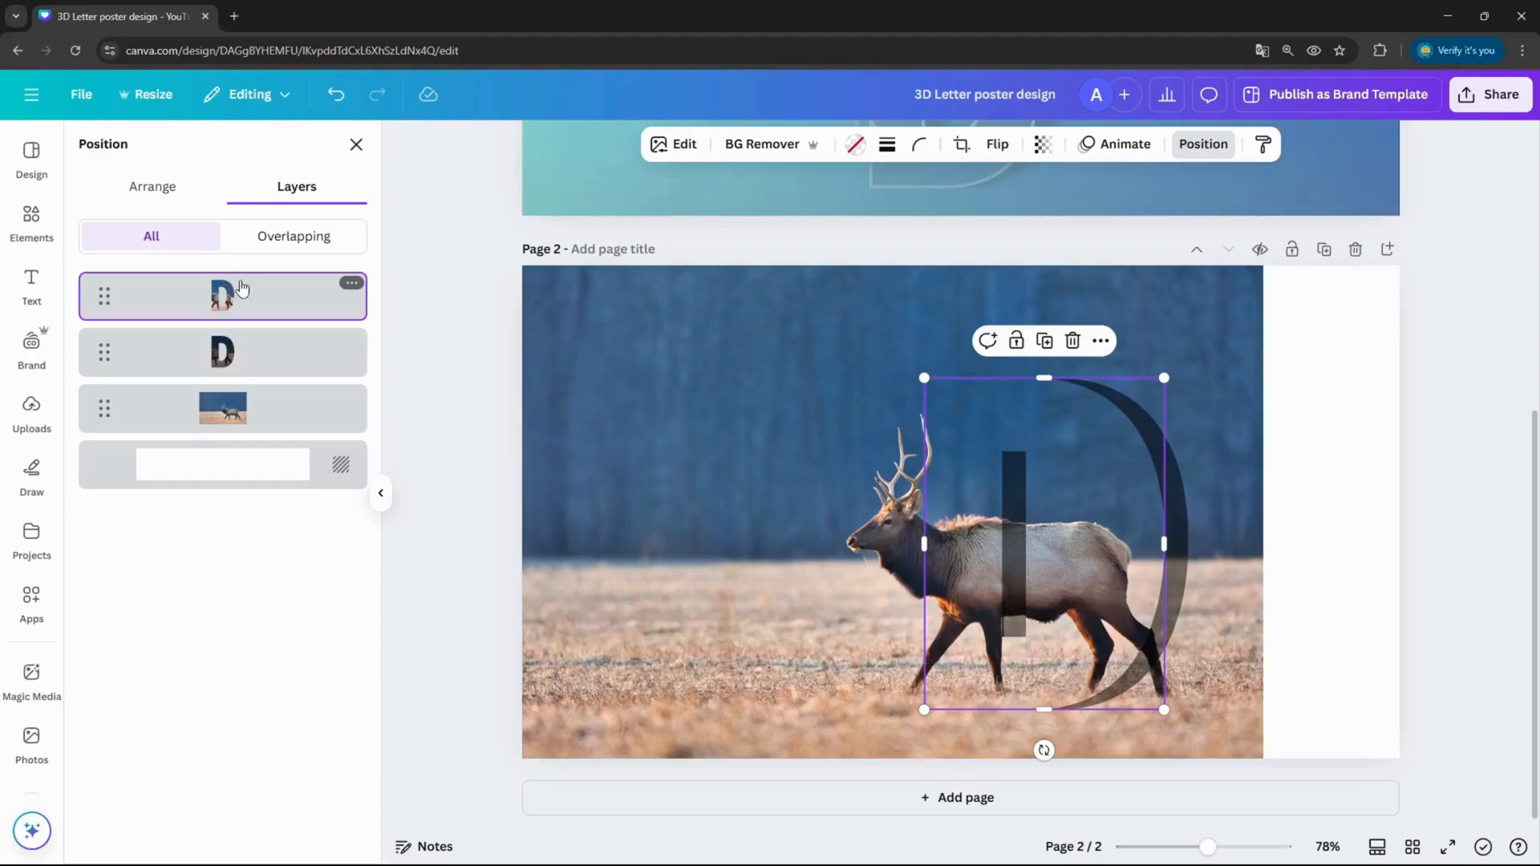
click(222, 351)
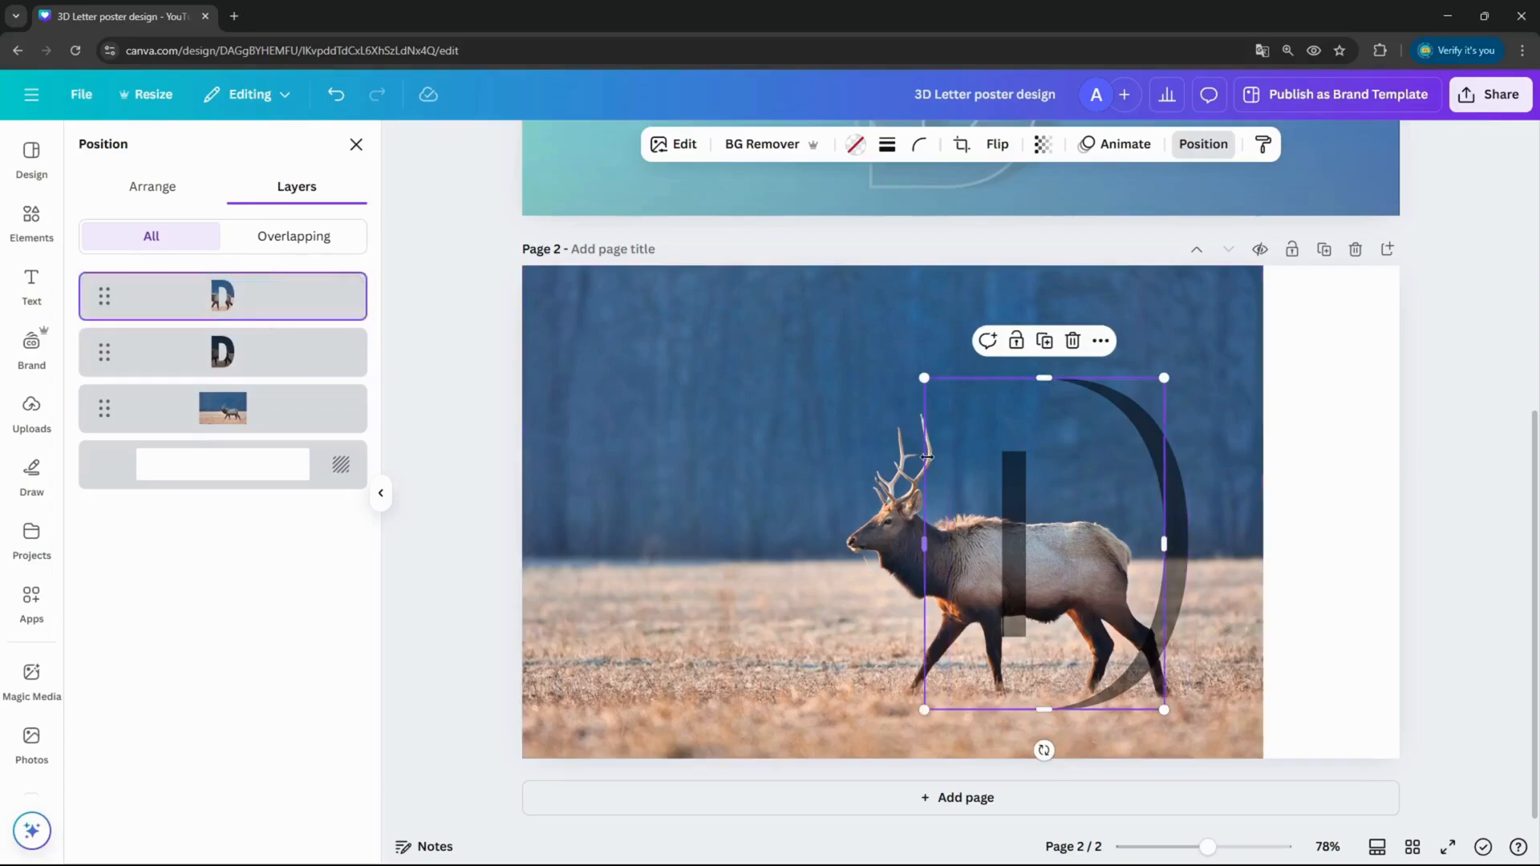
click(969, 144)
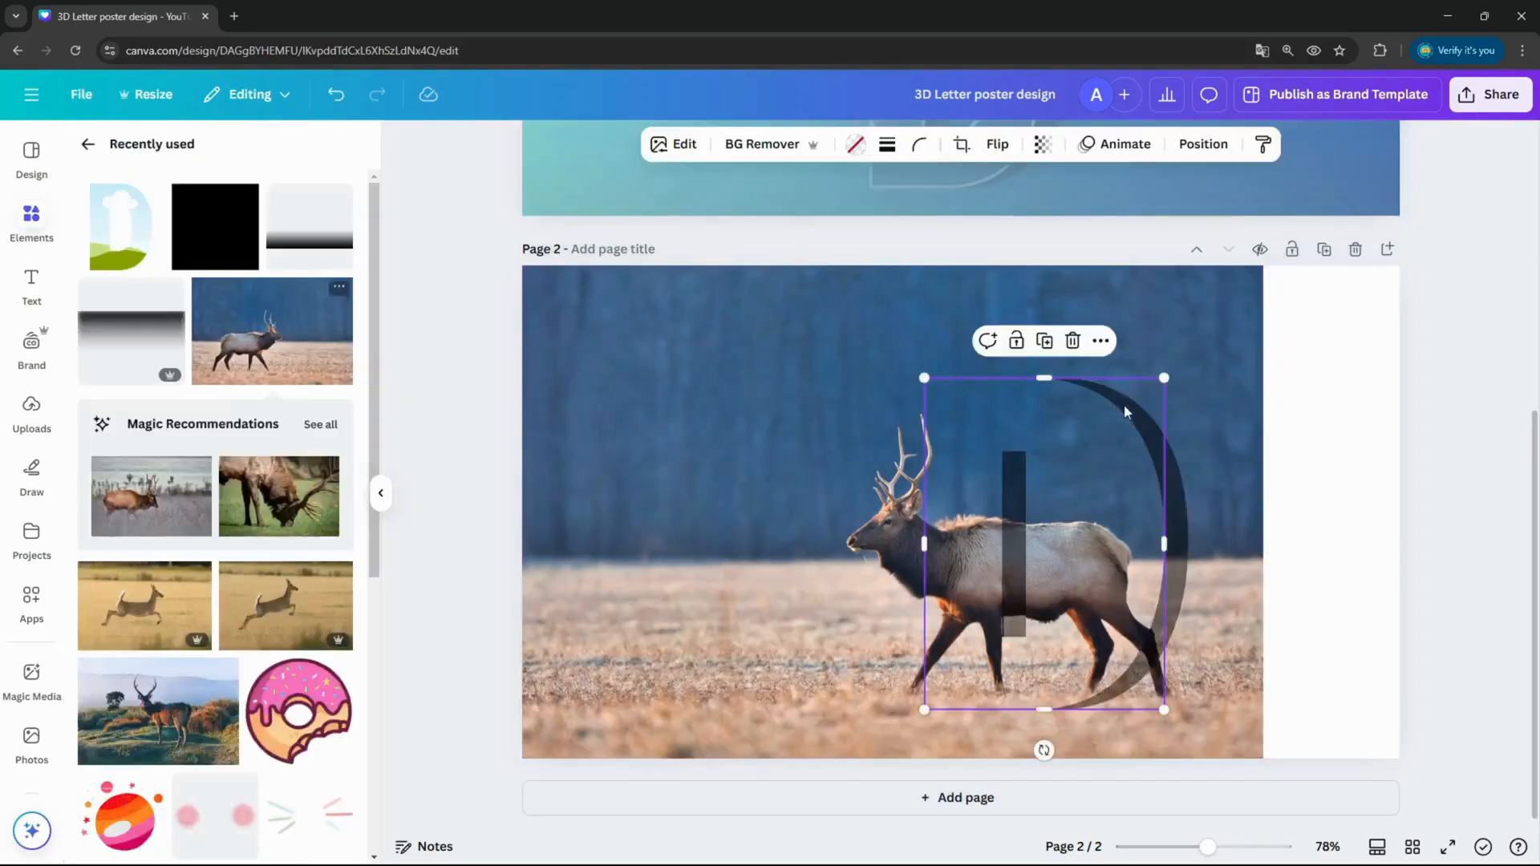
click(968, 142)
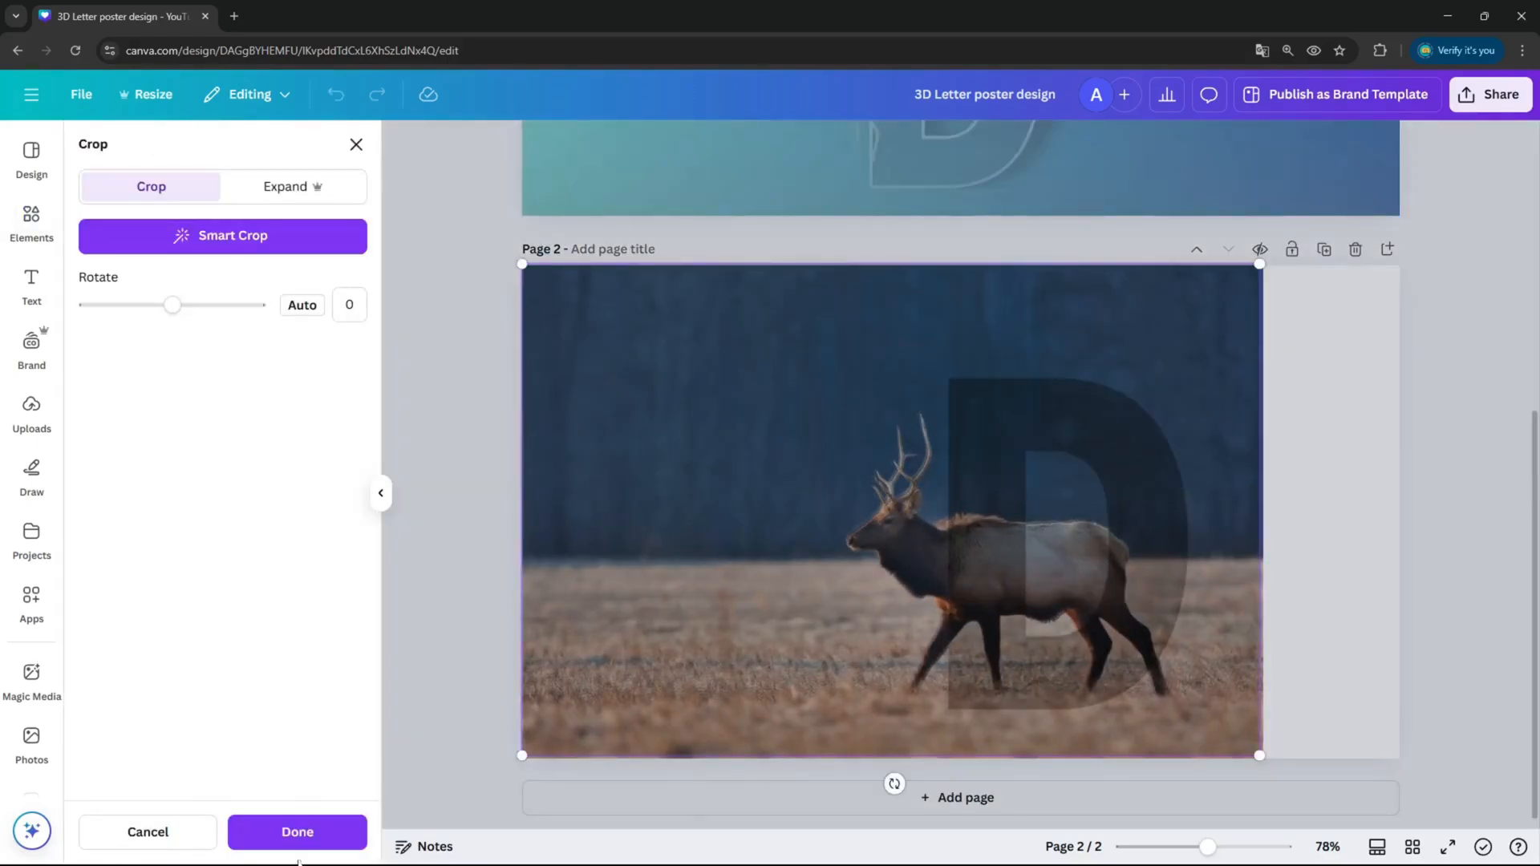
click(295, 833)
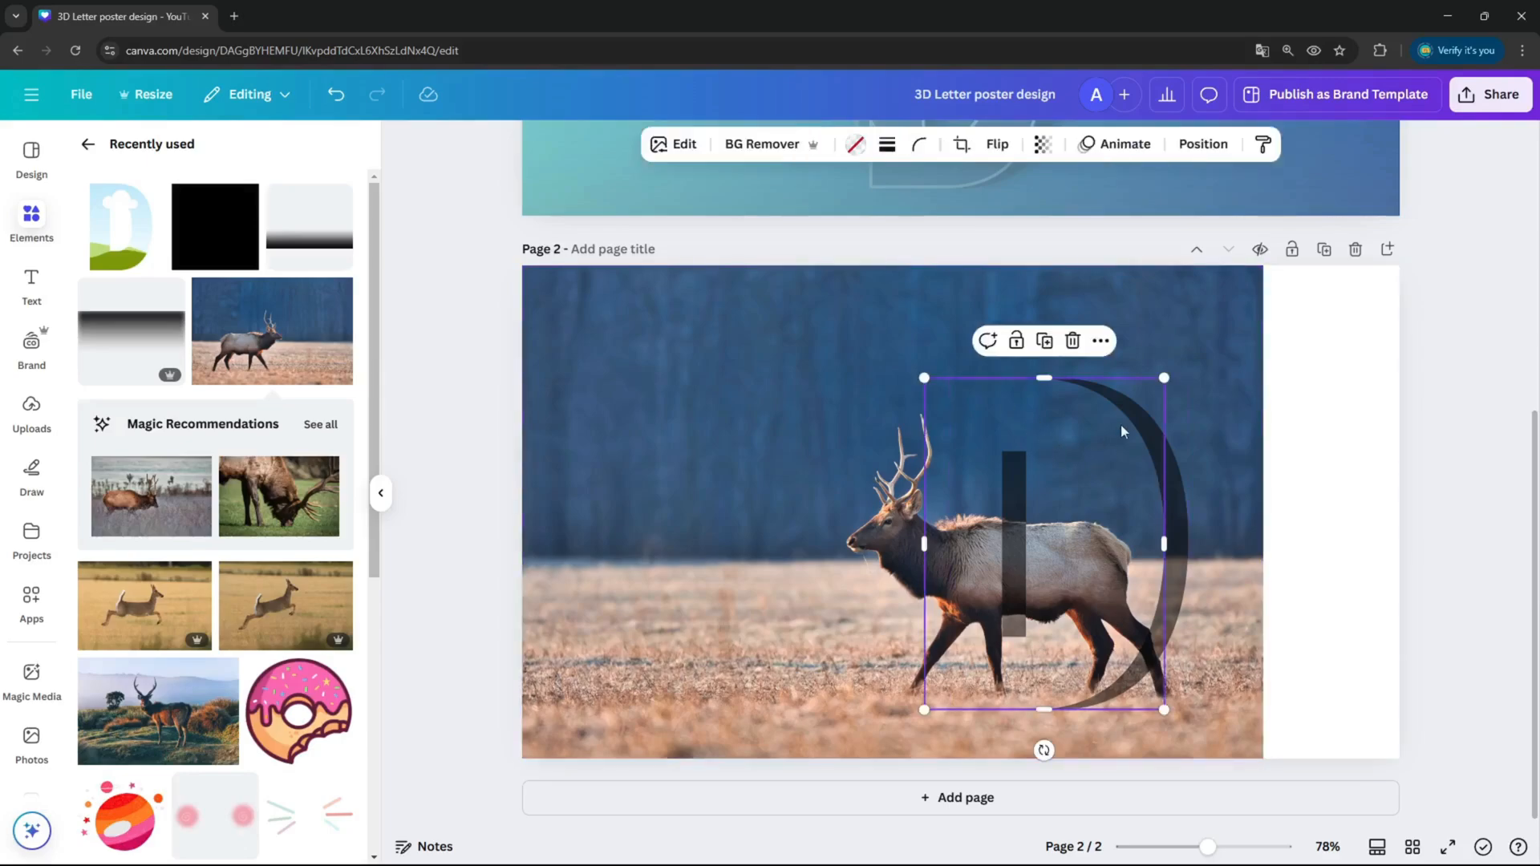
mouse_move(1001, 491)
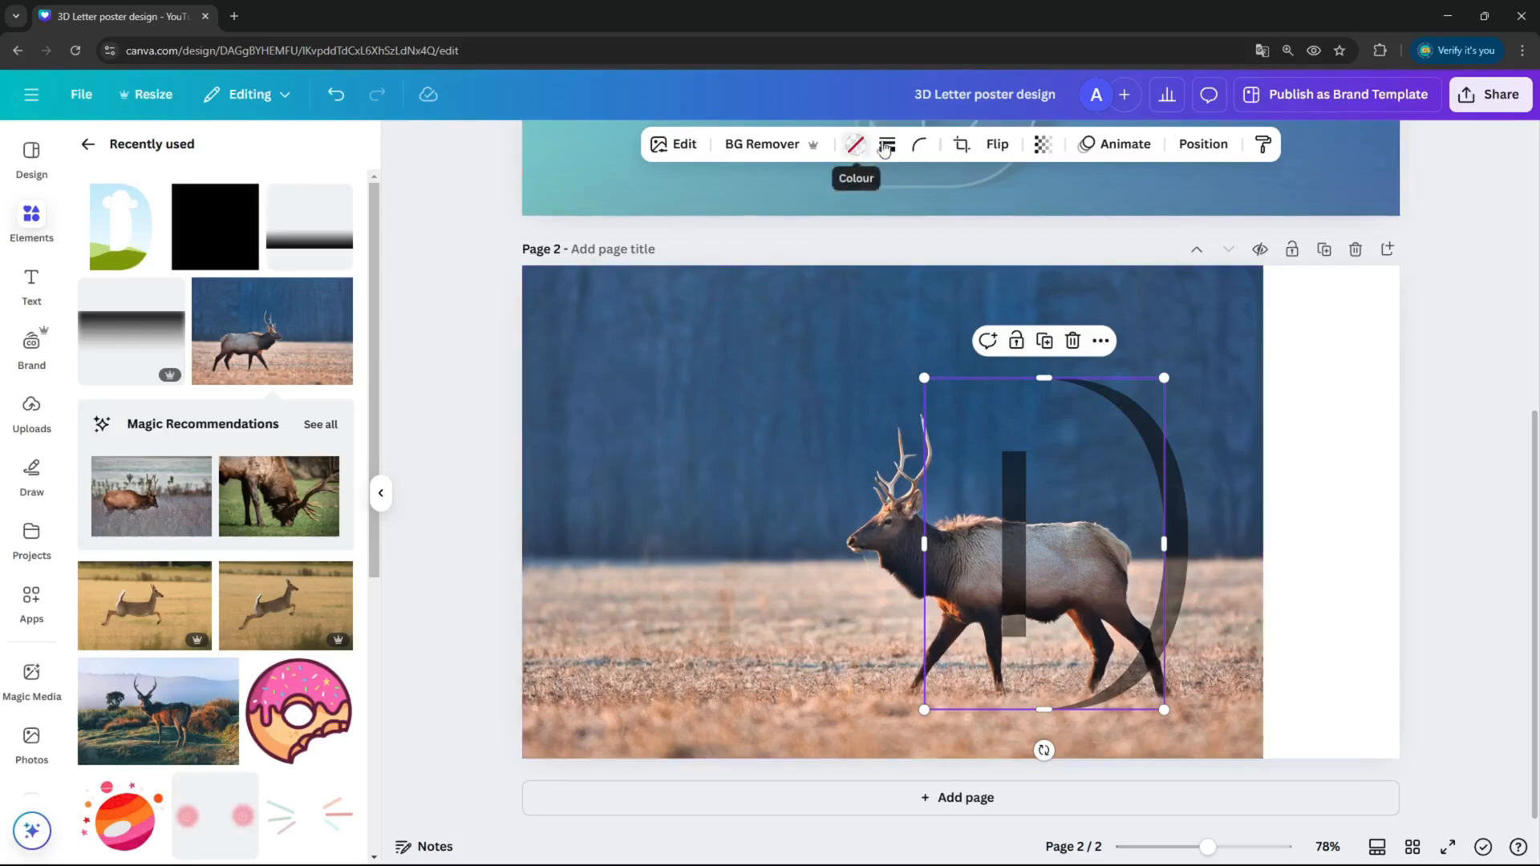
Give the front D a solid white outline of weight 6
click(886, 145)
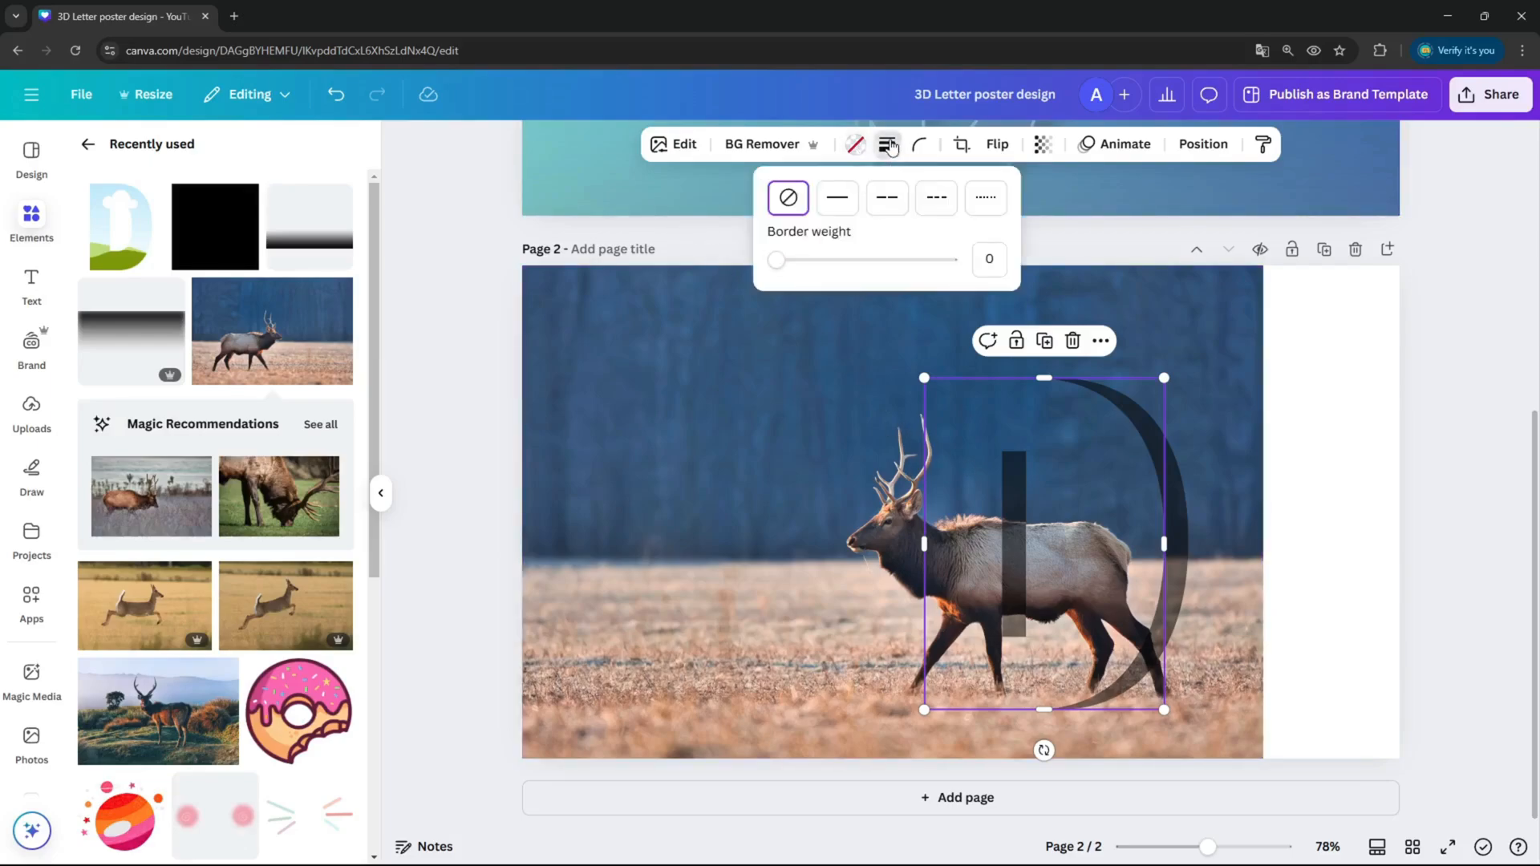
drag(776, 260, 795, 260)
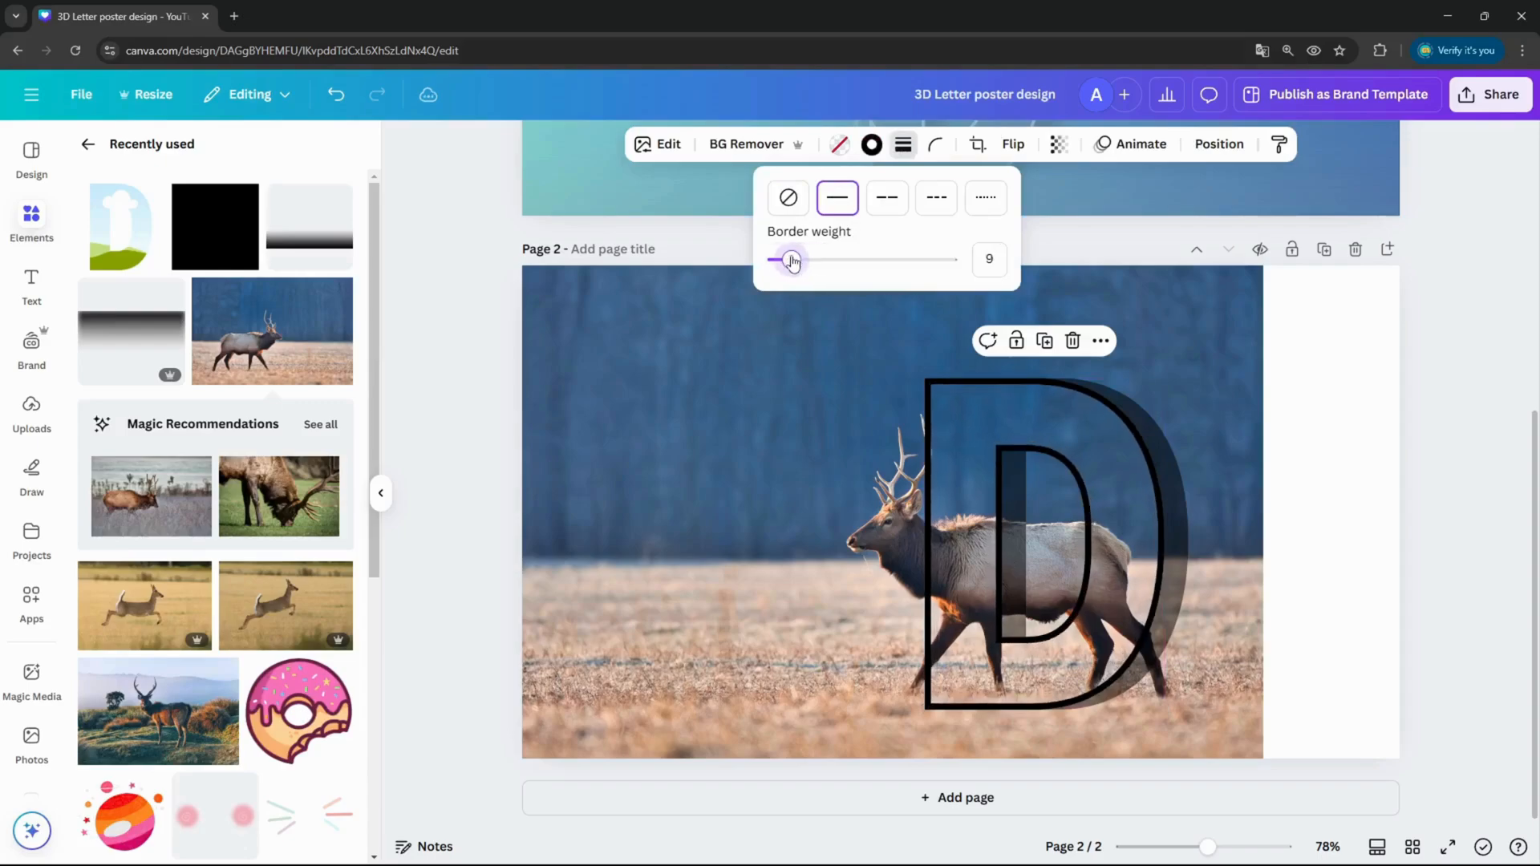
drag(794, 260, 781, 260)
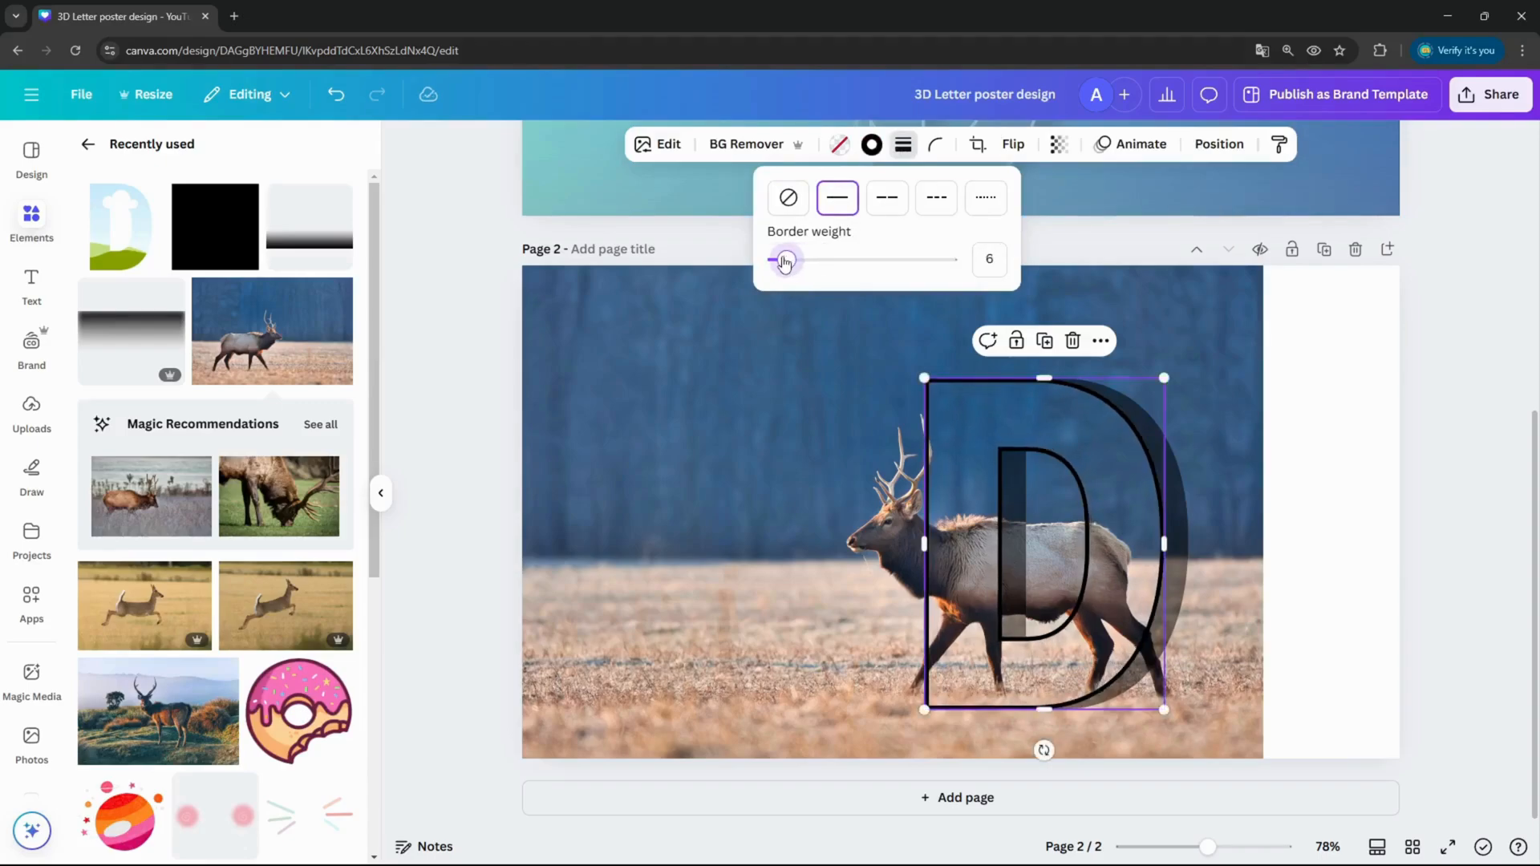
click(871, 144)
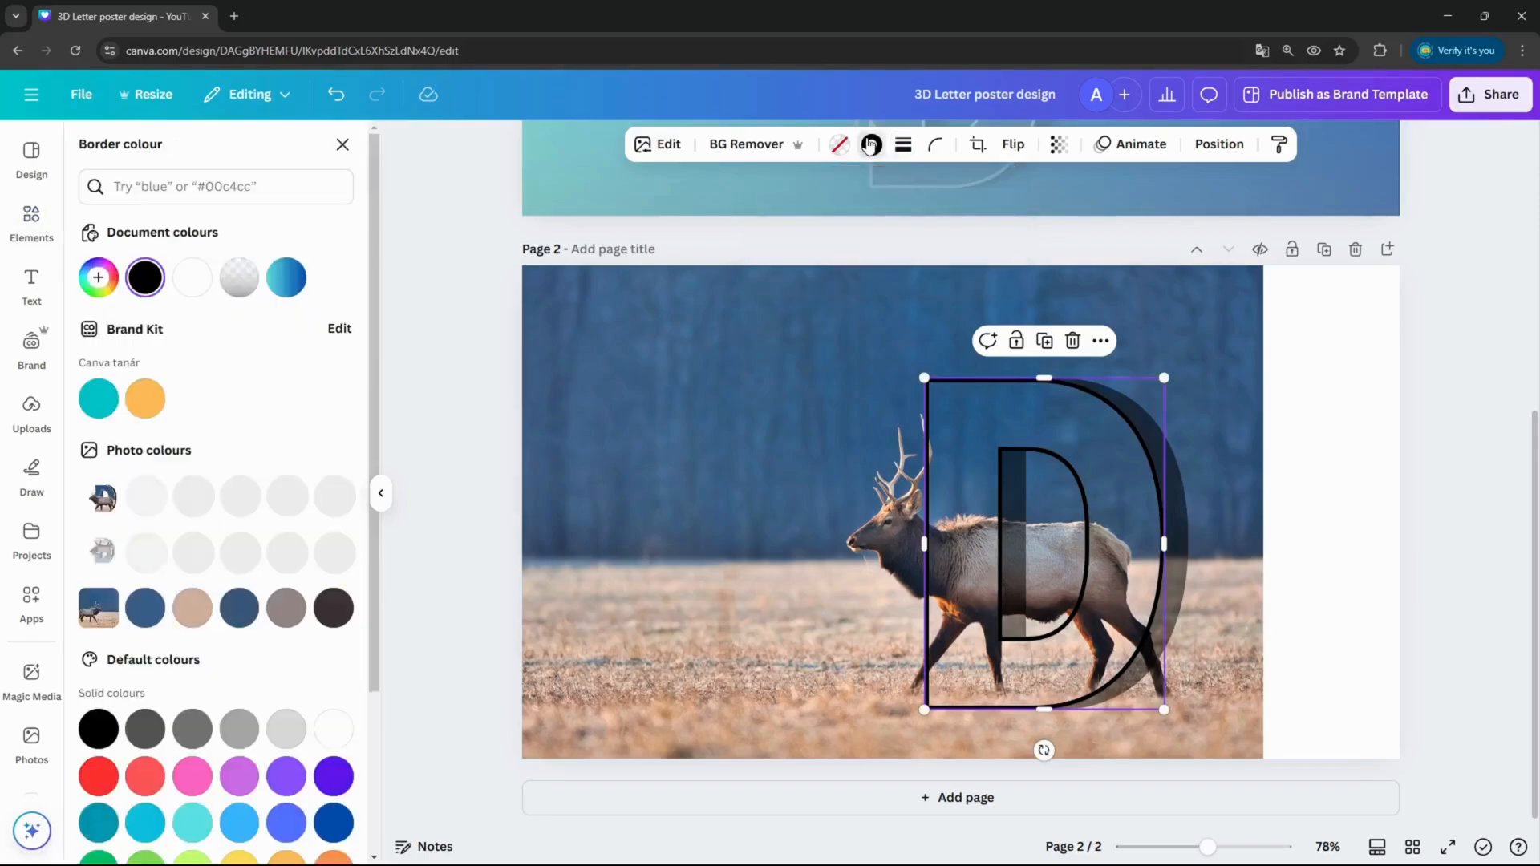
click(333, 671)
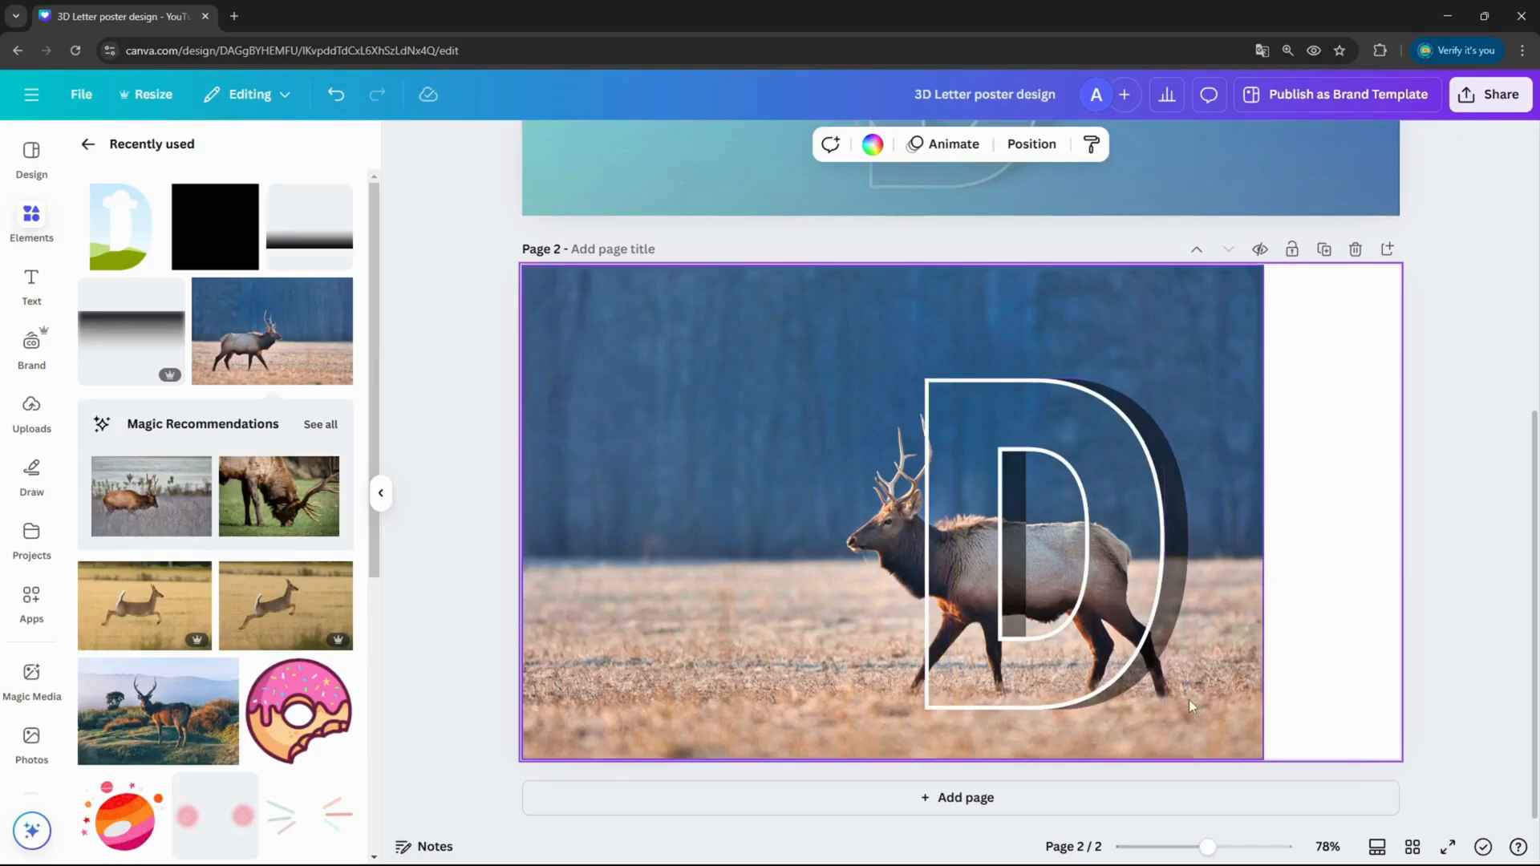
Deselect the D to review the outline, then select the elk photo behind it
click(1056, 541)
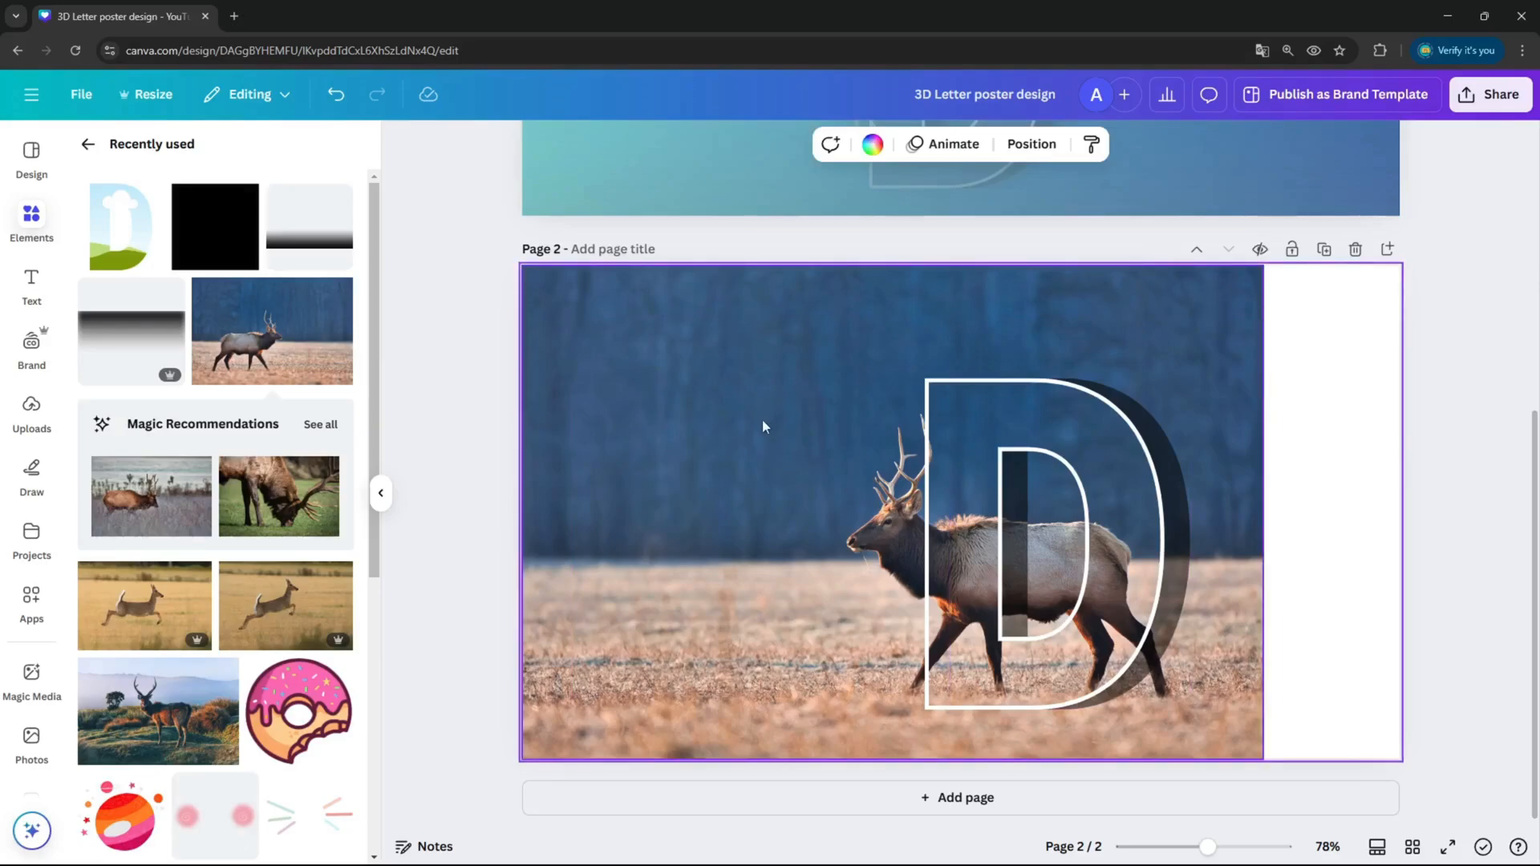
mouse_move(773, 364)
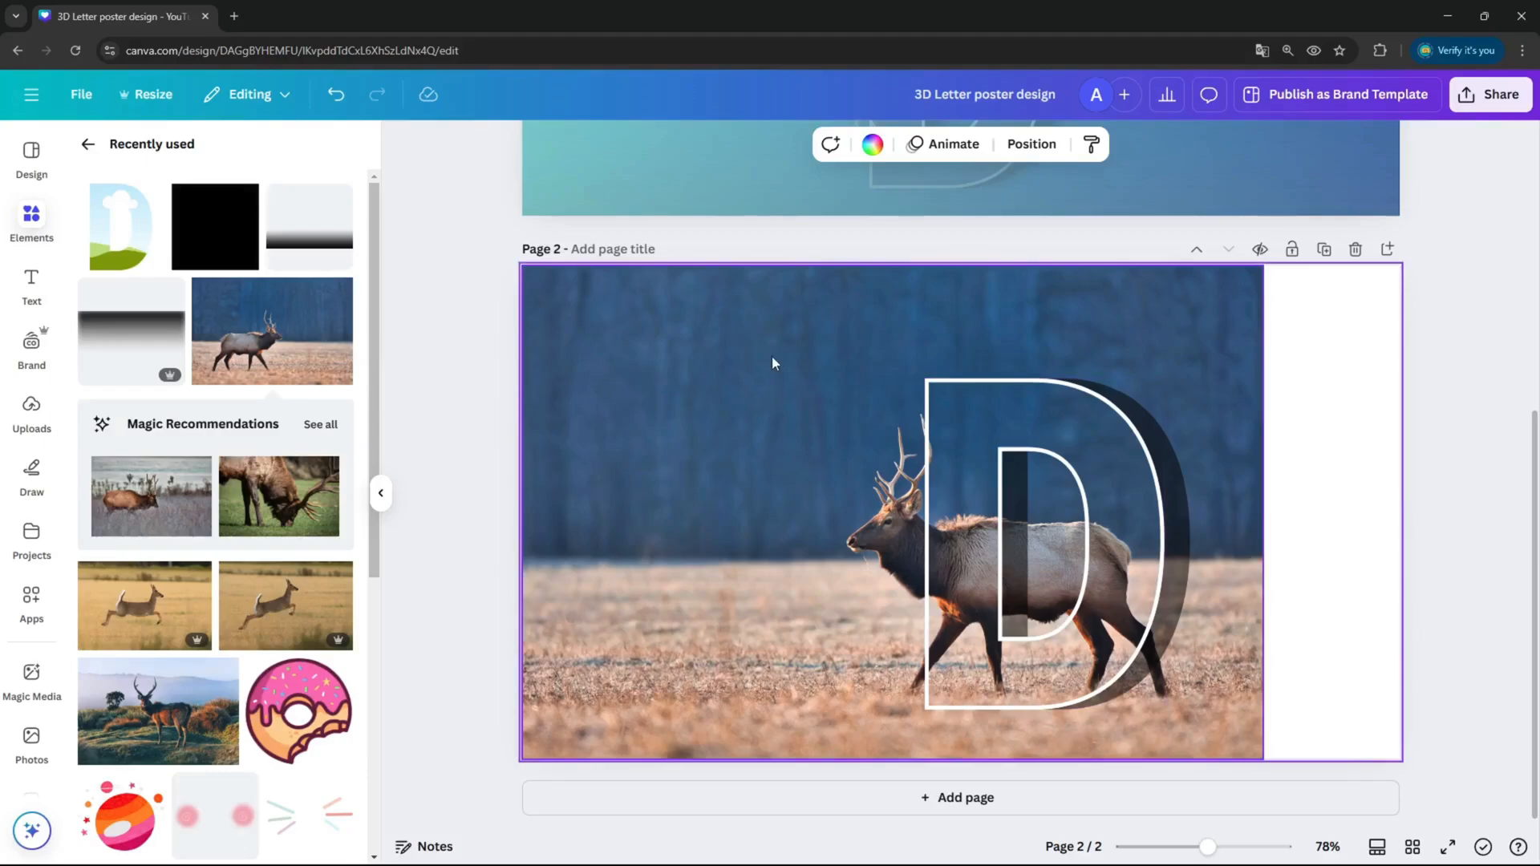
click(1041, 540)
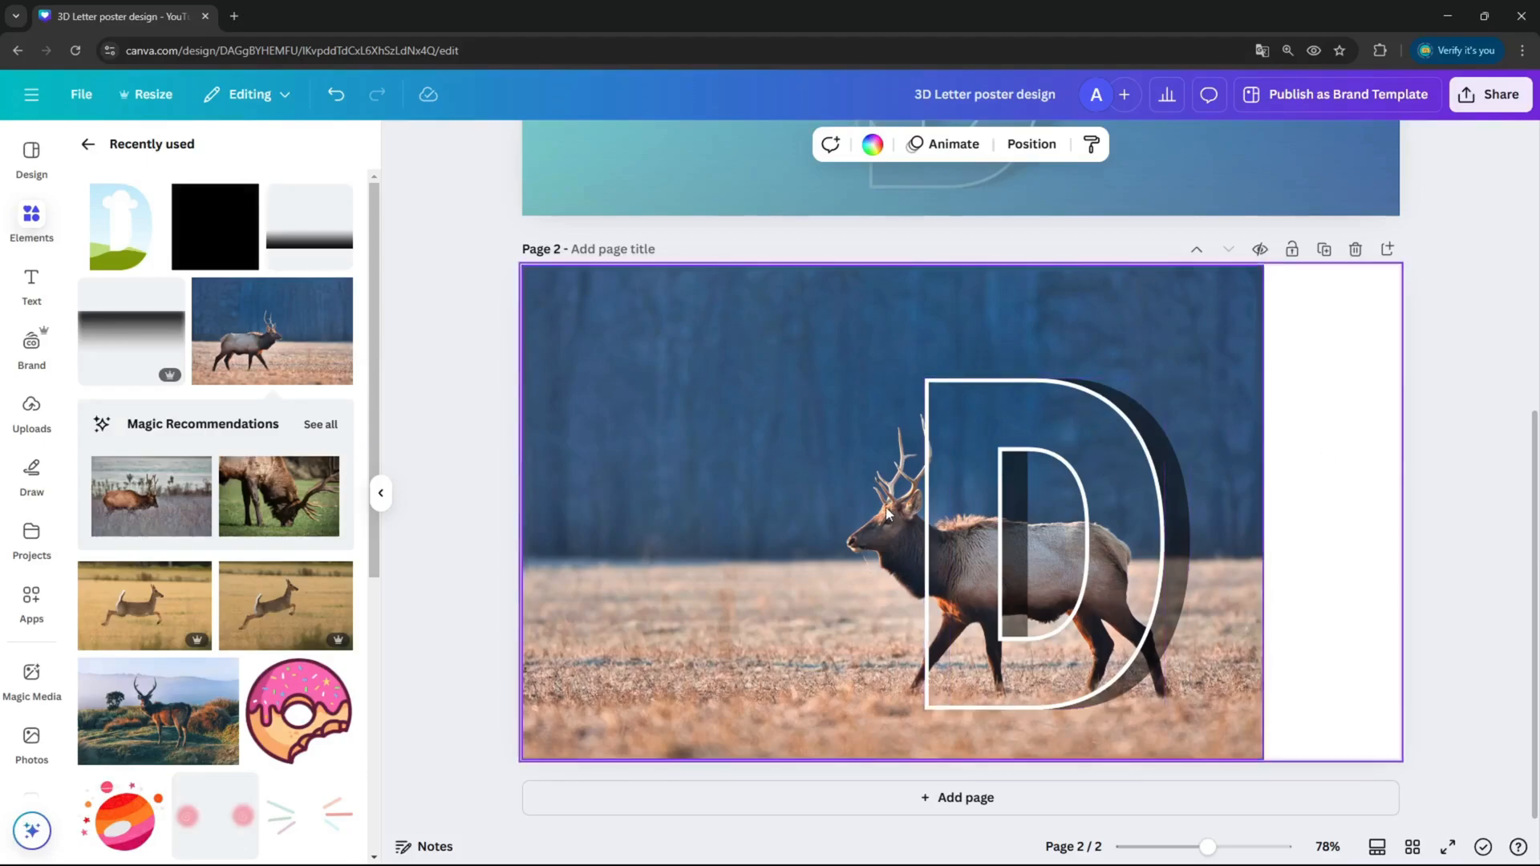
click(864, 541)
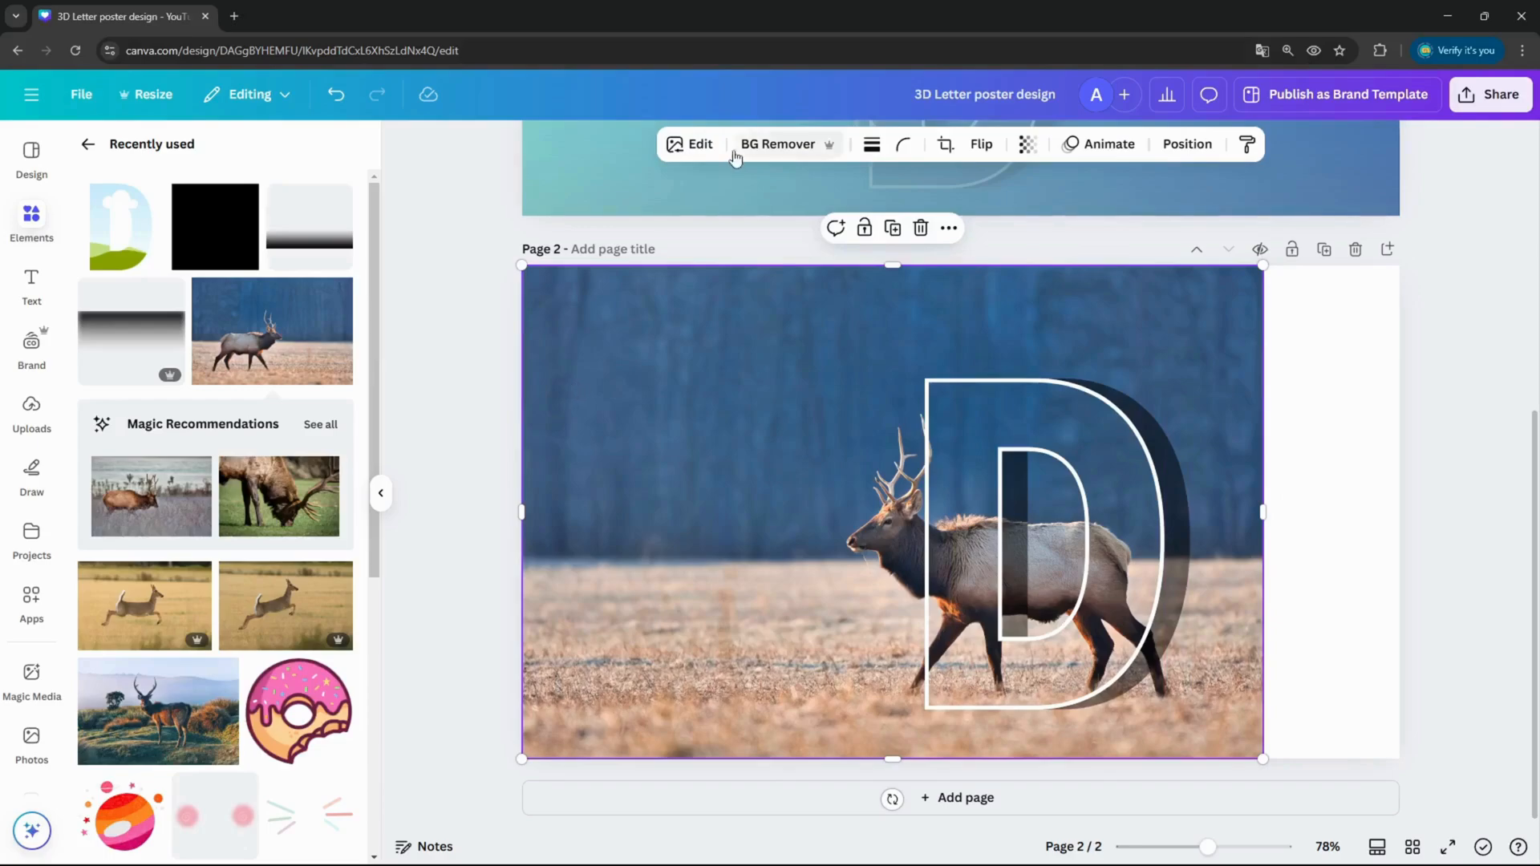
Remove the elk photo's background and trim the bottom of the cut-out elk
click(777, 144)
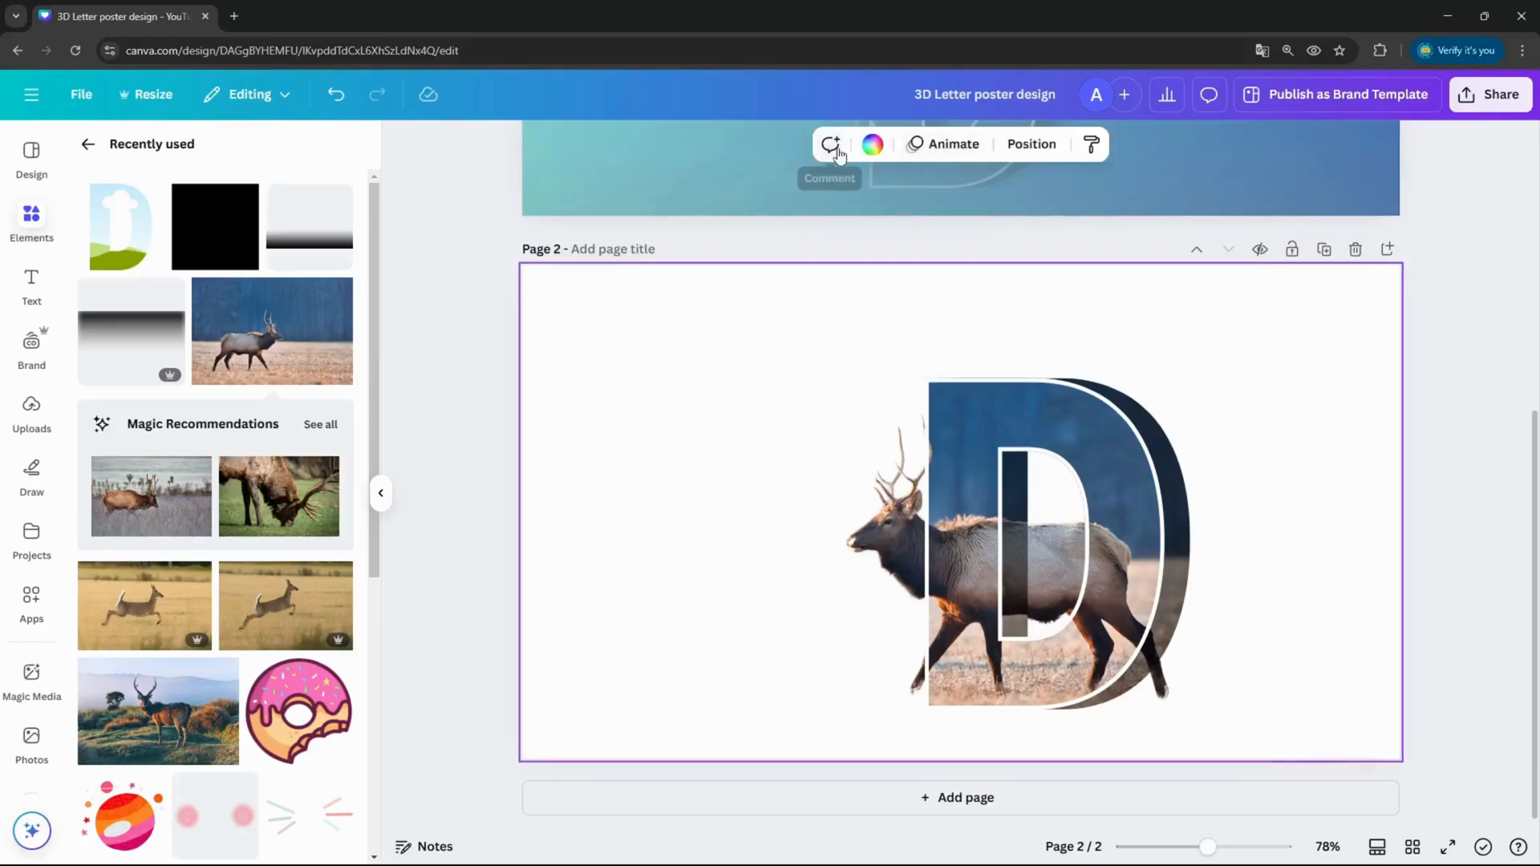
click(871, 144)
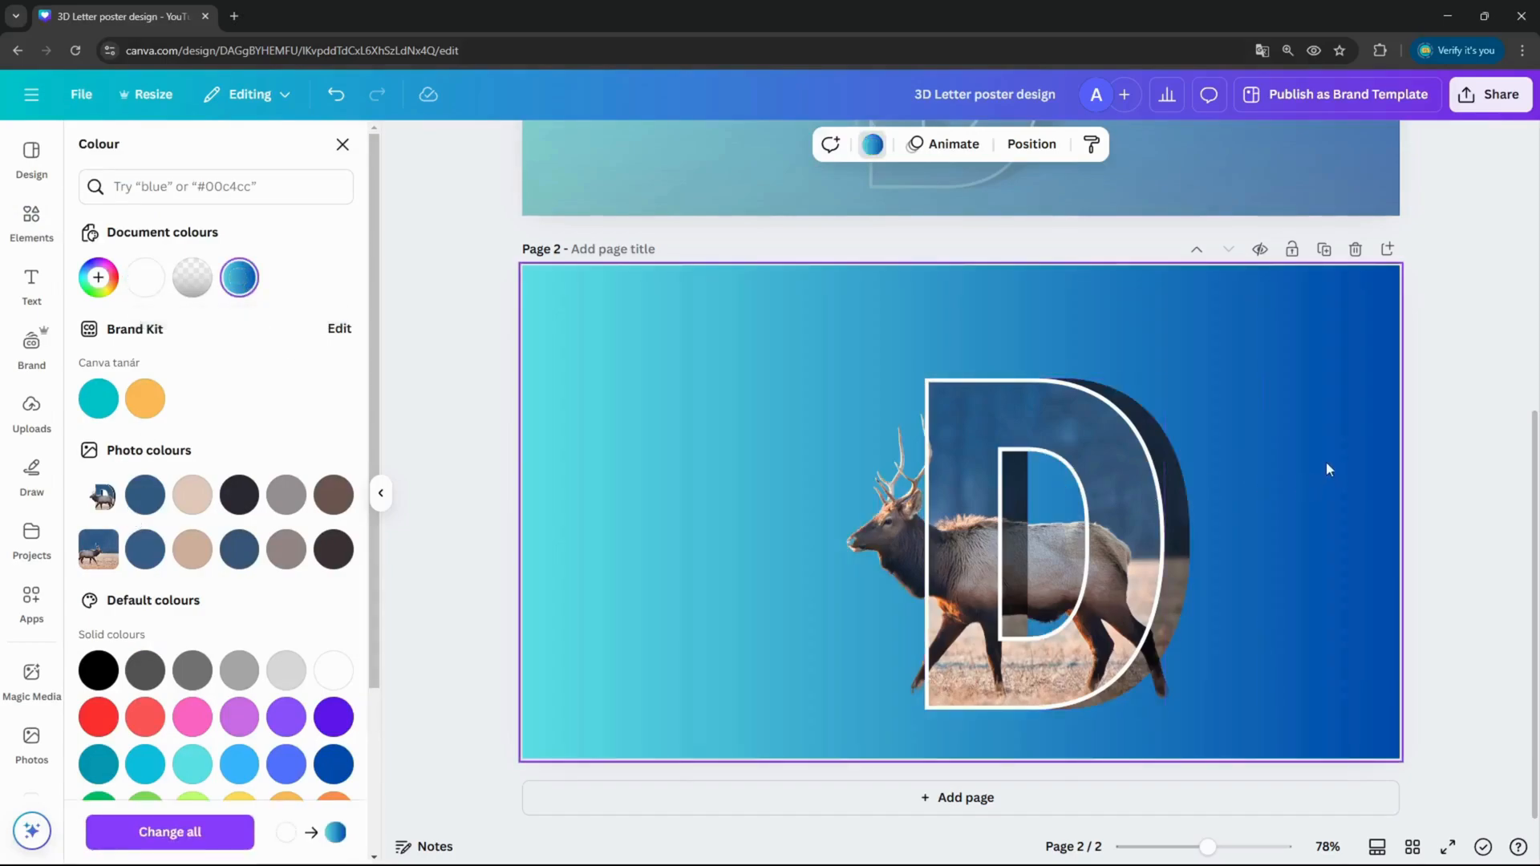
click(30, 220)
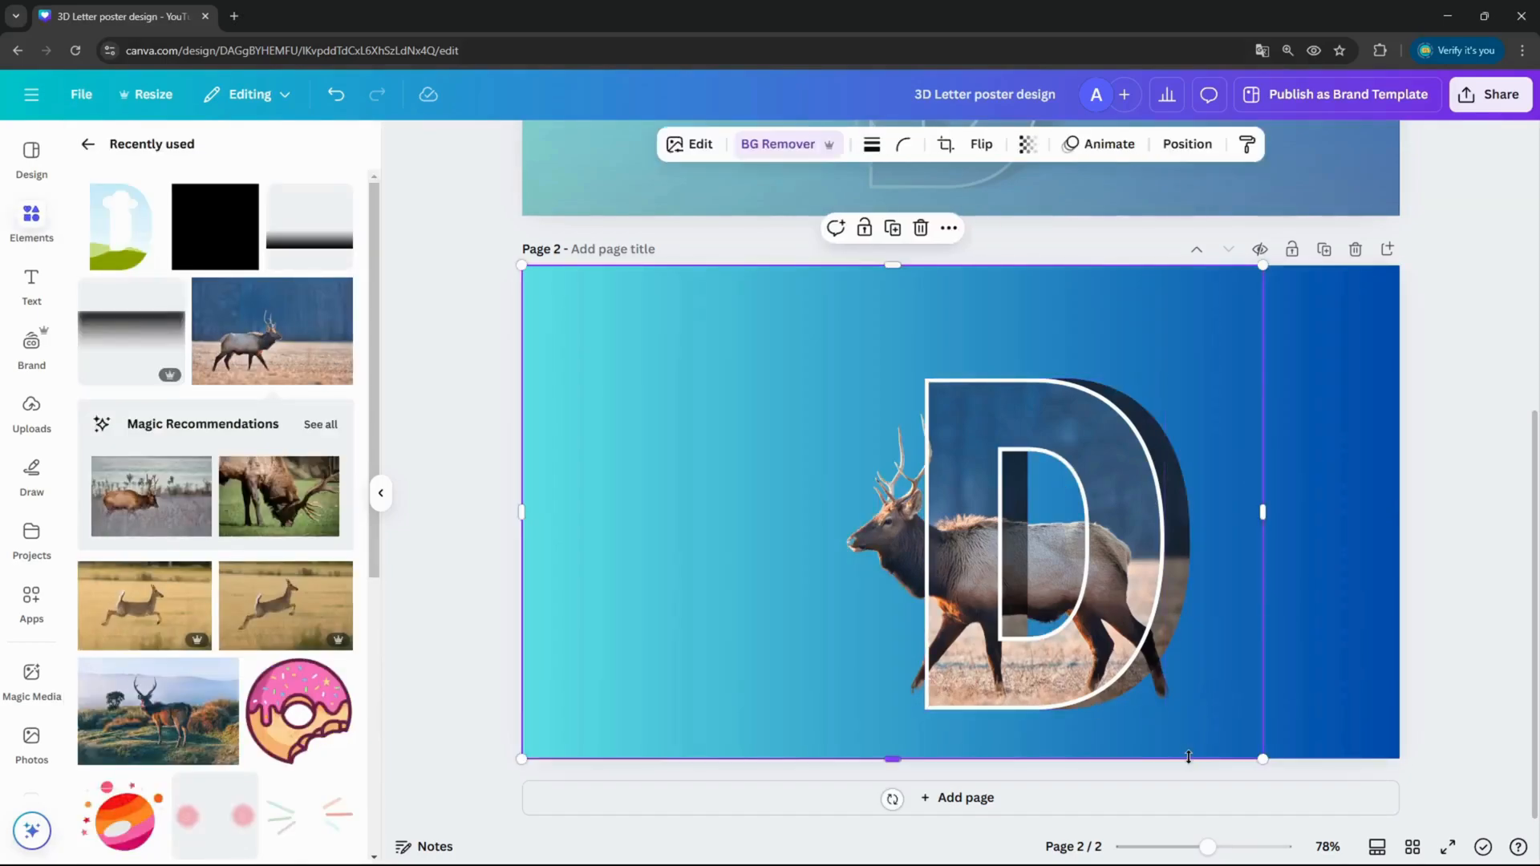
drag(1263, 757, 1182, 667)
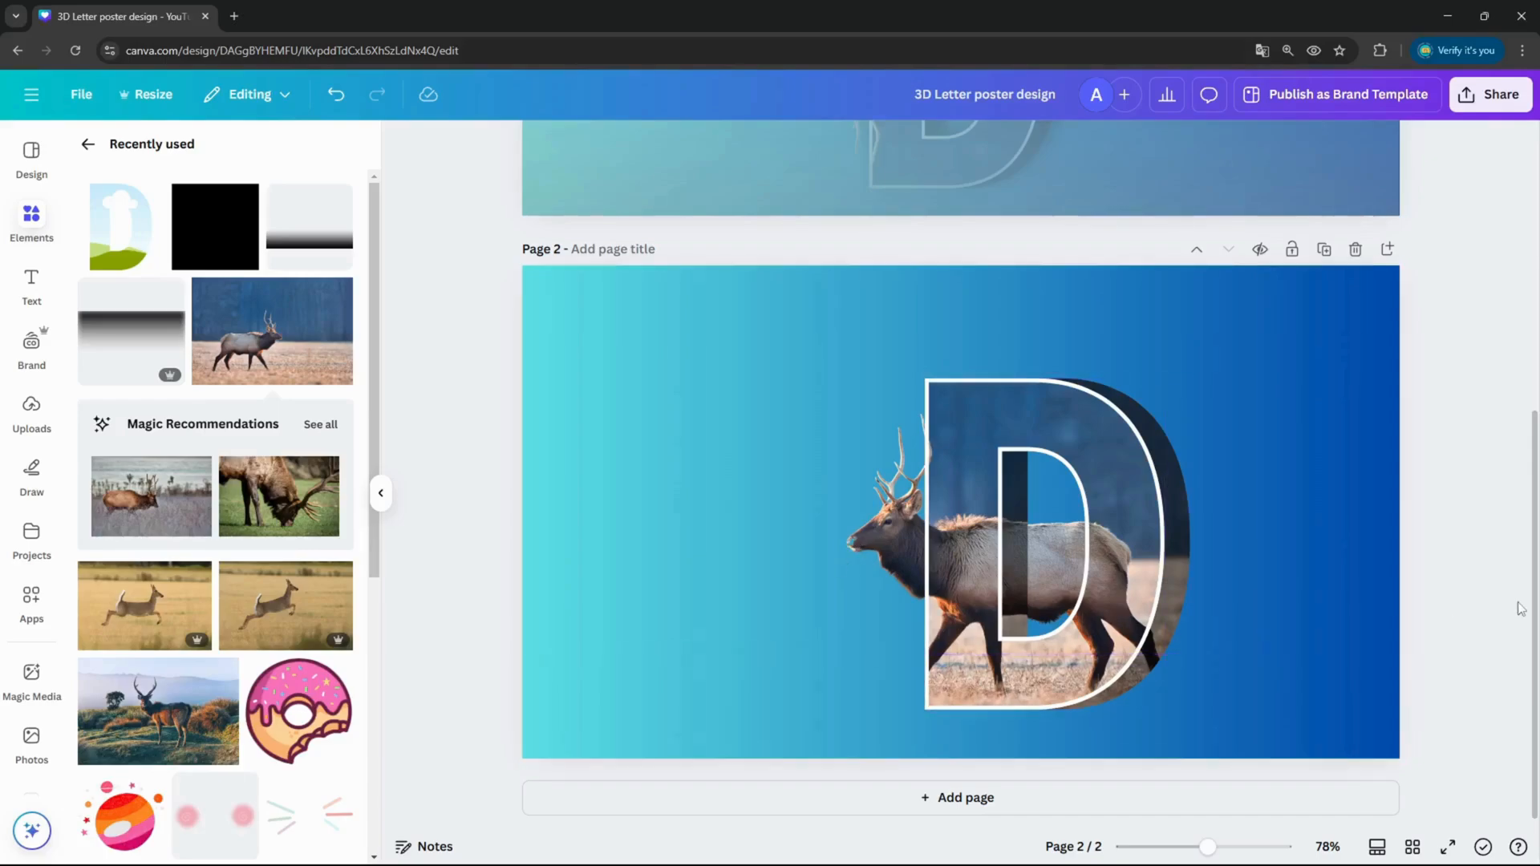
mouse_move(518, 325)
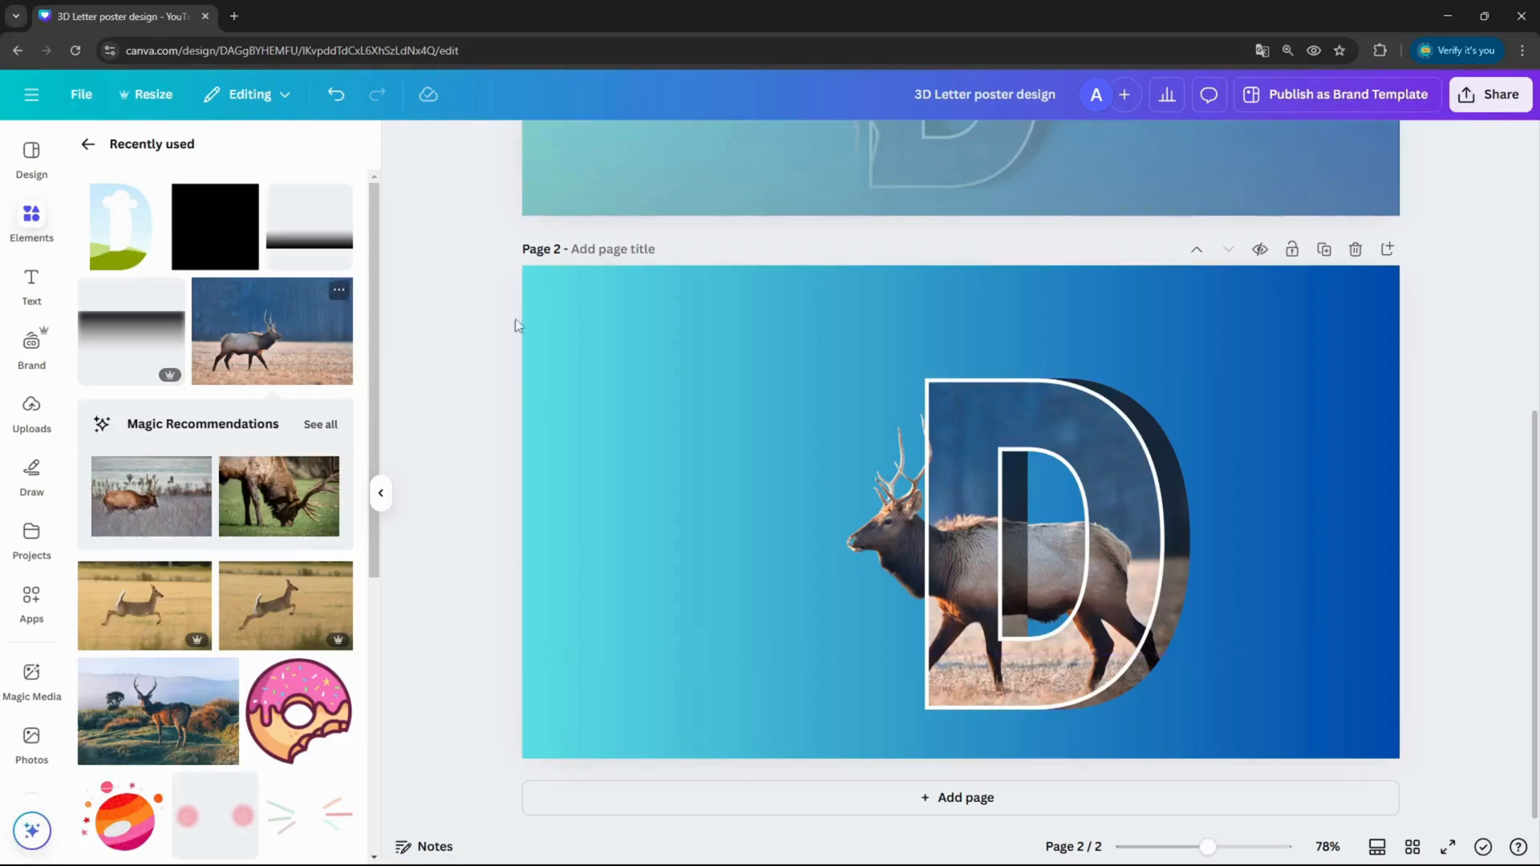
click(689, 487)
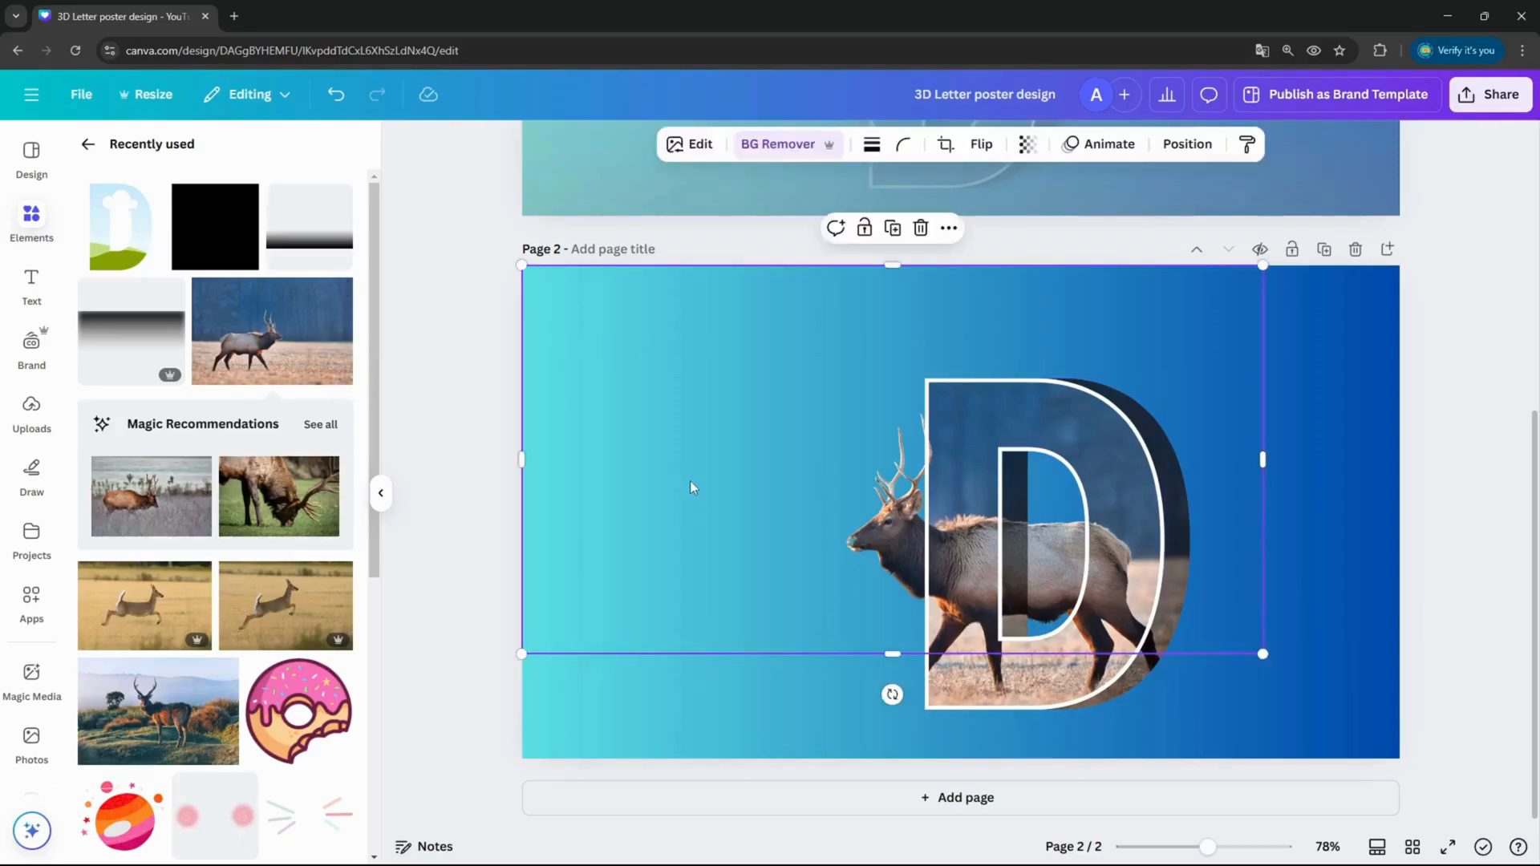
mouse_move(407, 387)
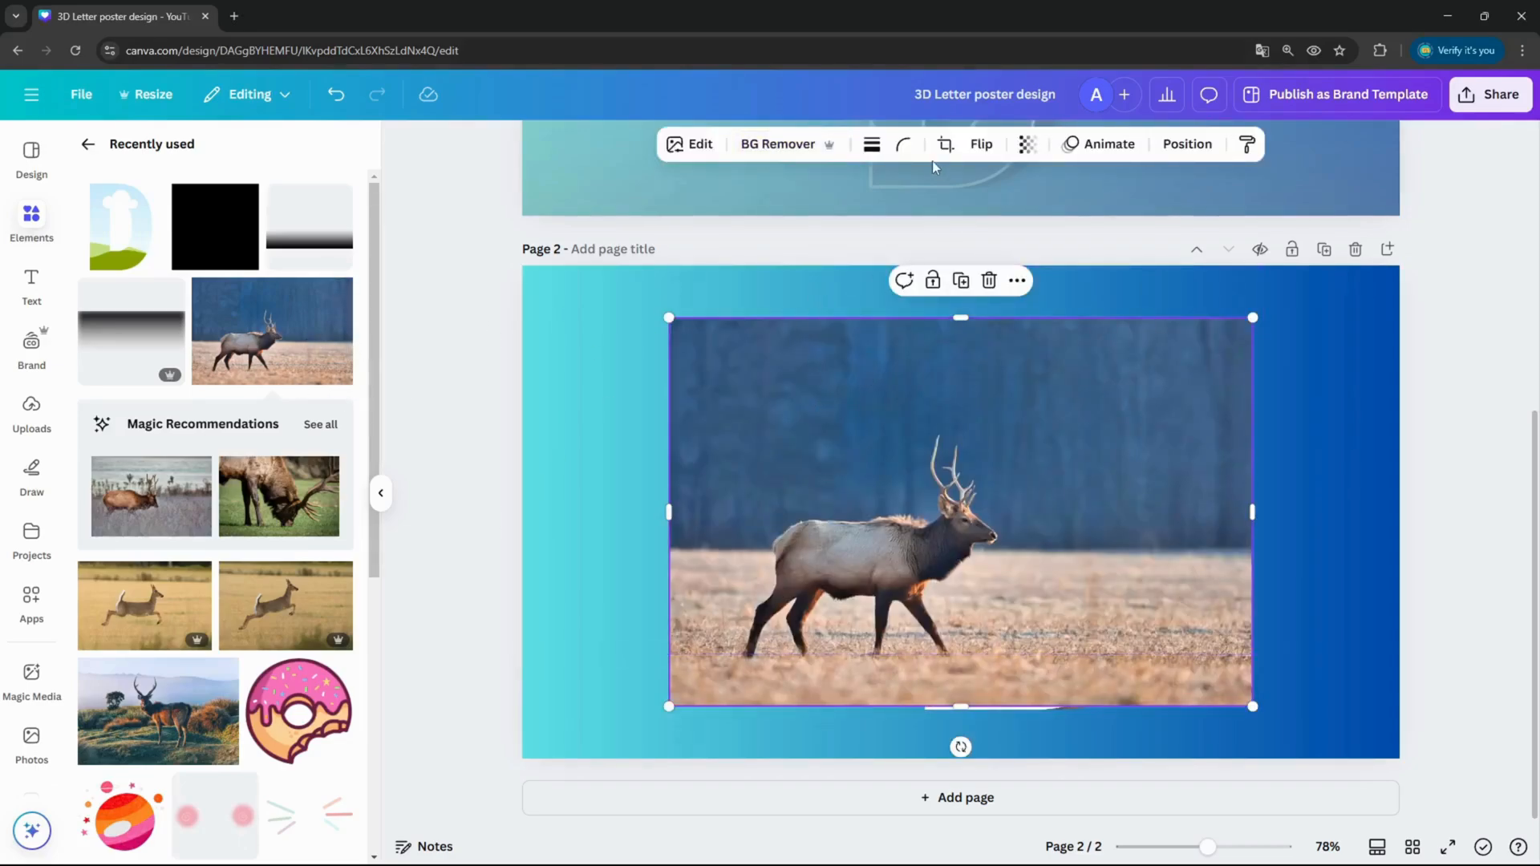
Crop a copy of the elk photo down to the snout tip, align it over the muzzle and remove its background
click(980, 145)
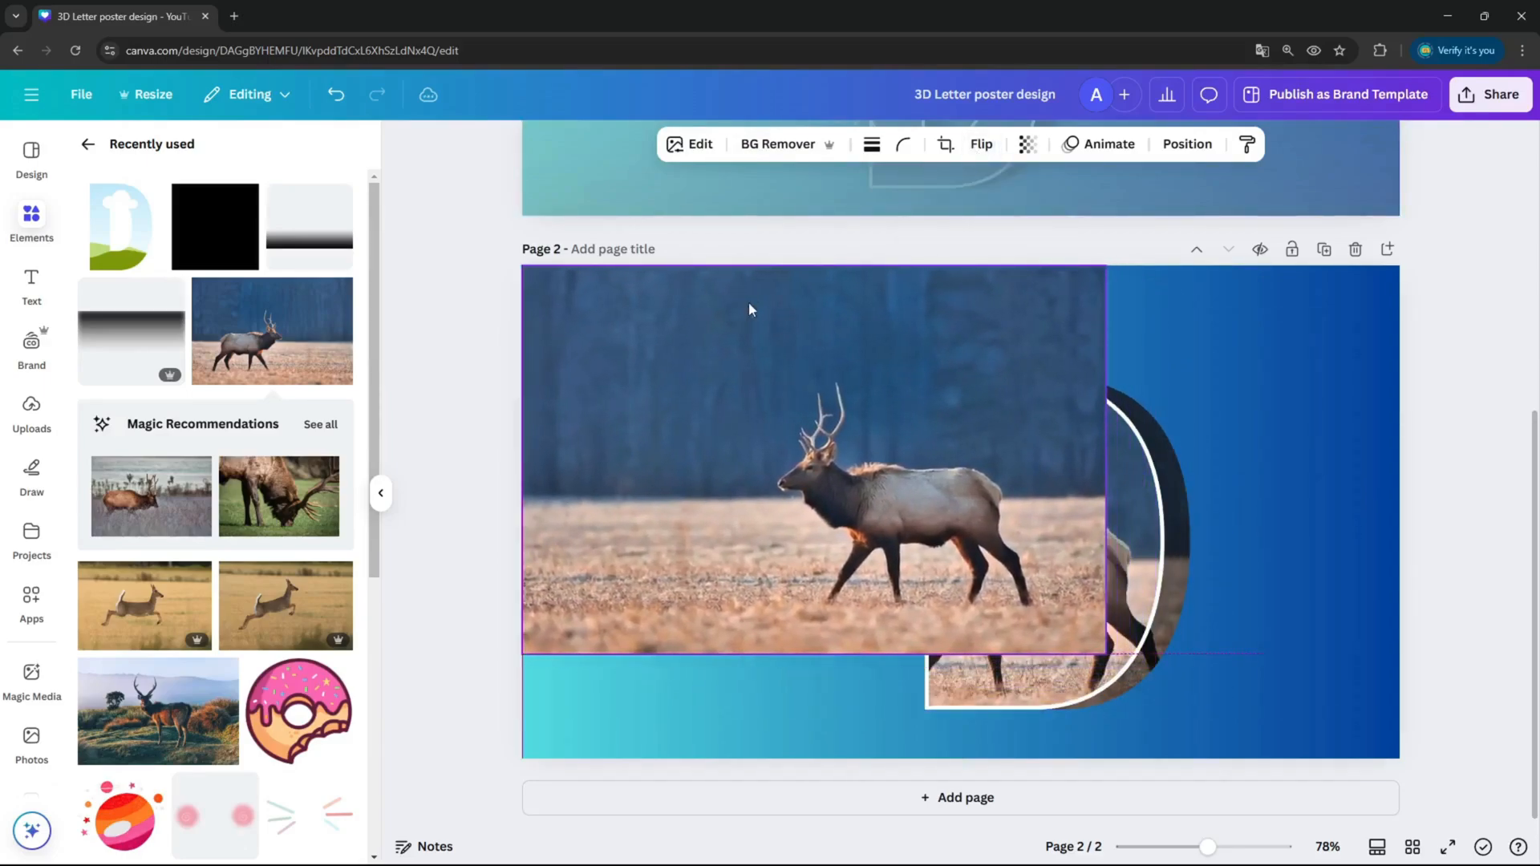
drag(1104, 653, 1214, 726)
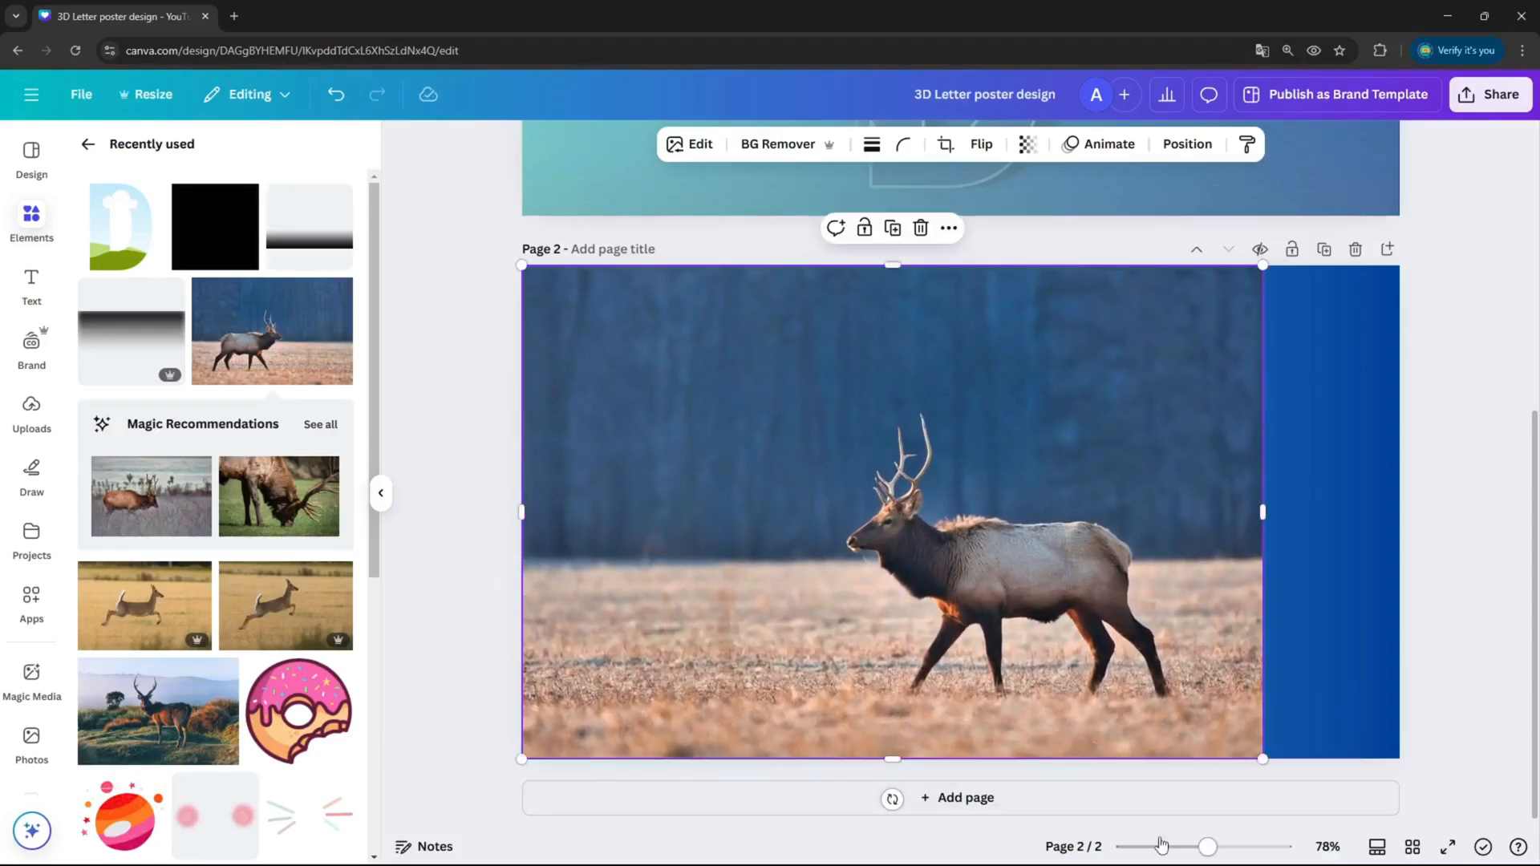
drag(892, 757, 891, 590)
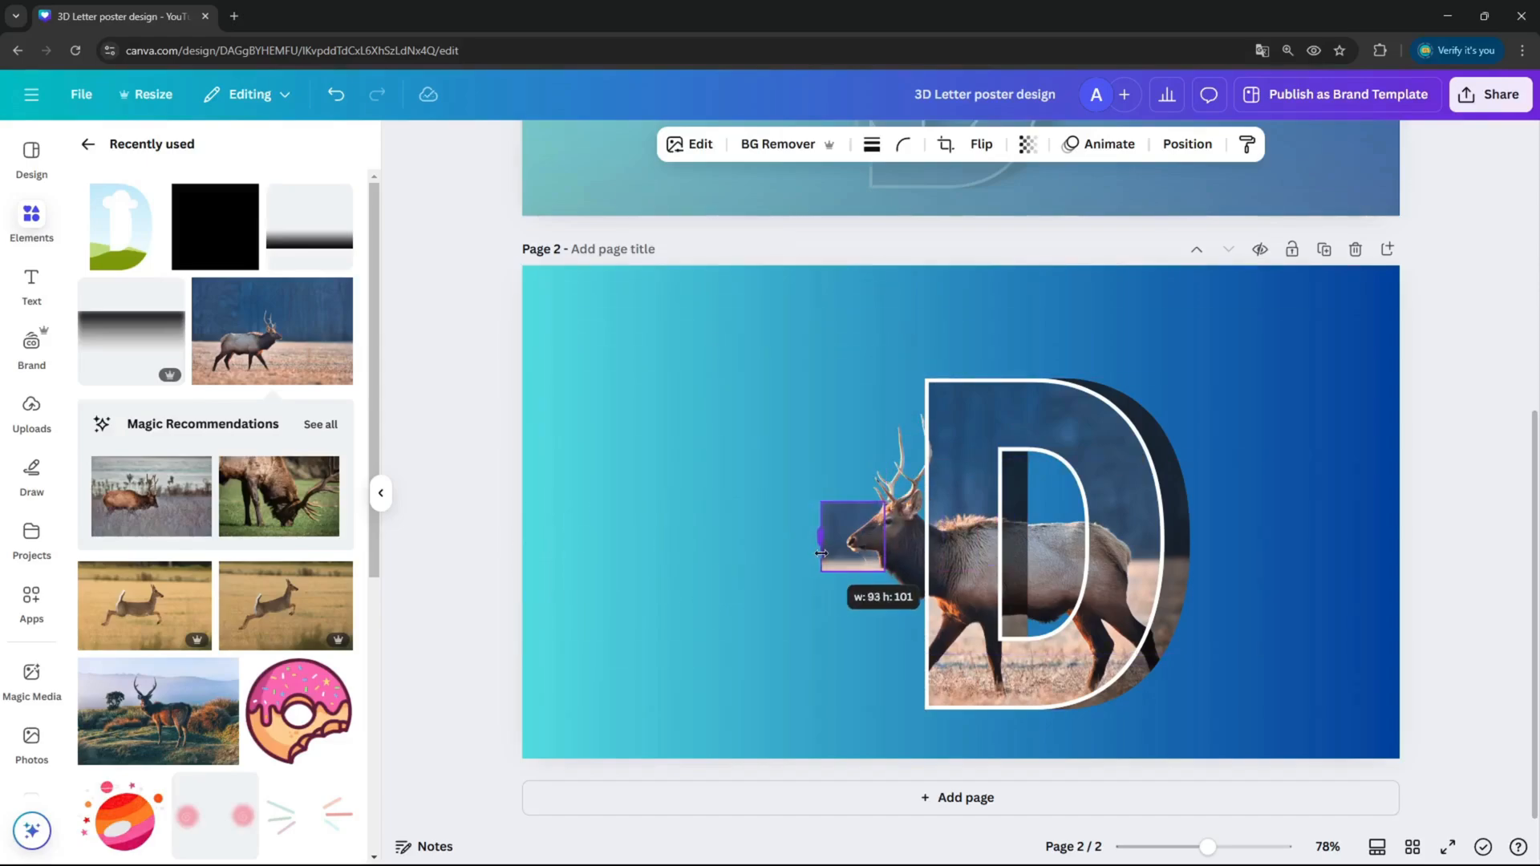
drag(1208, 847, 1244, 847)
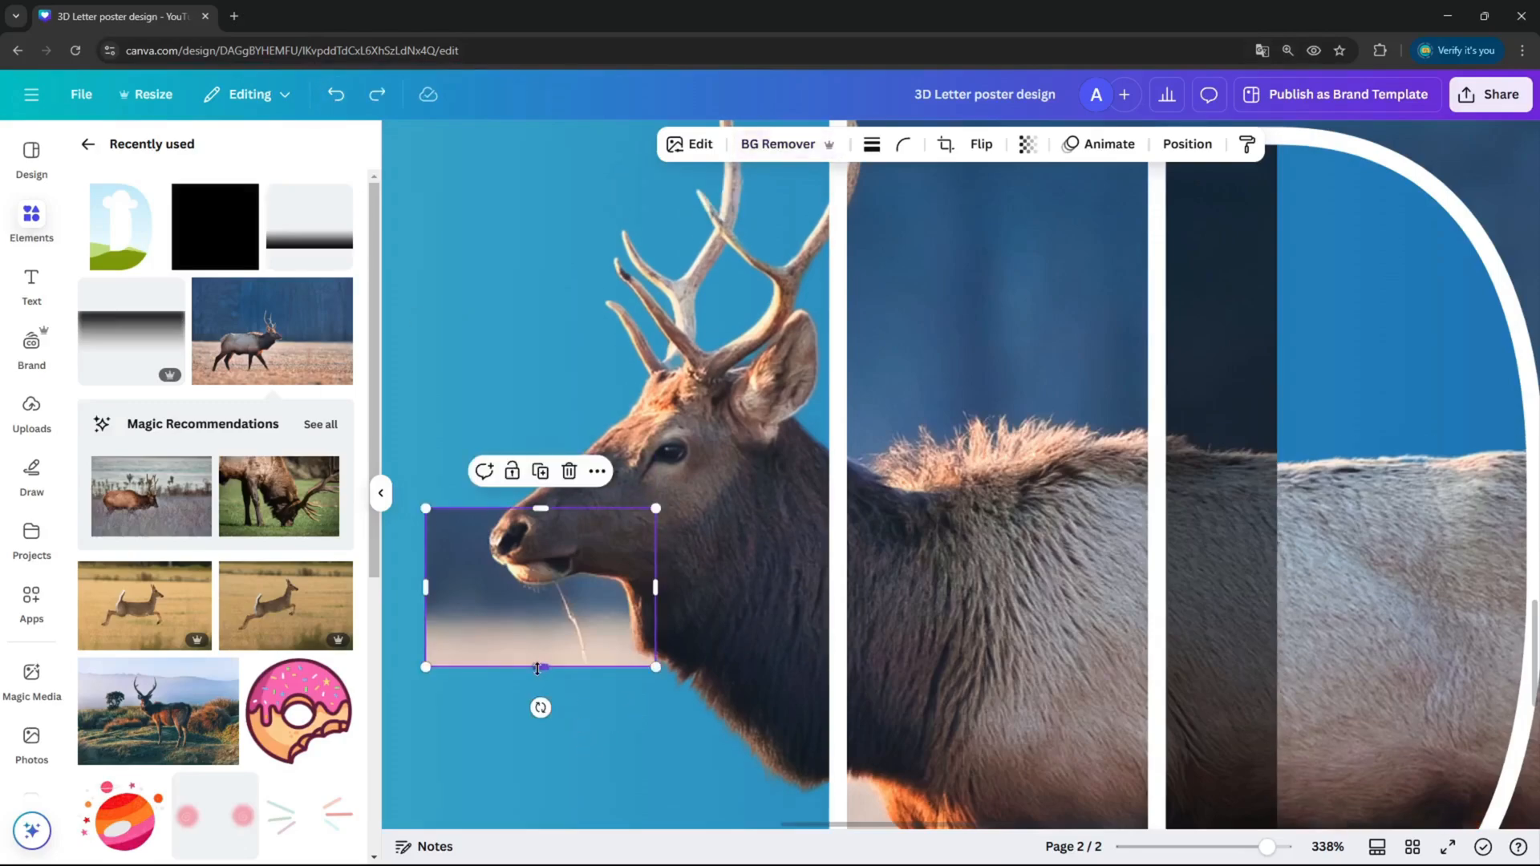
drag(540, 667, 540, 571)
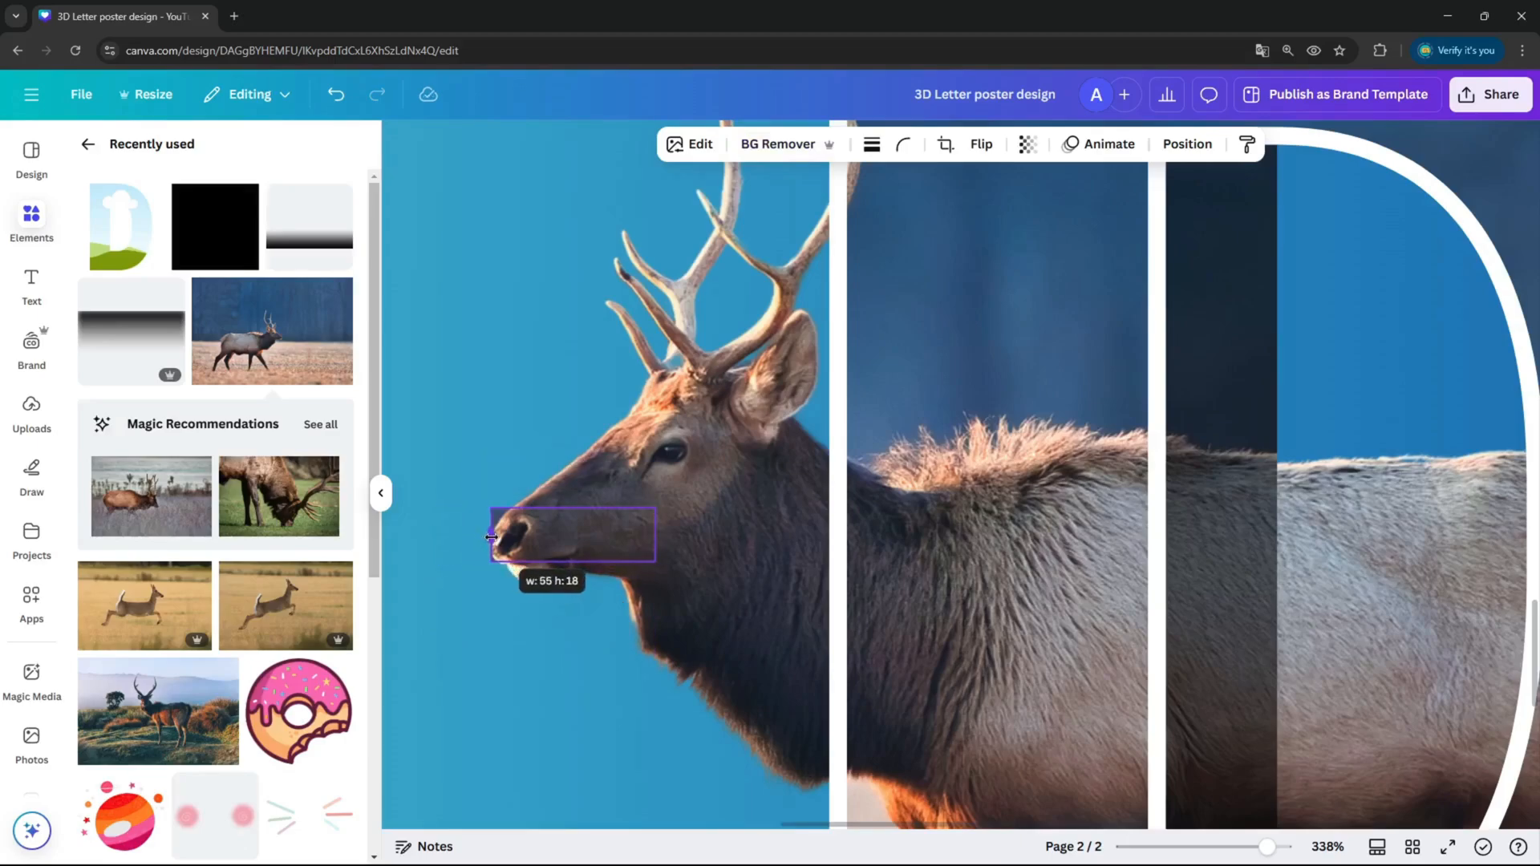
click(574, 537)
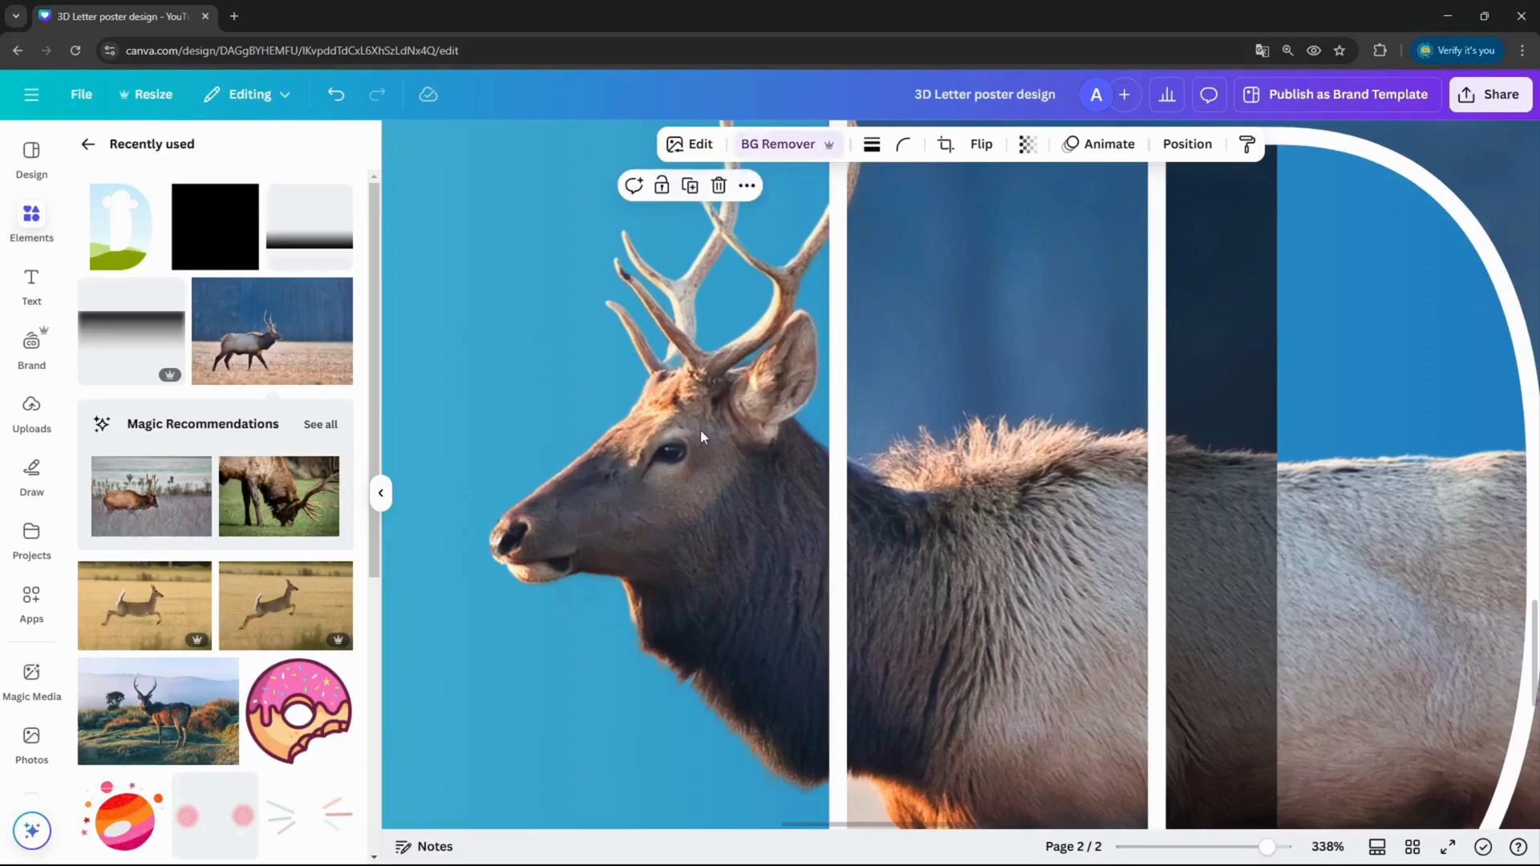
mouse_move(807, 479)
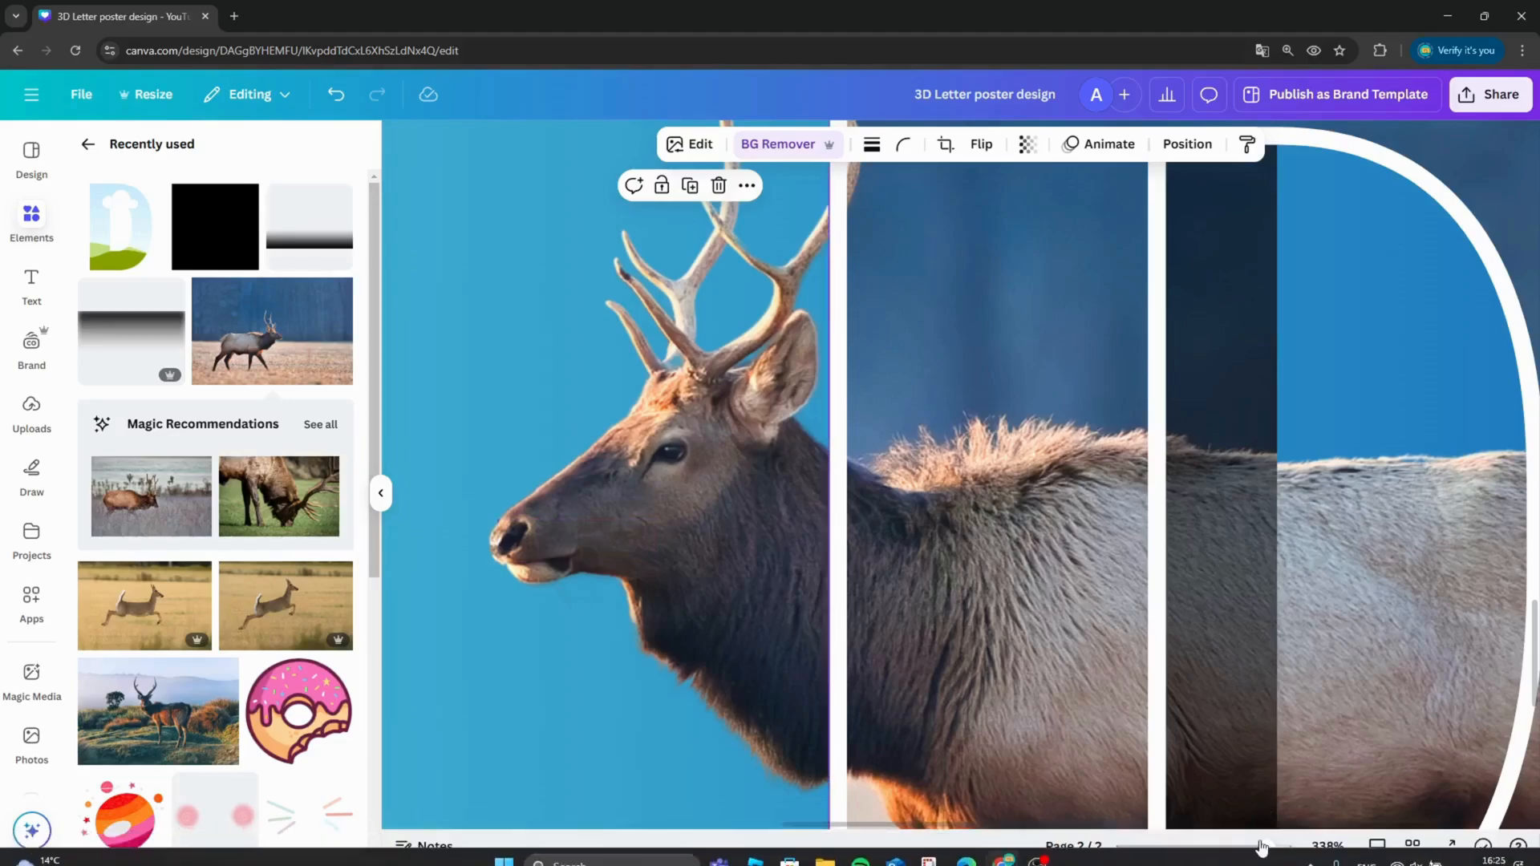
drag(1261, 845, 1176, 845)
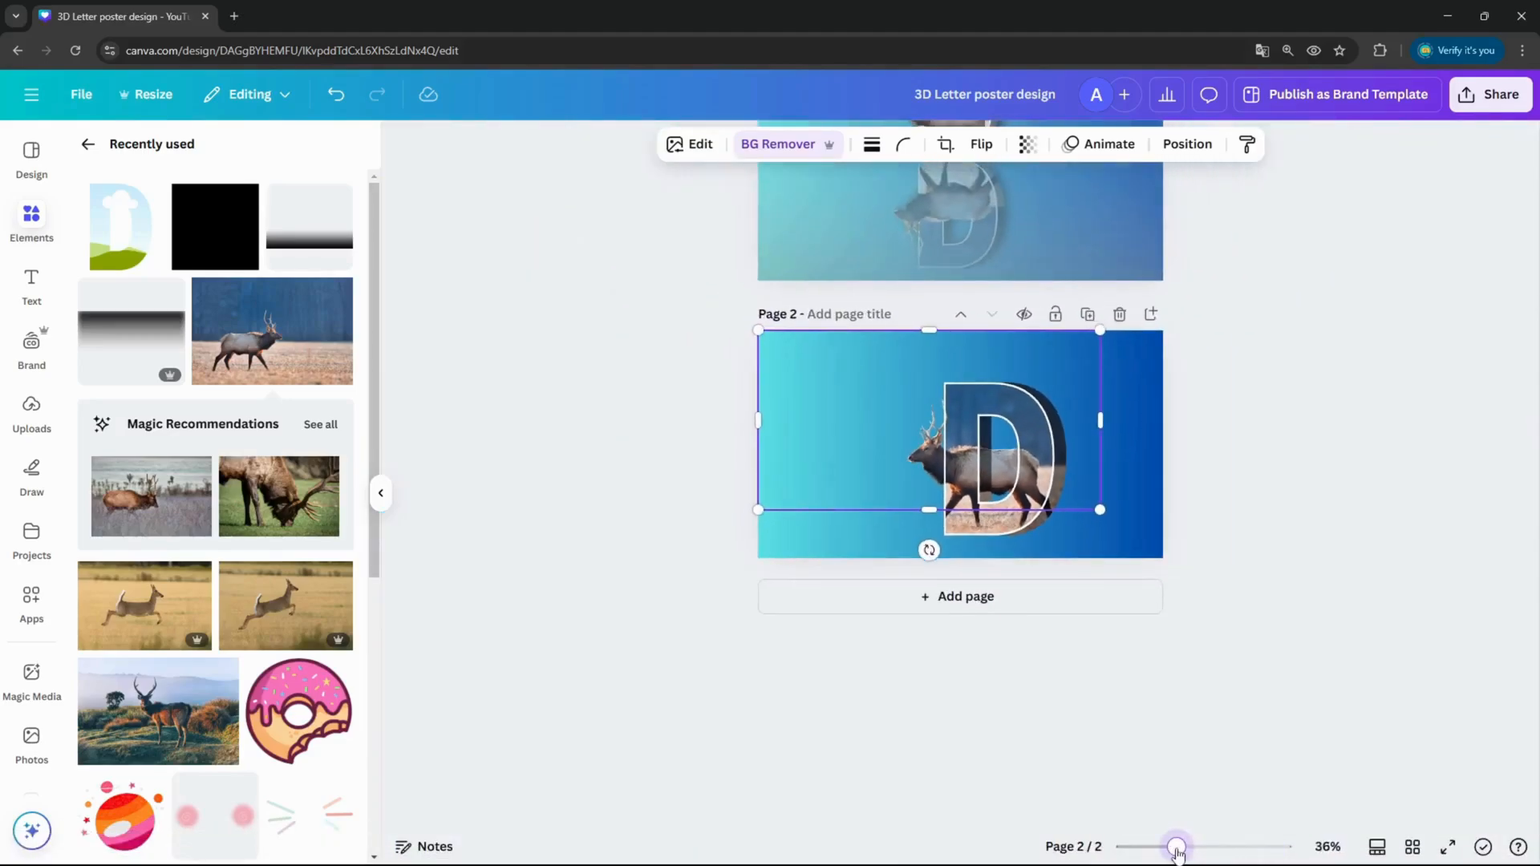
mouse_move(1231, 695)
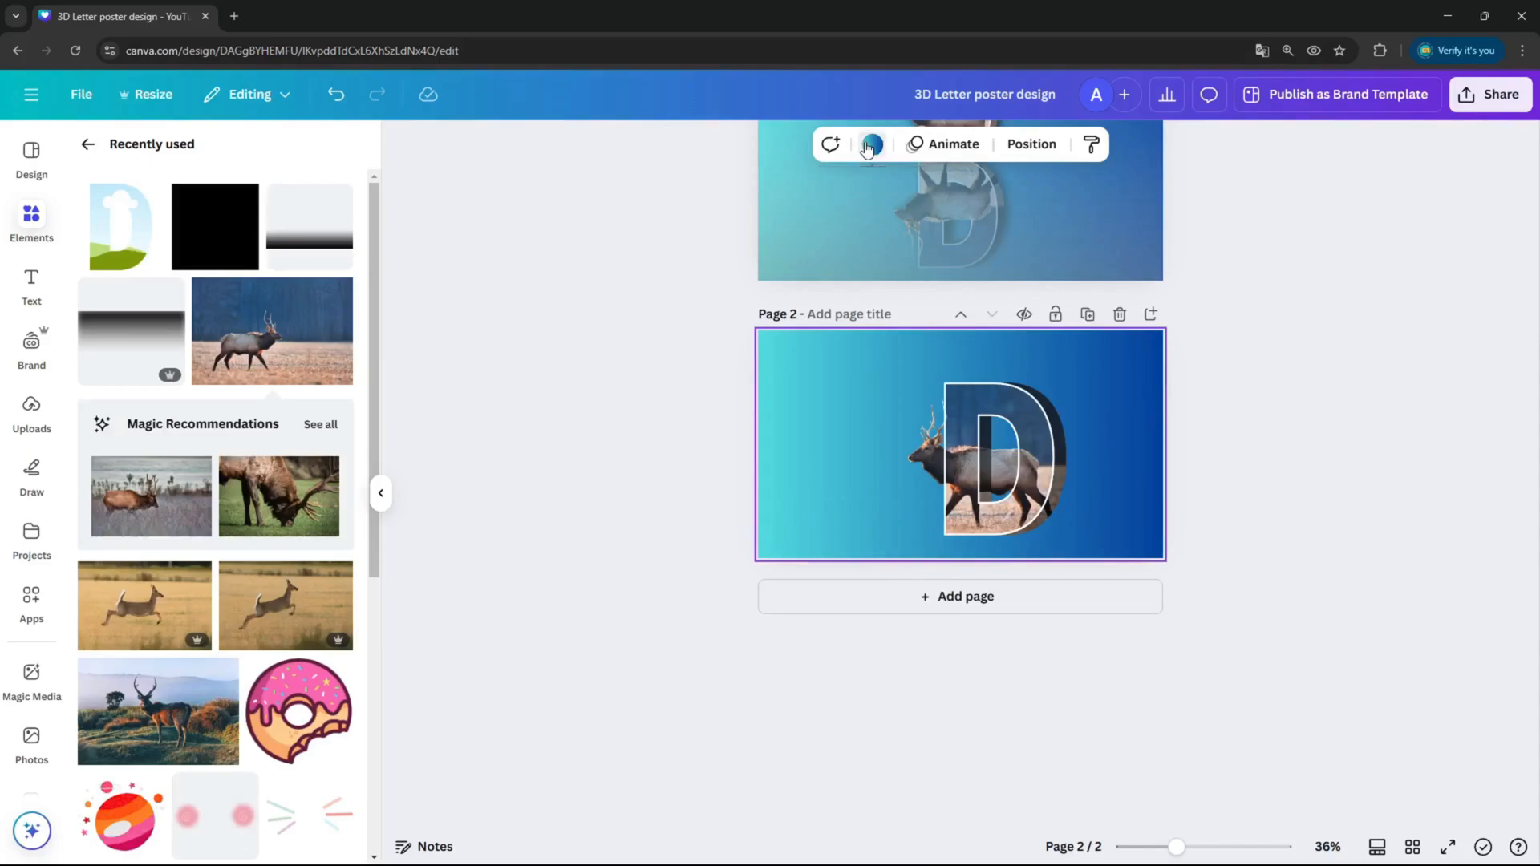
Change page 2's background from the blue gradient to solid yellow
click(871, 144)
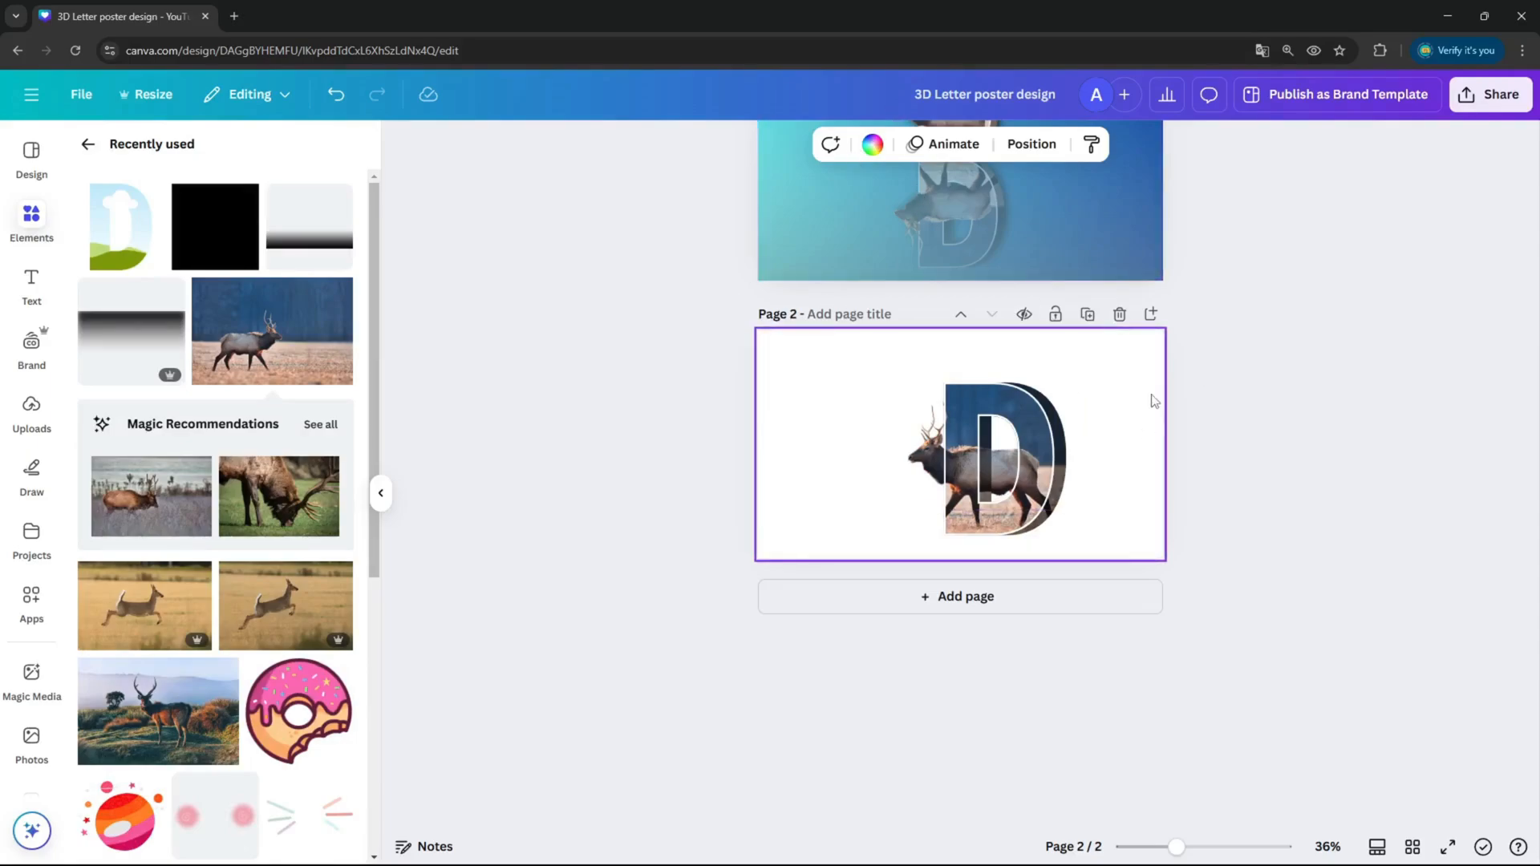
click(871, 144)
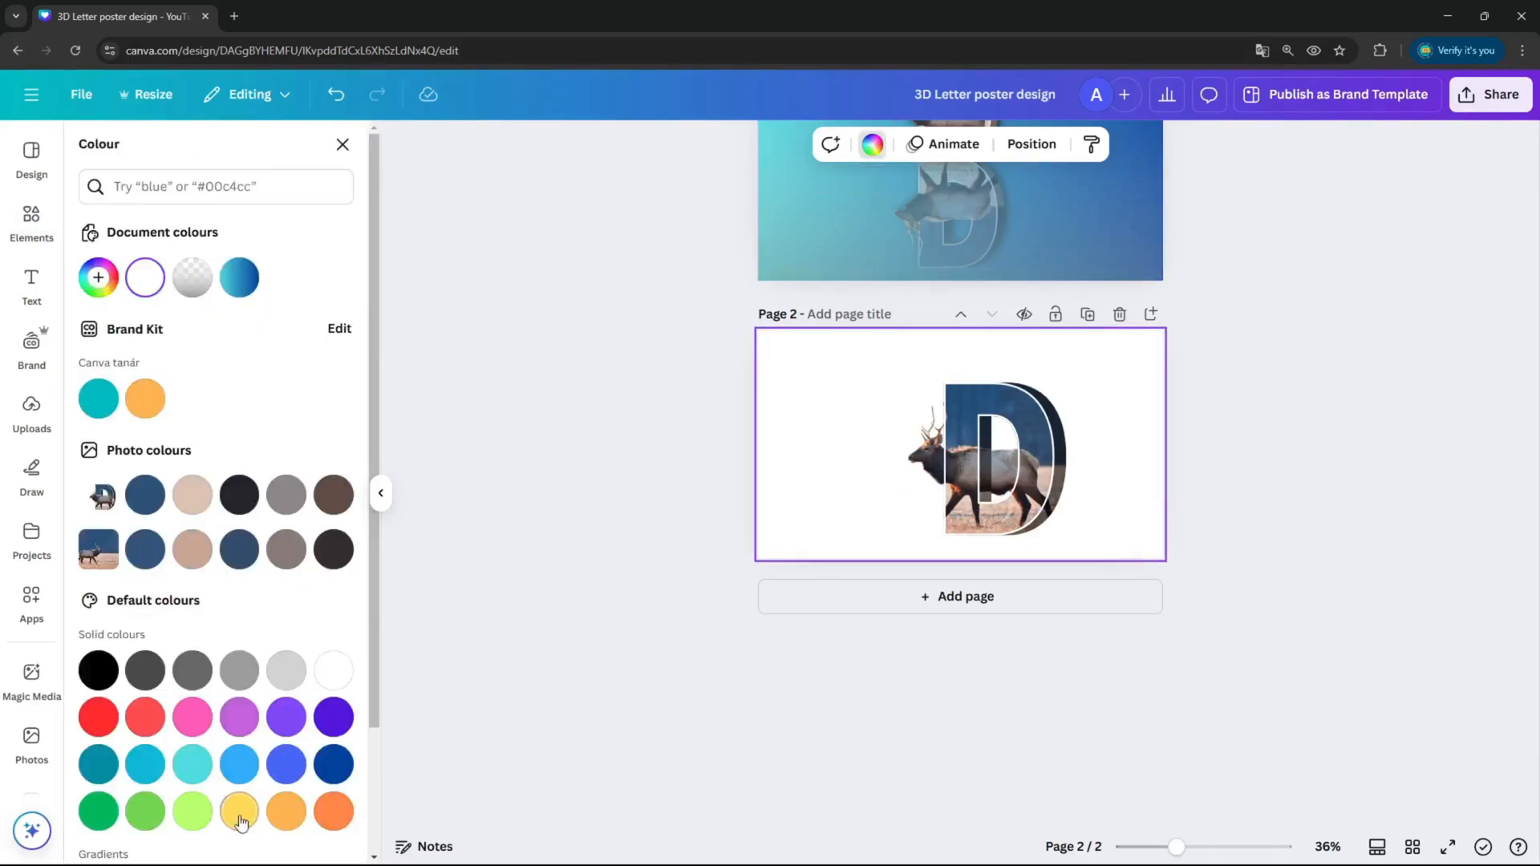
click(239, 811)
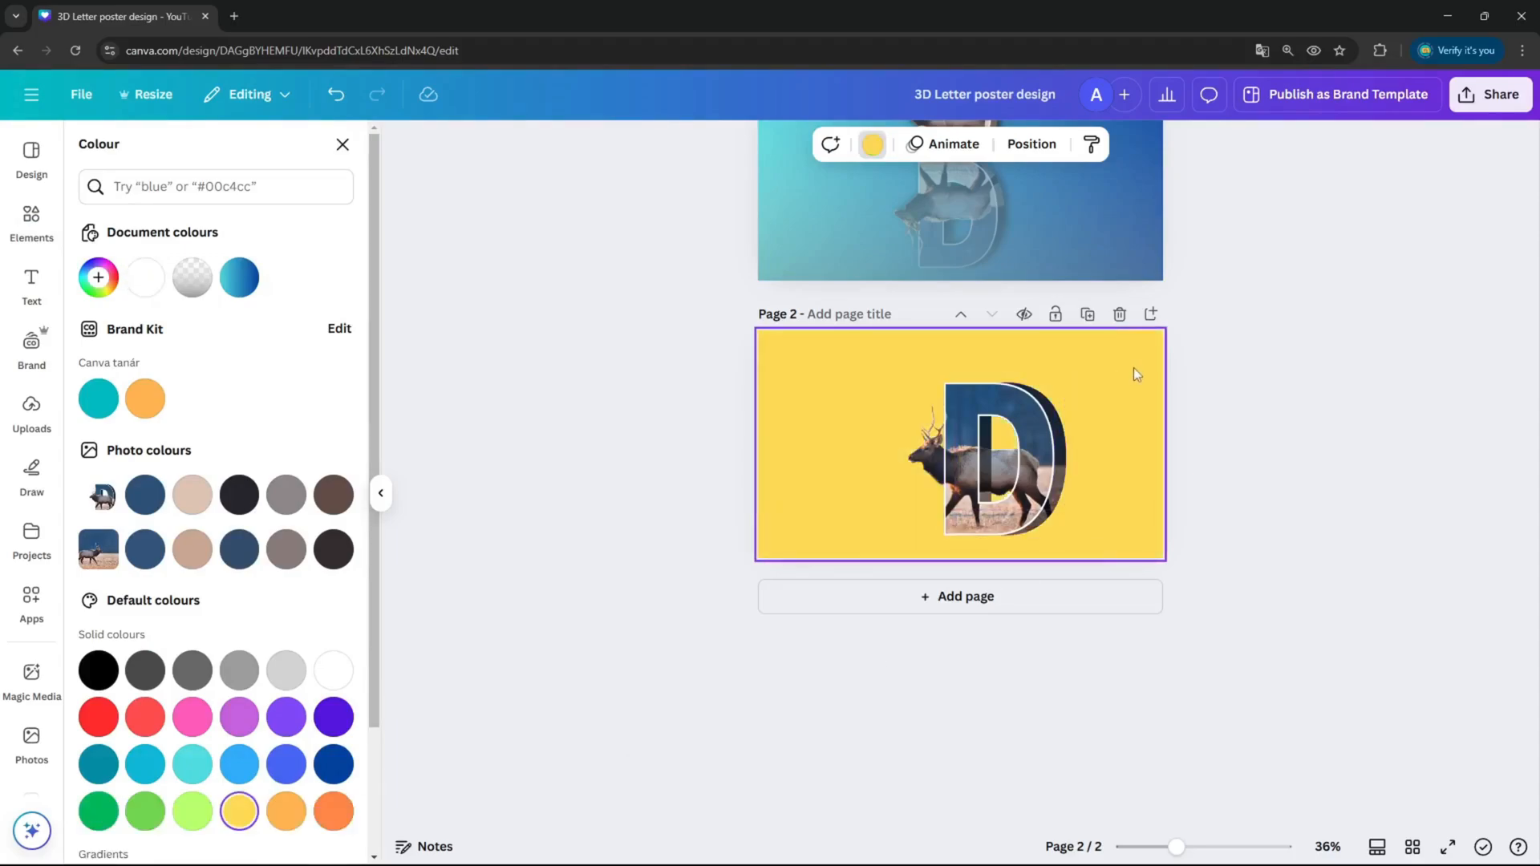
mouse_move(1083, 398)
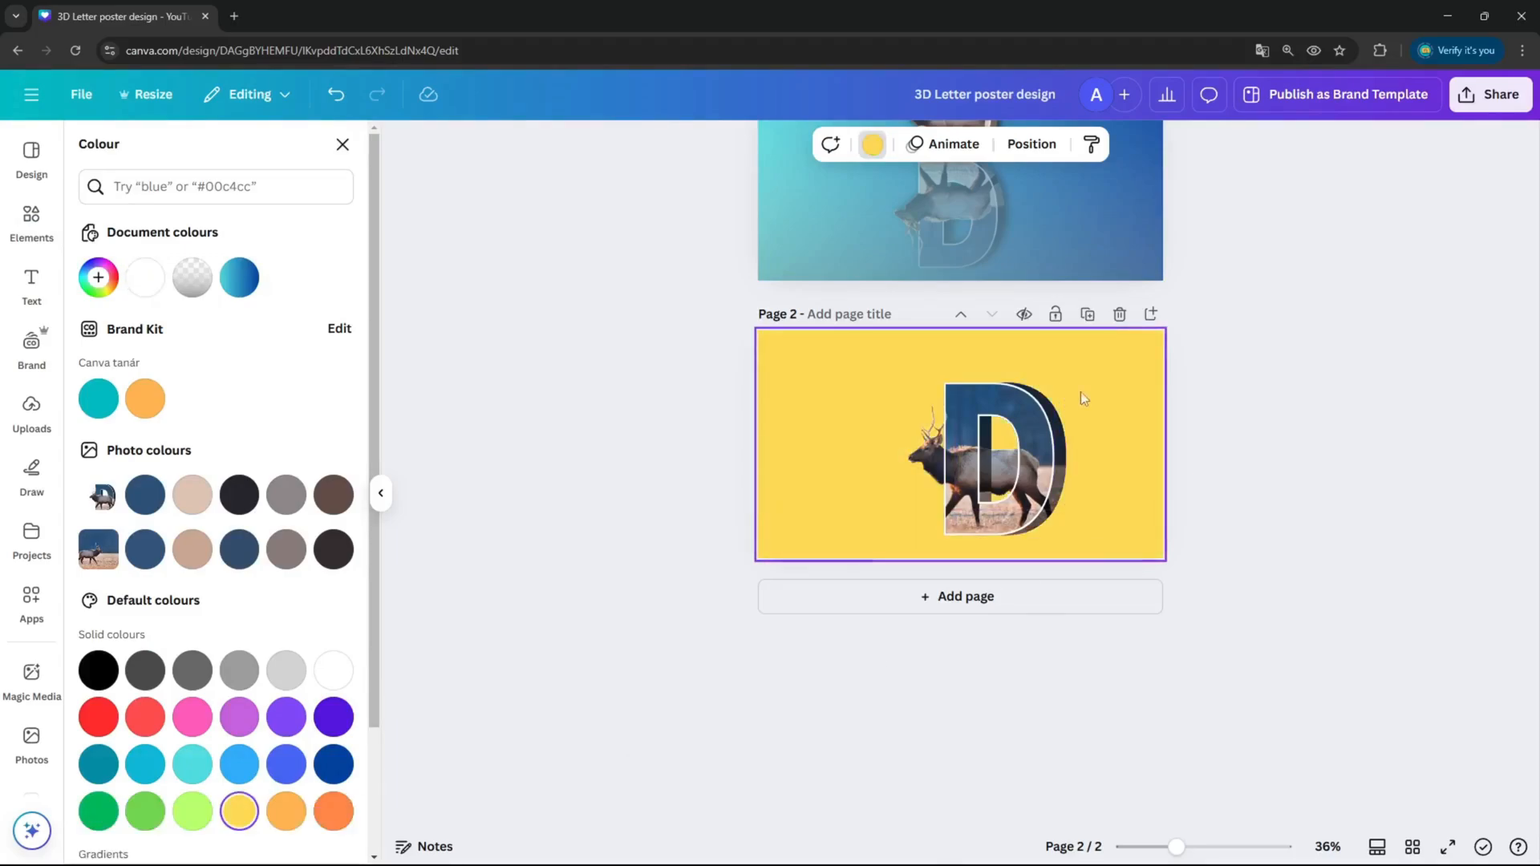
Zoom in on page 2 to review, then bring up the Share options
drag(1176, 847, 1201, 847)
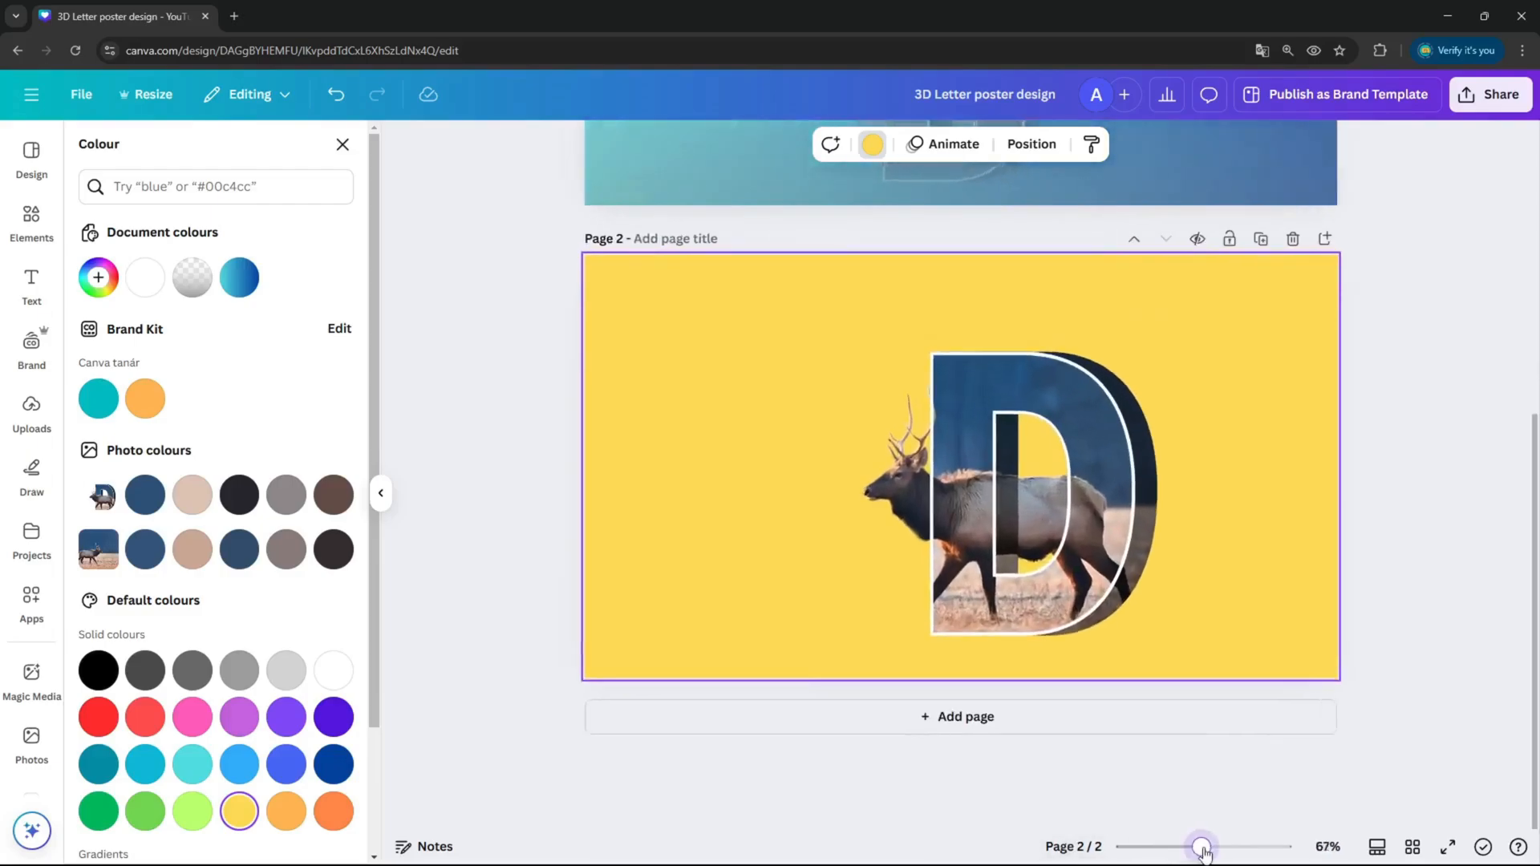
drag(1200, 845, 1206, 845)
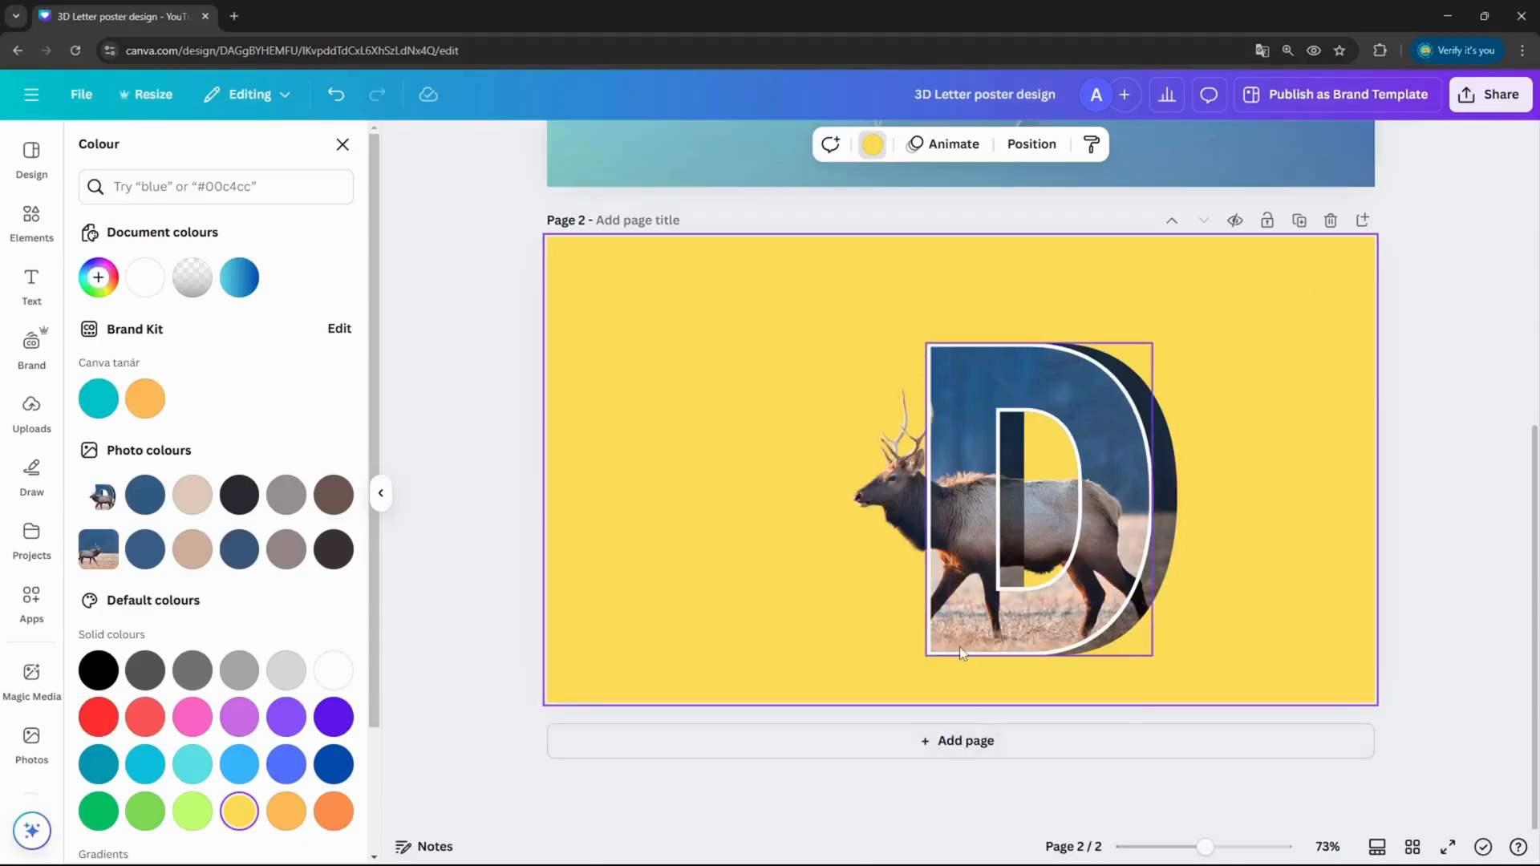
mouse_move(1007, 657)
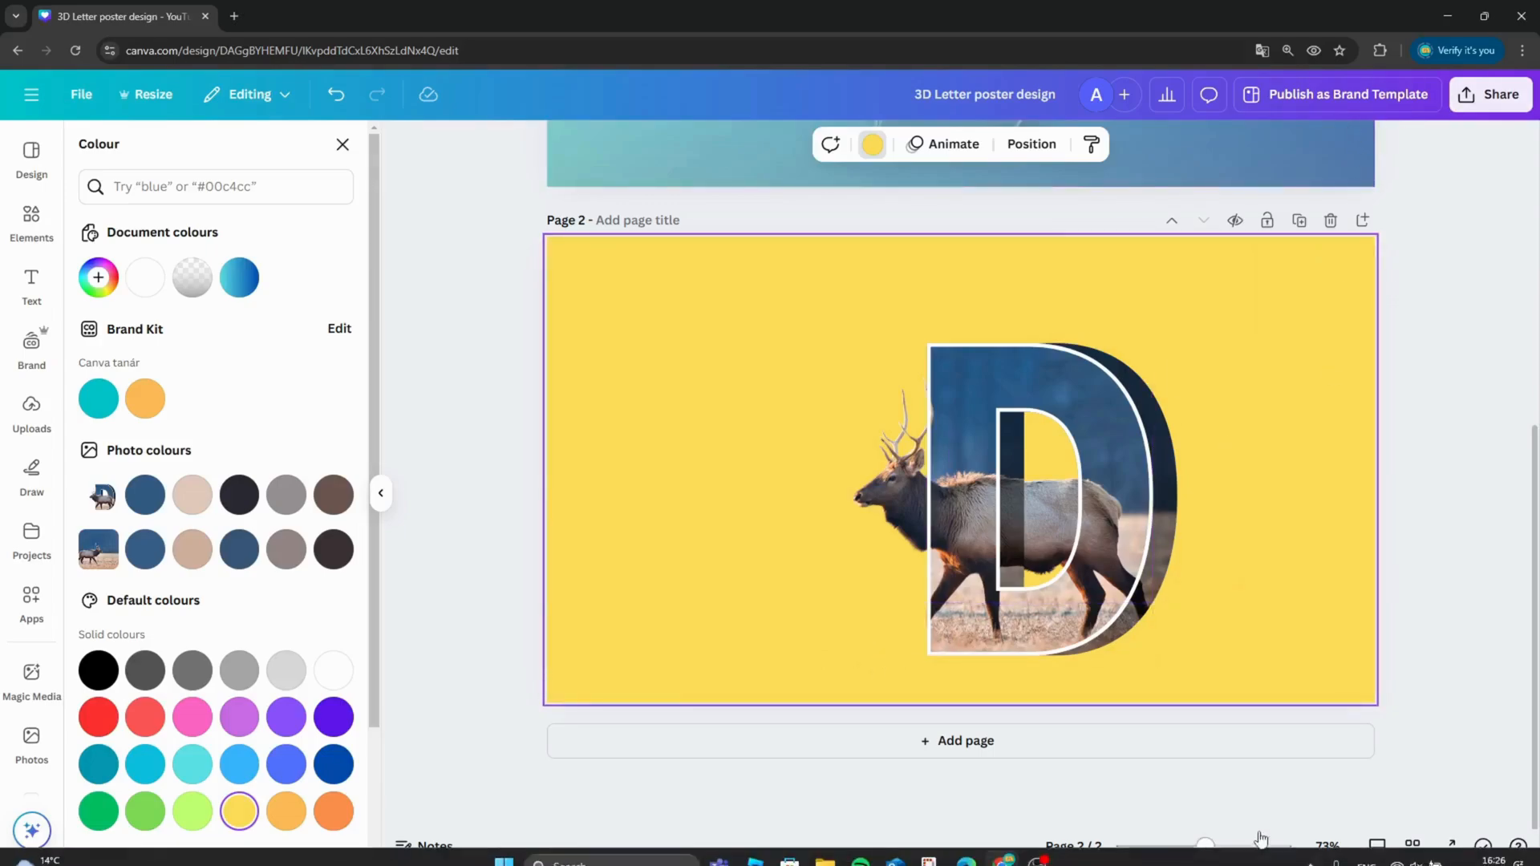
click(1489, 95)
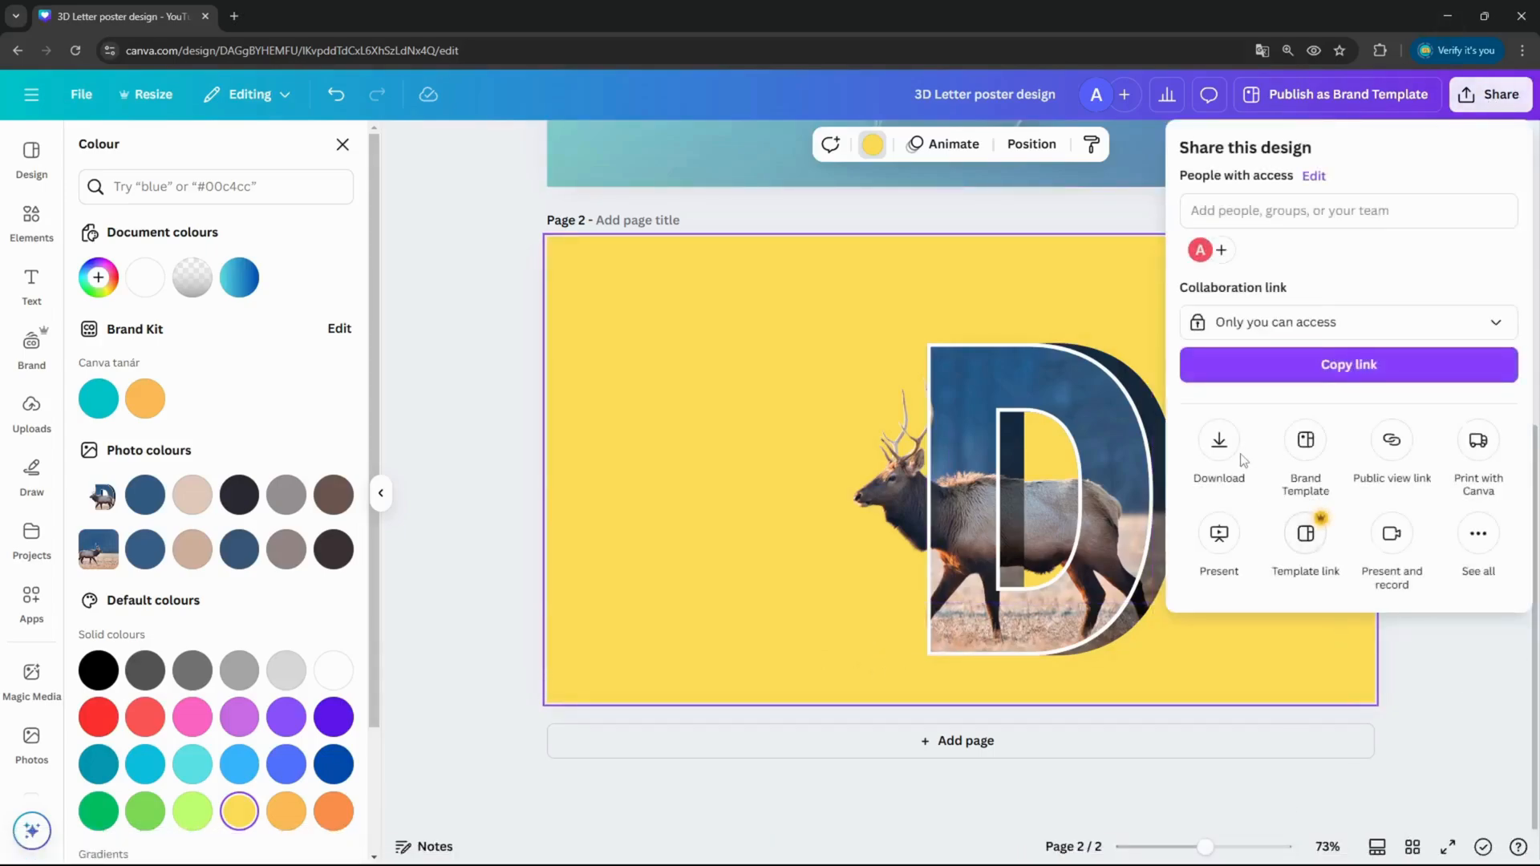
Dismiss the Download panel and add a blank third page after the elk letter design
click(1217, 447)
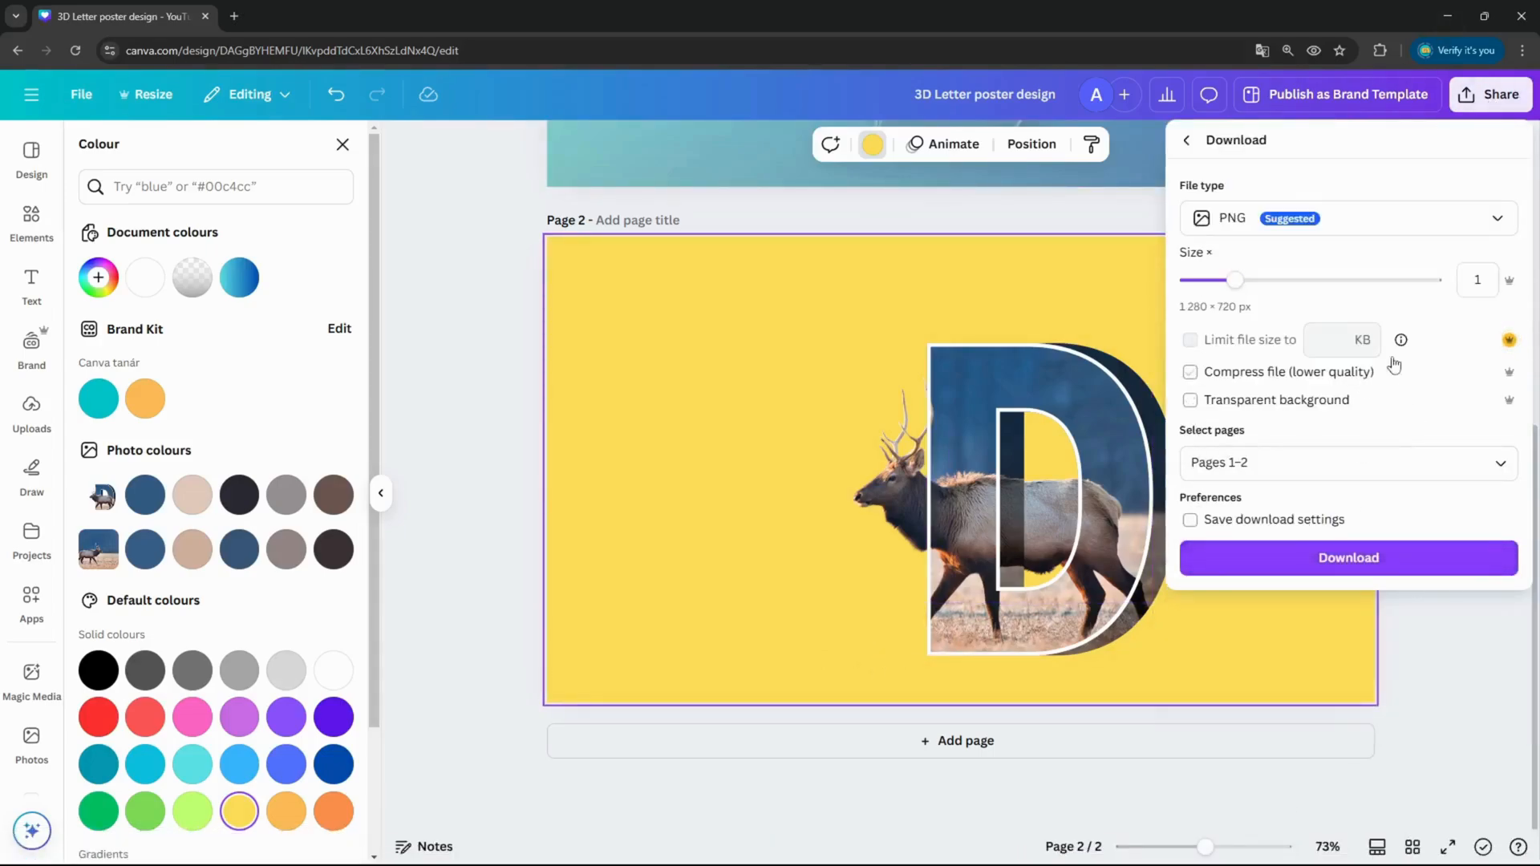
click(1345, 462)
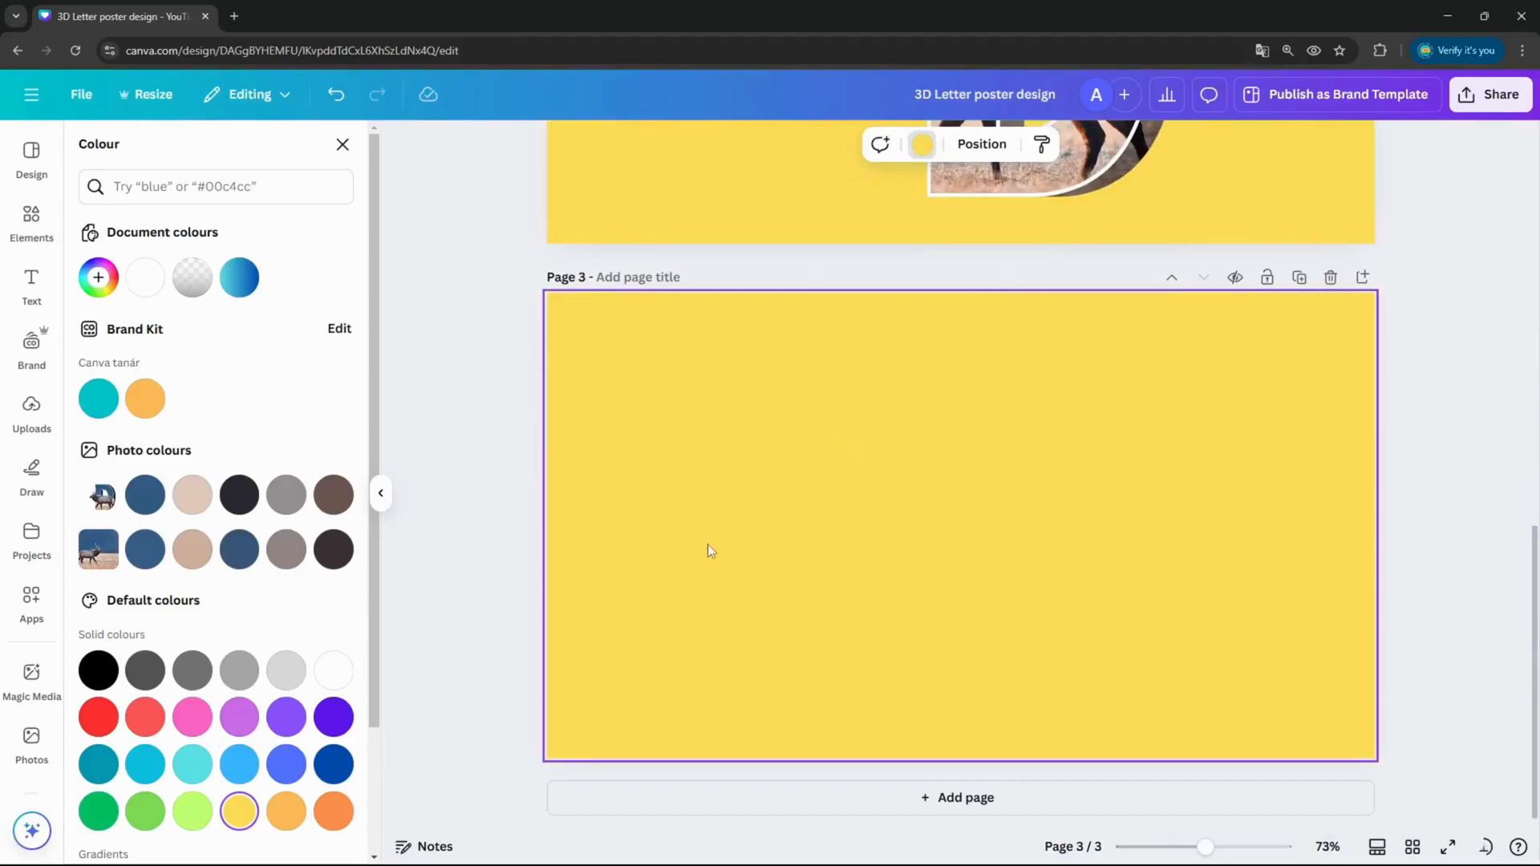
click(285, 763)
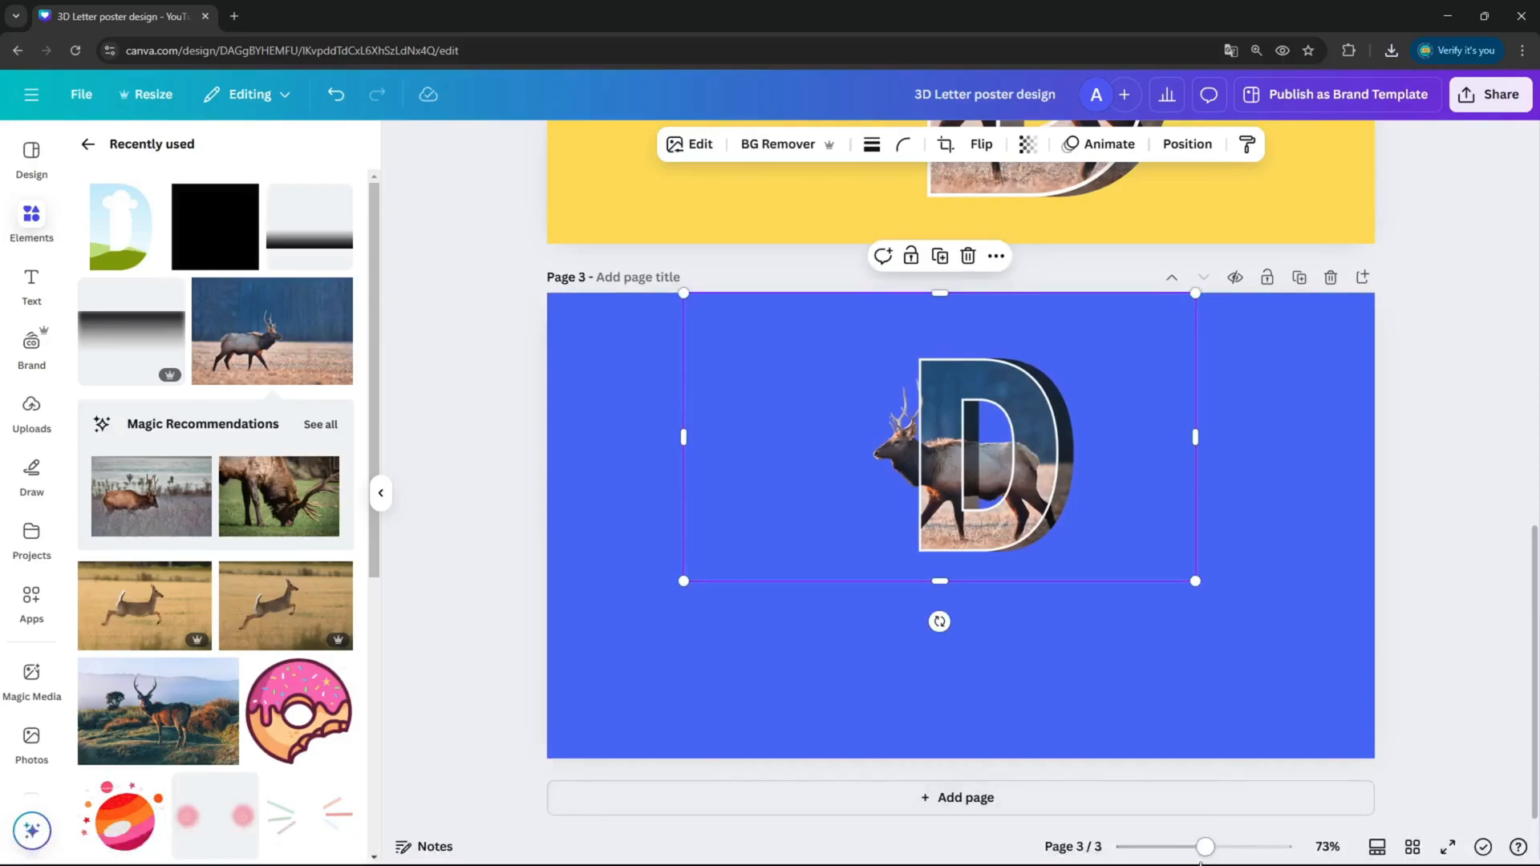
Zoom in slightly on page 3 with the elk D group centred on the blue background
drag(1206, 847, 1241, 846)
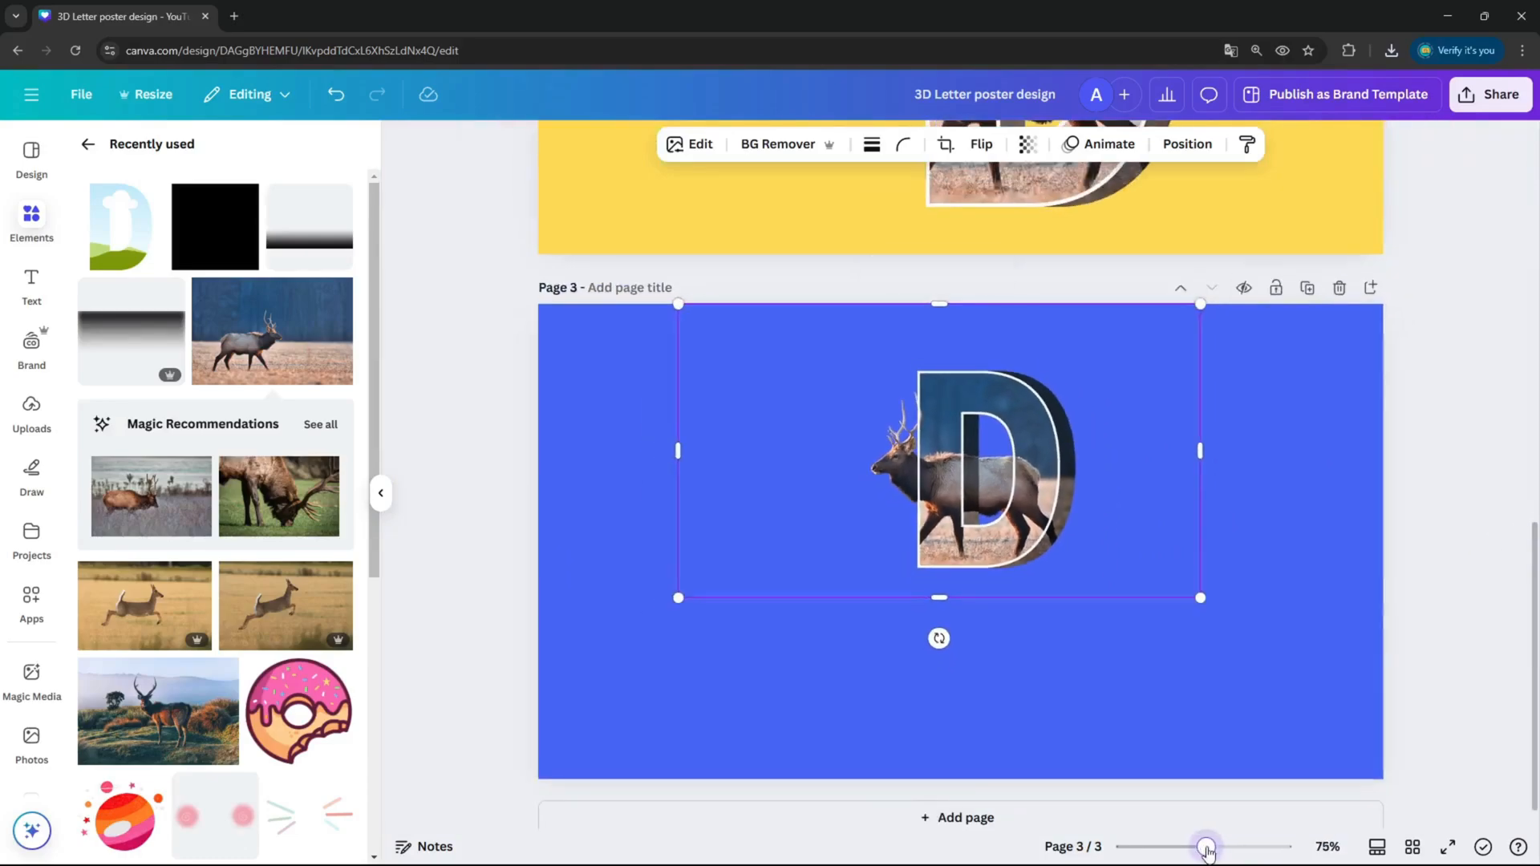
Apply a Drop shadow effect to the elk letter D on page 3
click(699, 144)
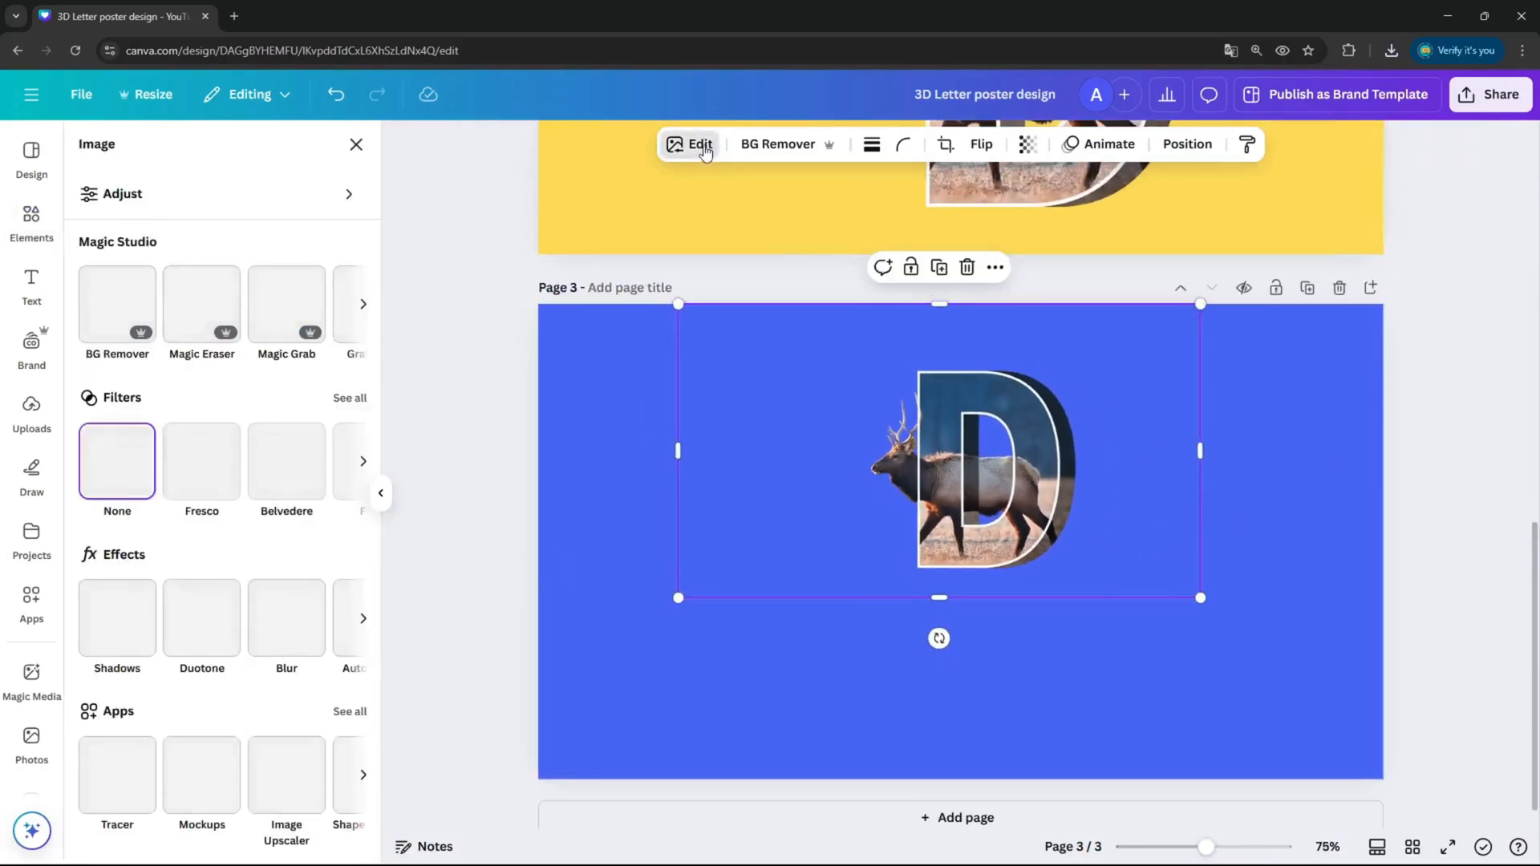
click(116, 616)
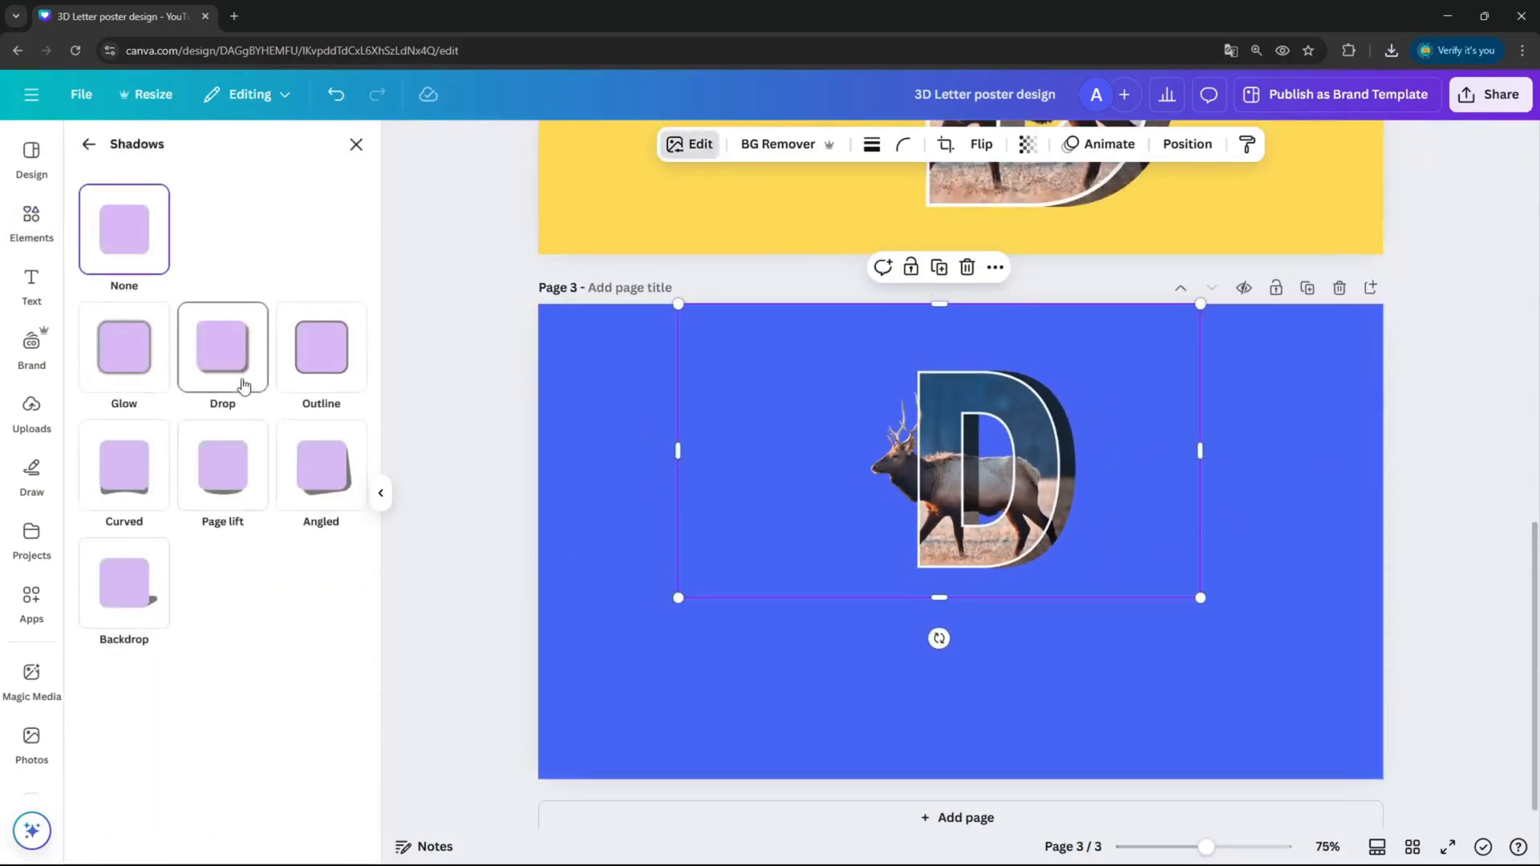
click(221, 346)
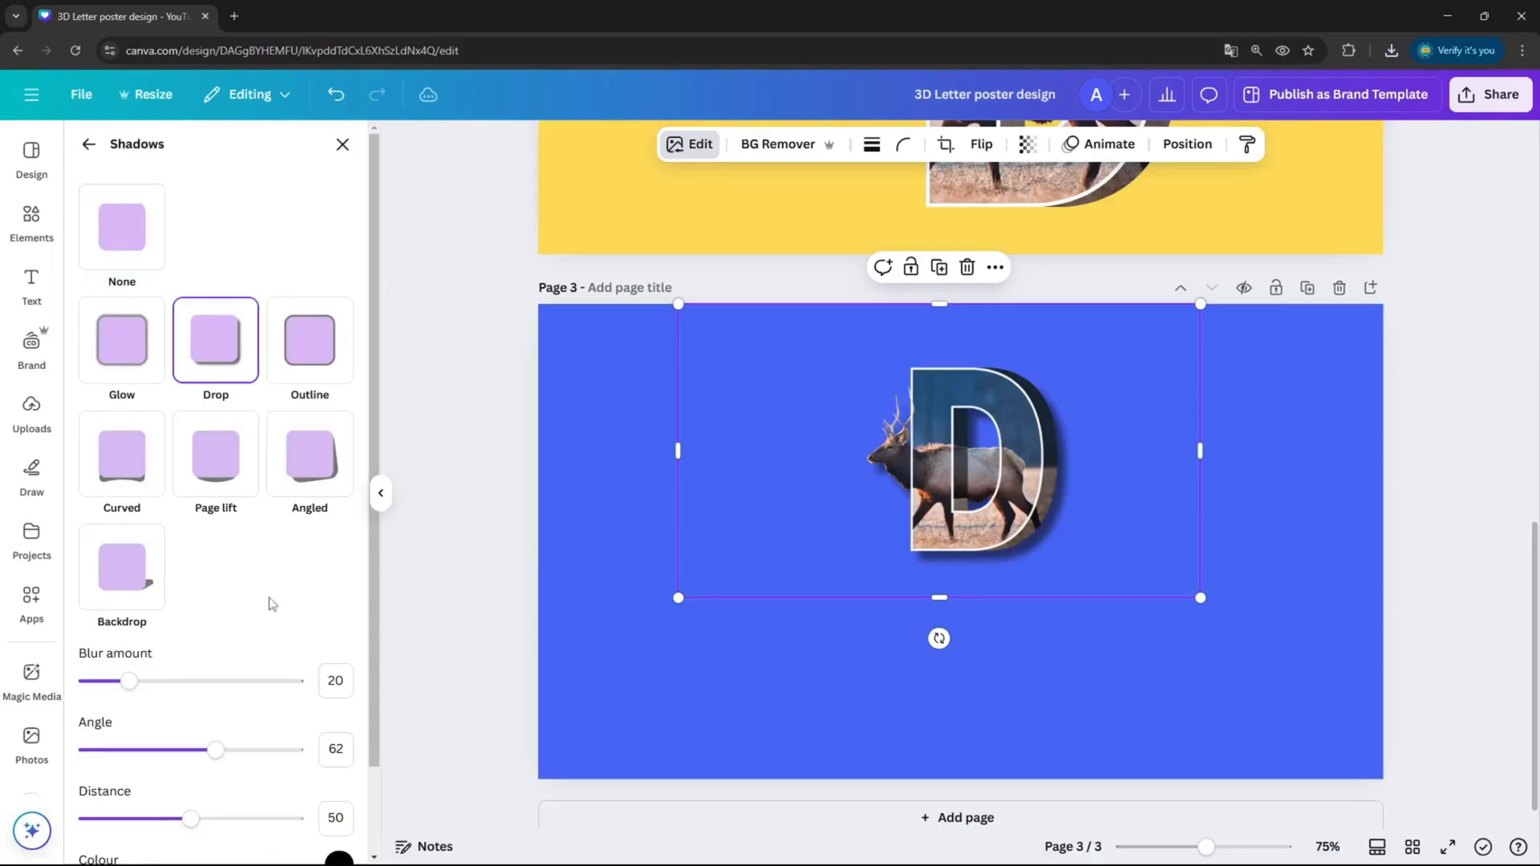
scroll(down, 3)
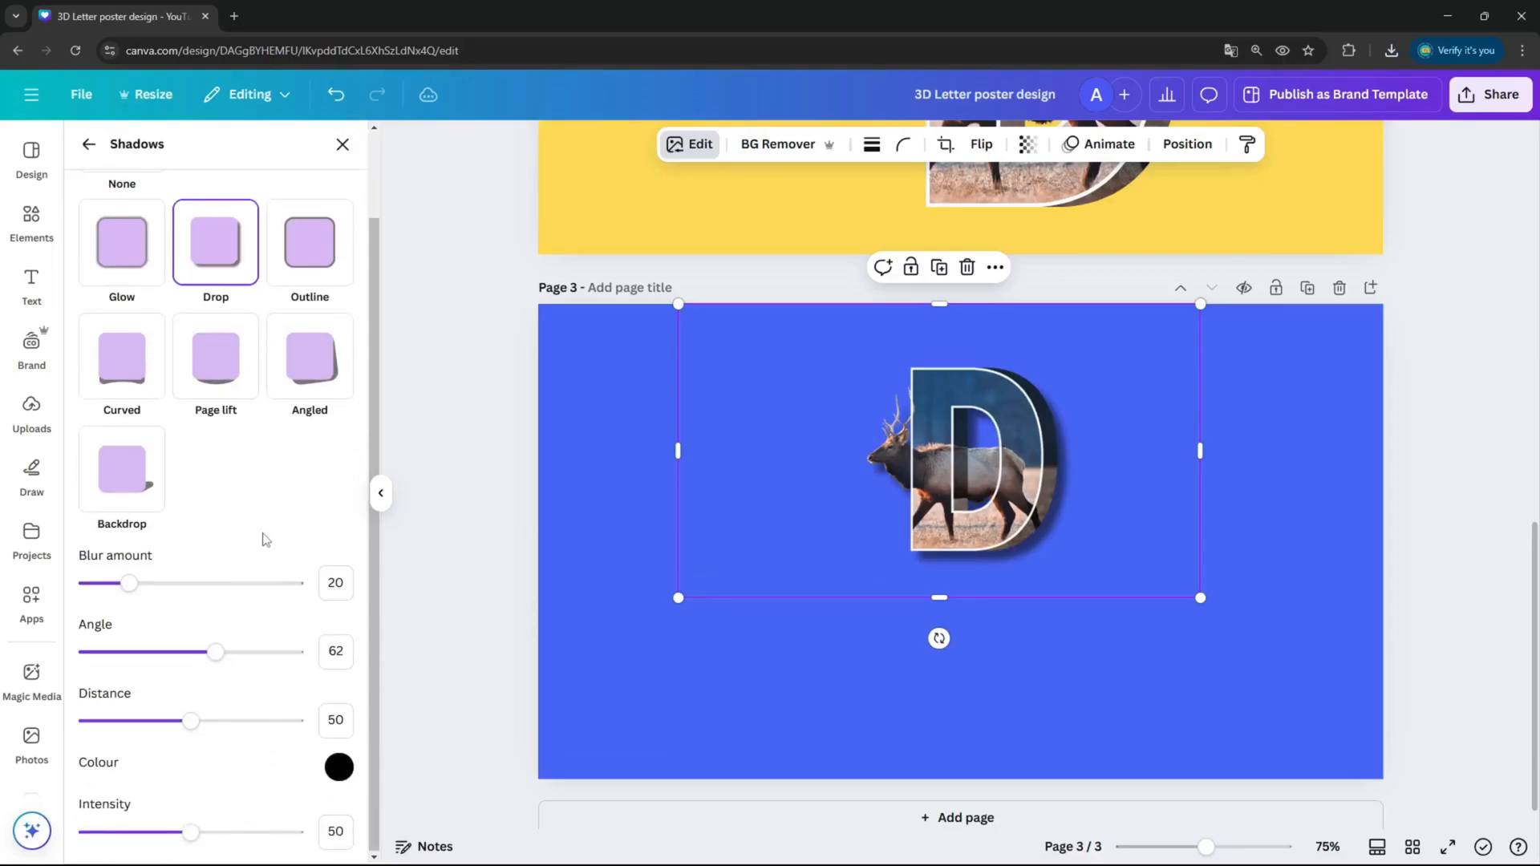
Set the drop shadow to Intensity 59, Blur 30 and a Distance of 4
drag(190, 833, 205, 832)
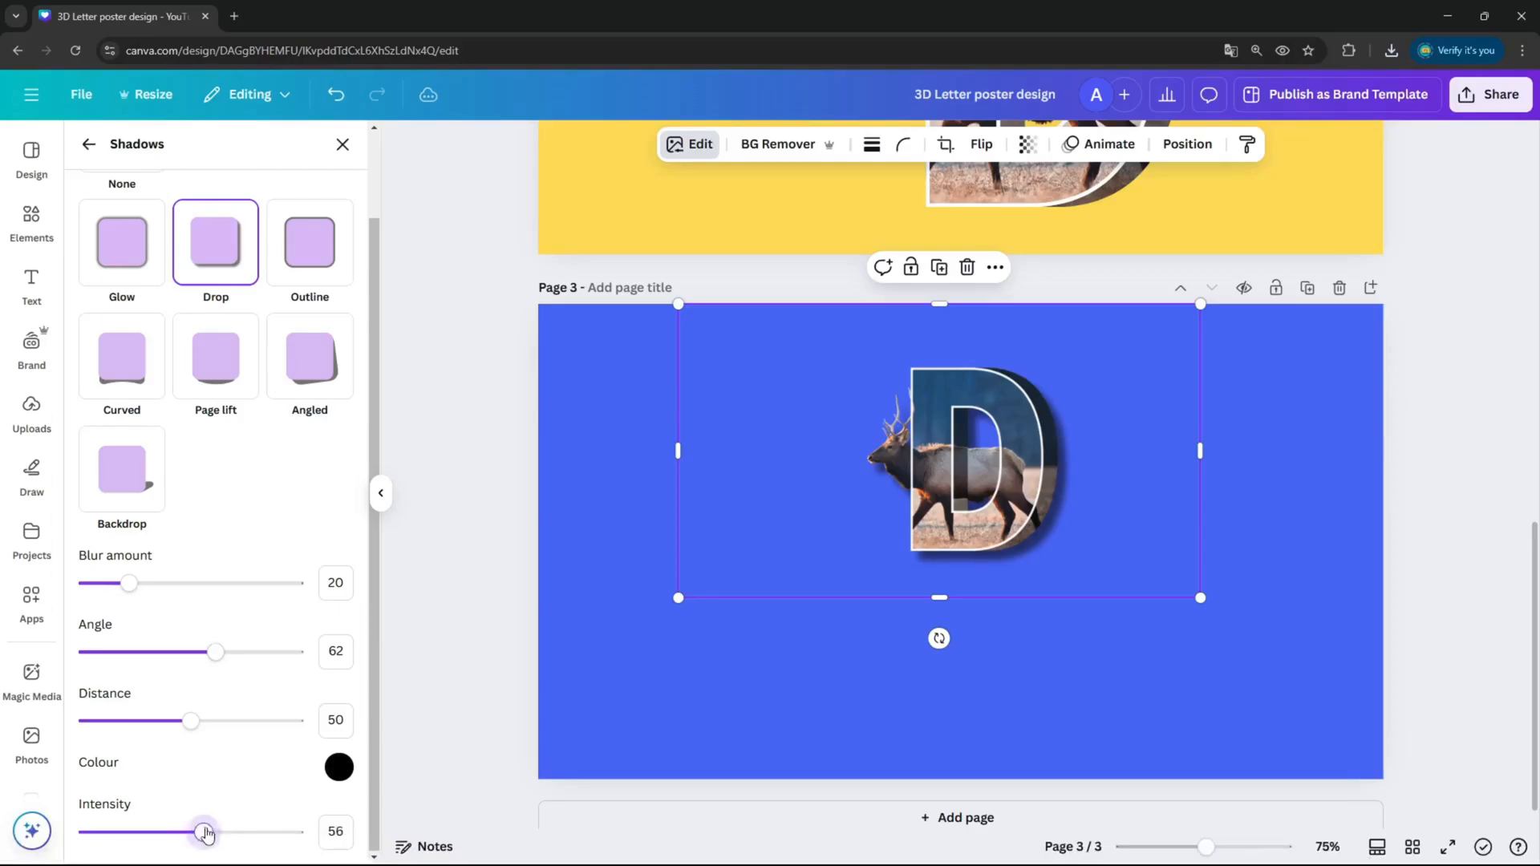
drag(203, 833, 208, 832)
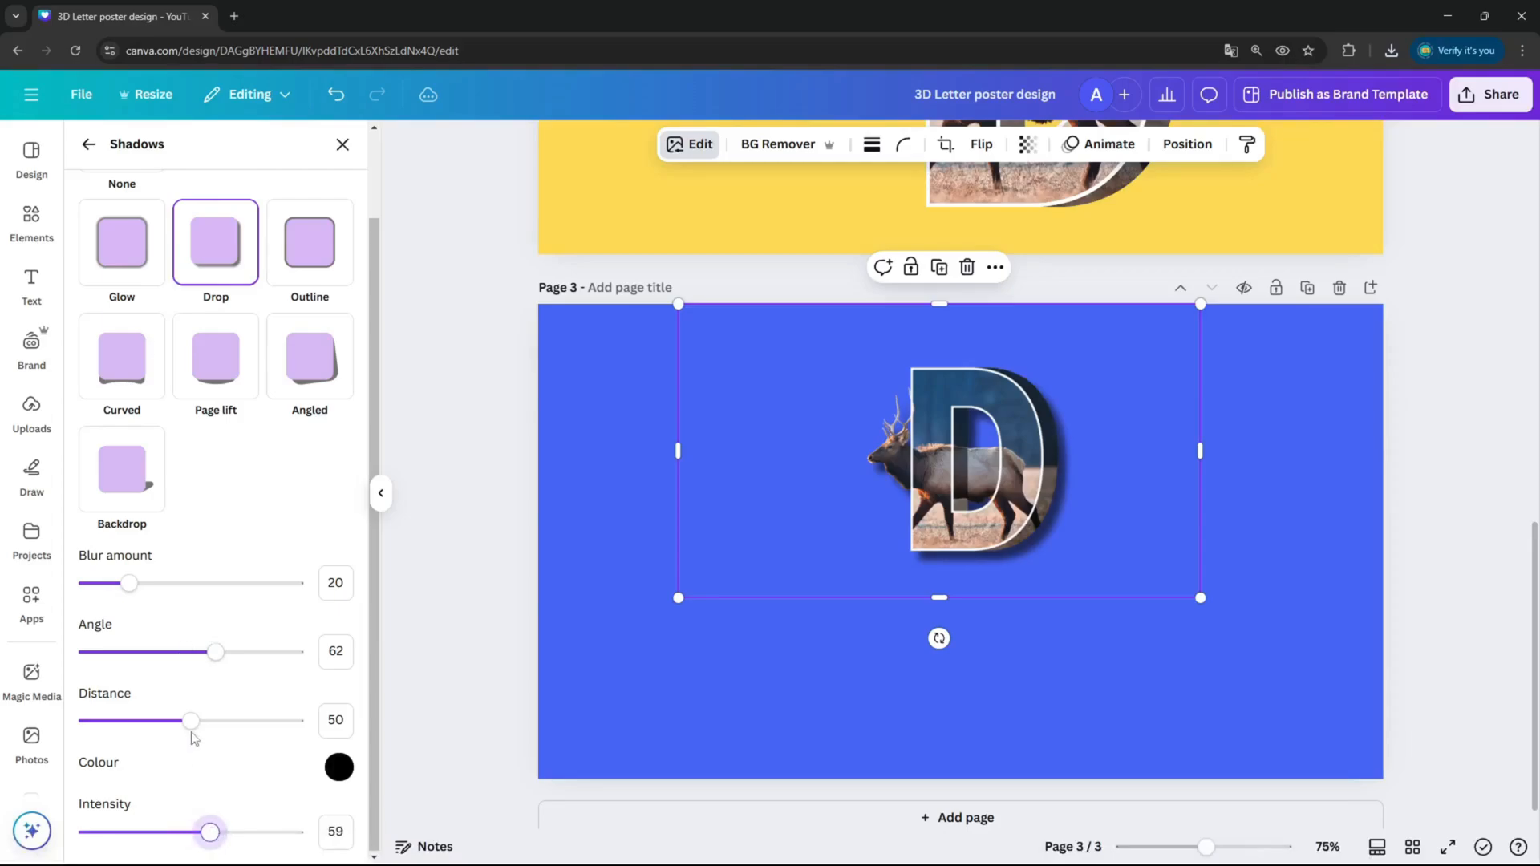
drag(130, 582, 146, 582)
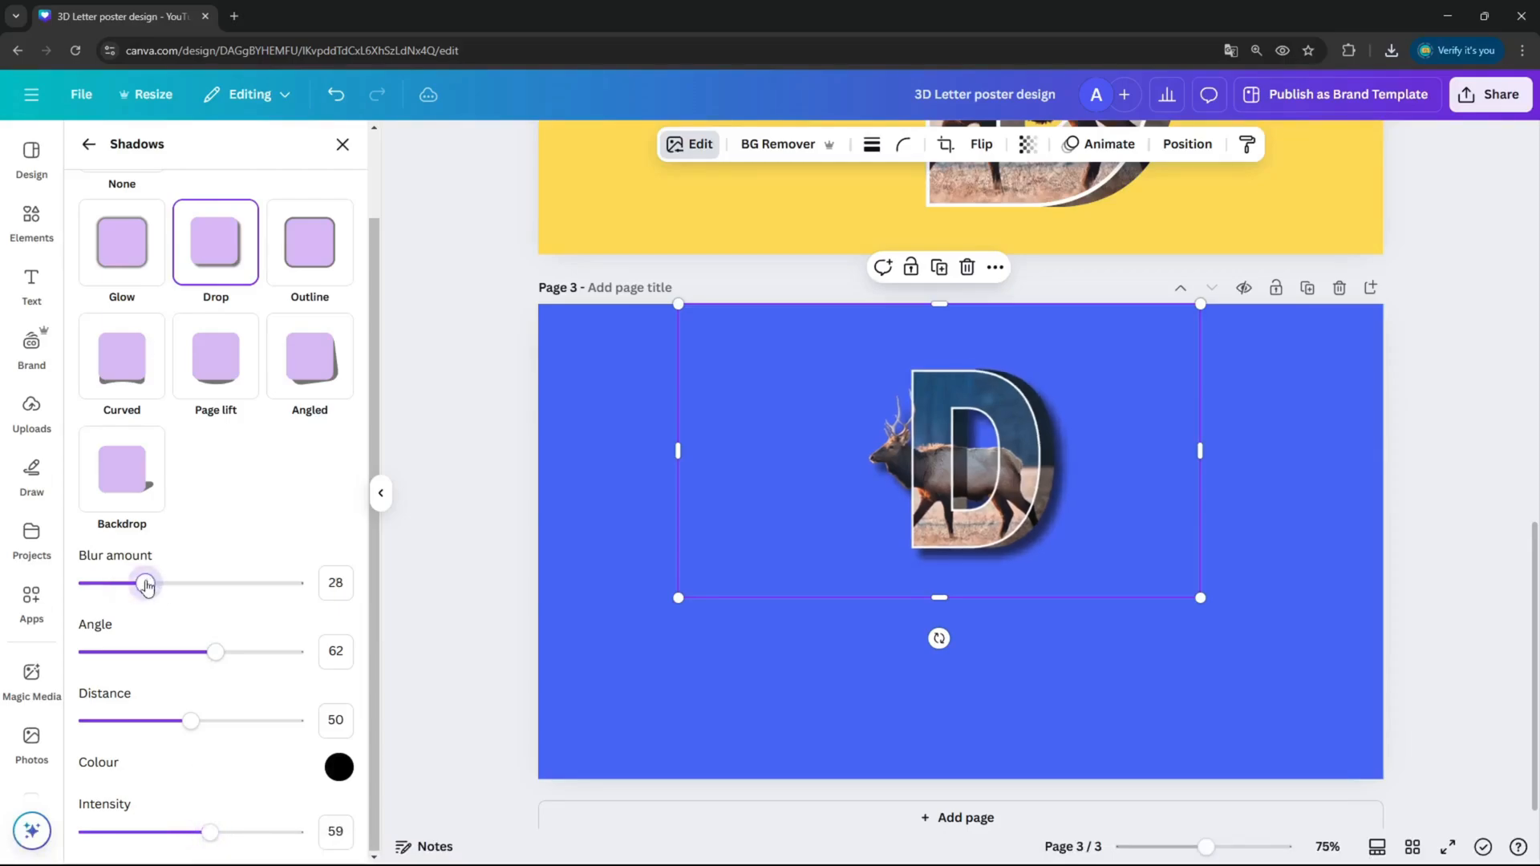
drag(146, 584, 149, 584)
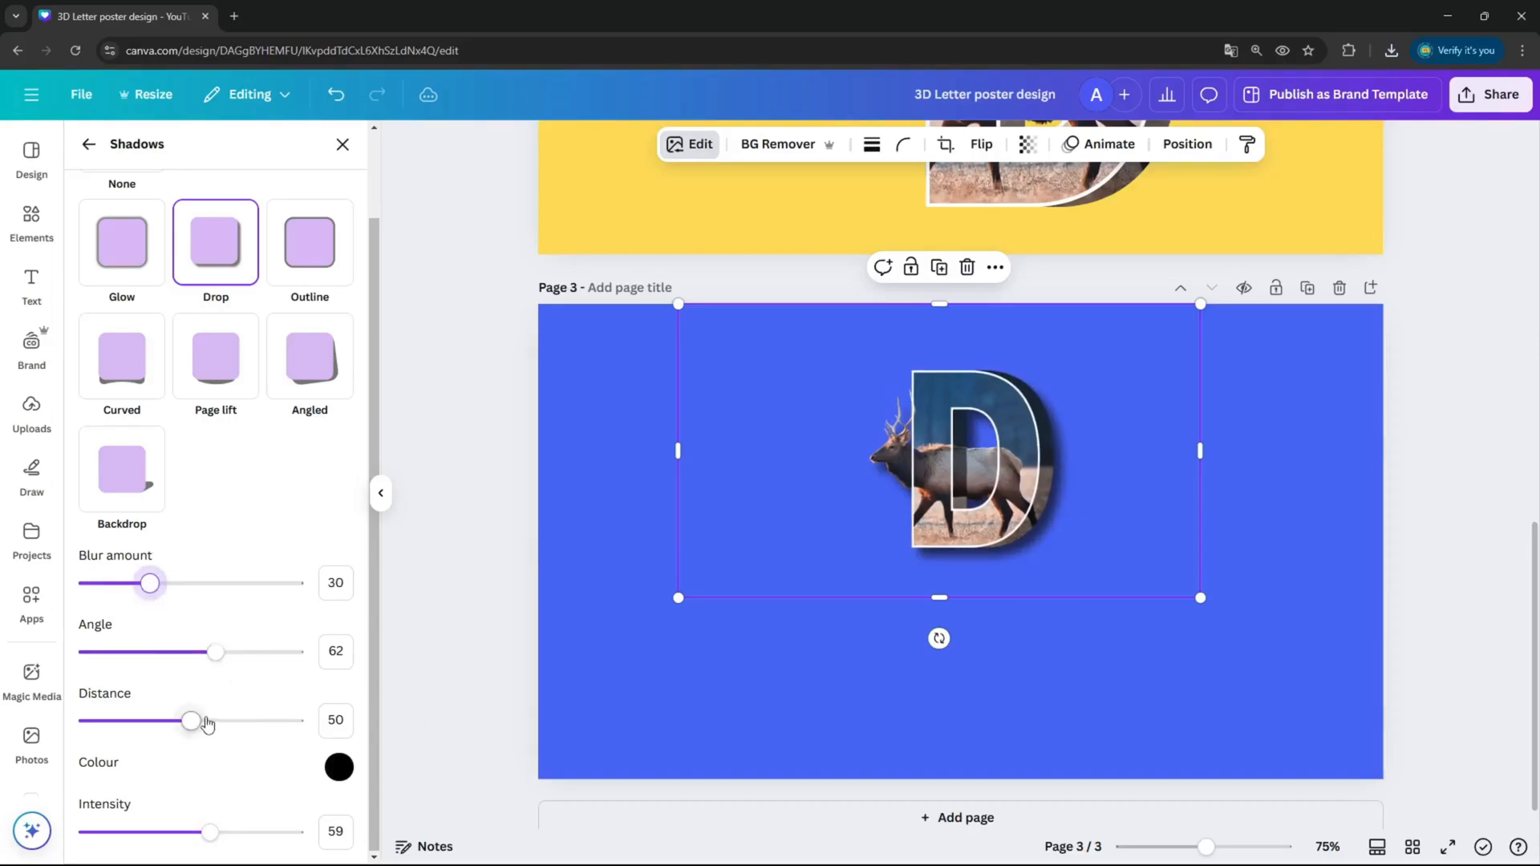
drag(194, 721, 167, 720)
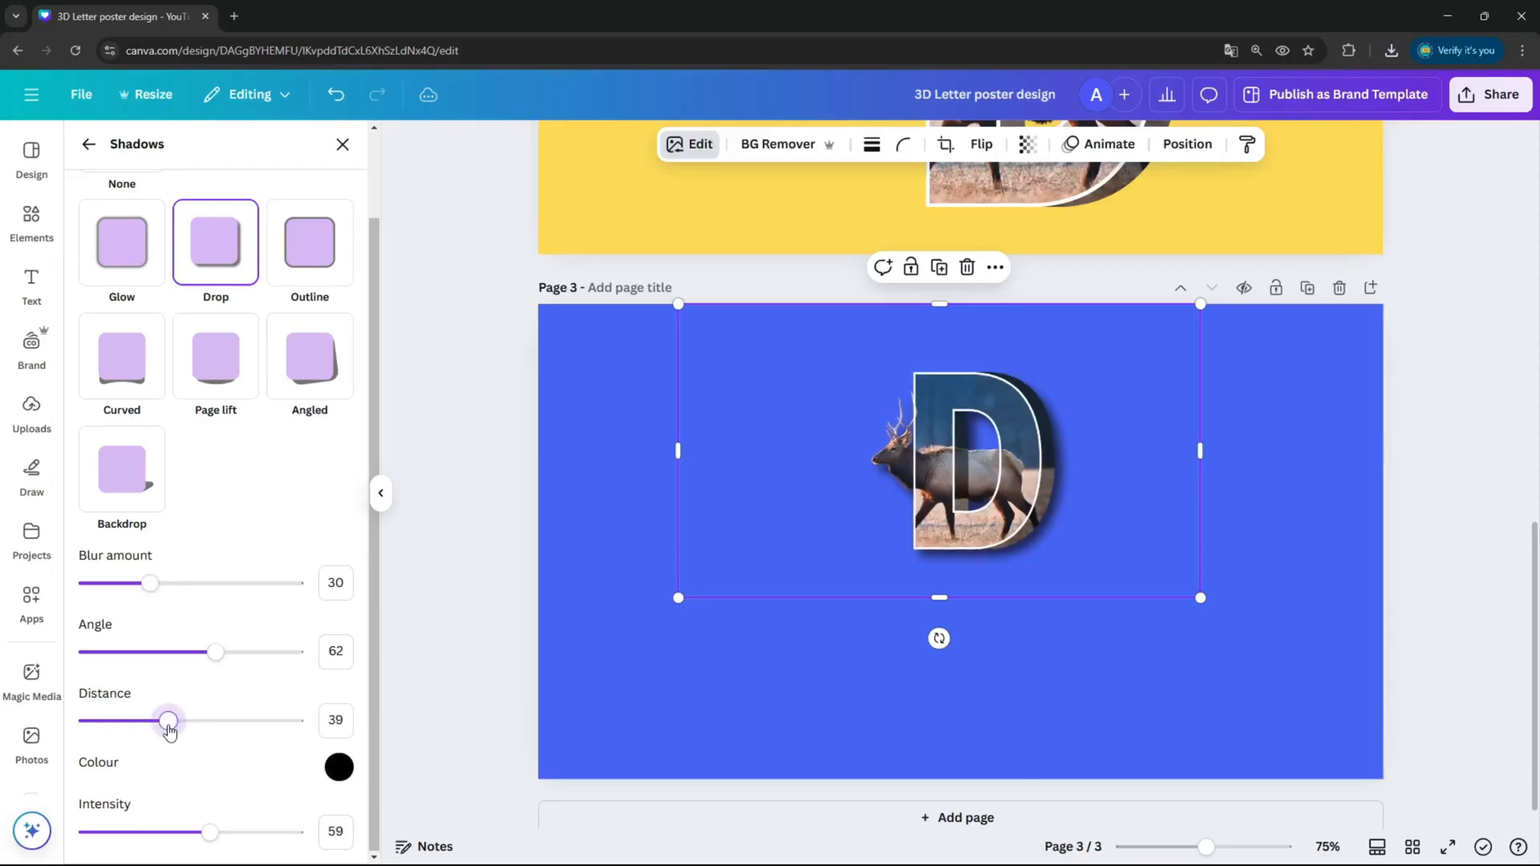
drag(168, 720, 159, 720)
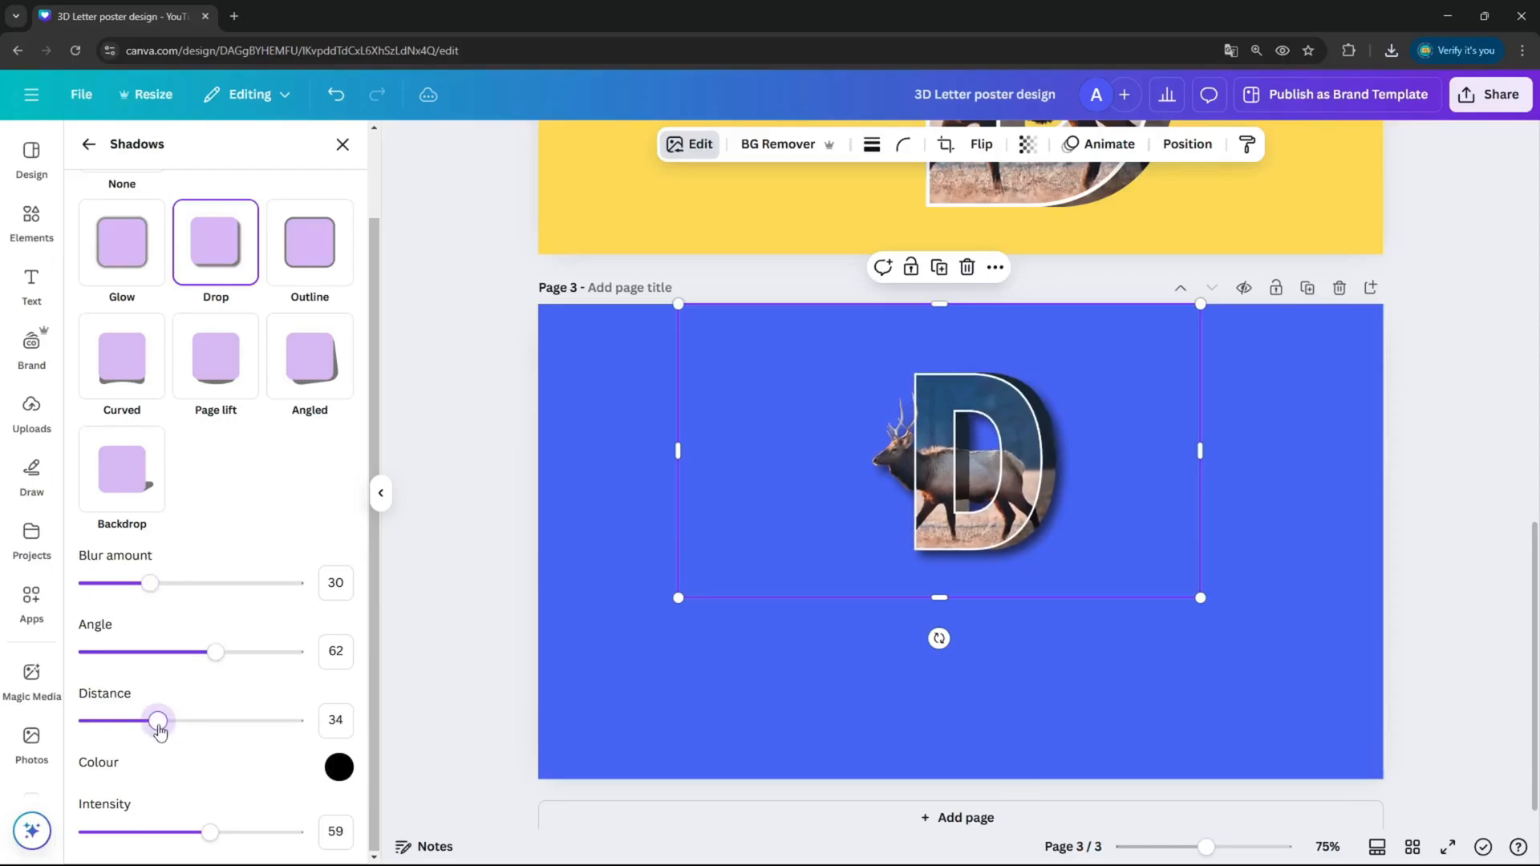
click(335, 720)
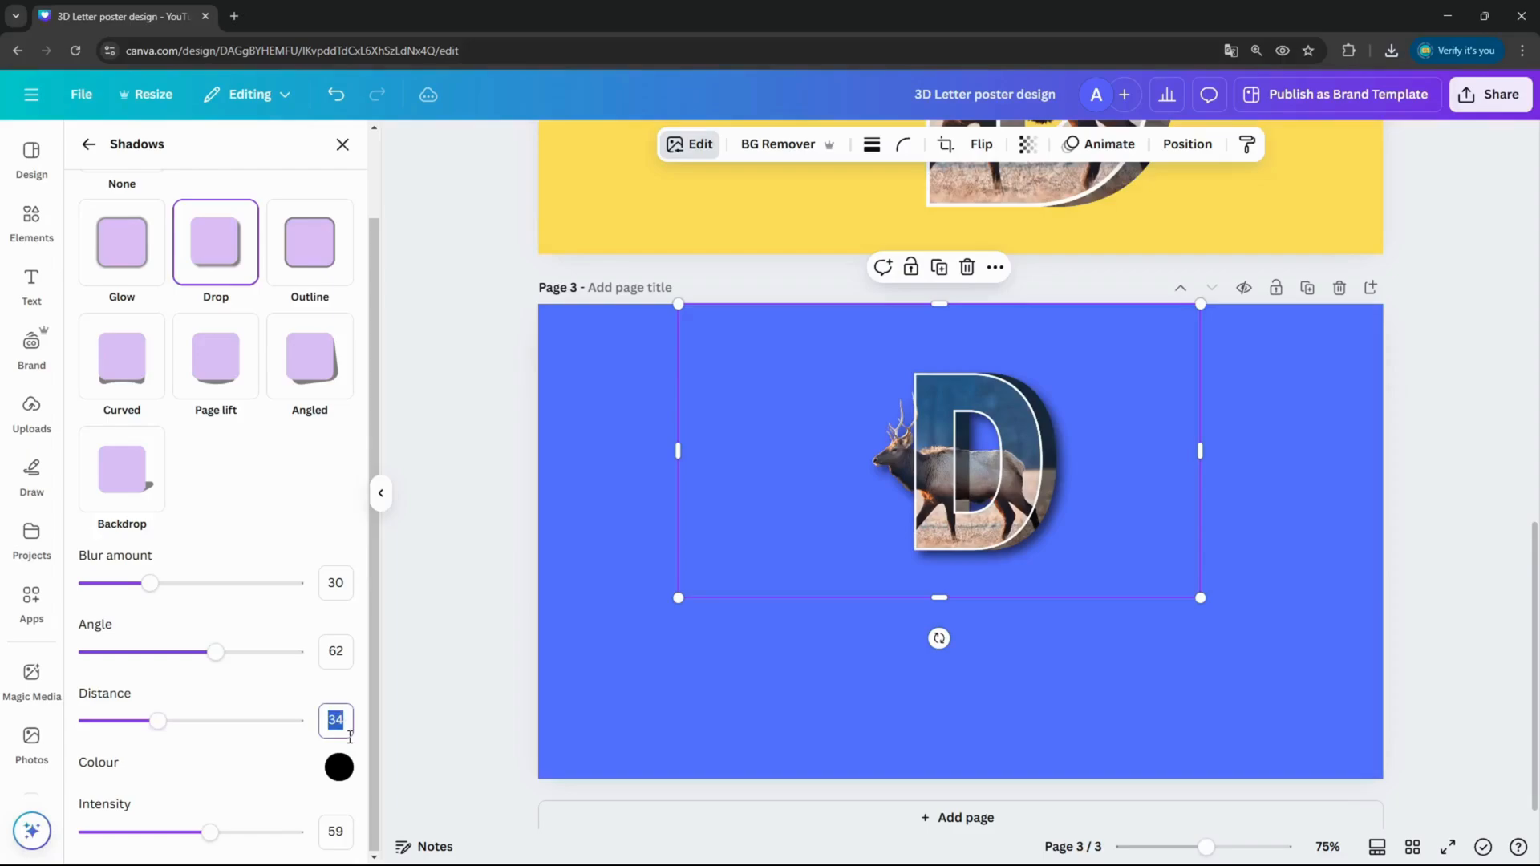
text(4)
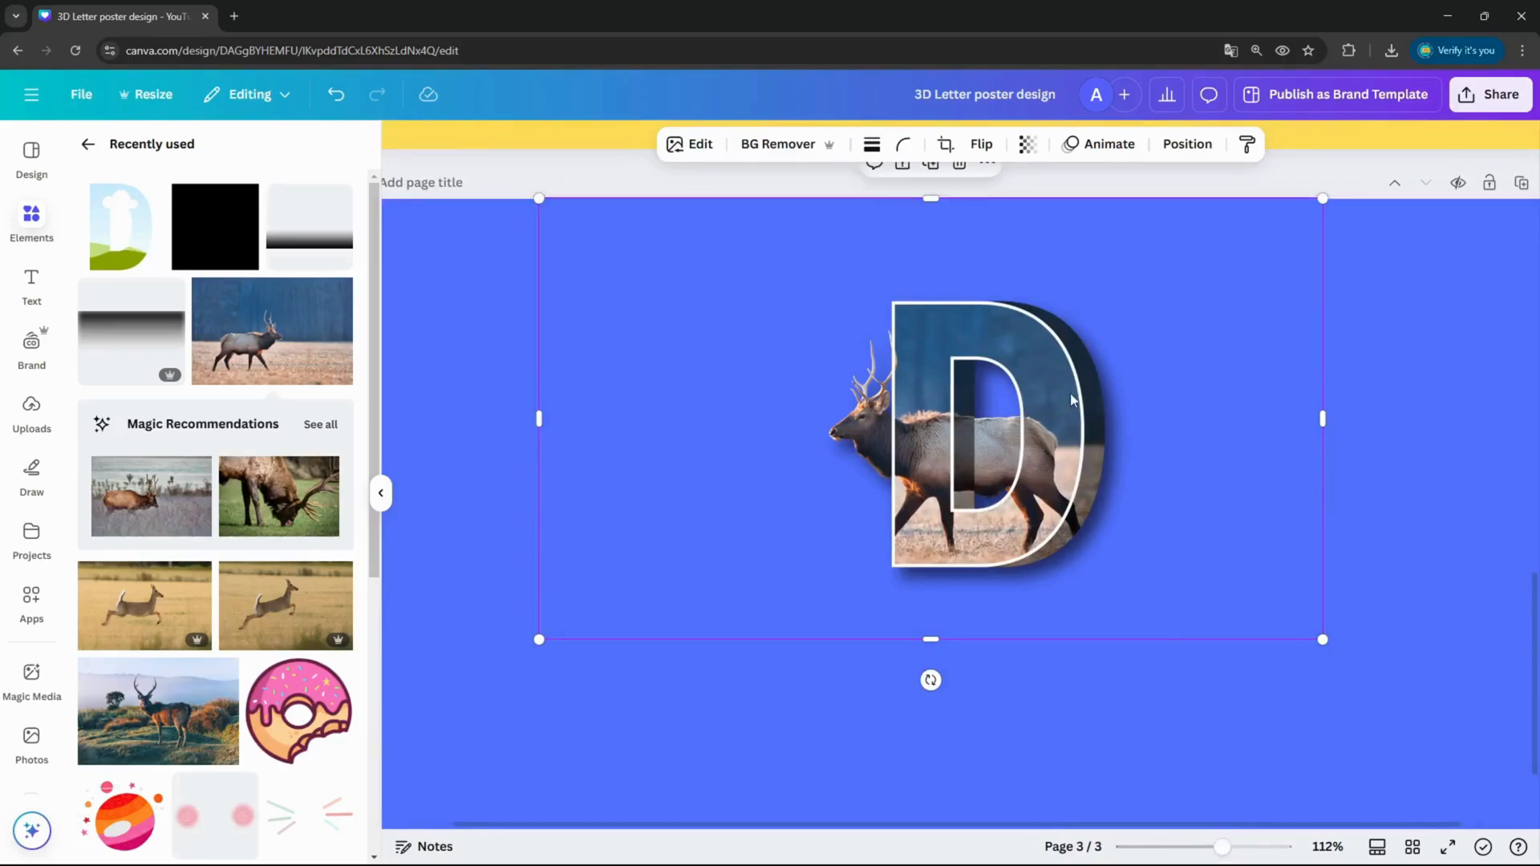
Return to page 2's yellow elk D composition and show its Layers list under Position
click(1187, 143)
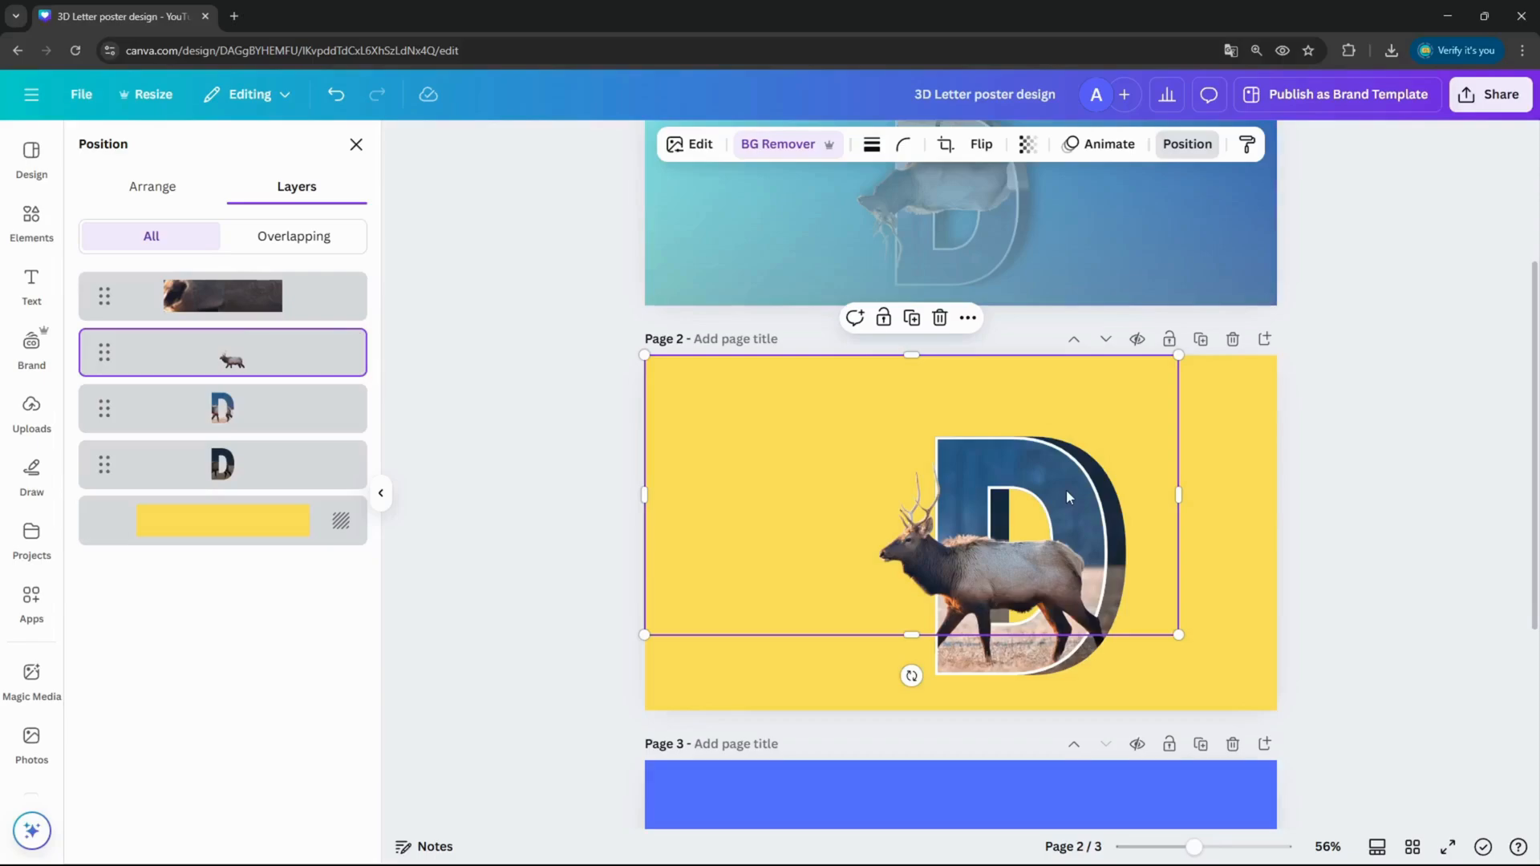
mouse_move(1051, 485)
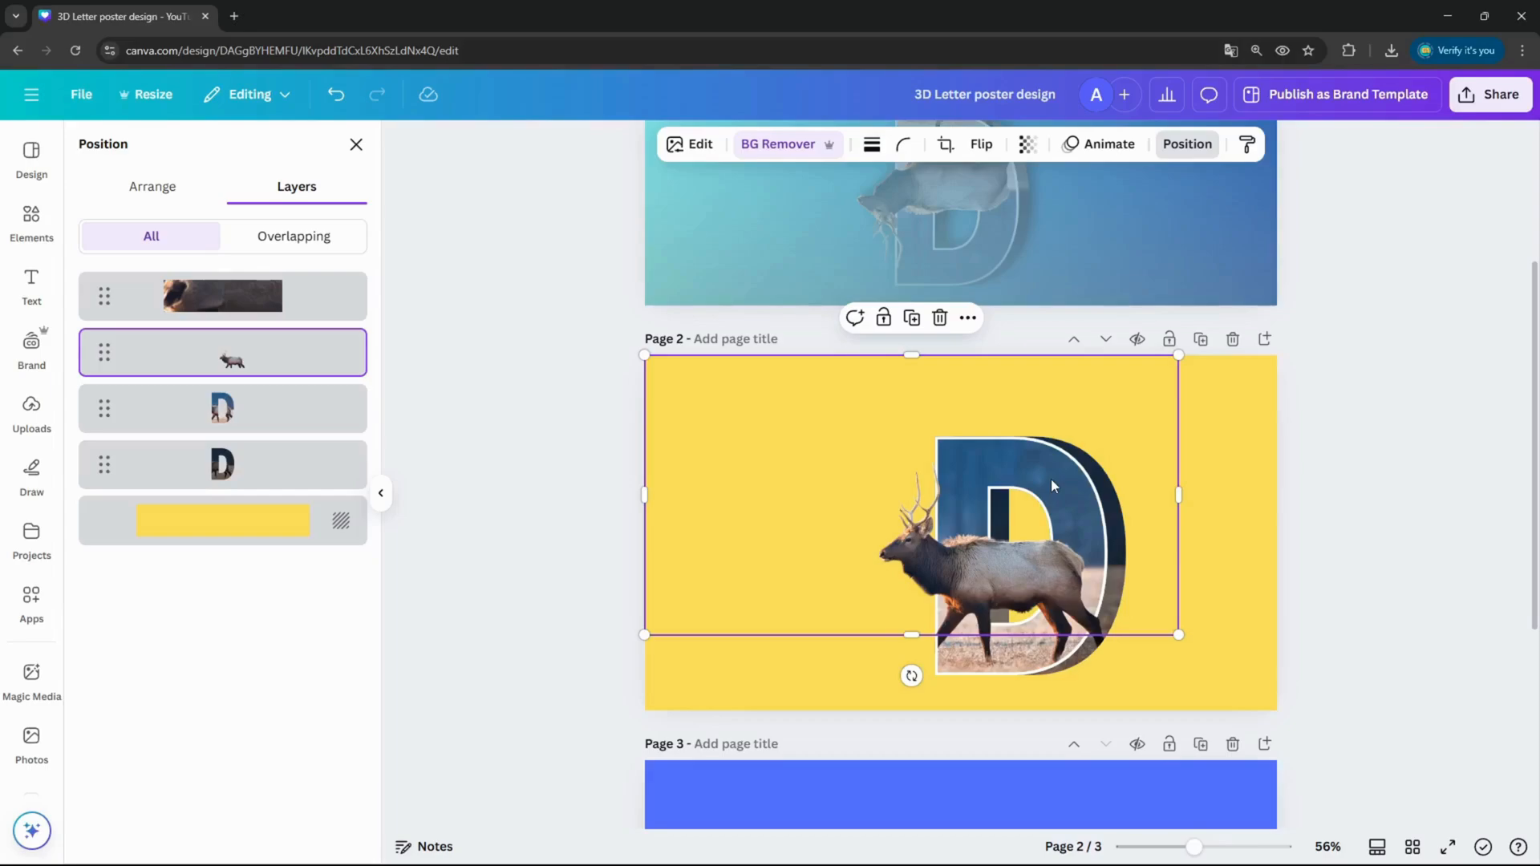
mouse_move(1025, 558)
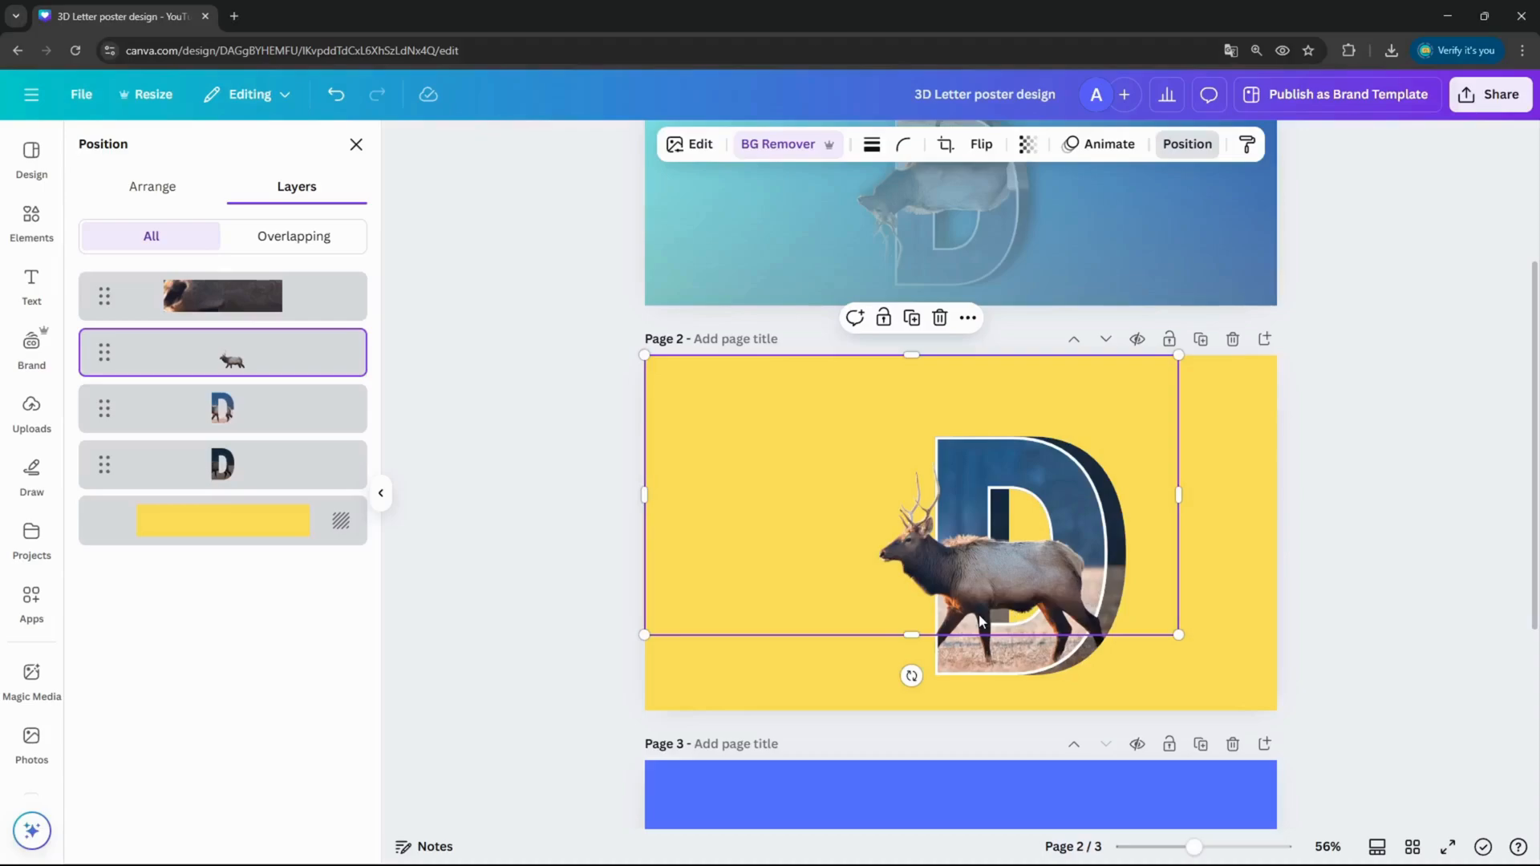
mouse_move(957, 626)
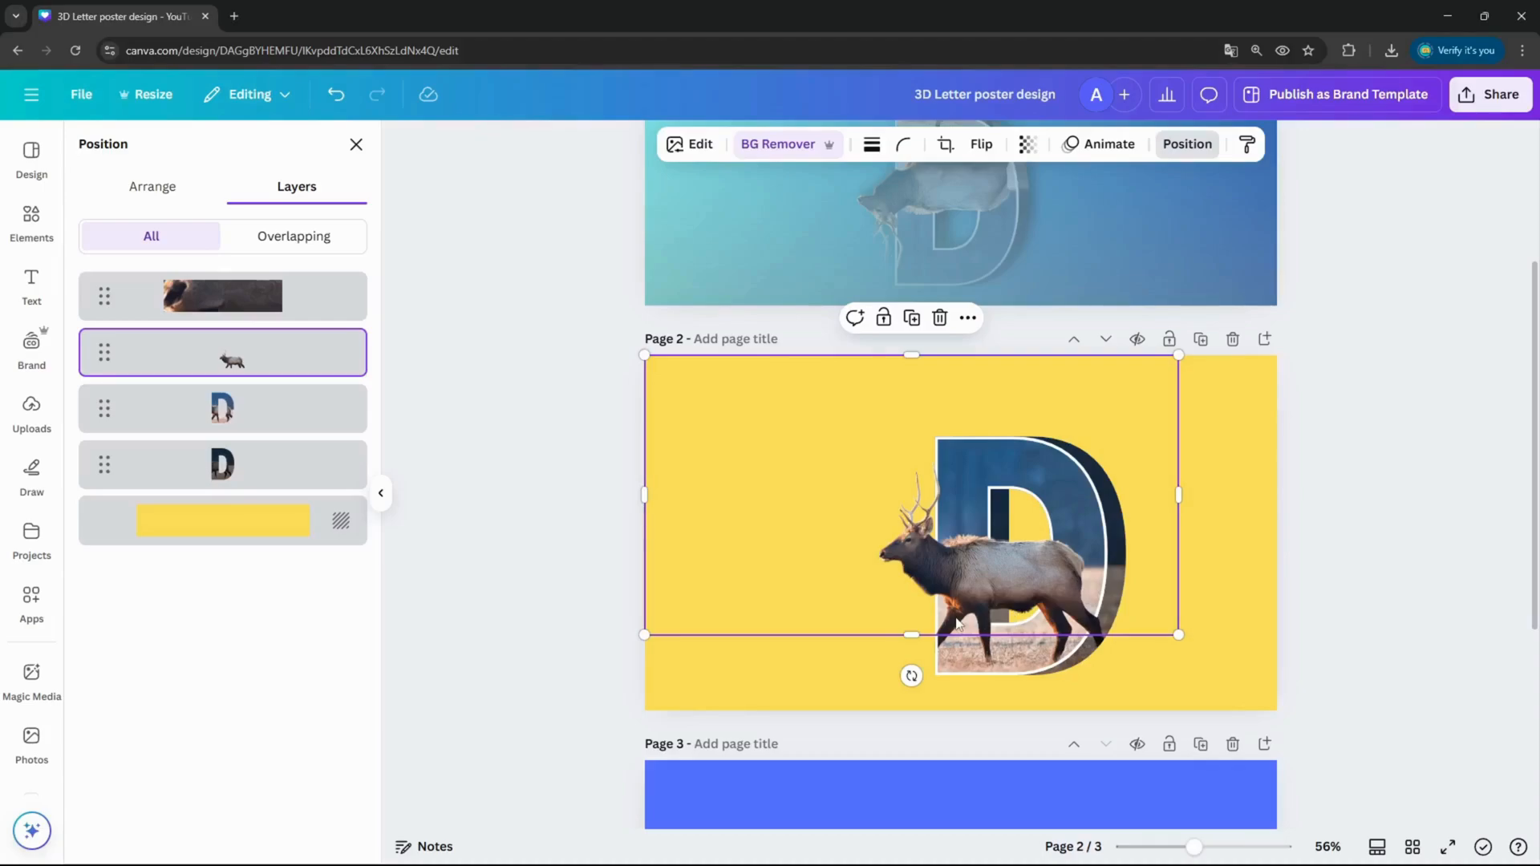
mouse_move(1054, 552)
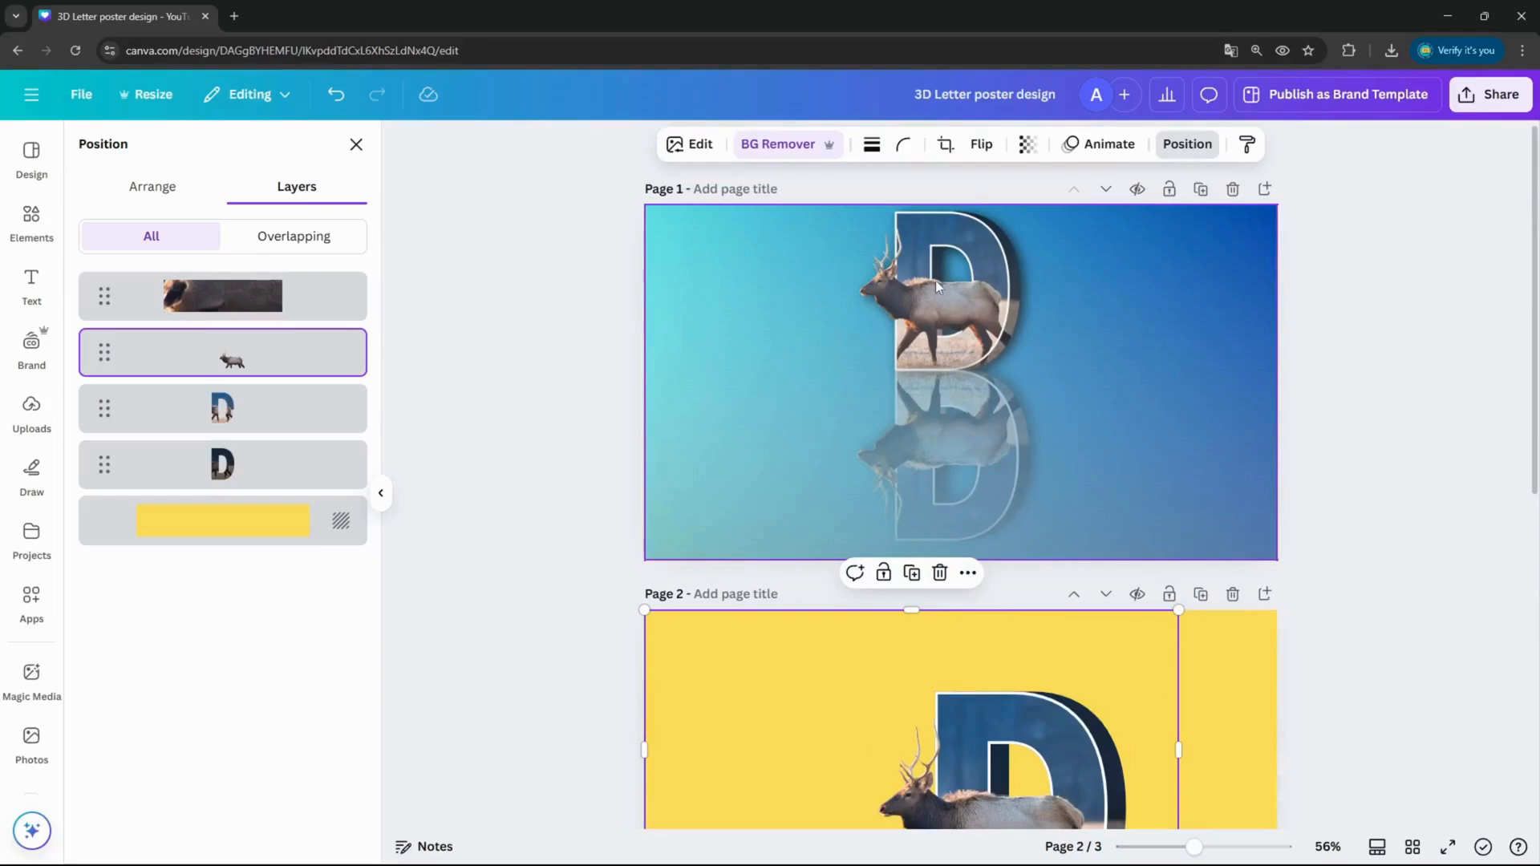
mouse_move(977, 348)
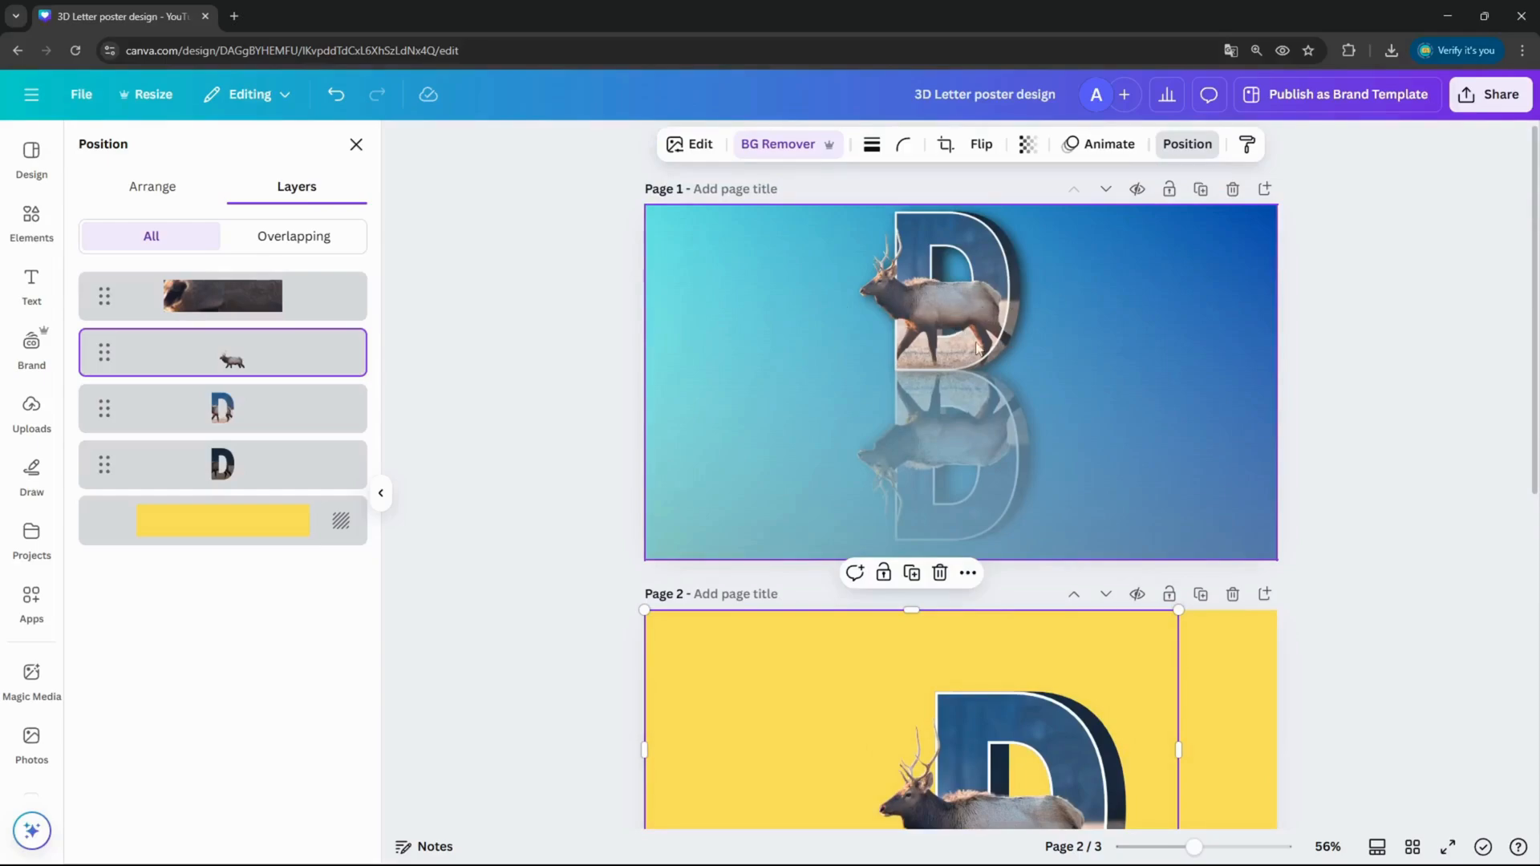
scroll(down, 3)
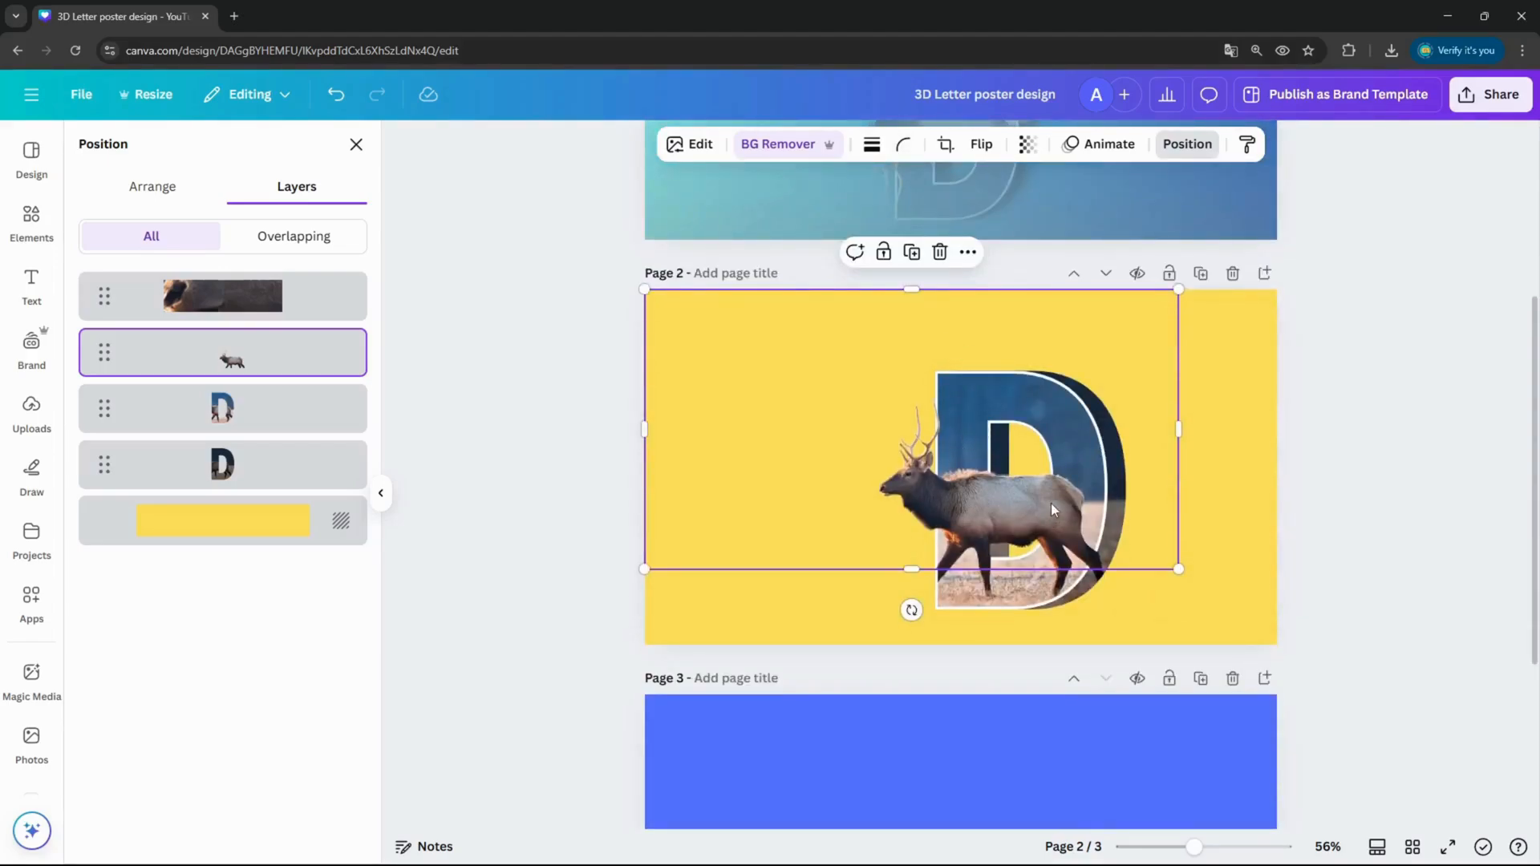
drag(1050, 508, 990, 560)
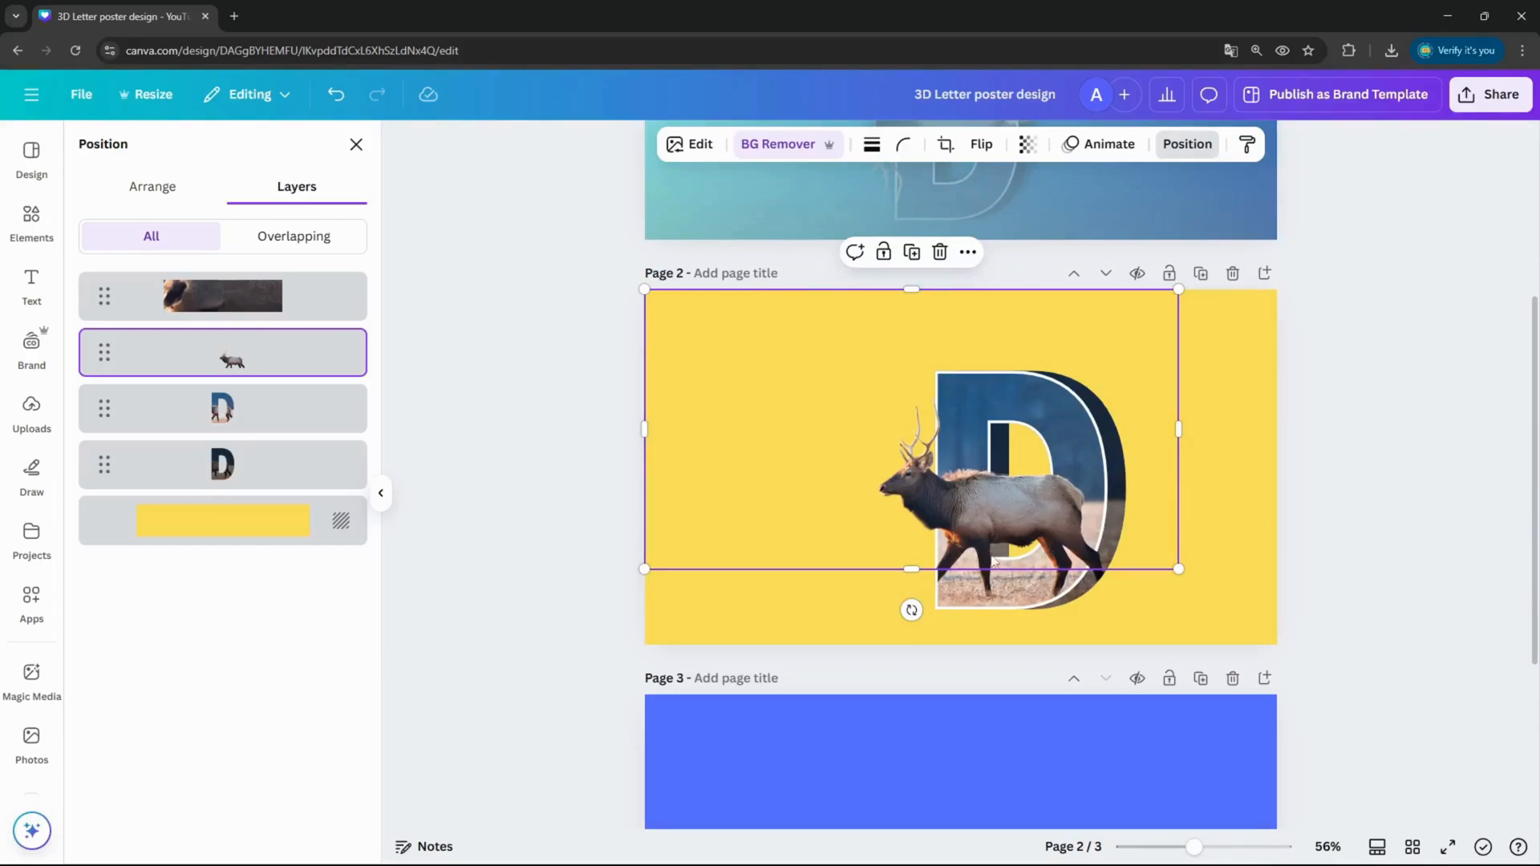
mouse_move(1058, 510)
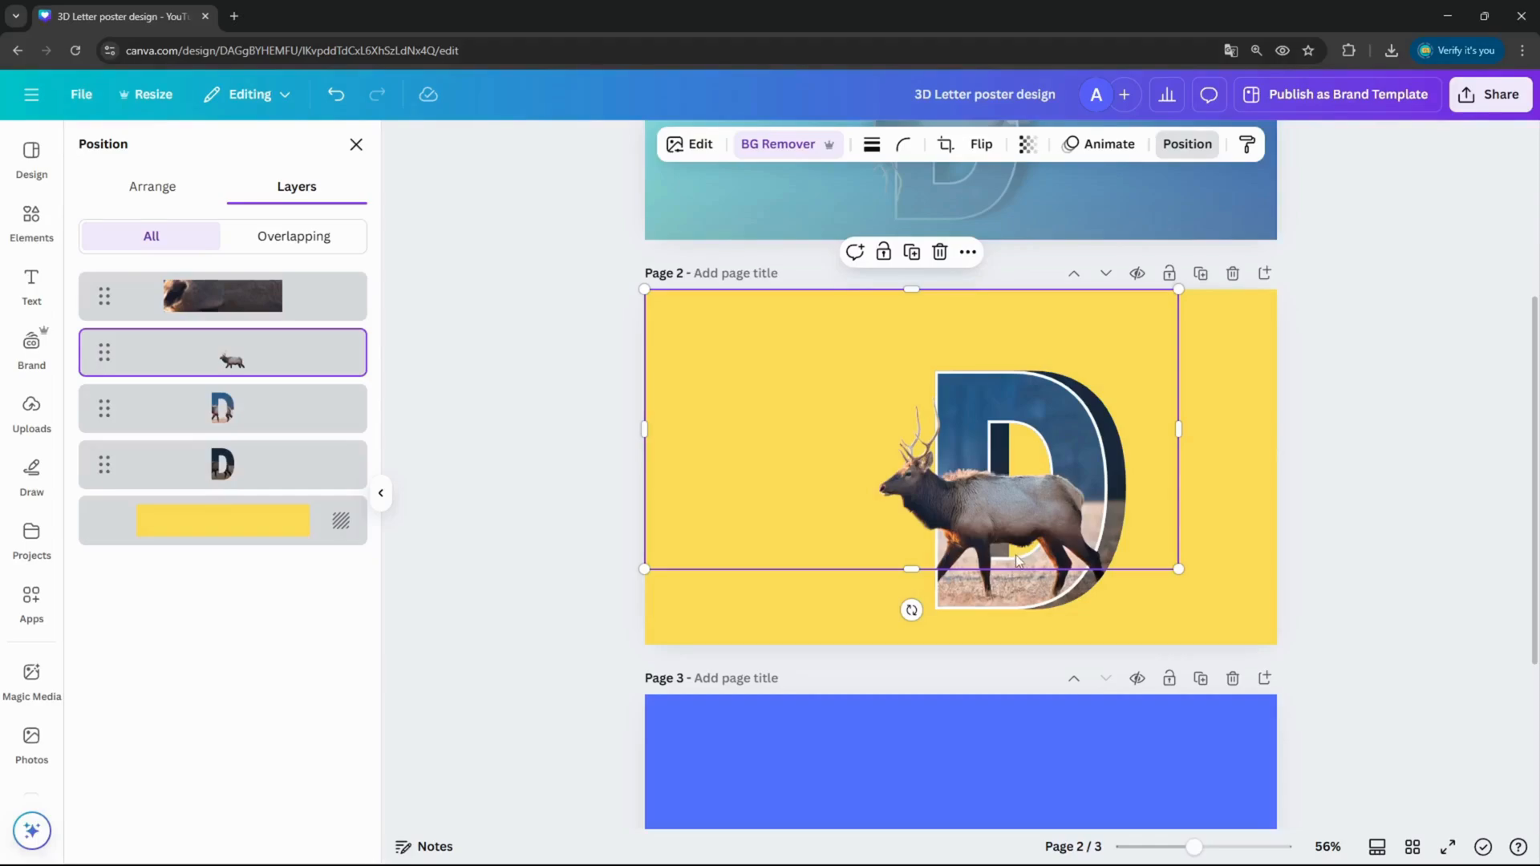
mouse_move(1022, 531)
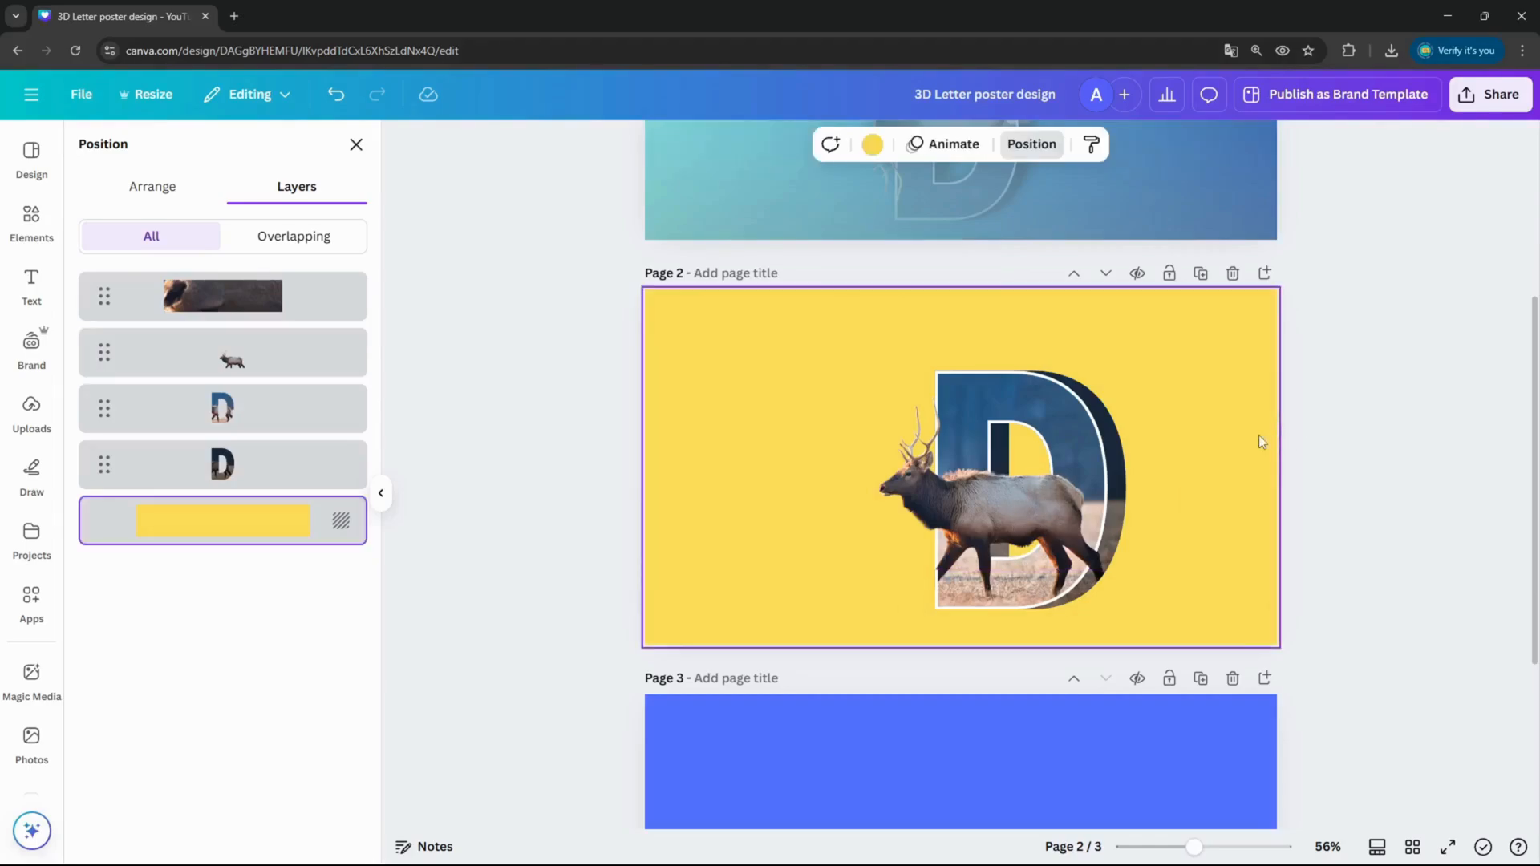
click(1489, 94)
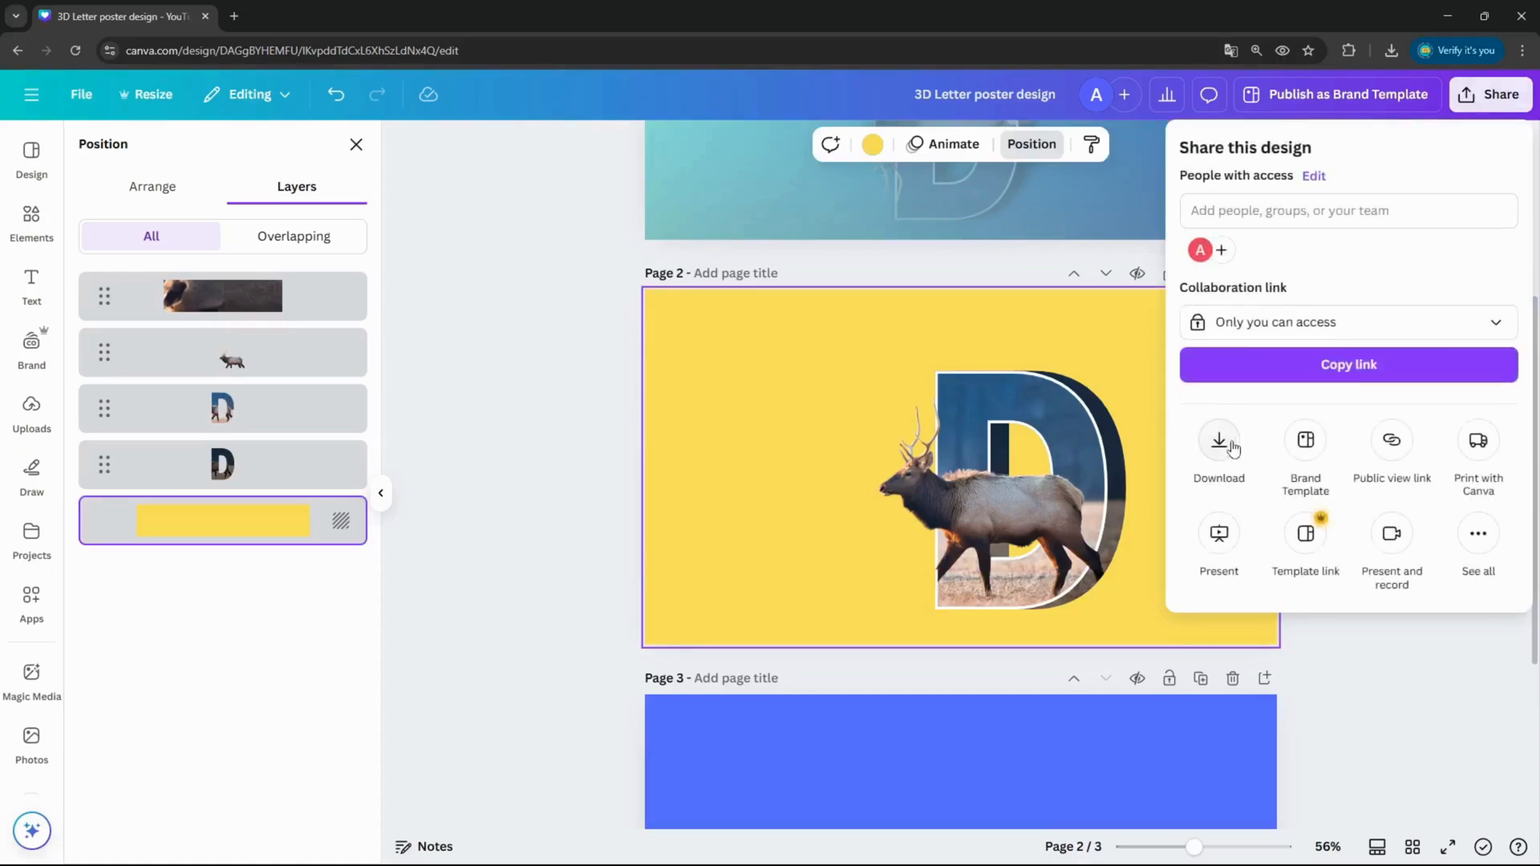
click(1219, 440)
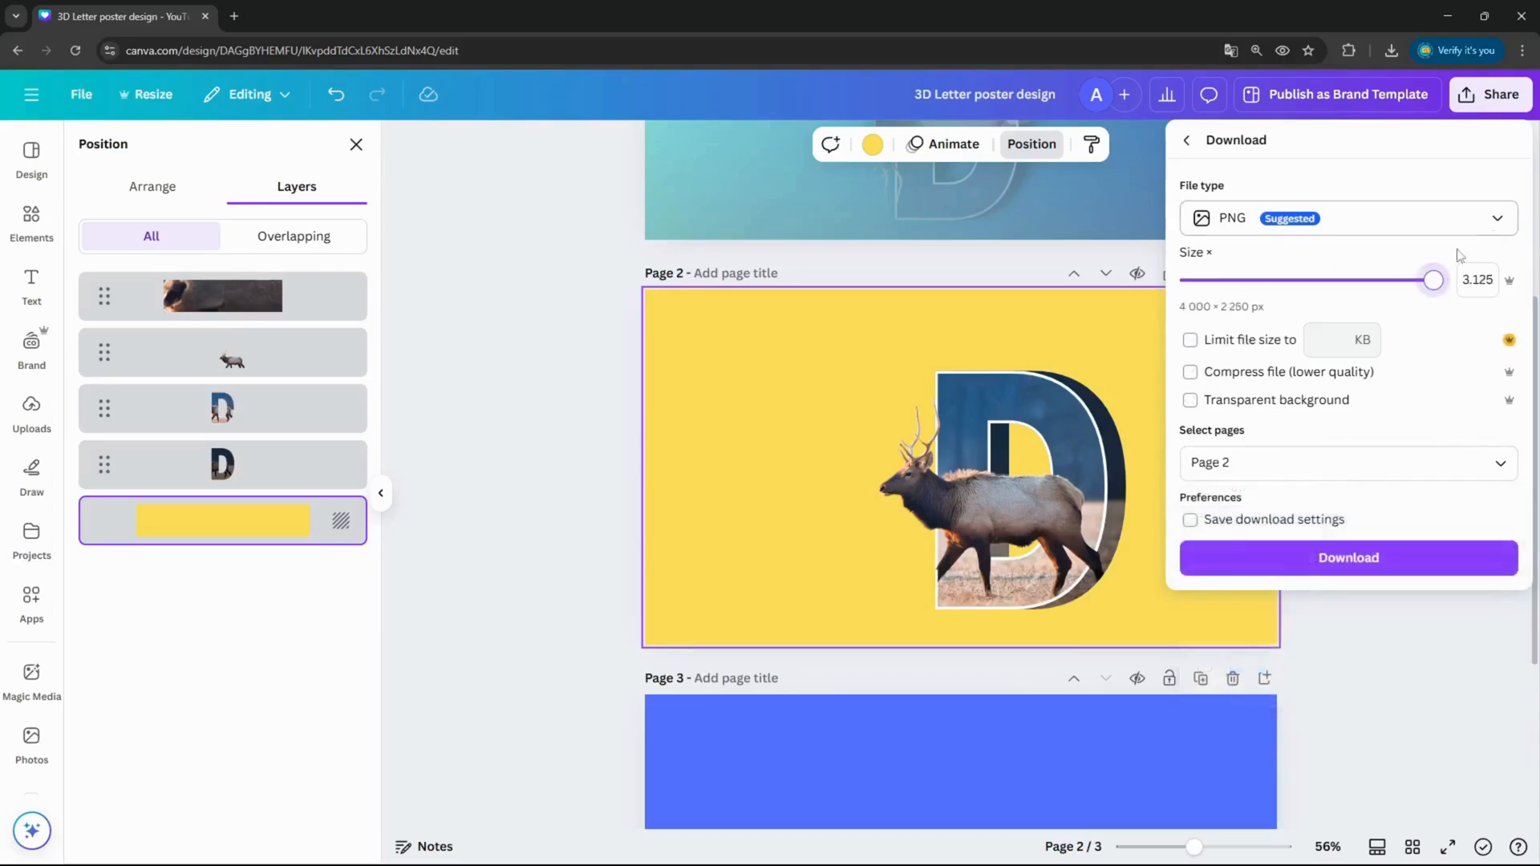
click(1347, 557)
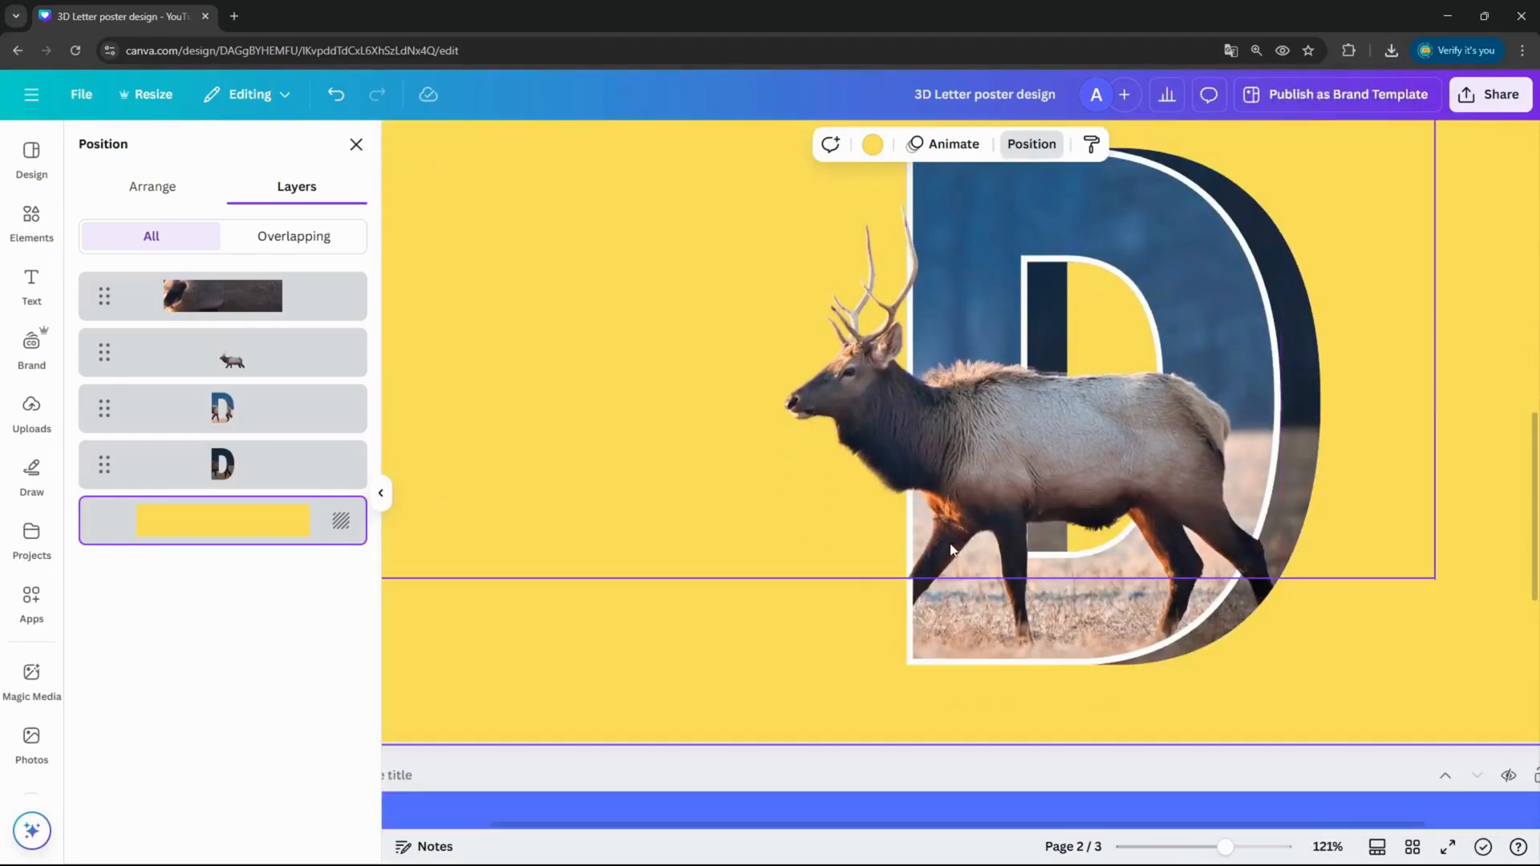
Select the photo-filled D layer and nudge it into alignment behind the elk cut-out
click(232, 363)
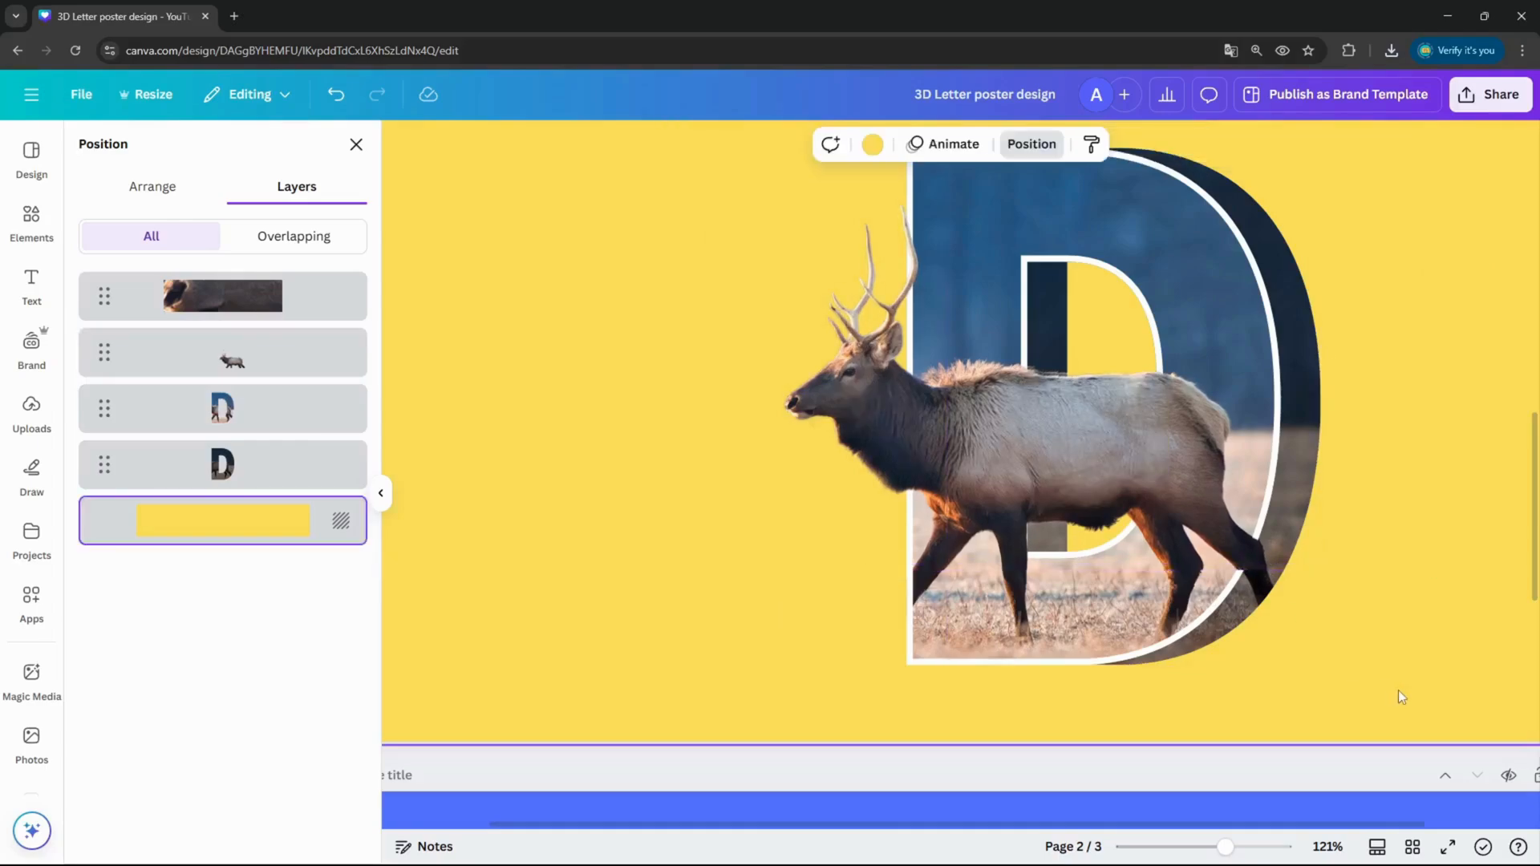
click(221, 352)
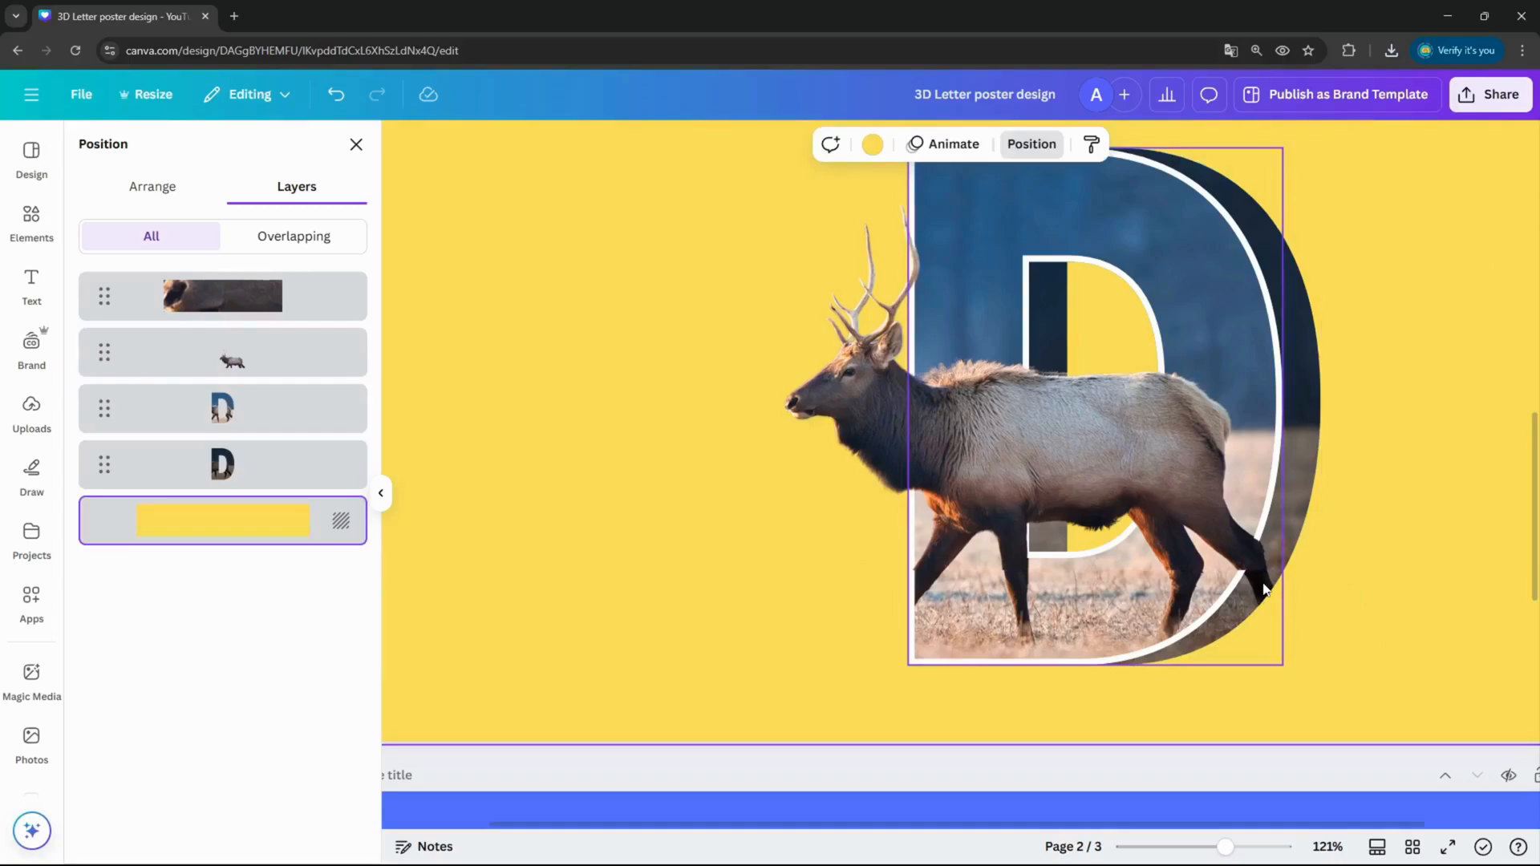
click(221, 407)
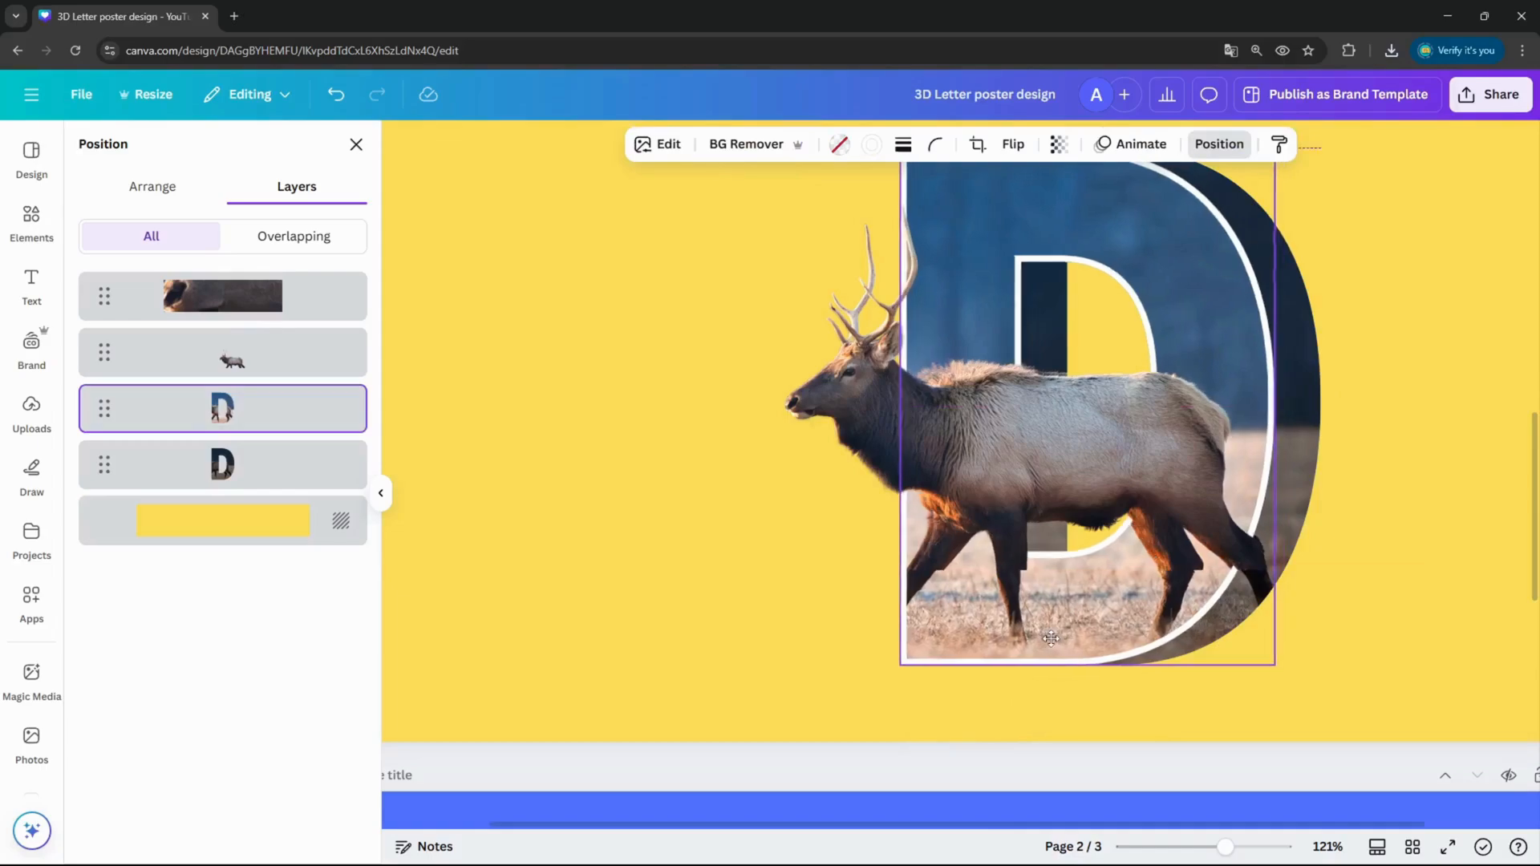
drag(1050, 639, 1057, 640)
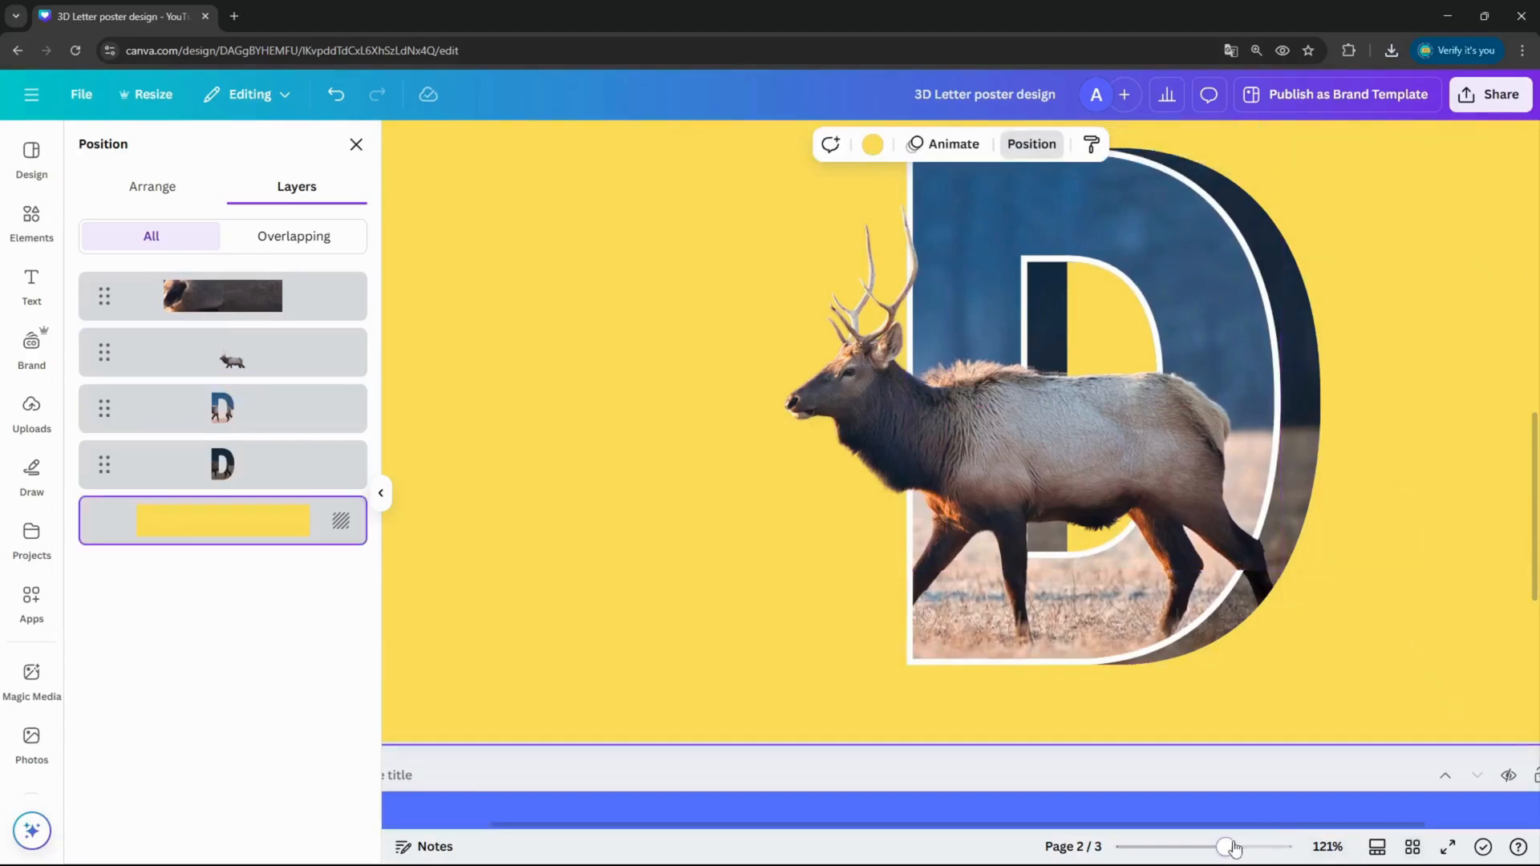
Download page 2 only as a 3.125x PNG with a transparent background
click(1489, 94)
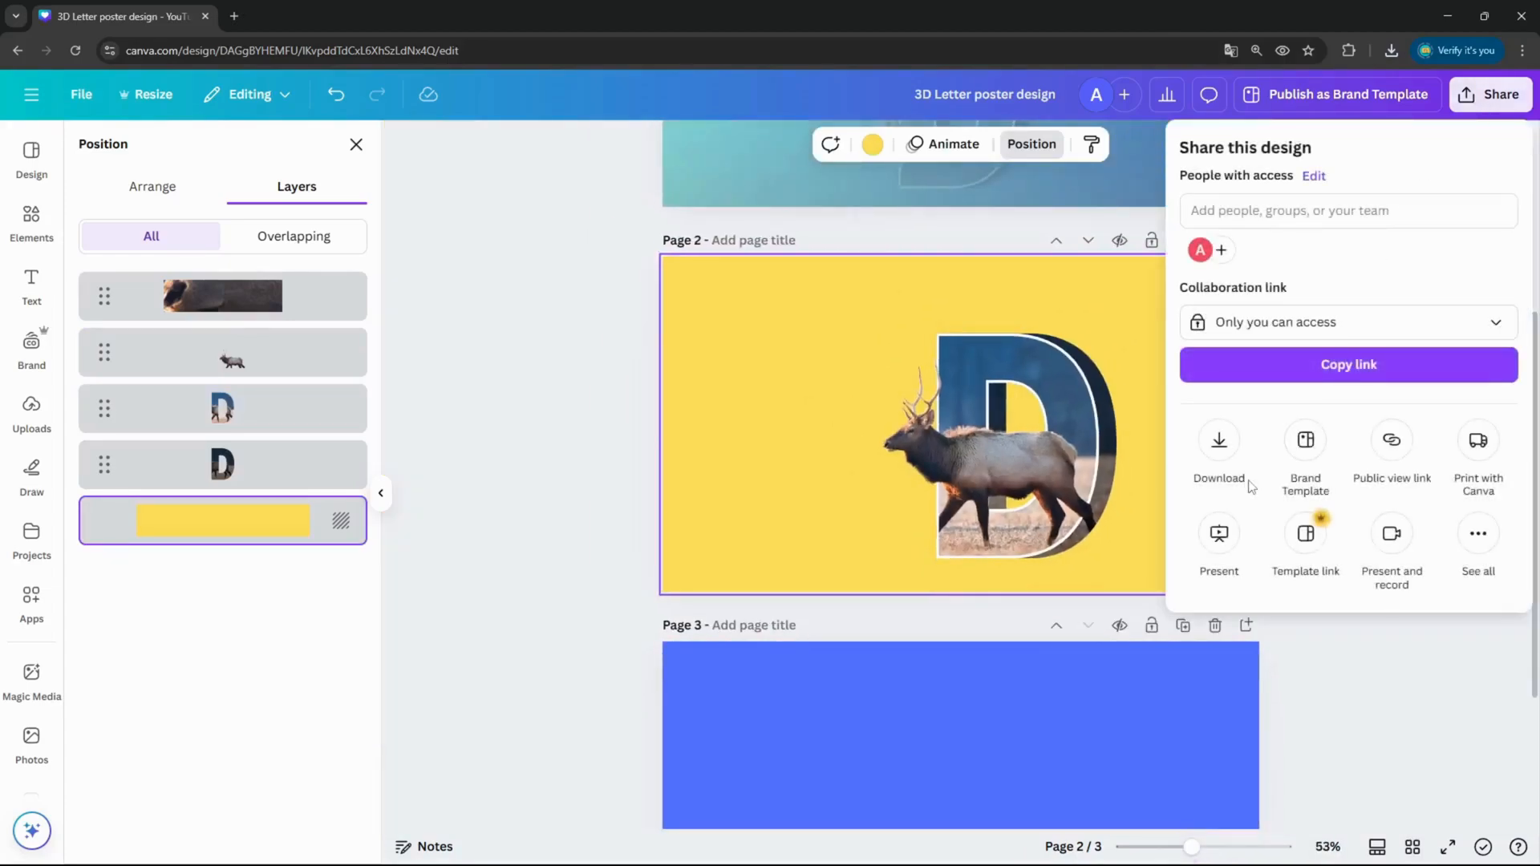
click(1219, 440)
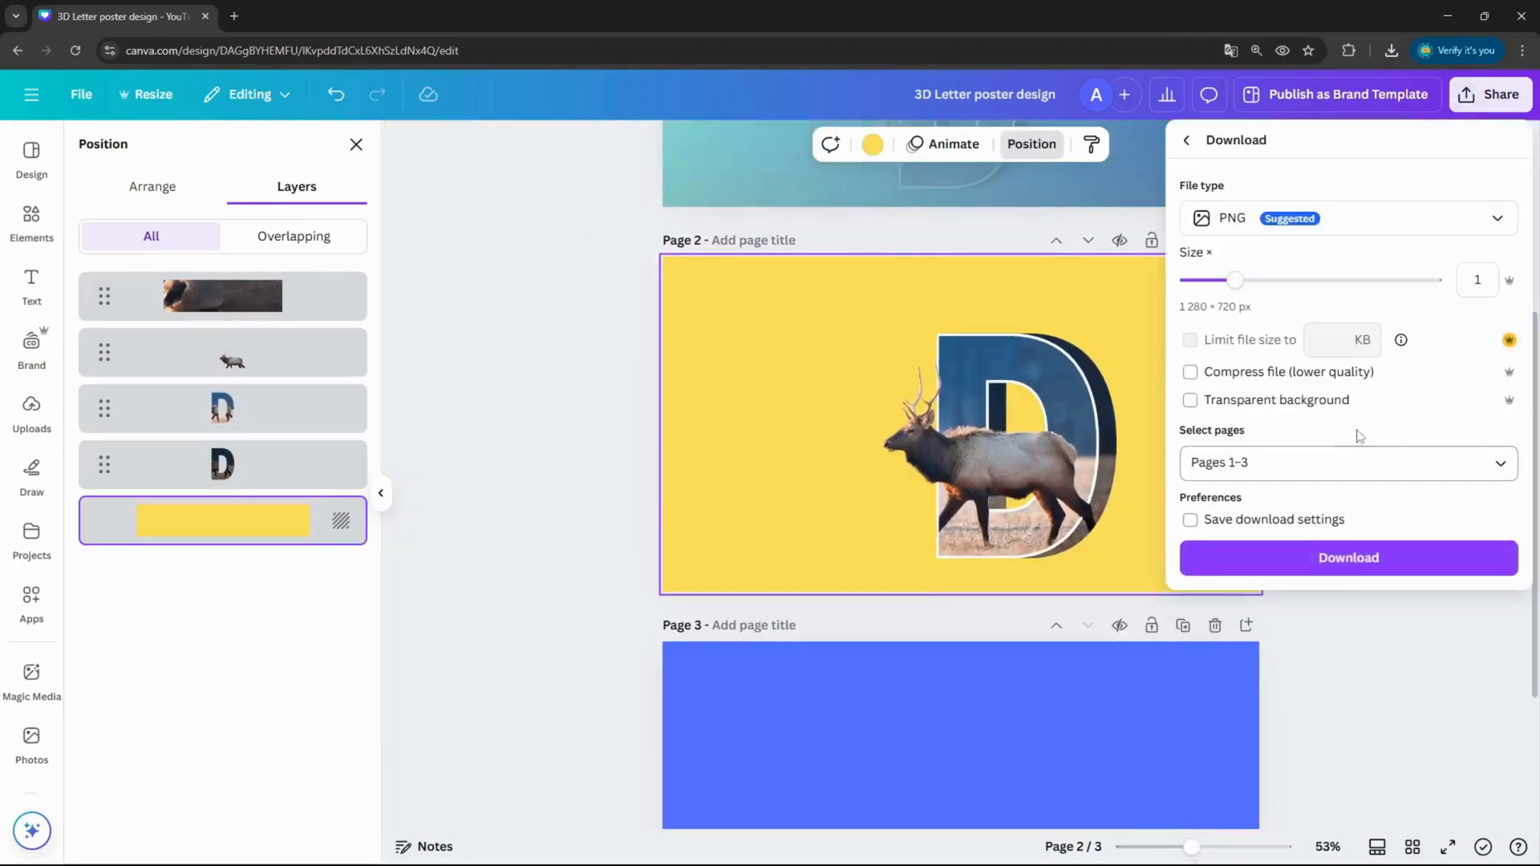
click(1347, 462)
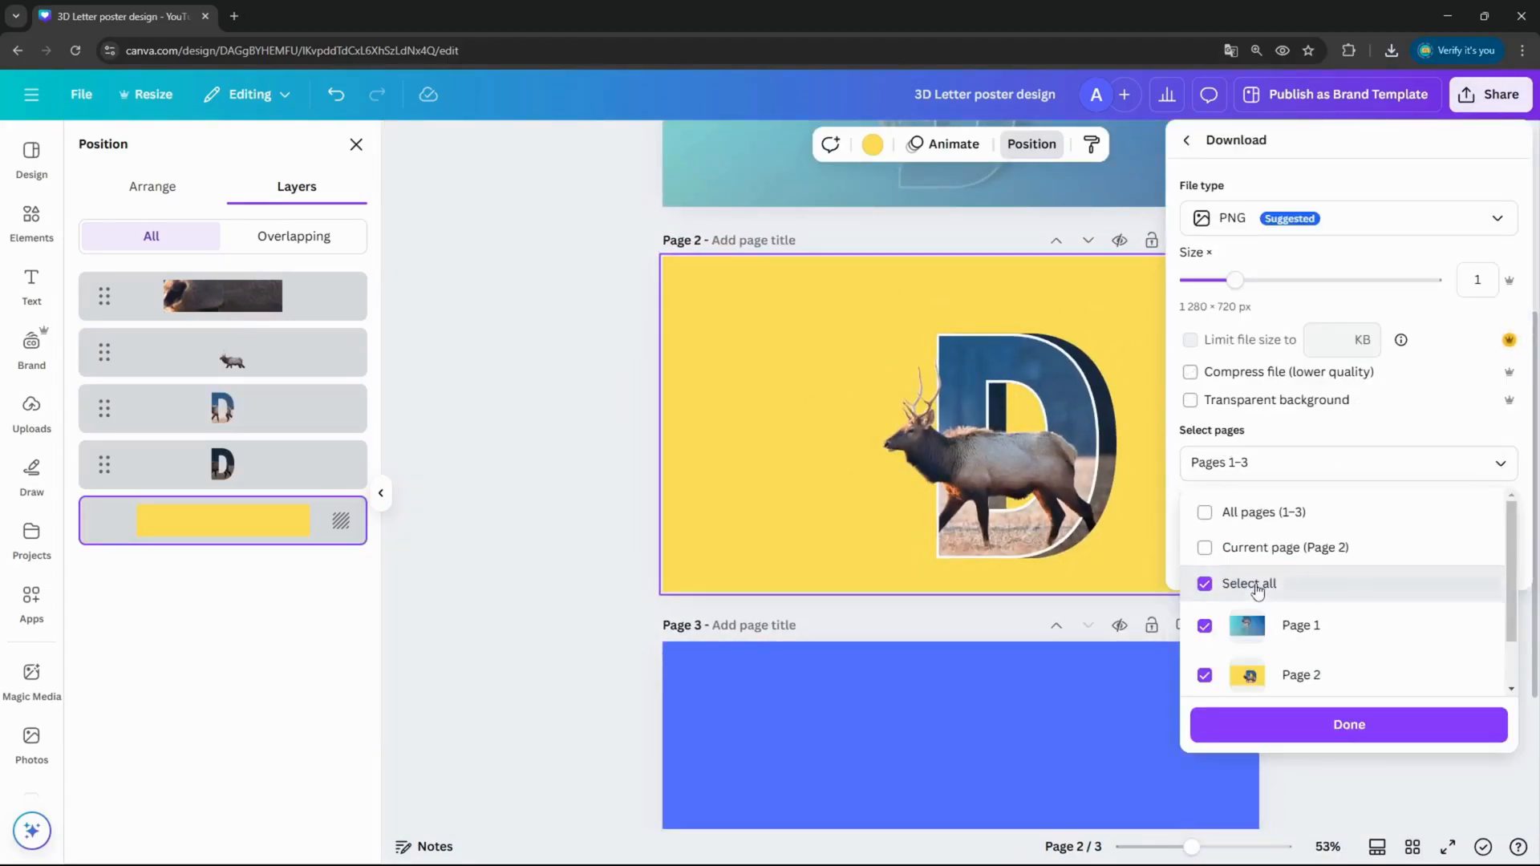
click(1205, 584)
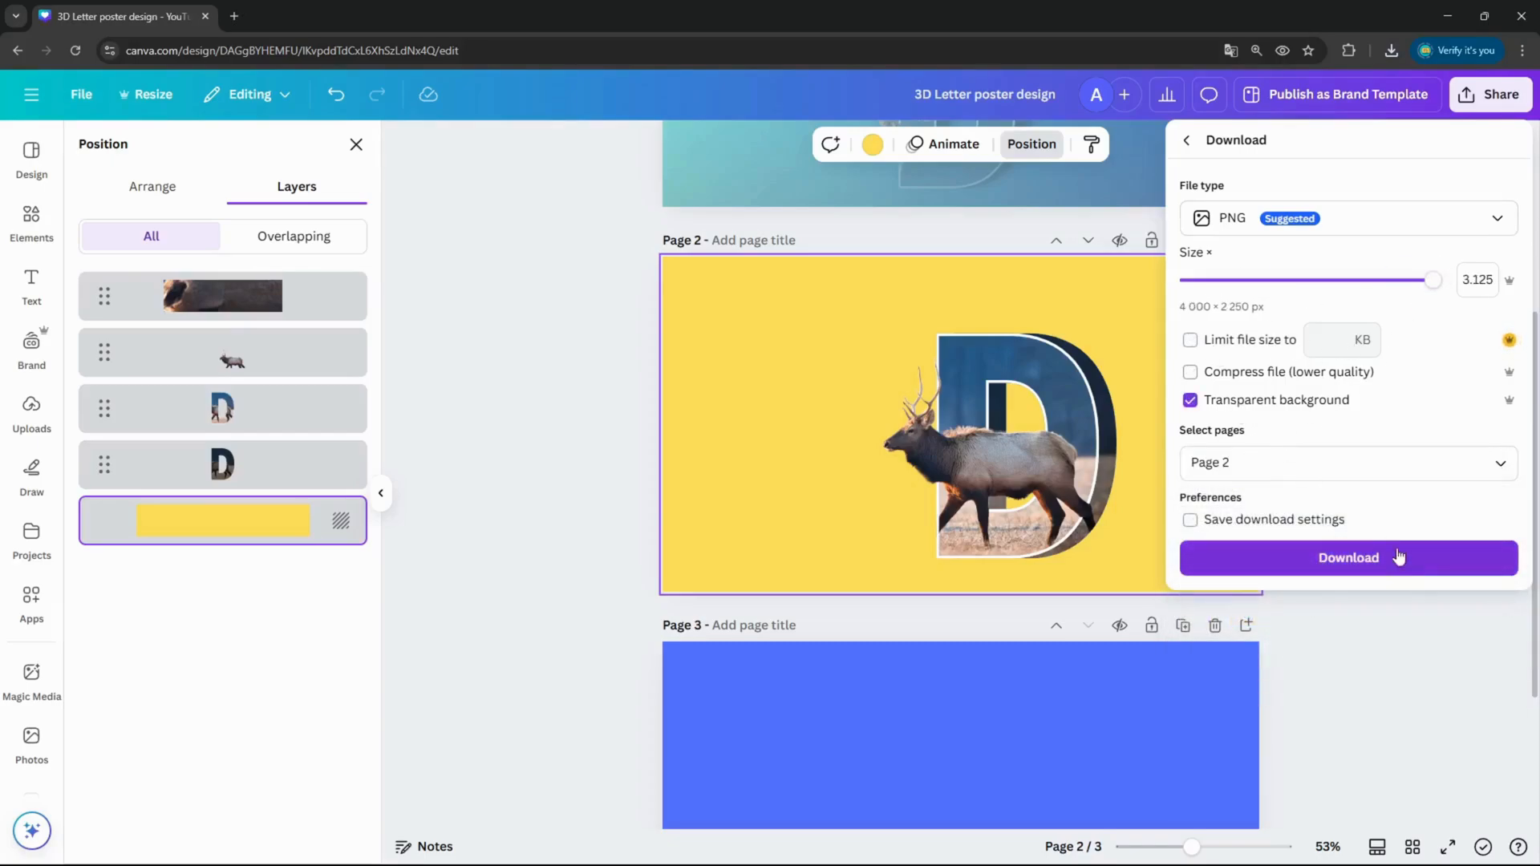
click(1349, 558)
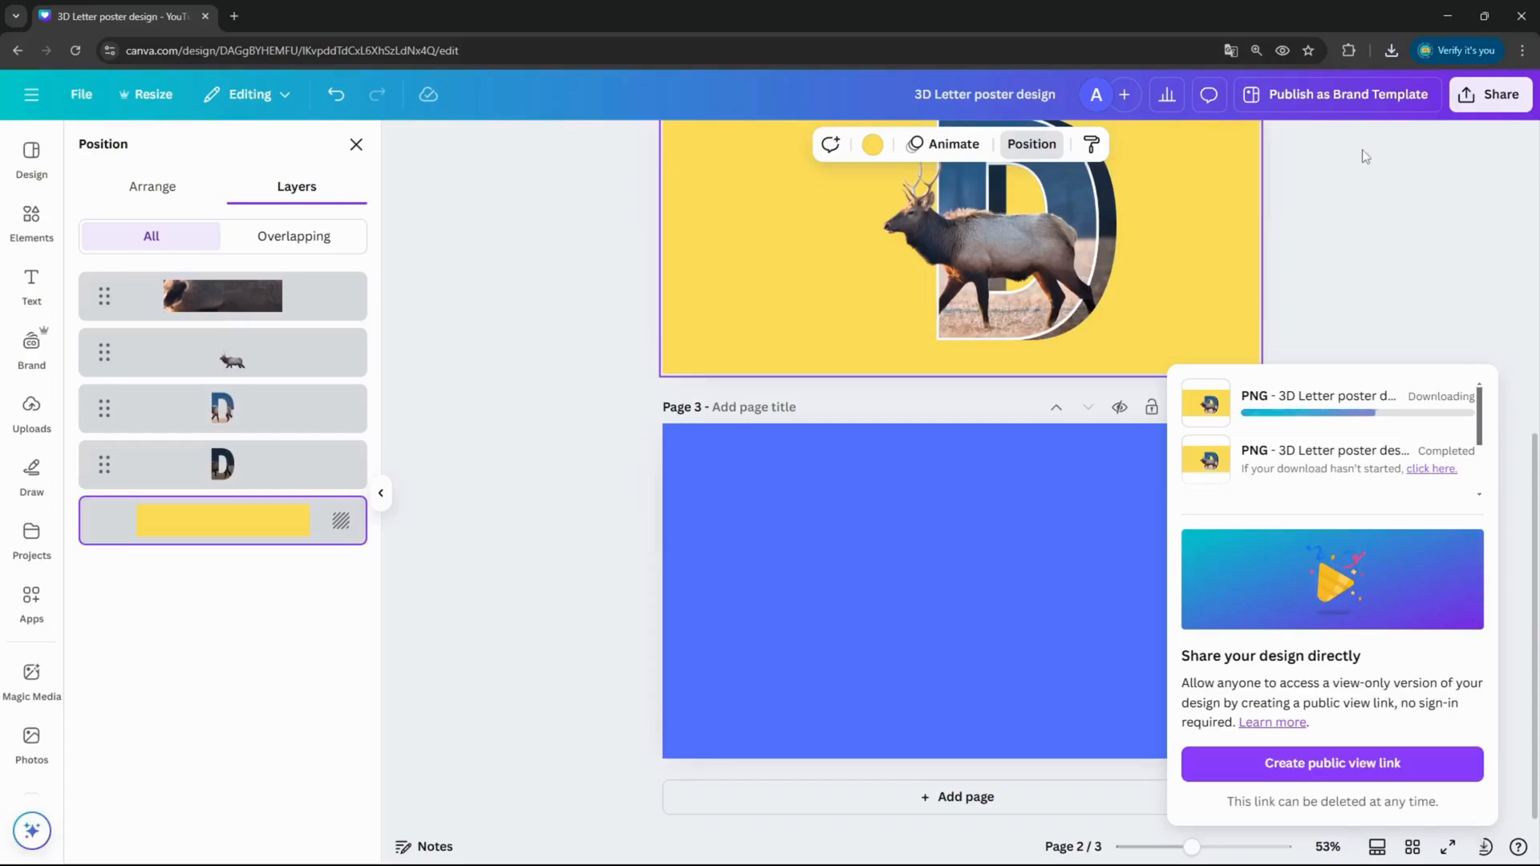
Upload the transparent elk D PNG onto page 3 and give it a Drop shadow
click(1390, 50)
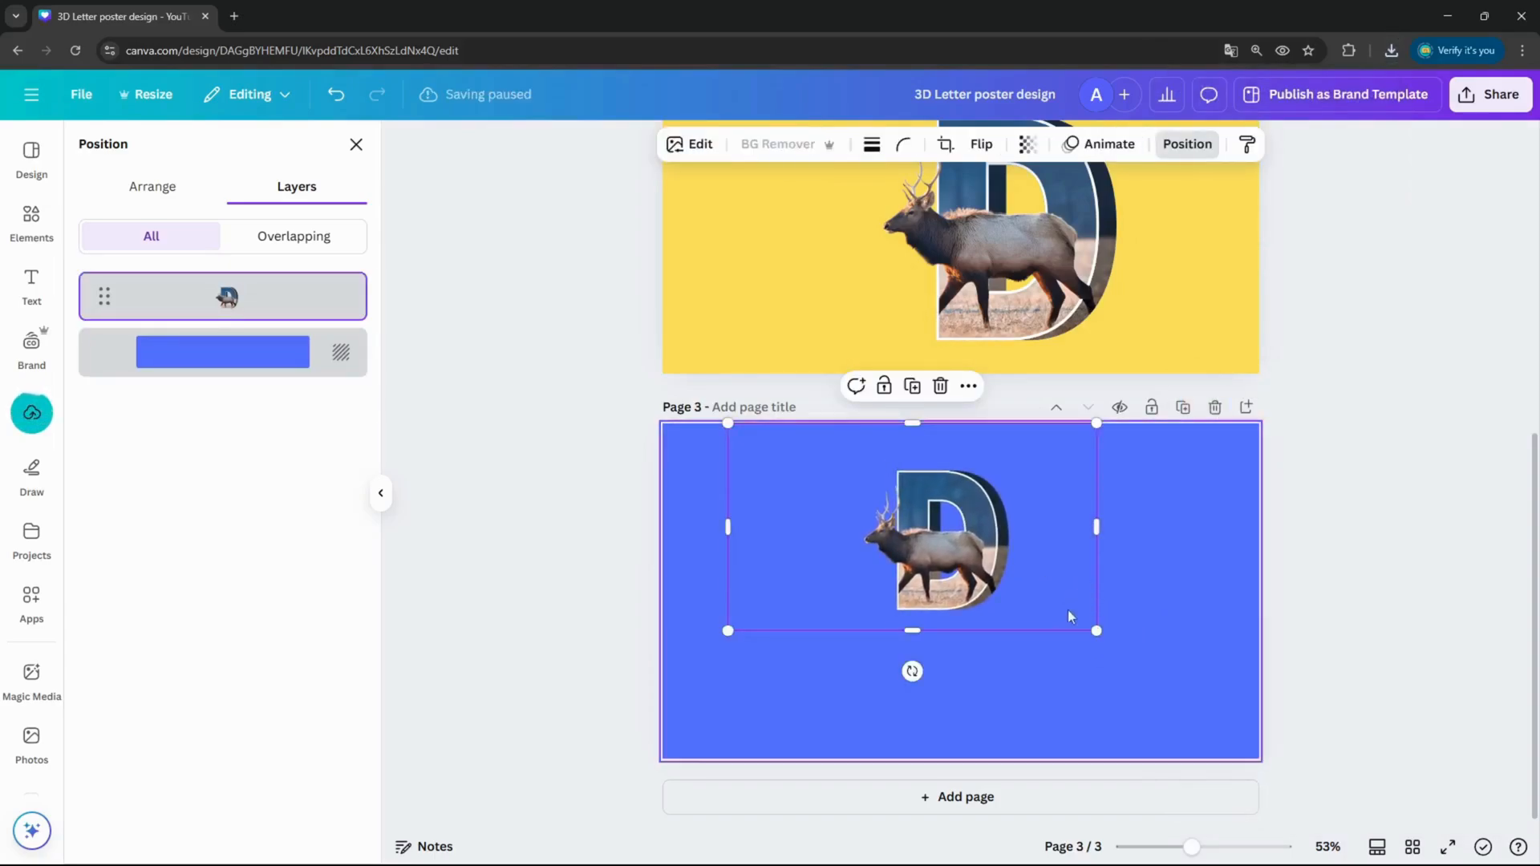
click(221, 351)
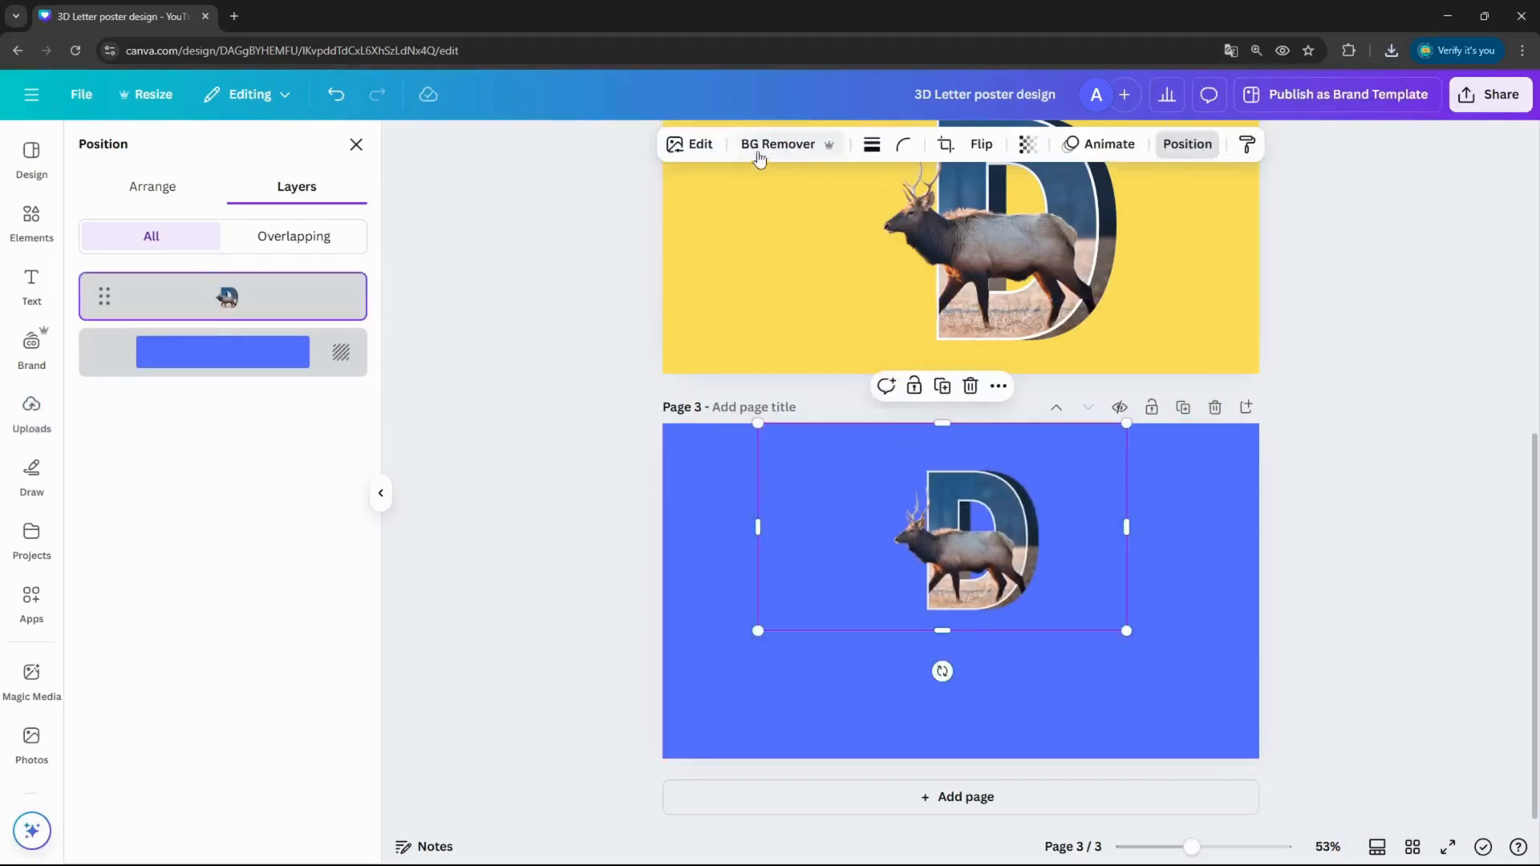
click(690, 142)
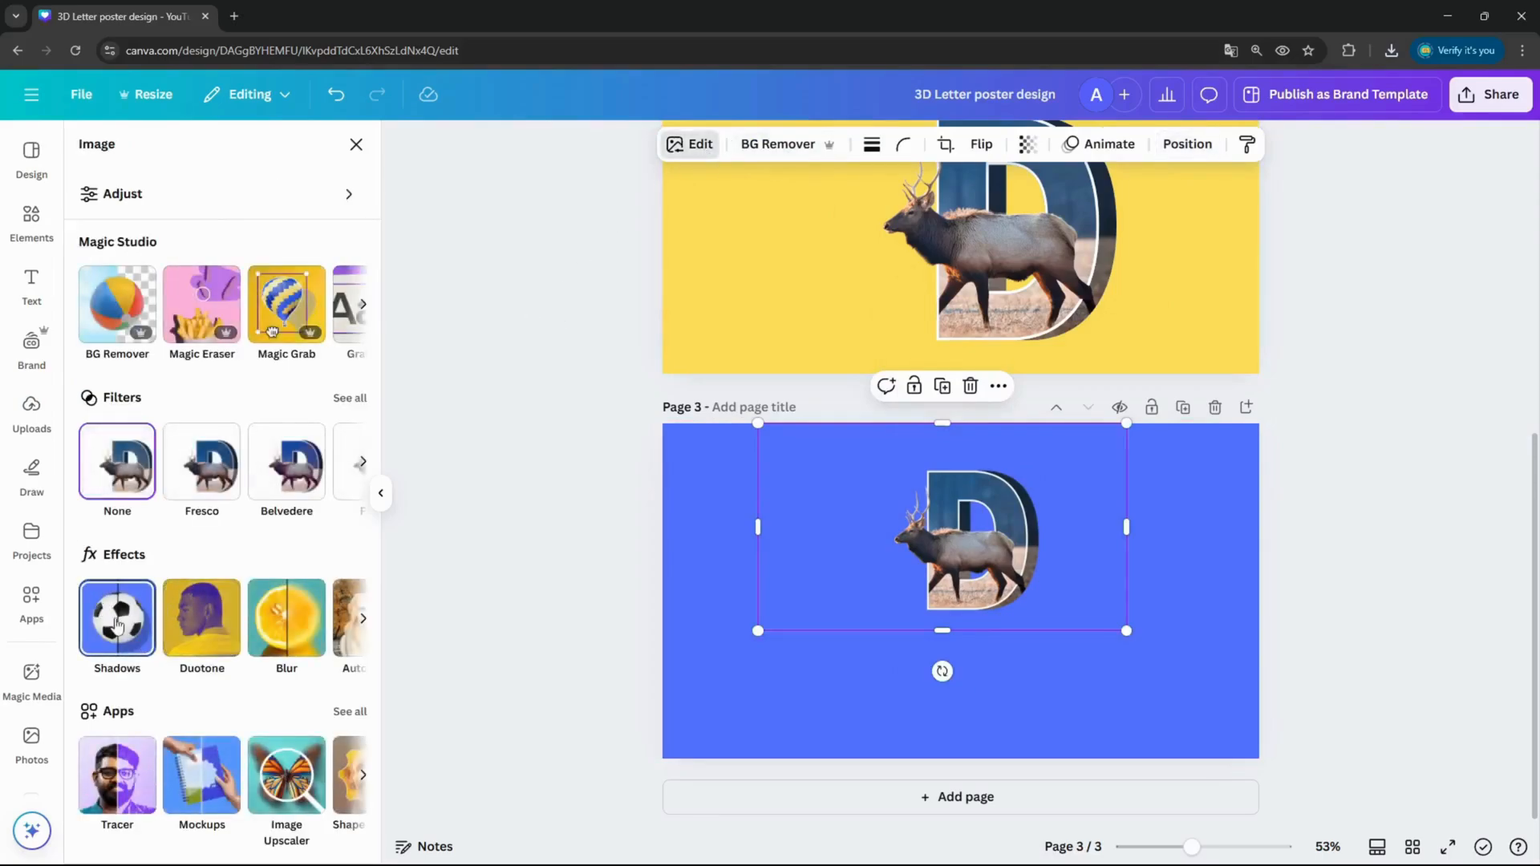
click(116, 619)
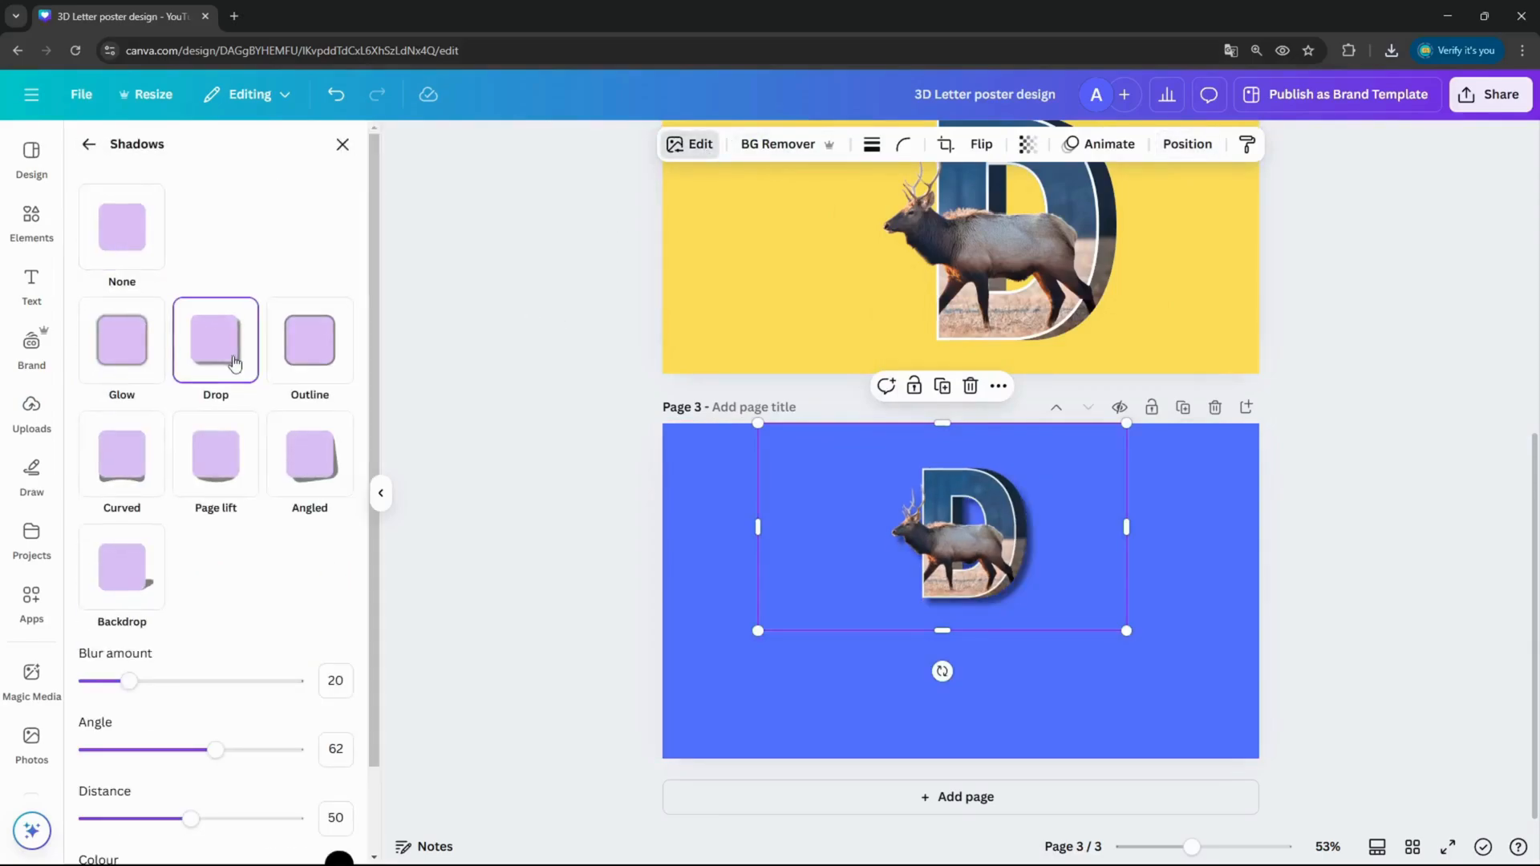
scroll(down, 3)
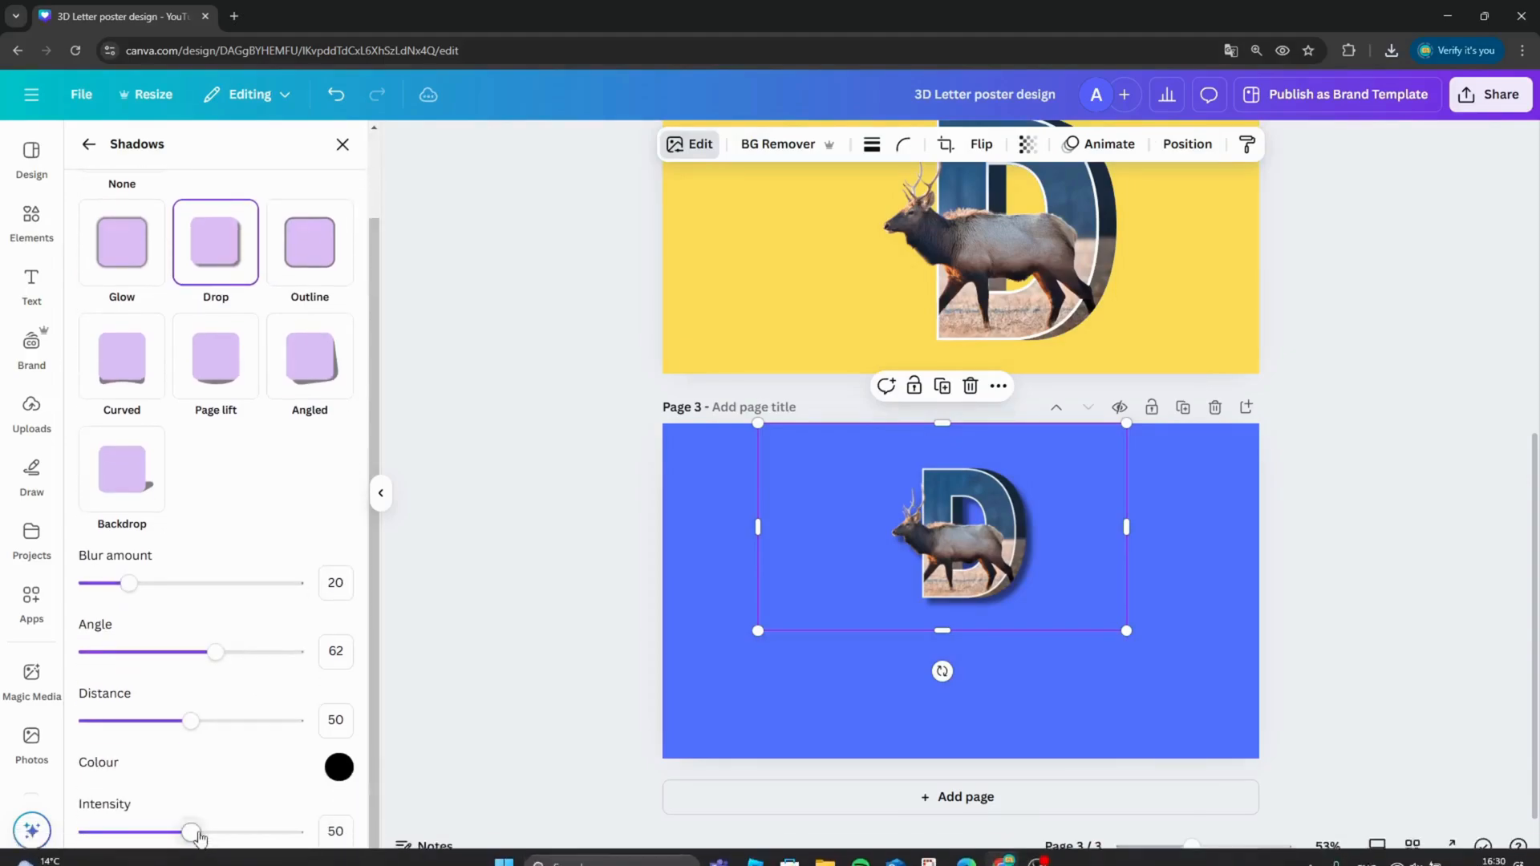
Set the shadow to Intensity 70, Distance 43 and Blur 29
drag(193, 832, 235, 832)
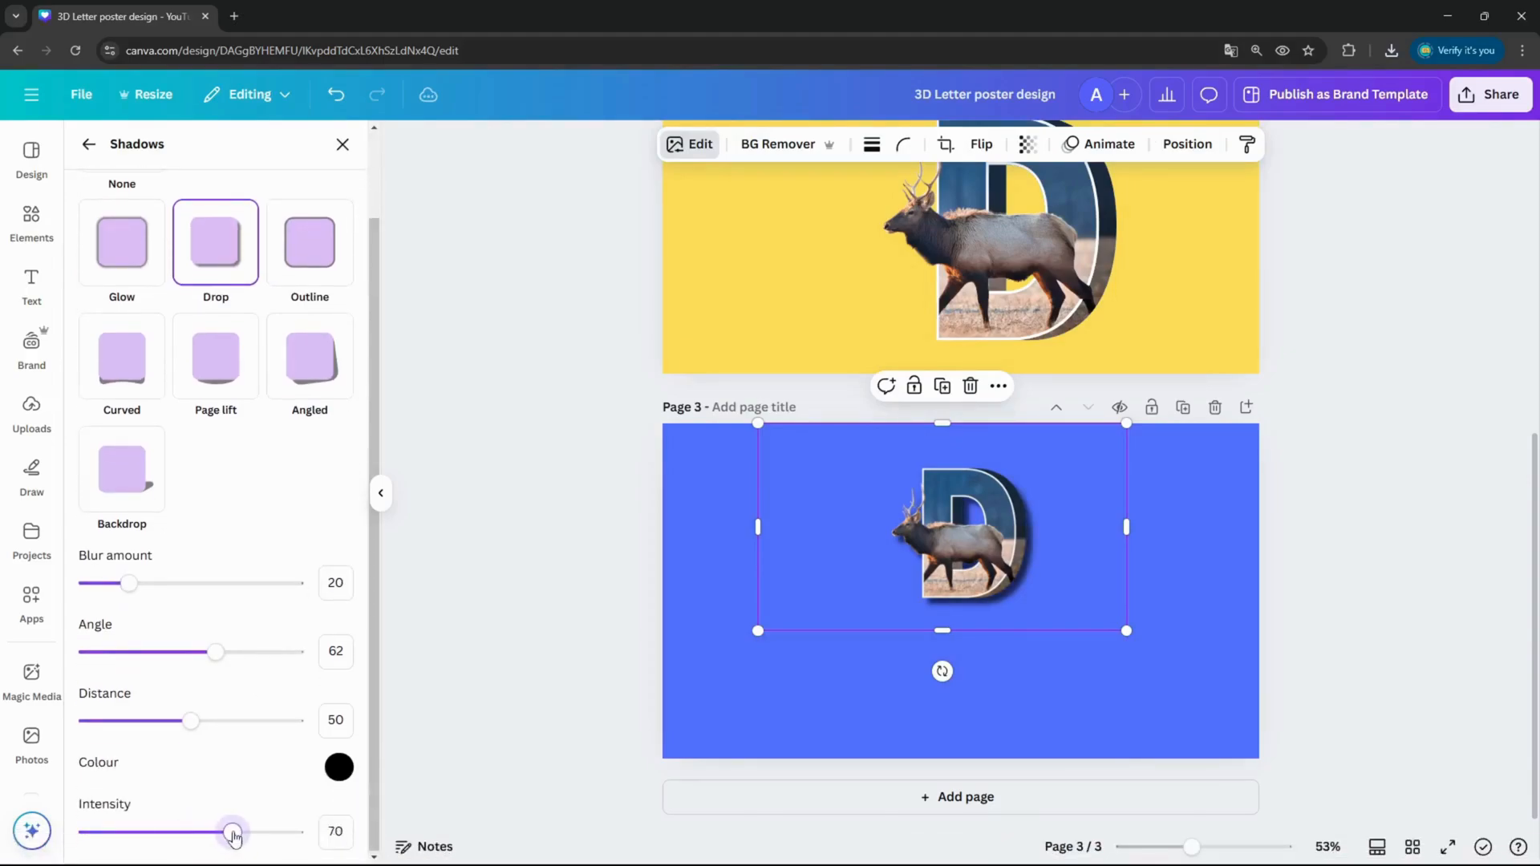
drag(191, 720, 186, 720)
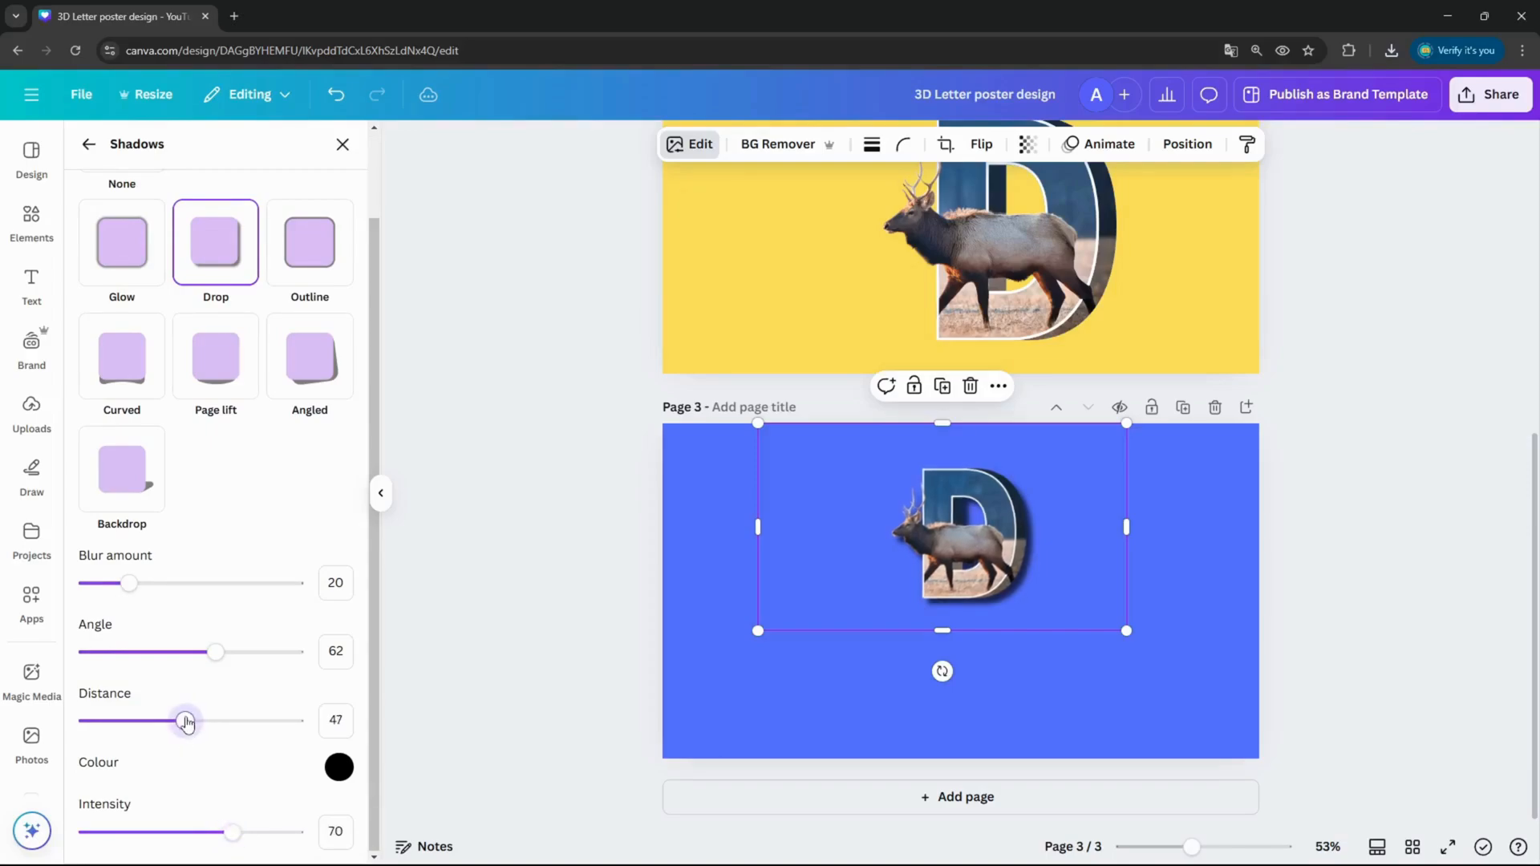
drag(186, 721, 177, 720)
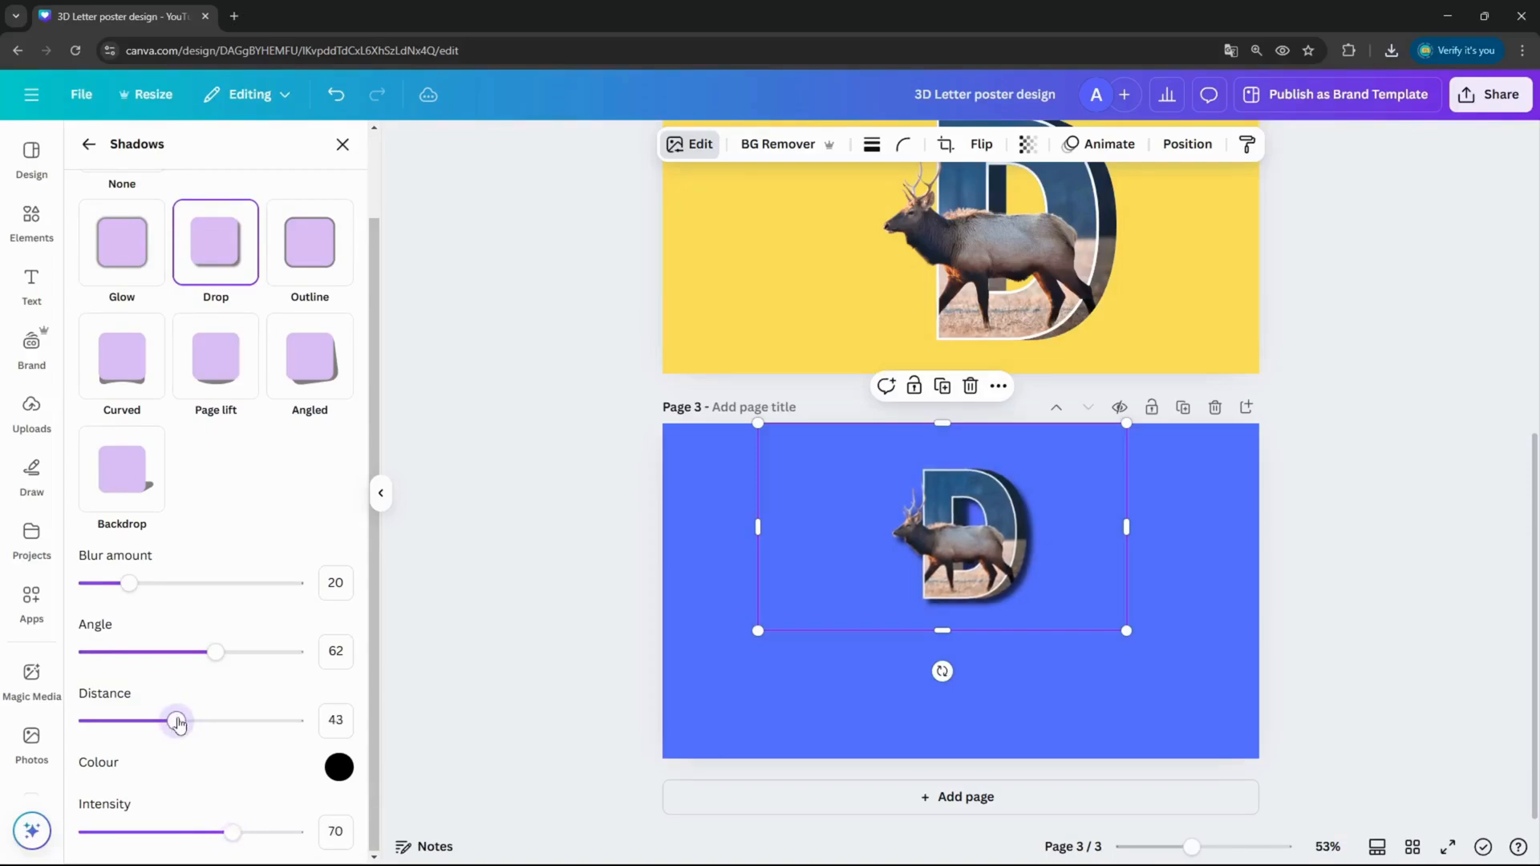
drag(130, 582, 148, 582)
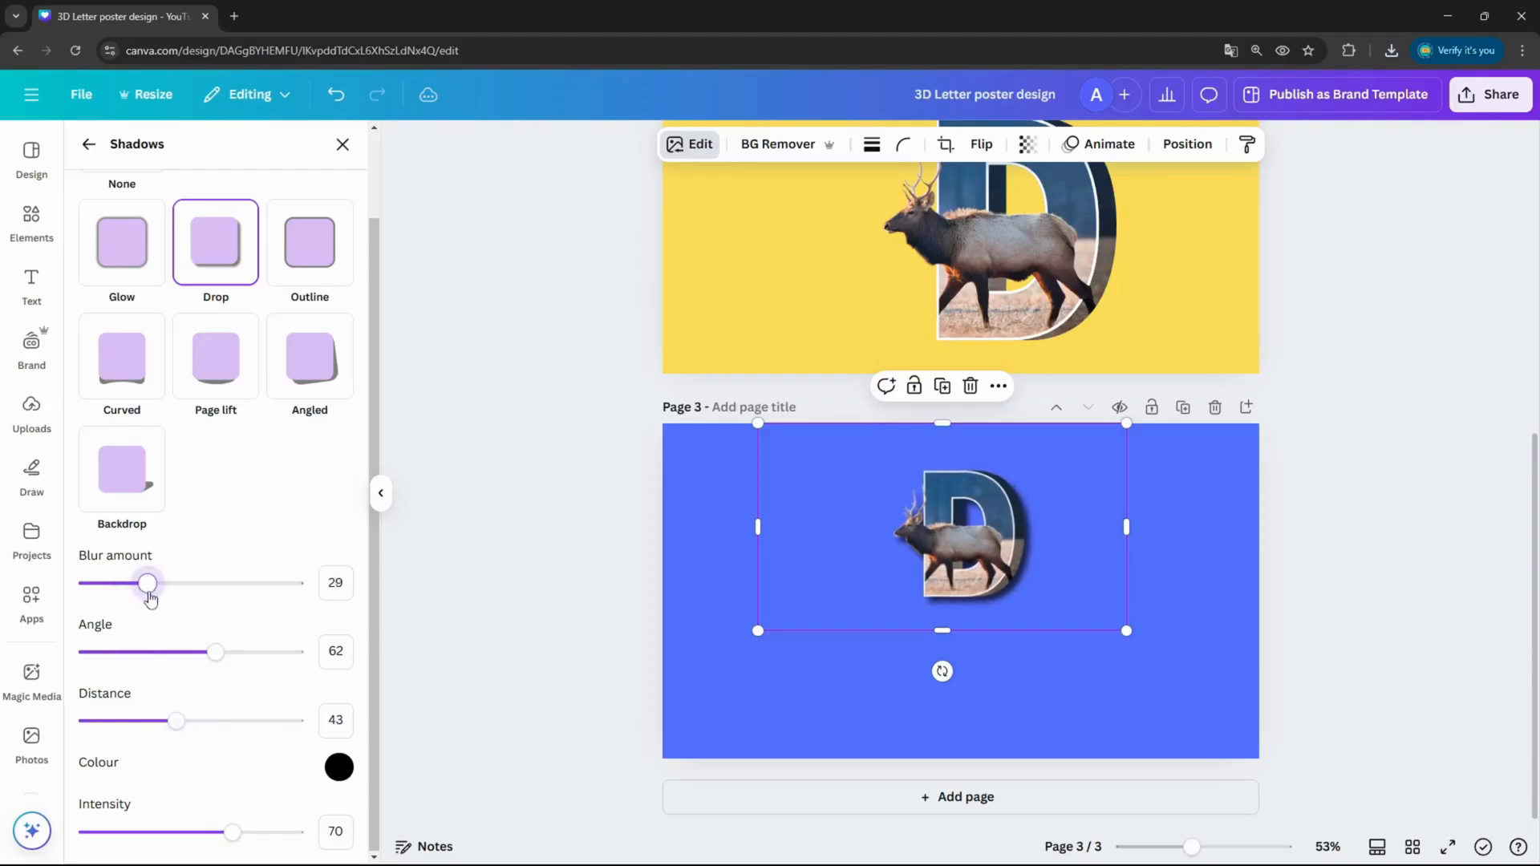
drag(148, 583, 151, 582)
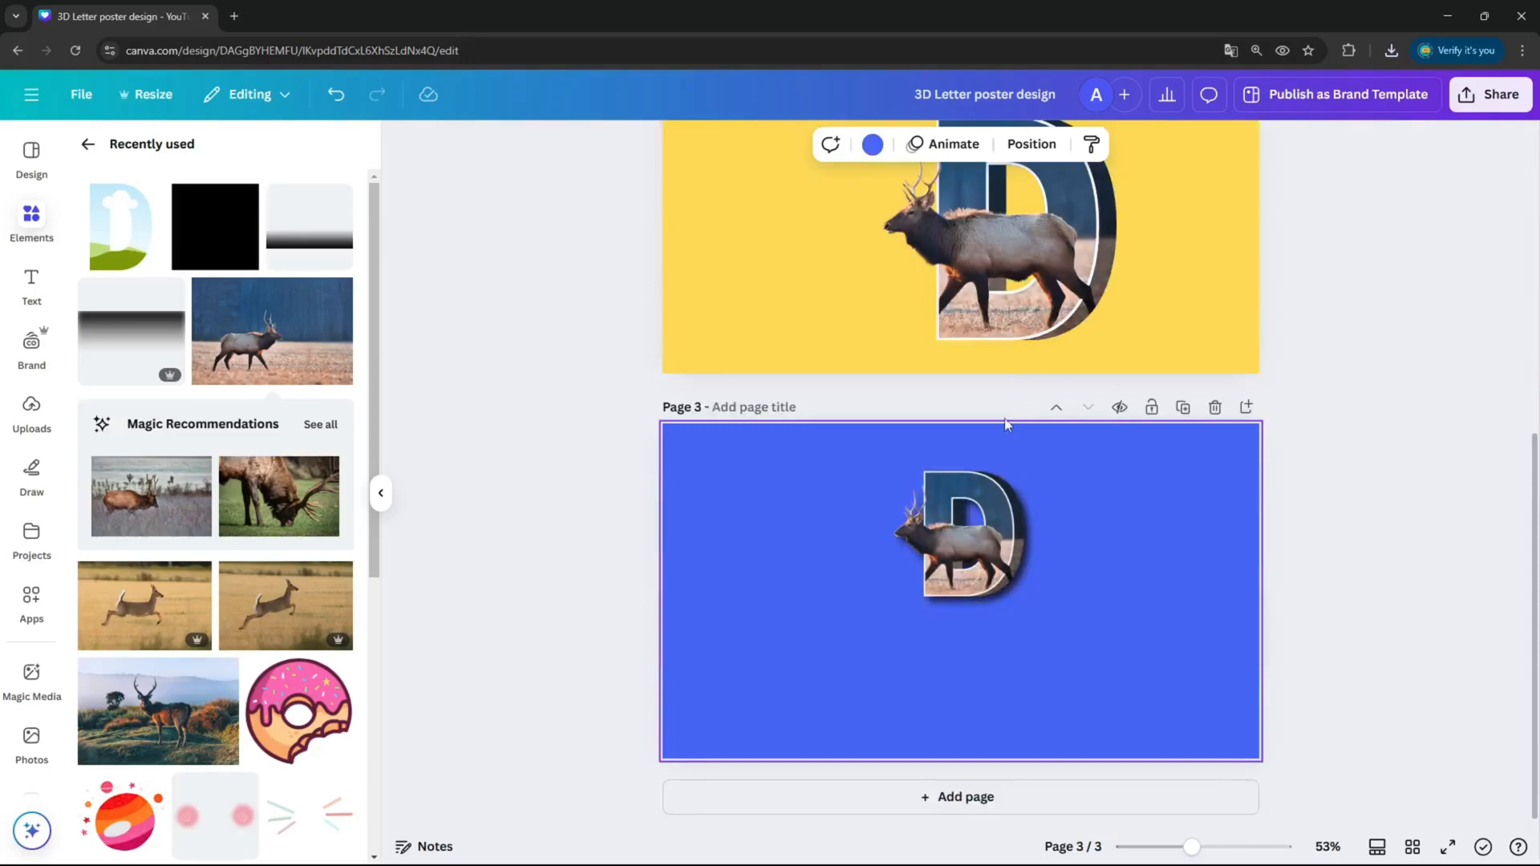
mouse_move(628, 523)
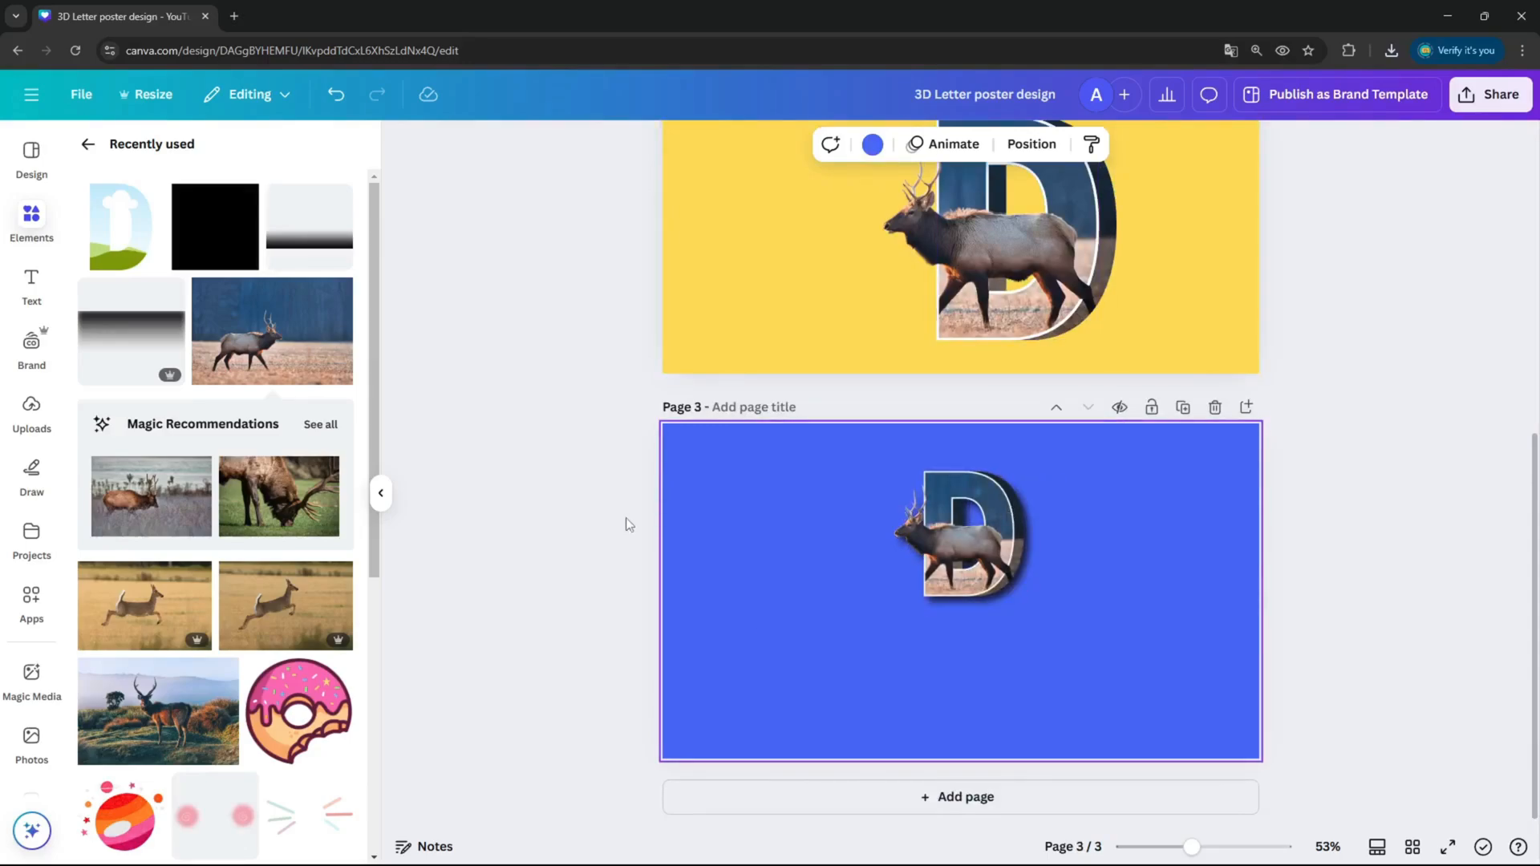
Create a reflection preview of the elk letter image with the Easy Reflections app
click(963, 536)
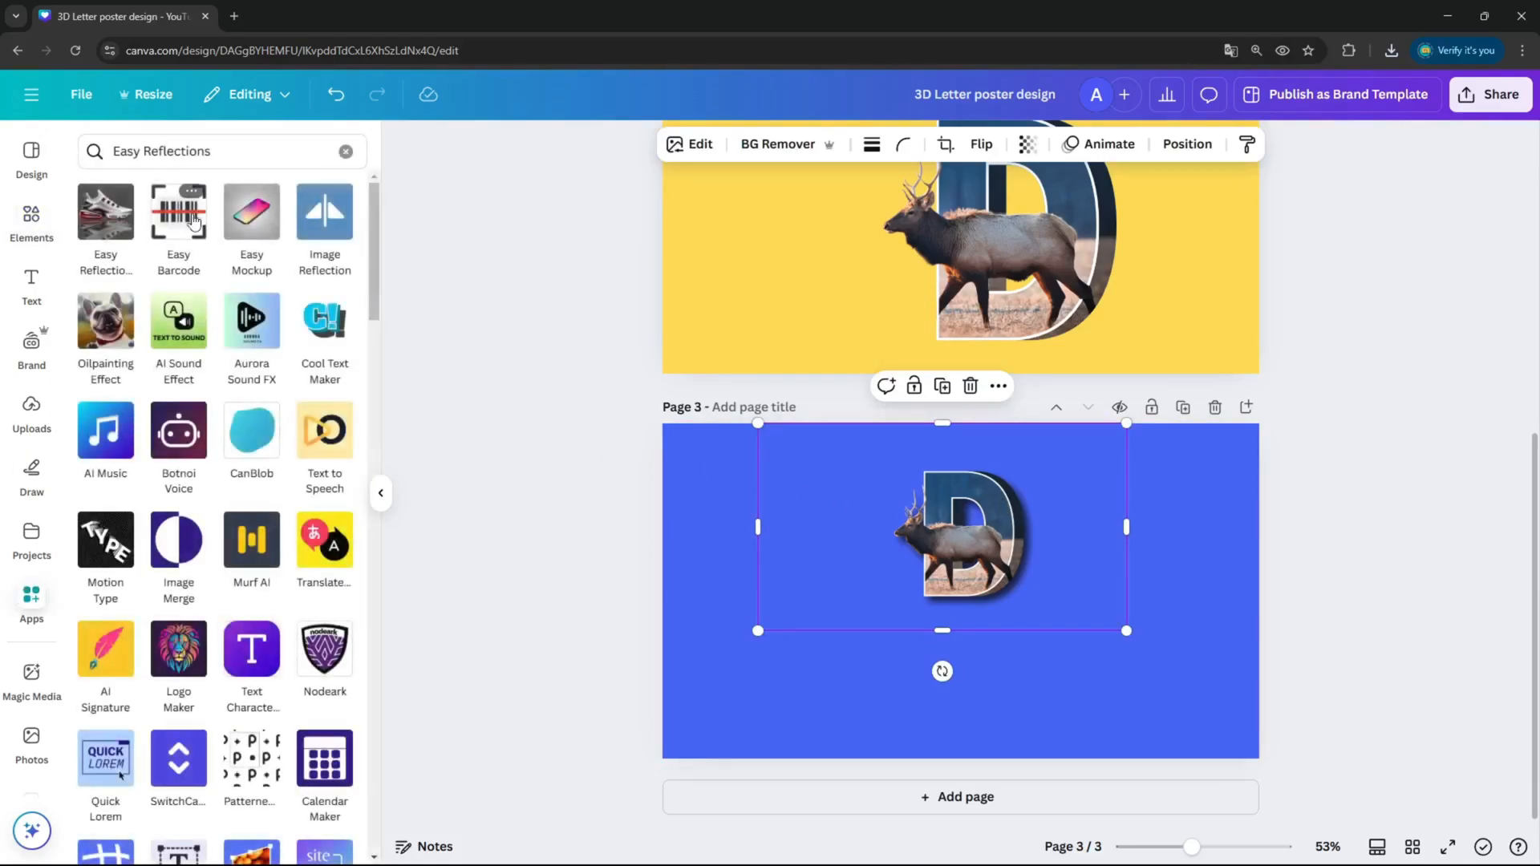
click(105, 210)
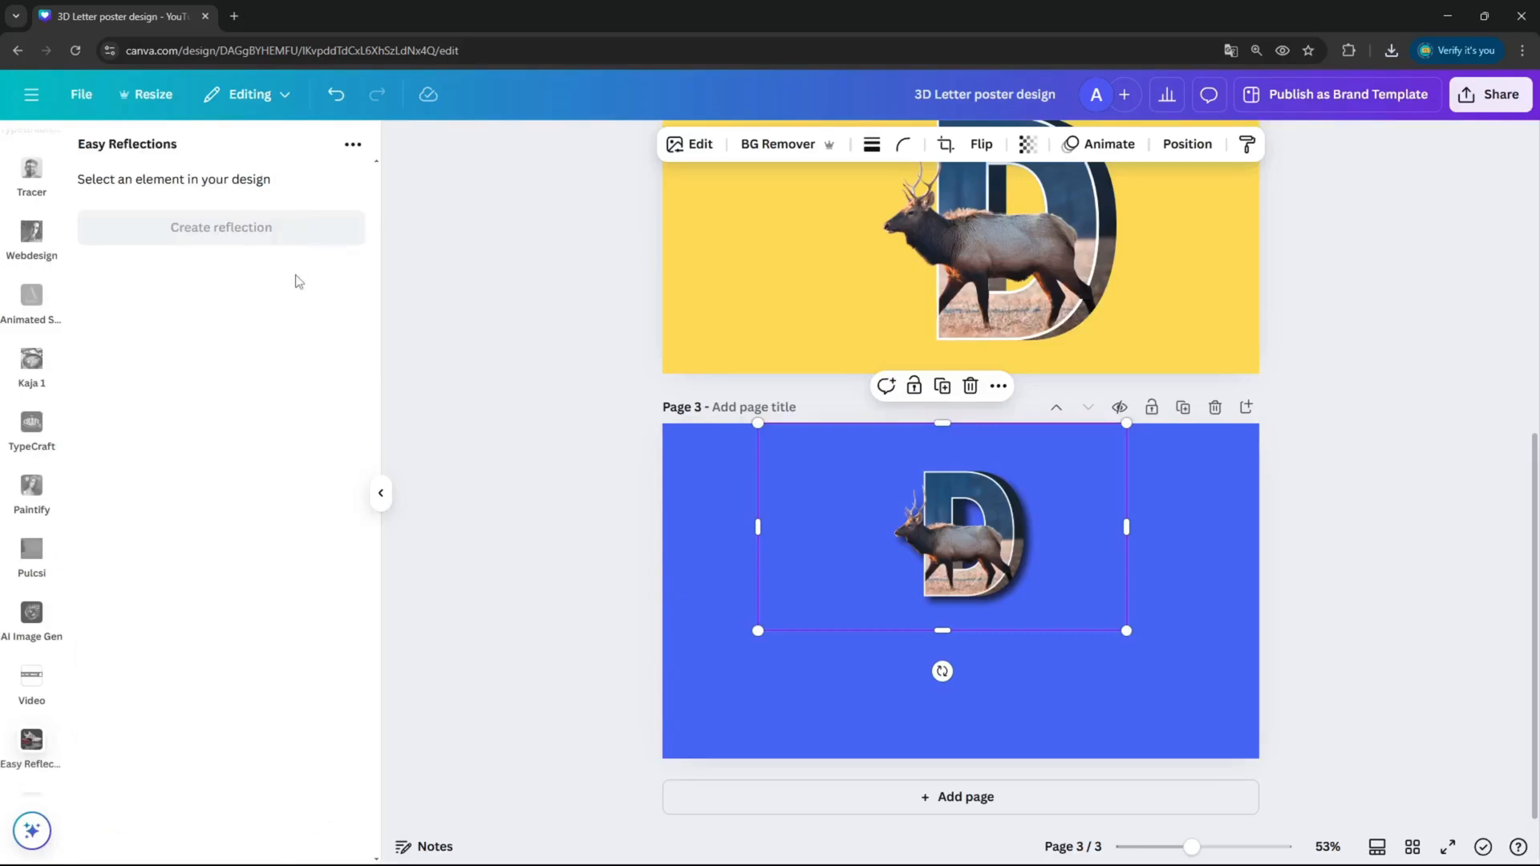
click(221, 226)
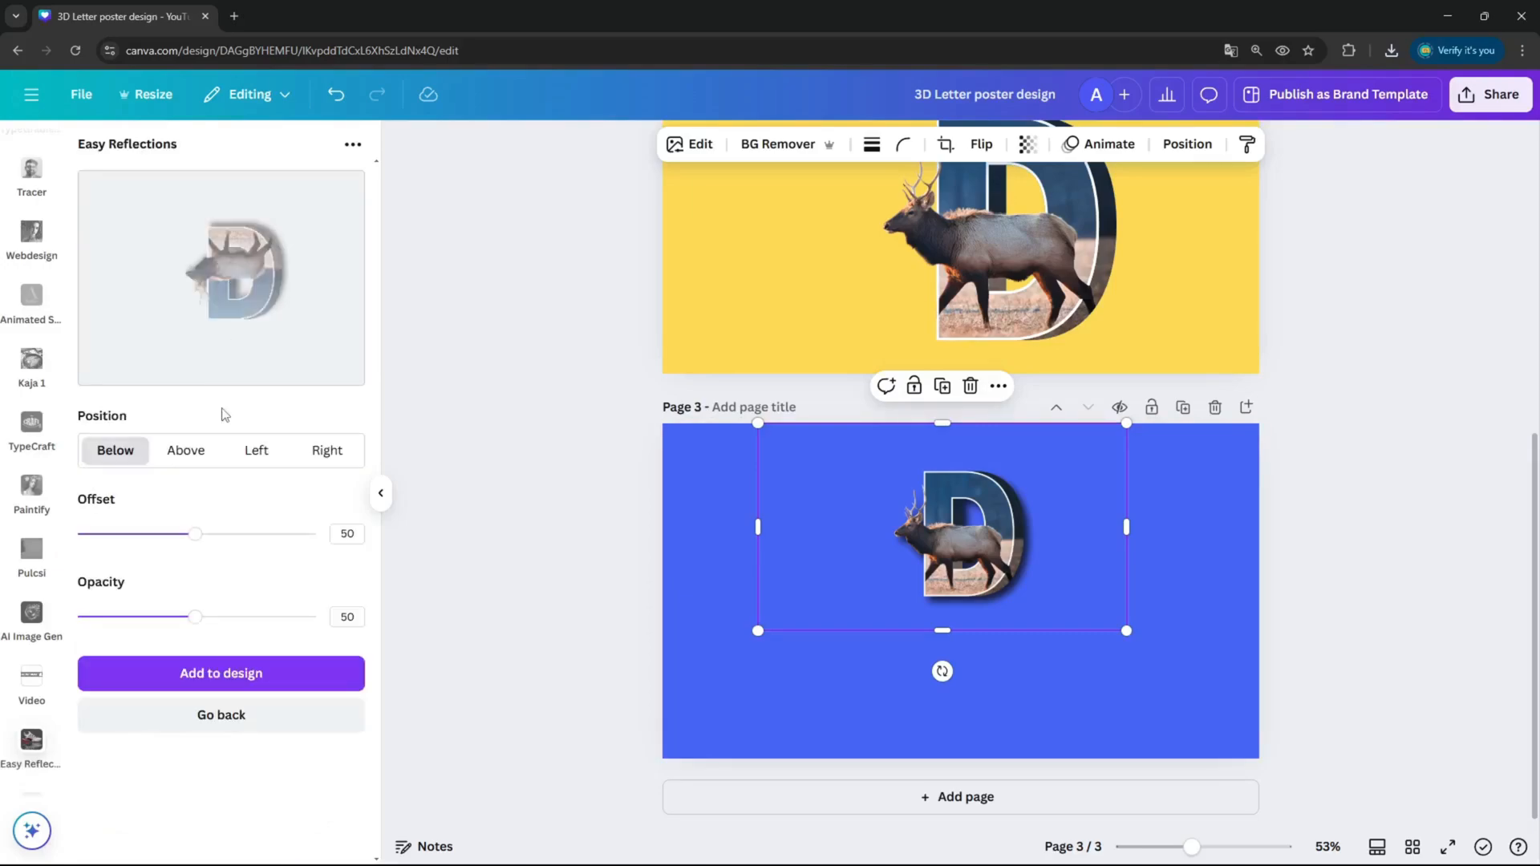
mouse_move(207, 632)
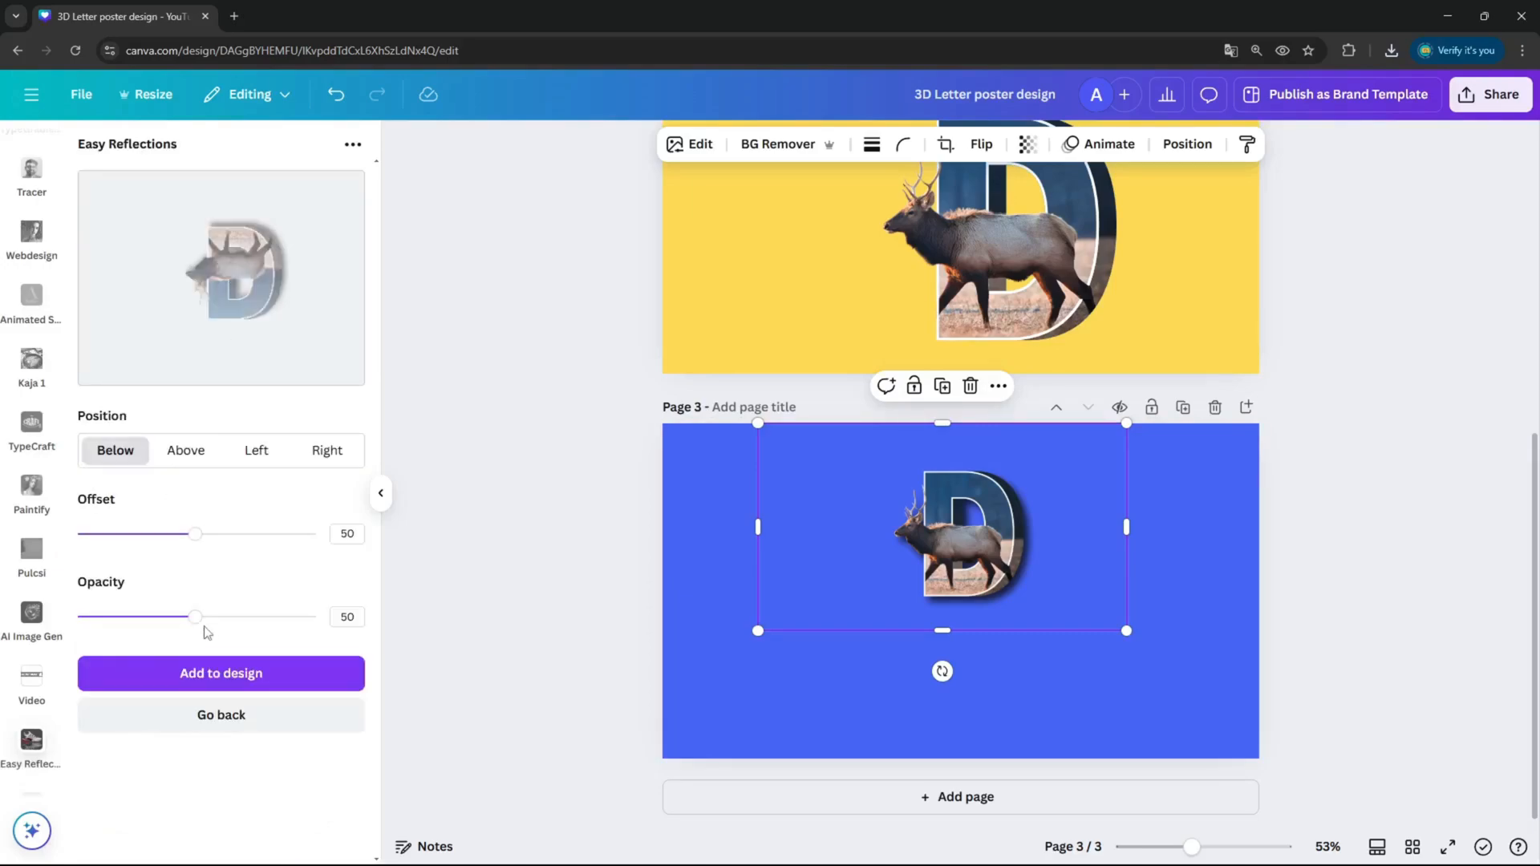
Set the reflection Below with Opacity 100 and Offset 30 and add it to the design
drag(196, 615, 316, 616)
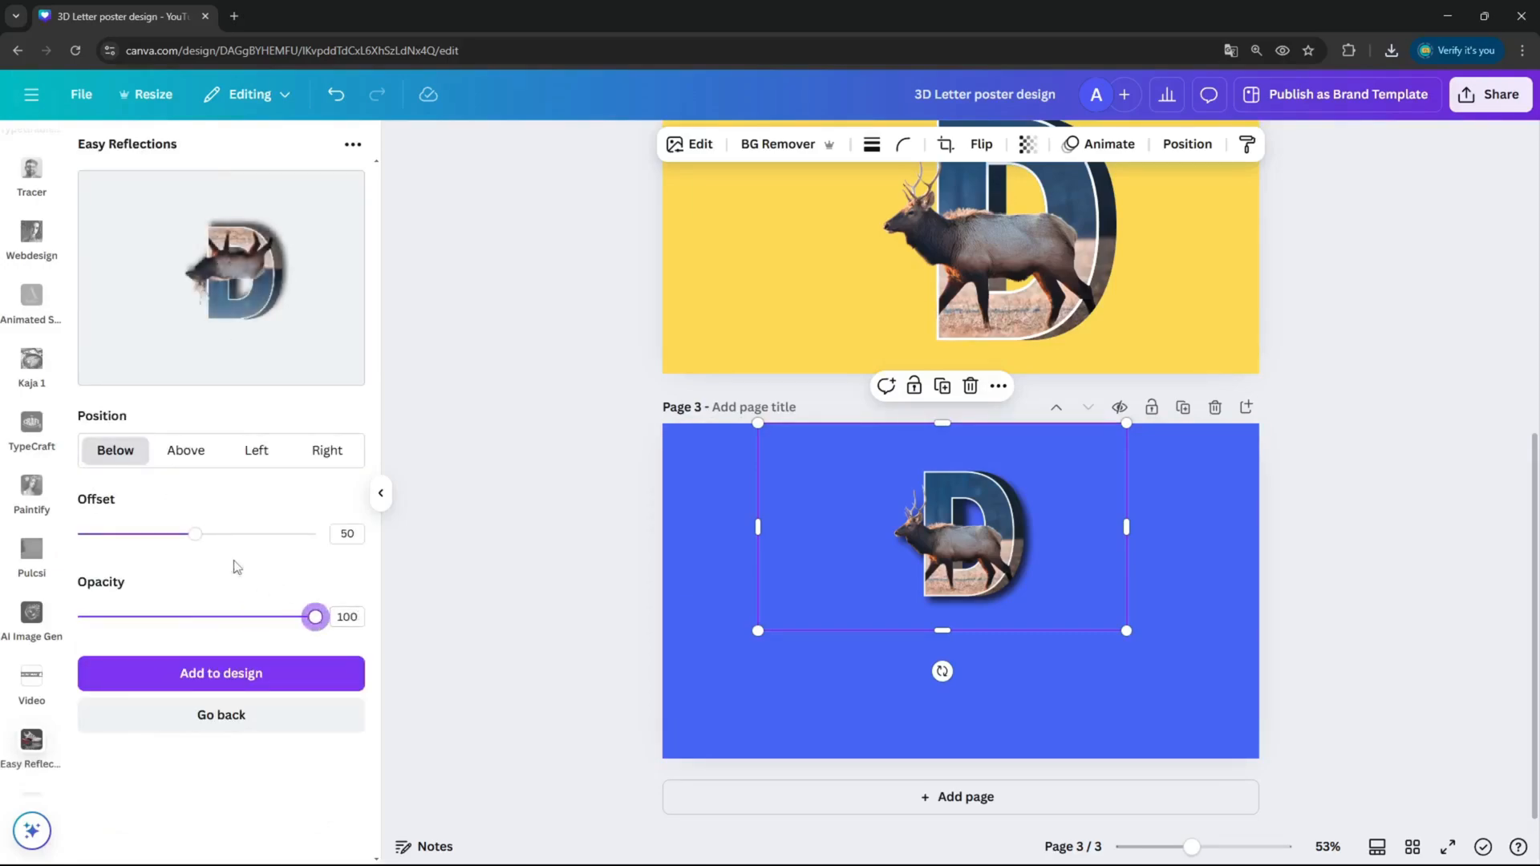
drag(196, 532, 82, 533)
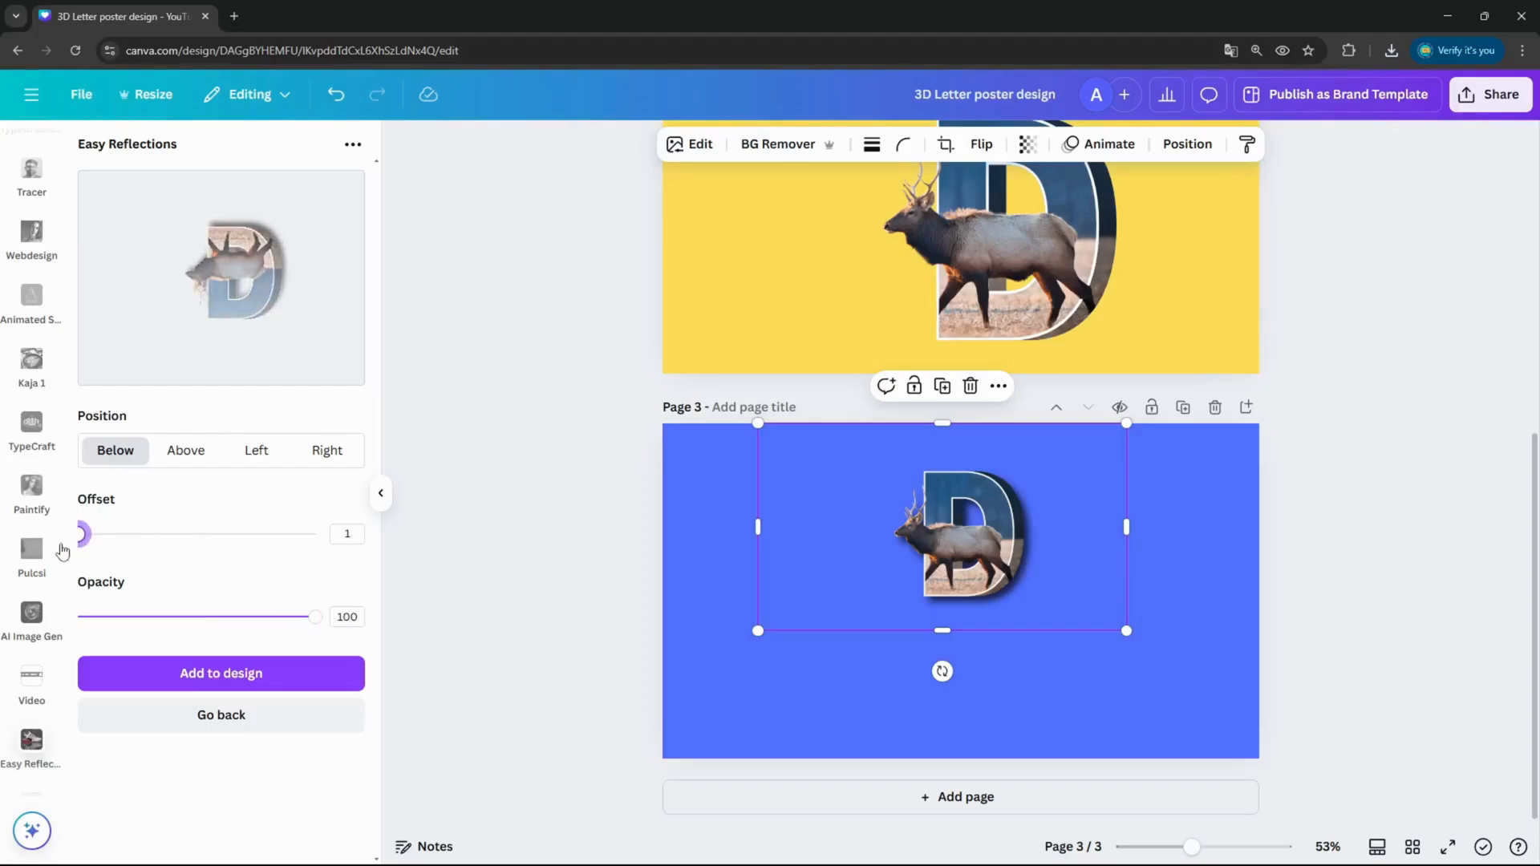
drag(83, 533, 159, 533)
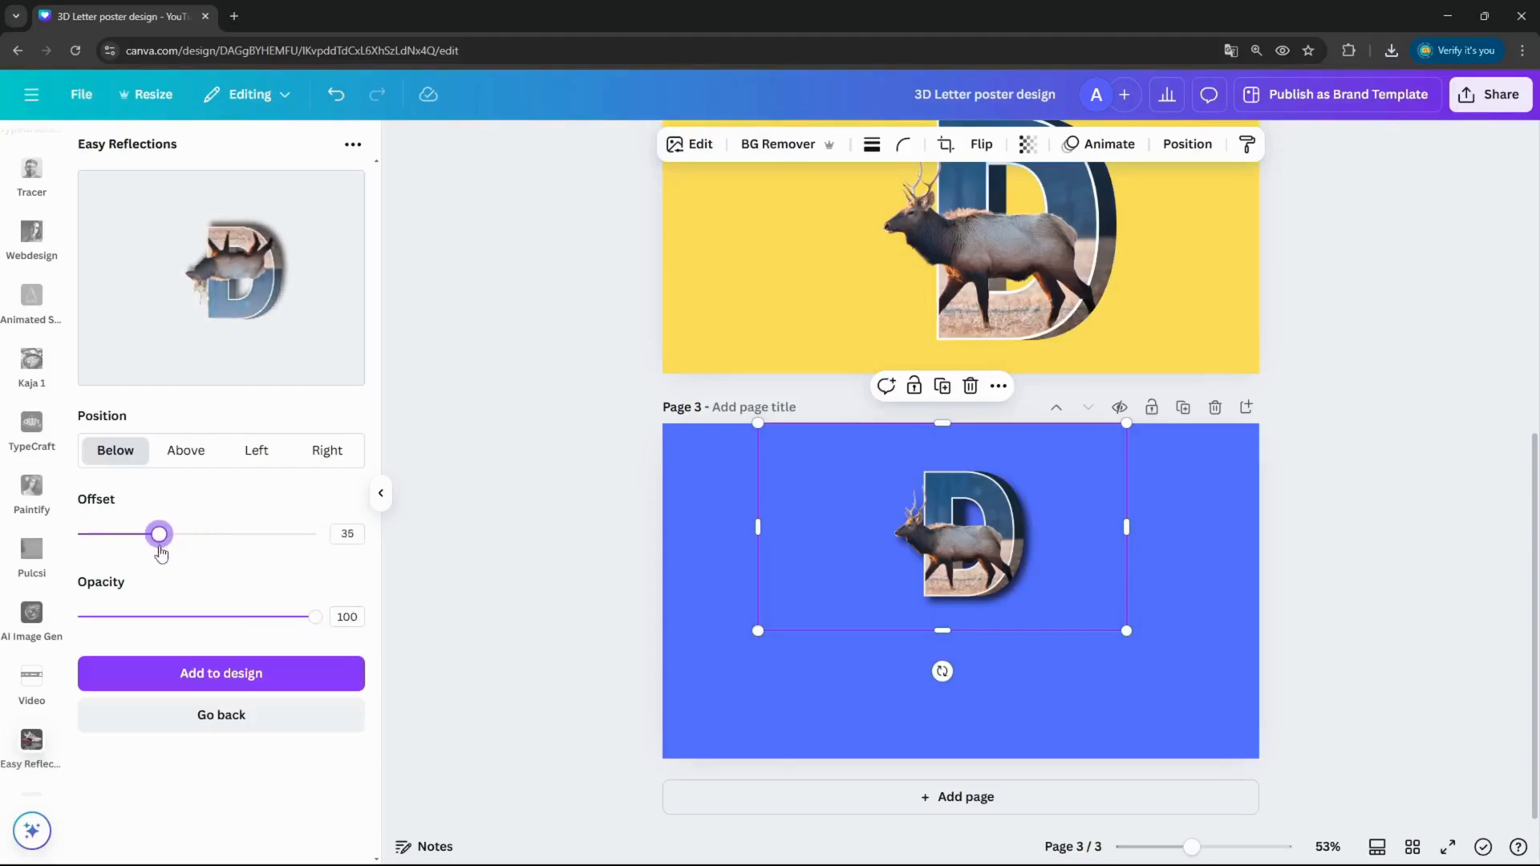
drag(161, 533, 147, 533)
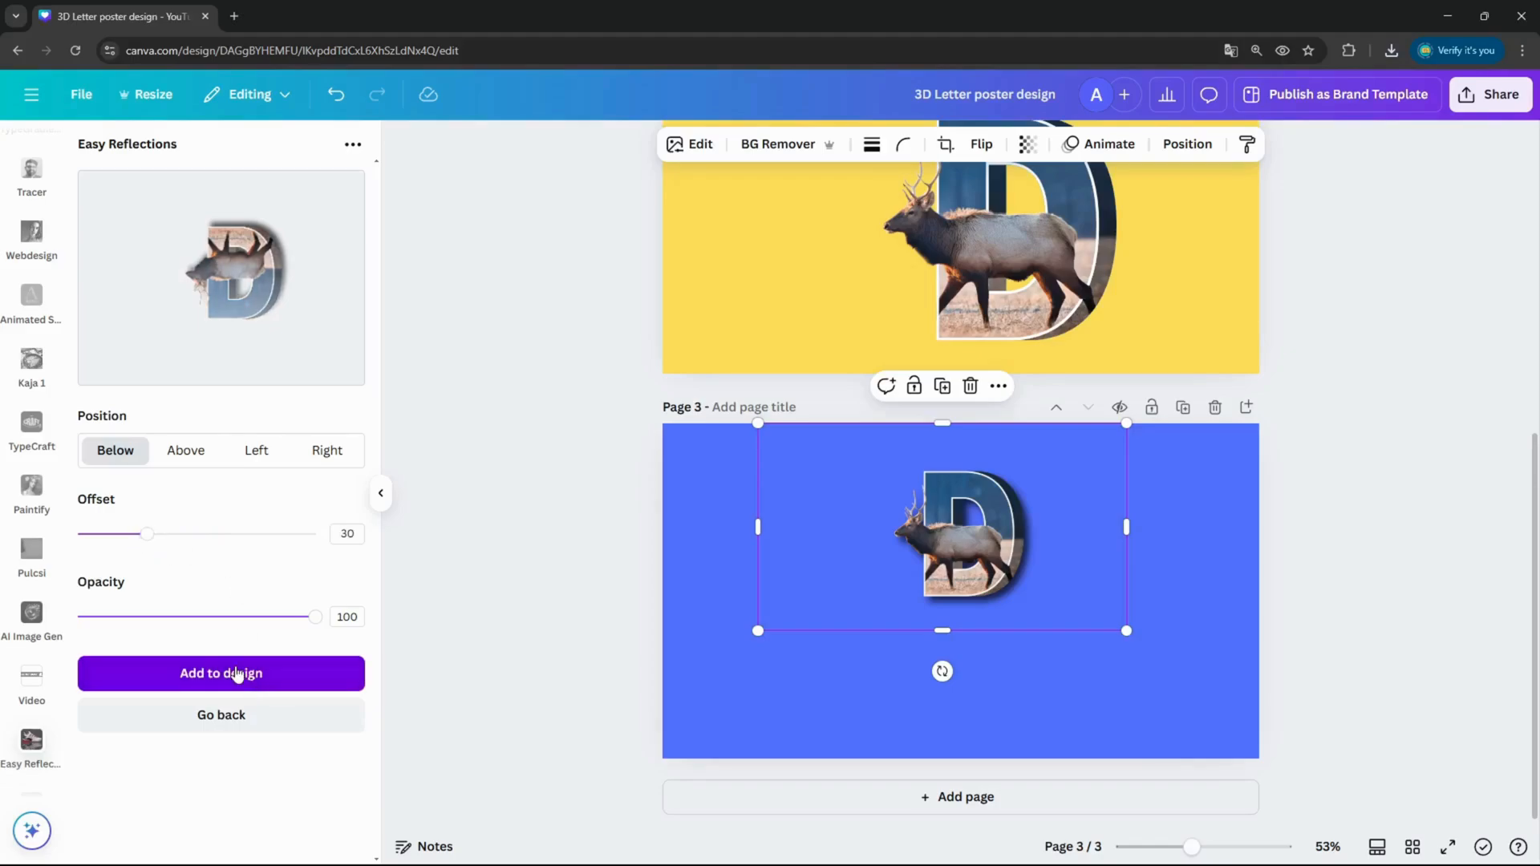
drag(1192, 847, 1206, 846)
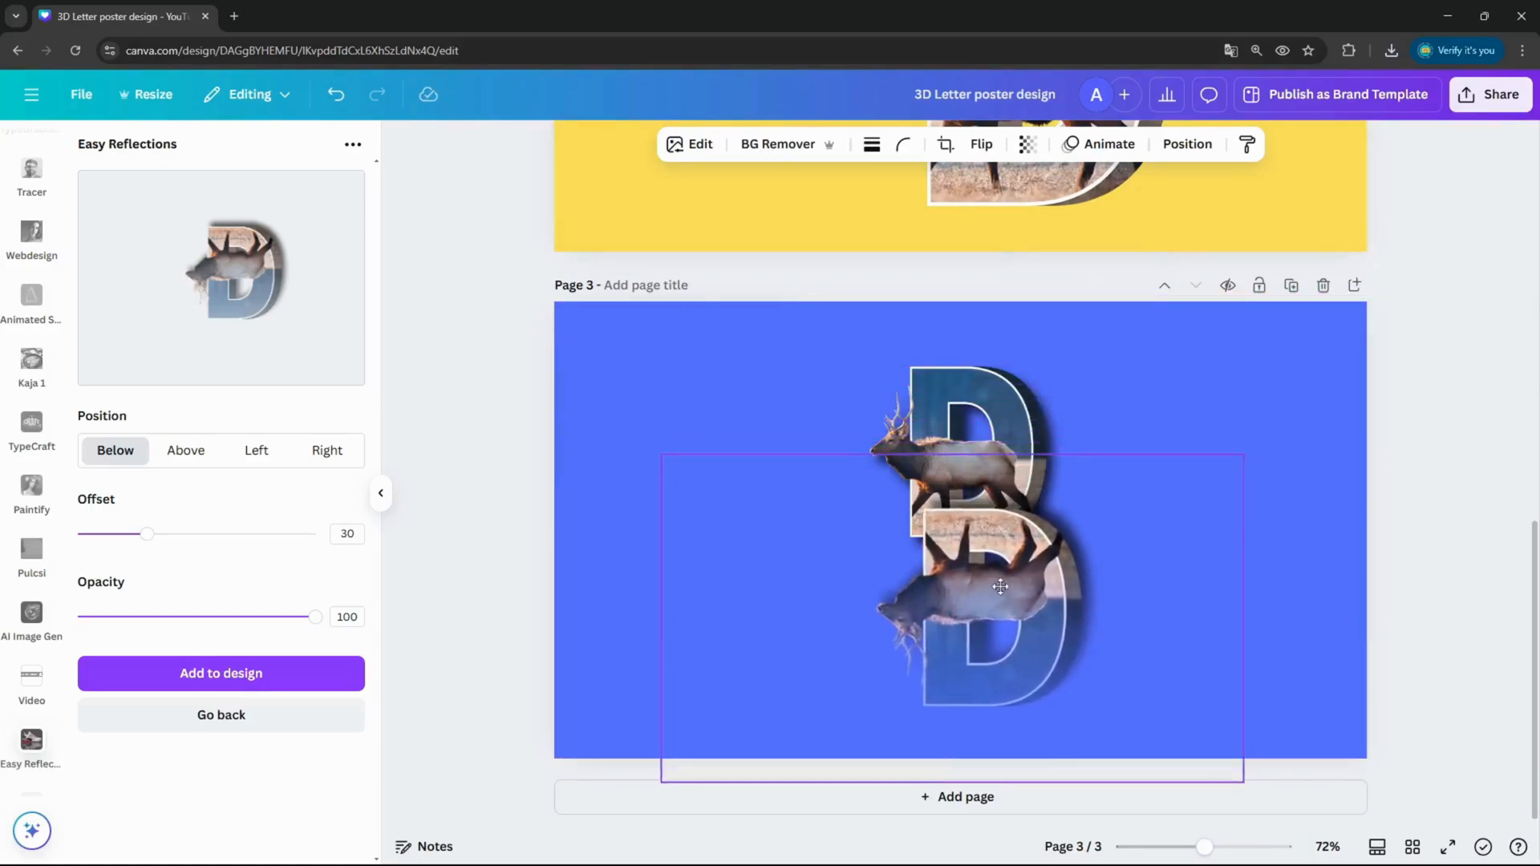
Drag the reflected group so the mirrored D sits centred directly beneath the letter
drag(999, 587, 990, 528)
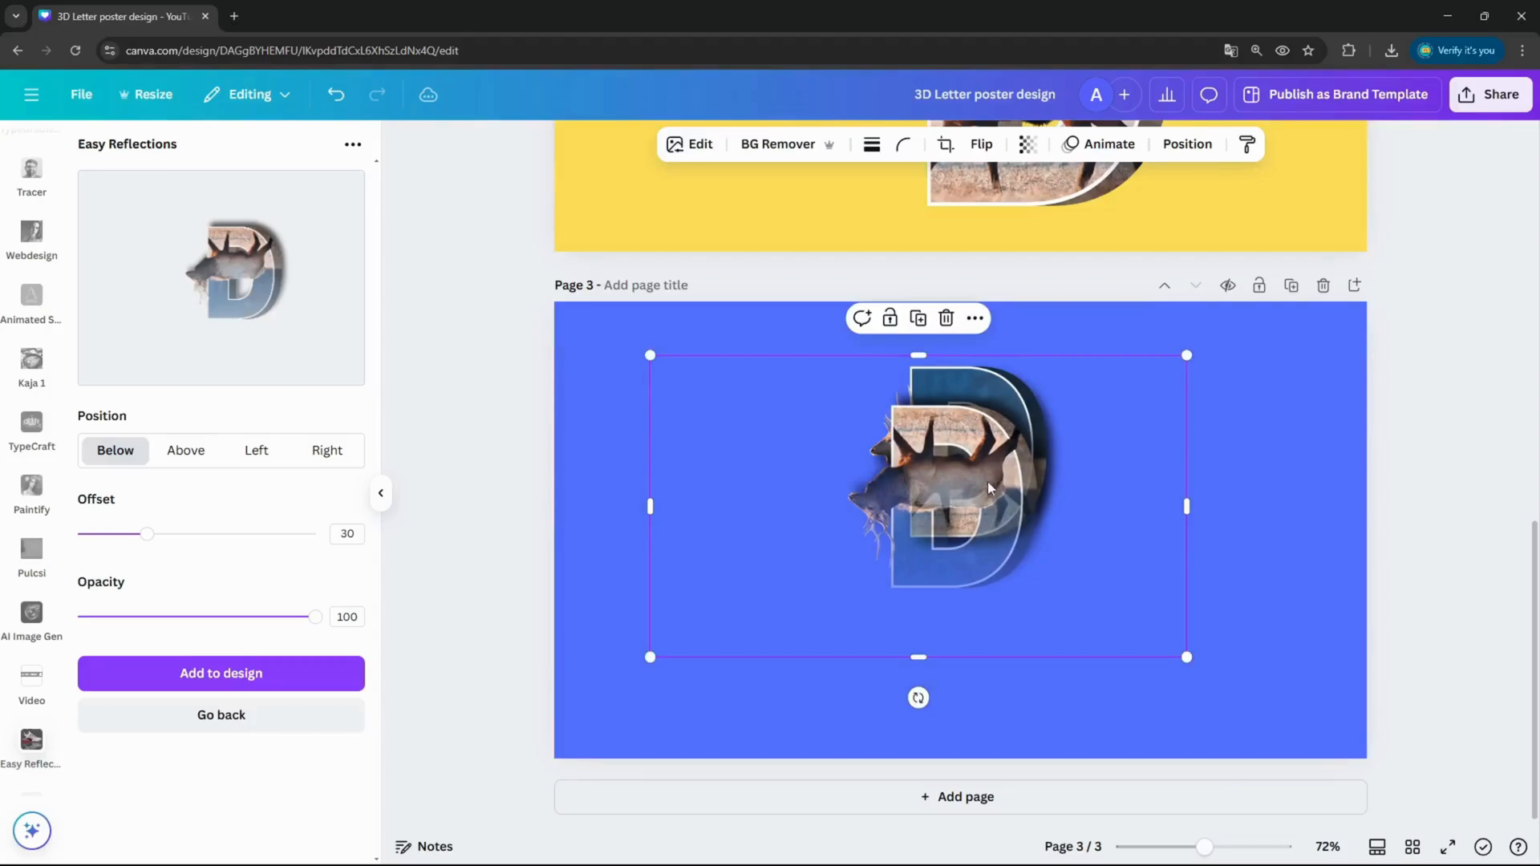
drag(990, 487, 1011, 478)
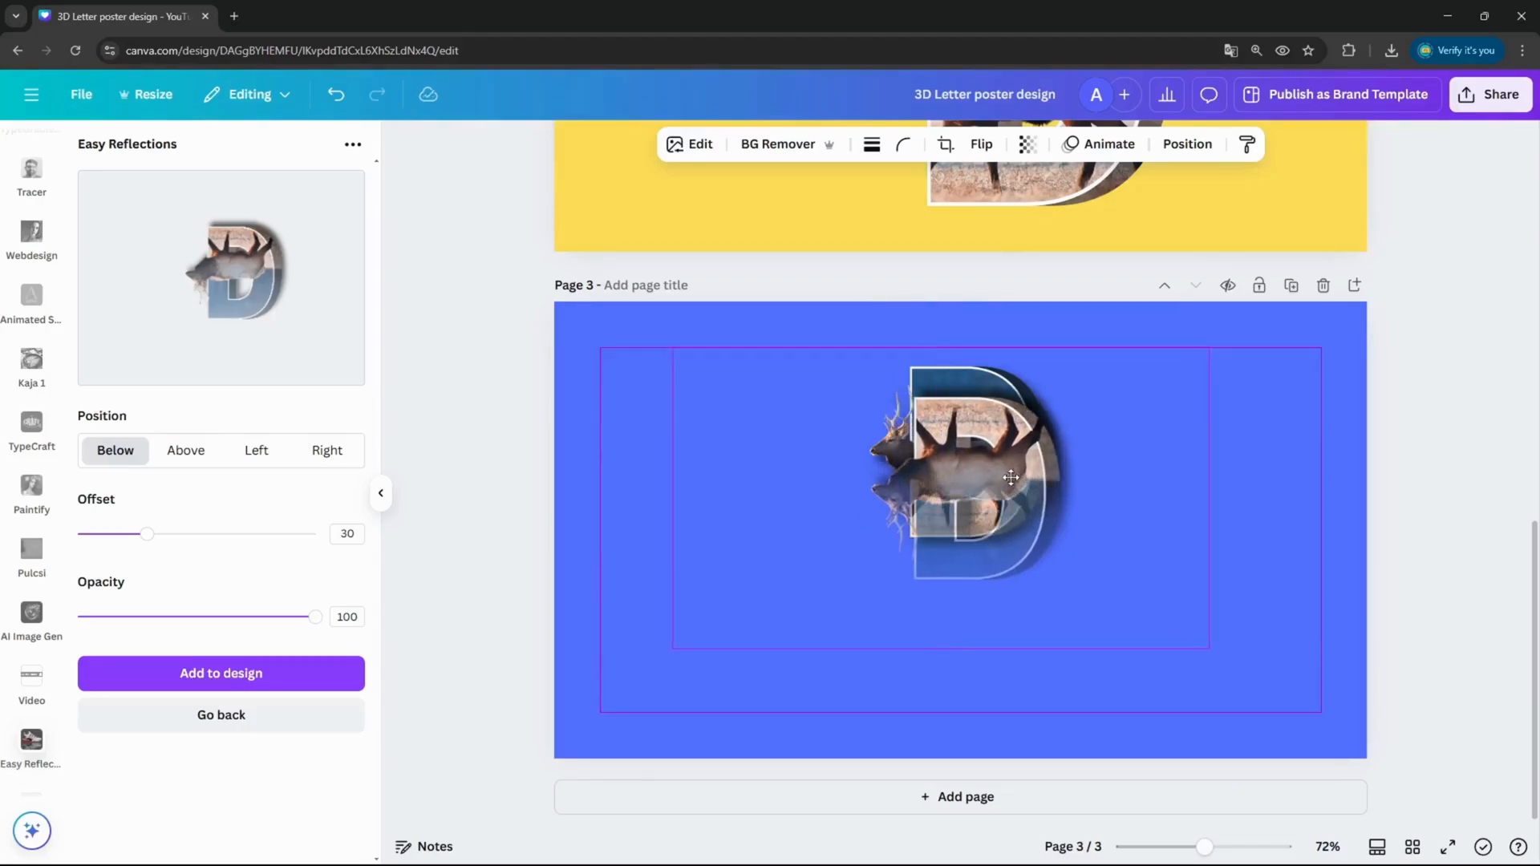
click(981, 471)
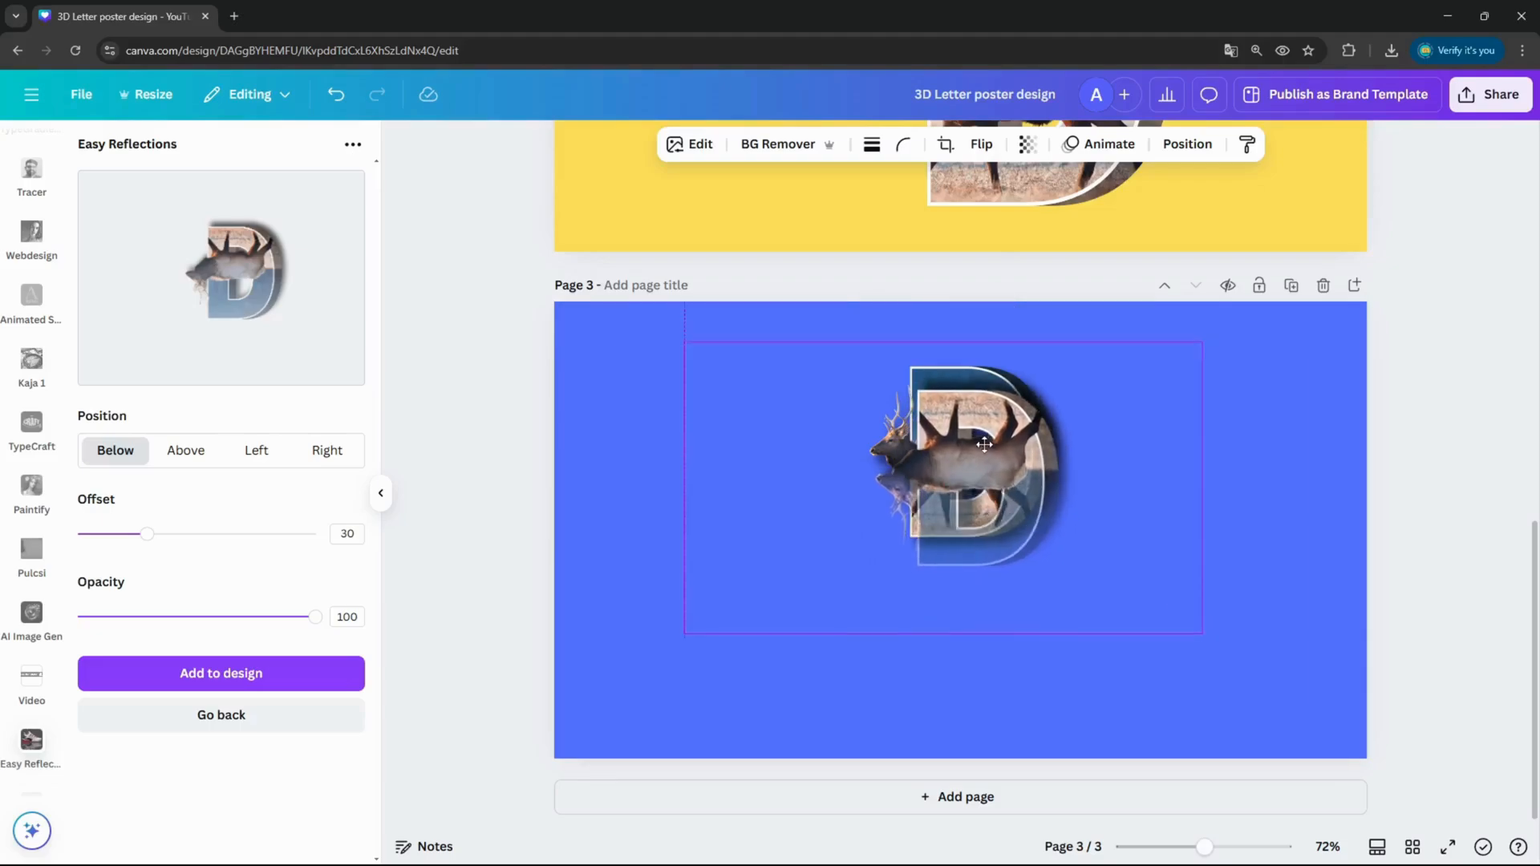
drag(984, 444, 985, 481)
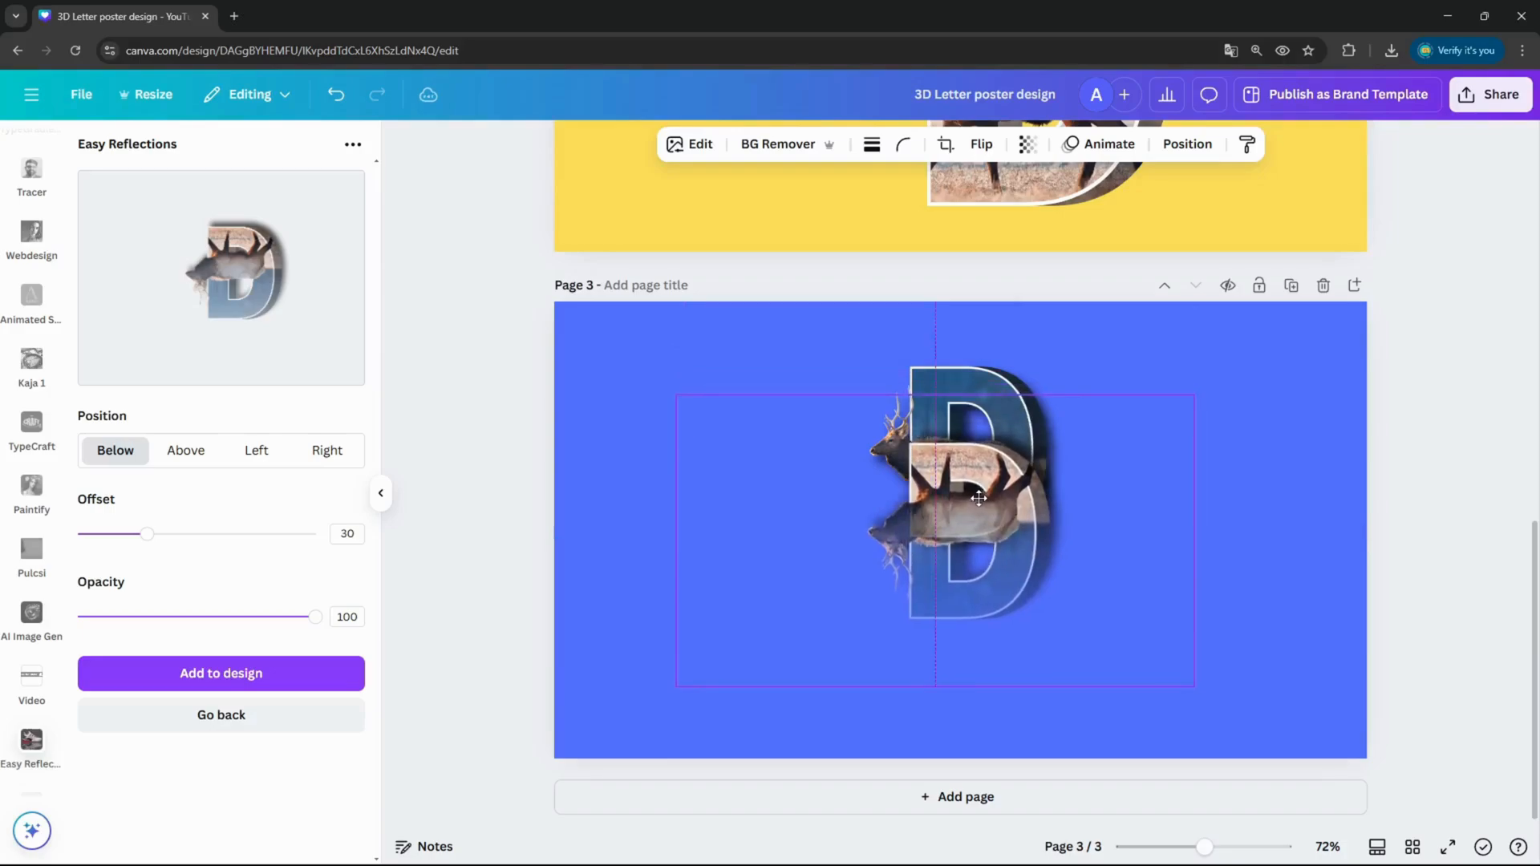
drag(979, 499, 1018, 474)
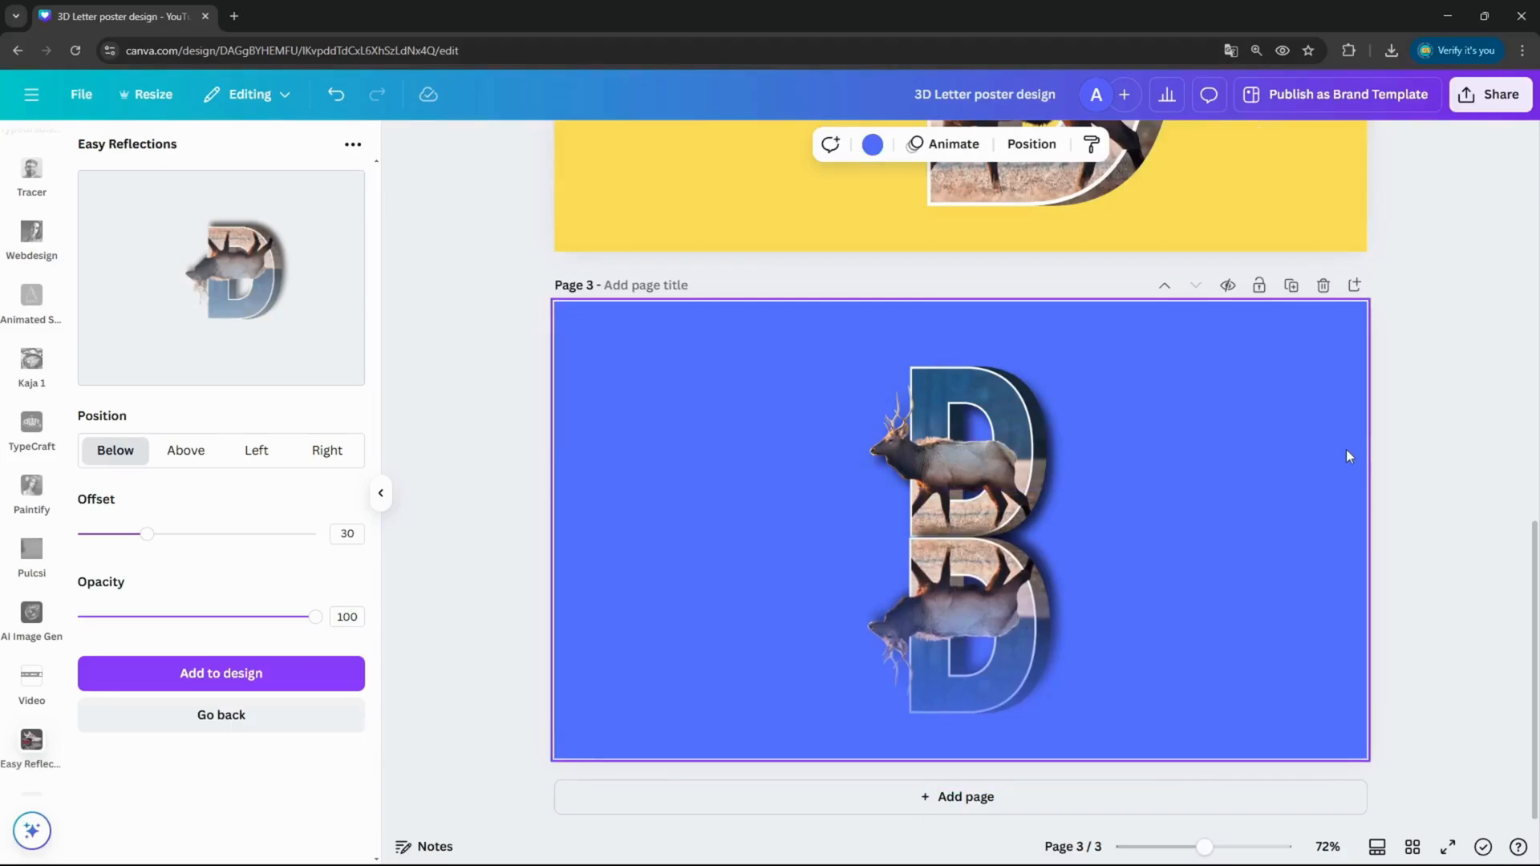
mouse_move(66, 328)
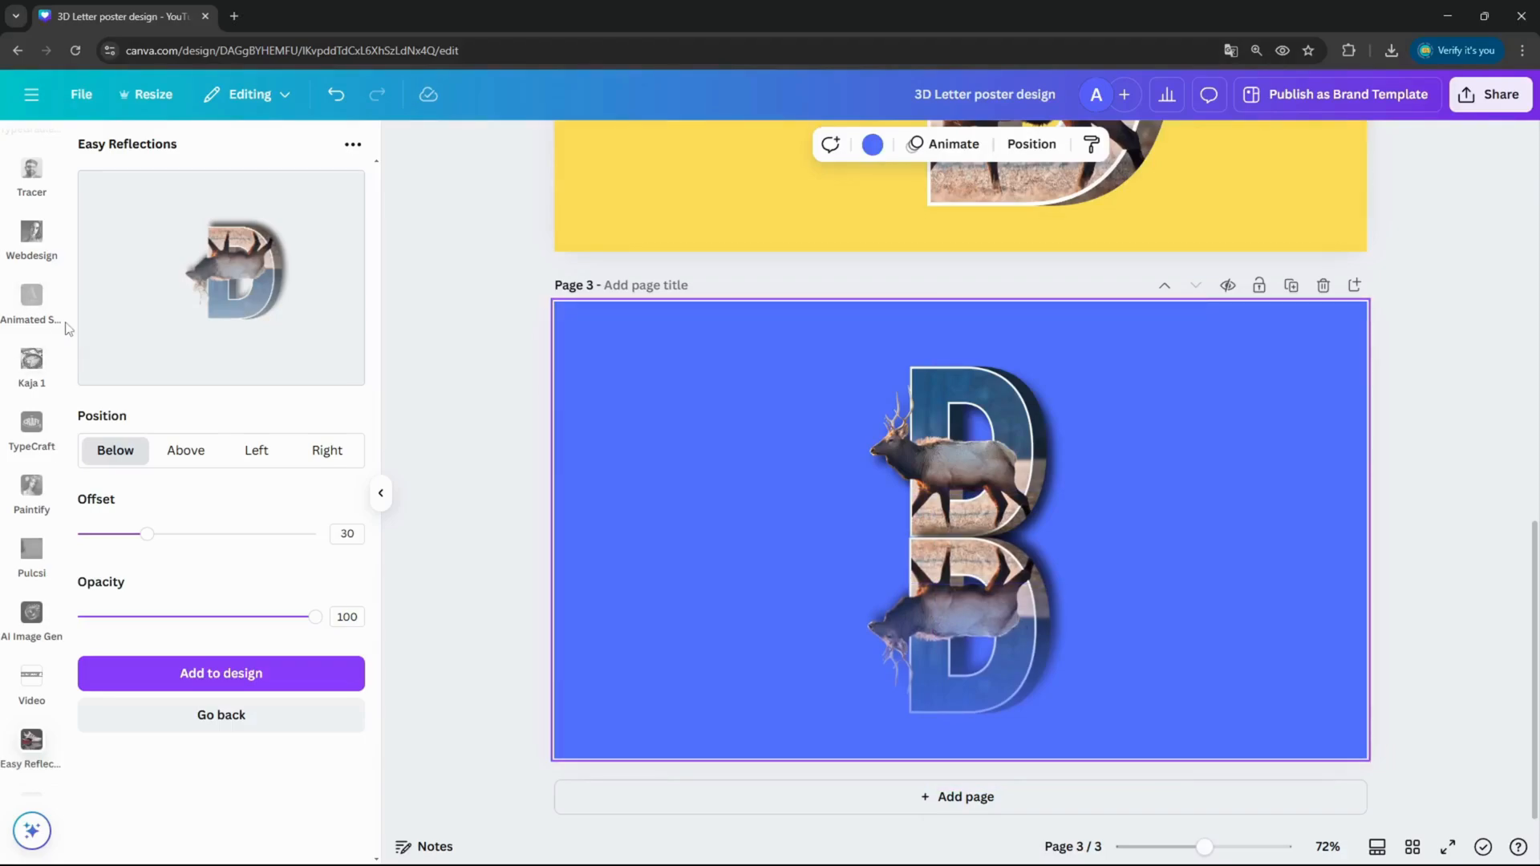
mouse_move(1169, 646)
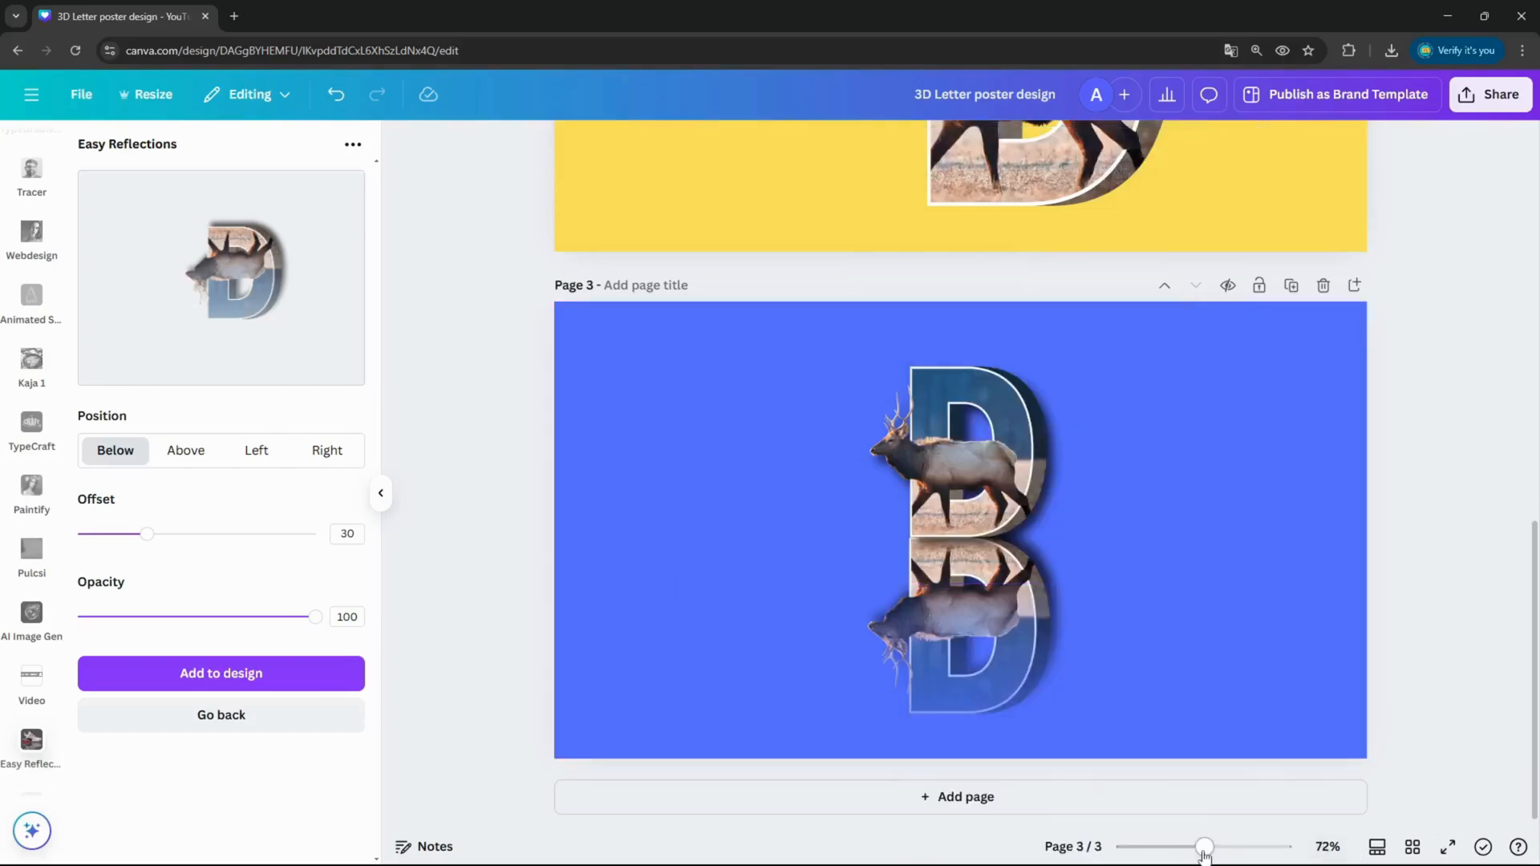
drag(1206, 847, 1233, 847)
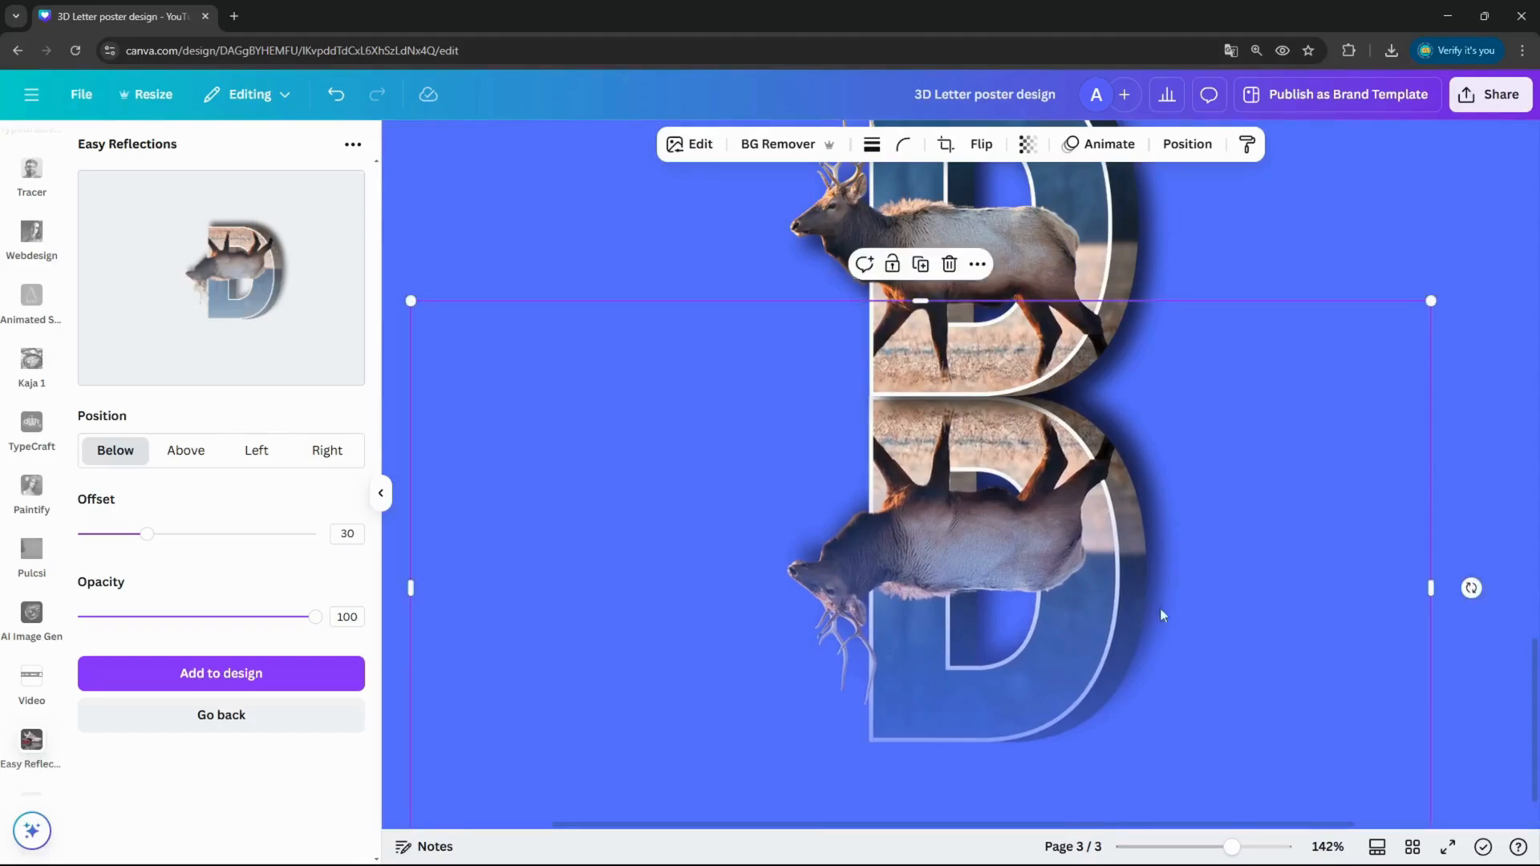
drag(1231, 847, 1203, 847)
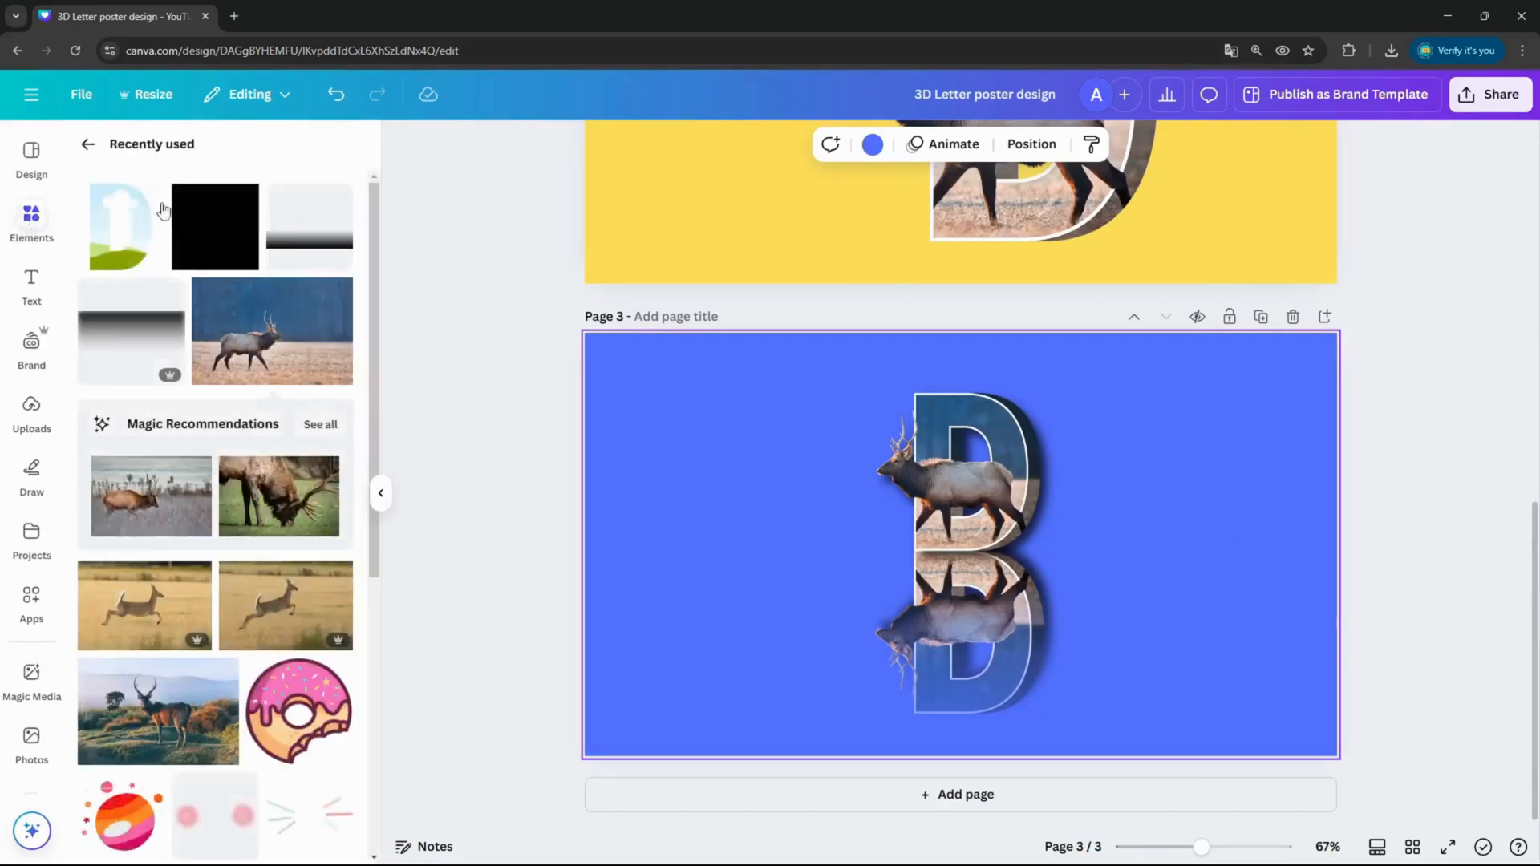
Add a square shape and stretch it from the top-left corner to cover the whole page
click(959, 547)
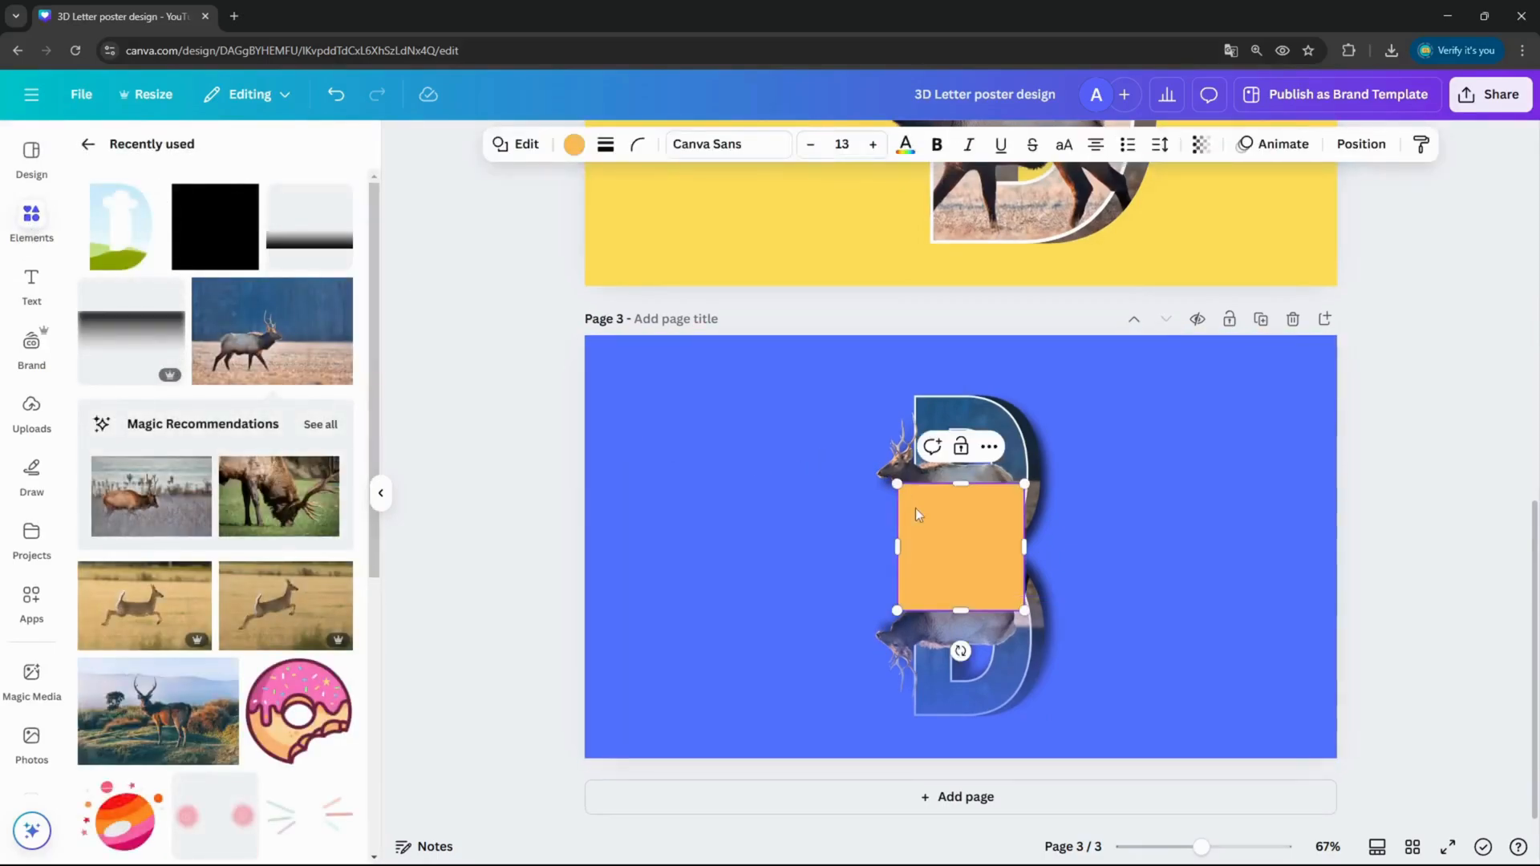
drag(959, 547, 646, 399)
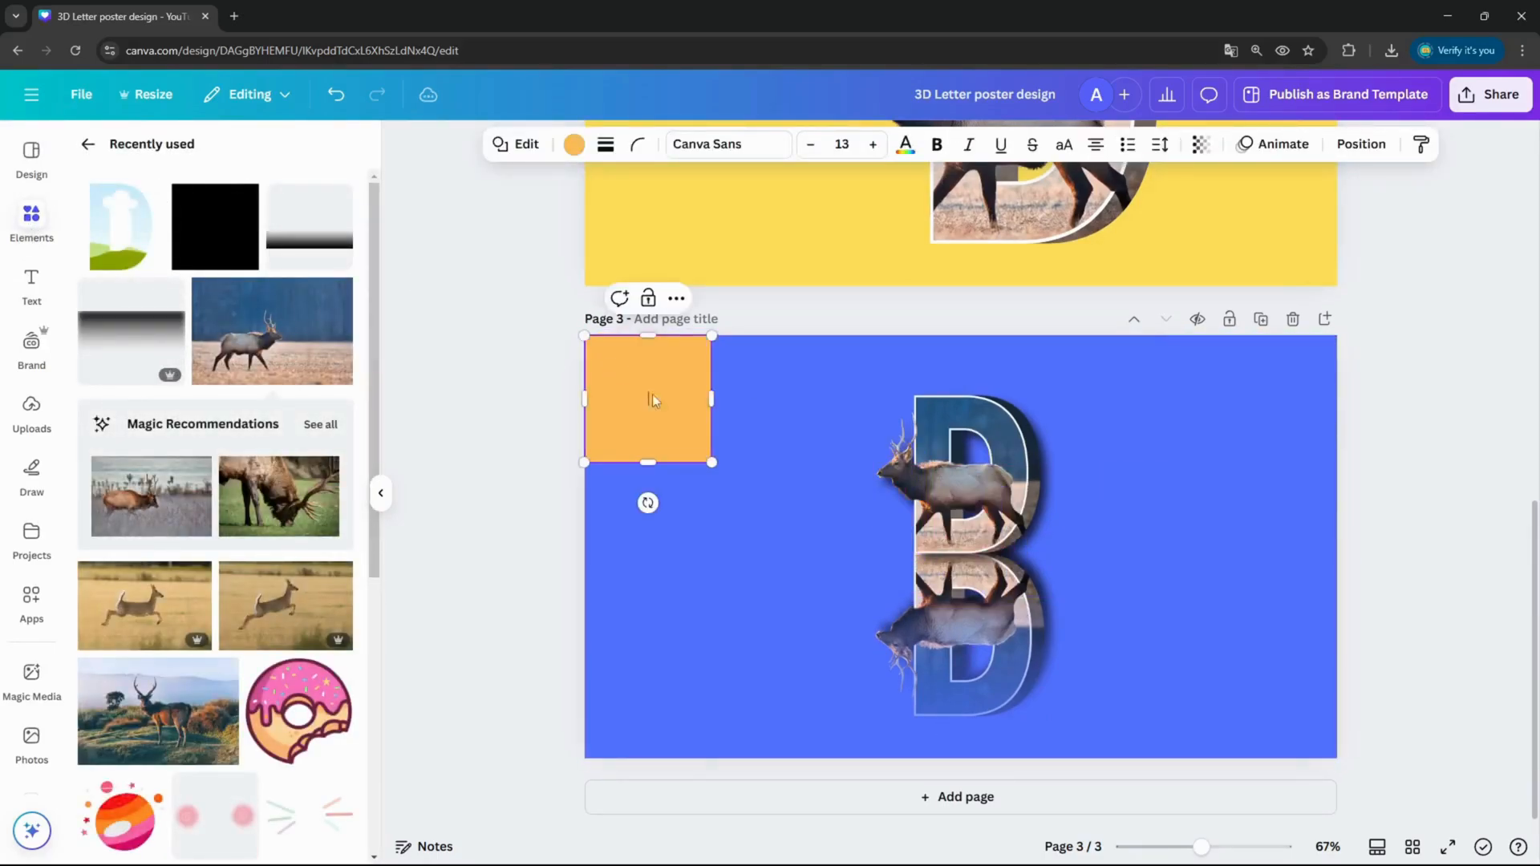
drag(712, 400, 1323, 400)
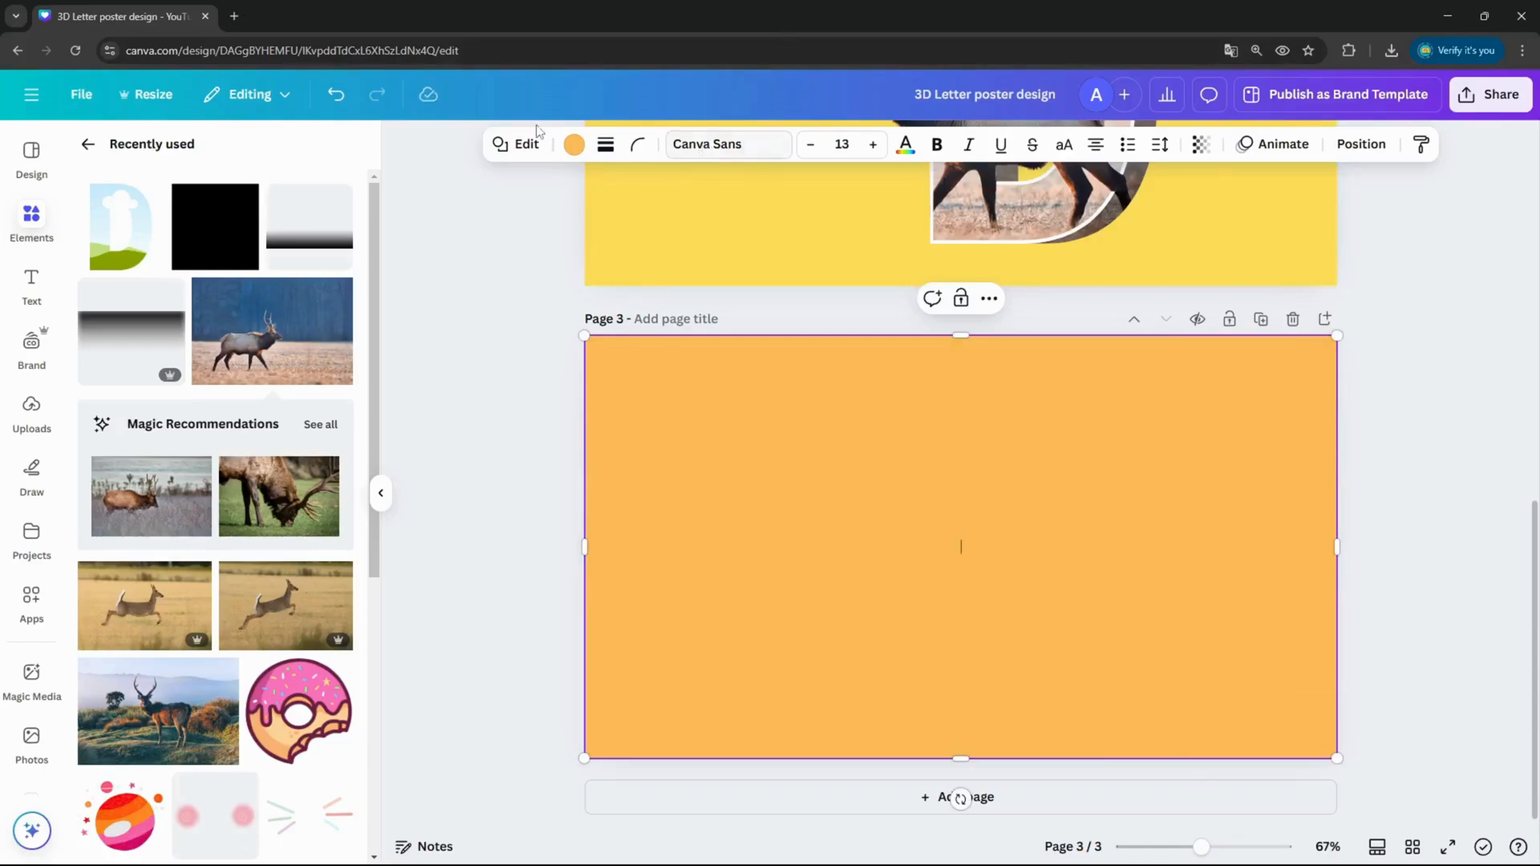
click(574, 144)
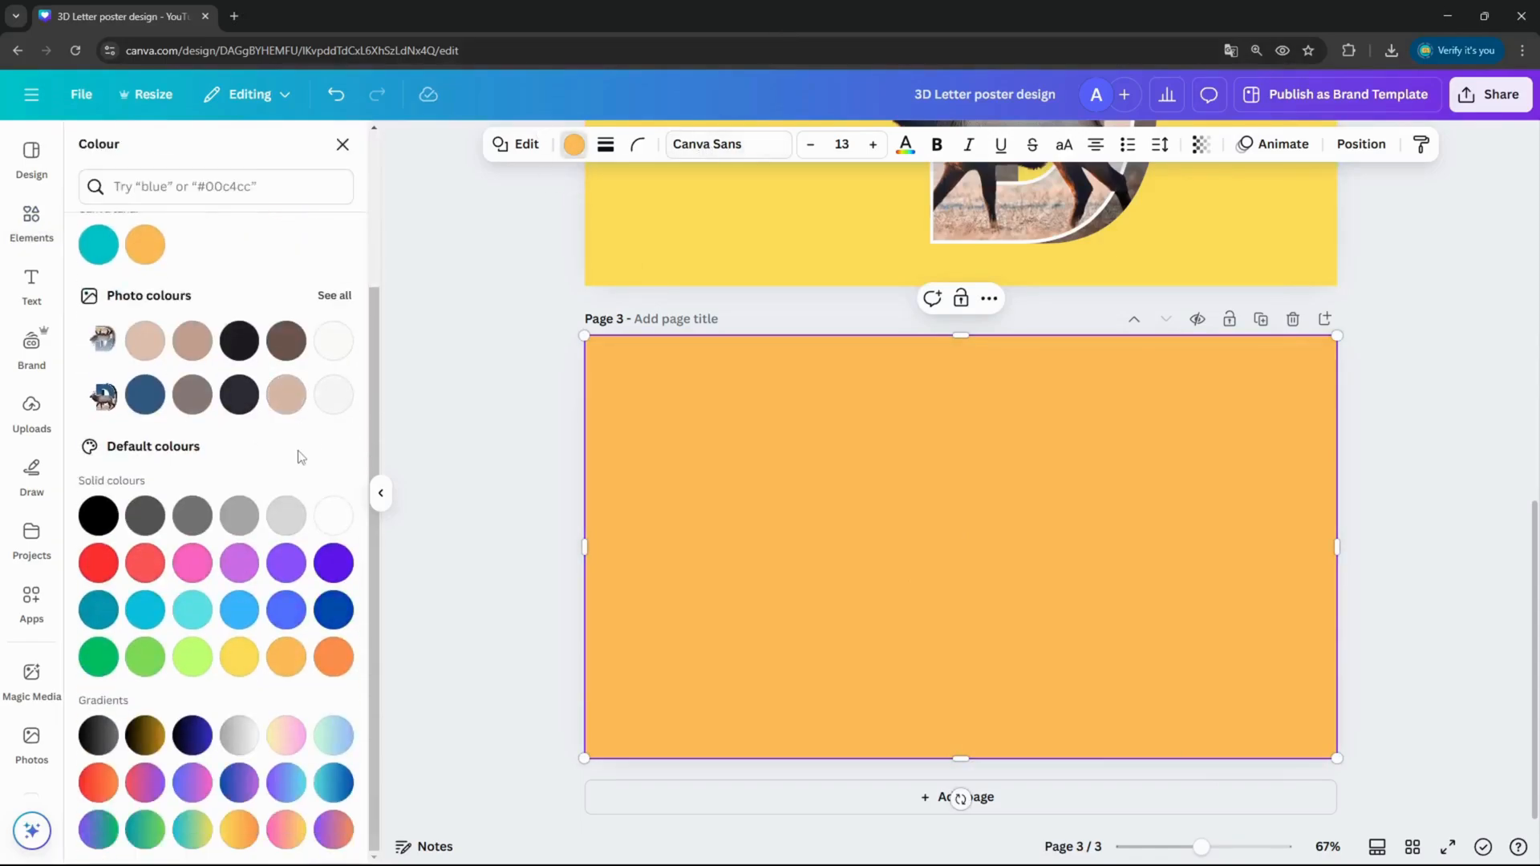
Fill the rectangle with a top-to-bottom grey-to-white gradient and make the grey see-through
click(239, 736)
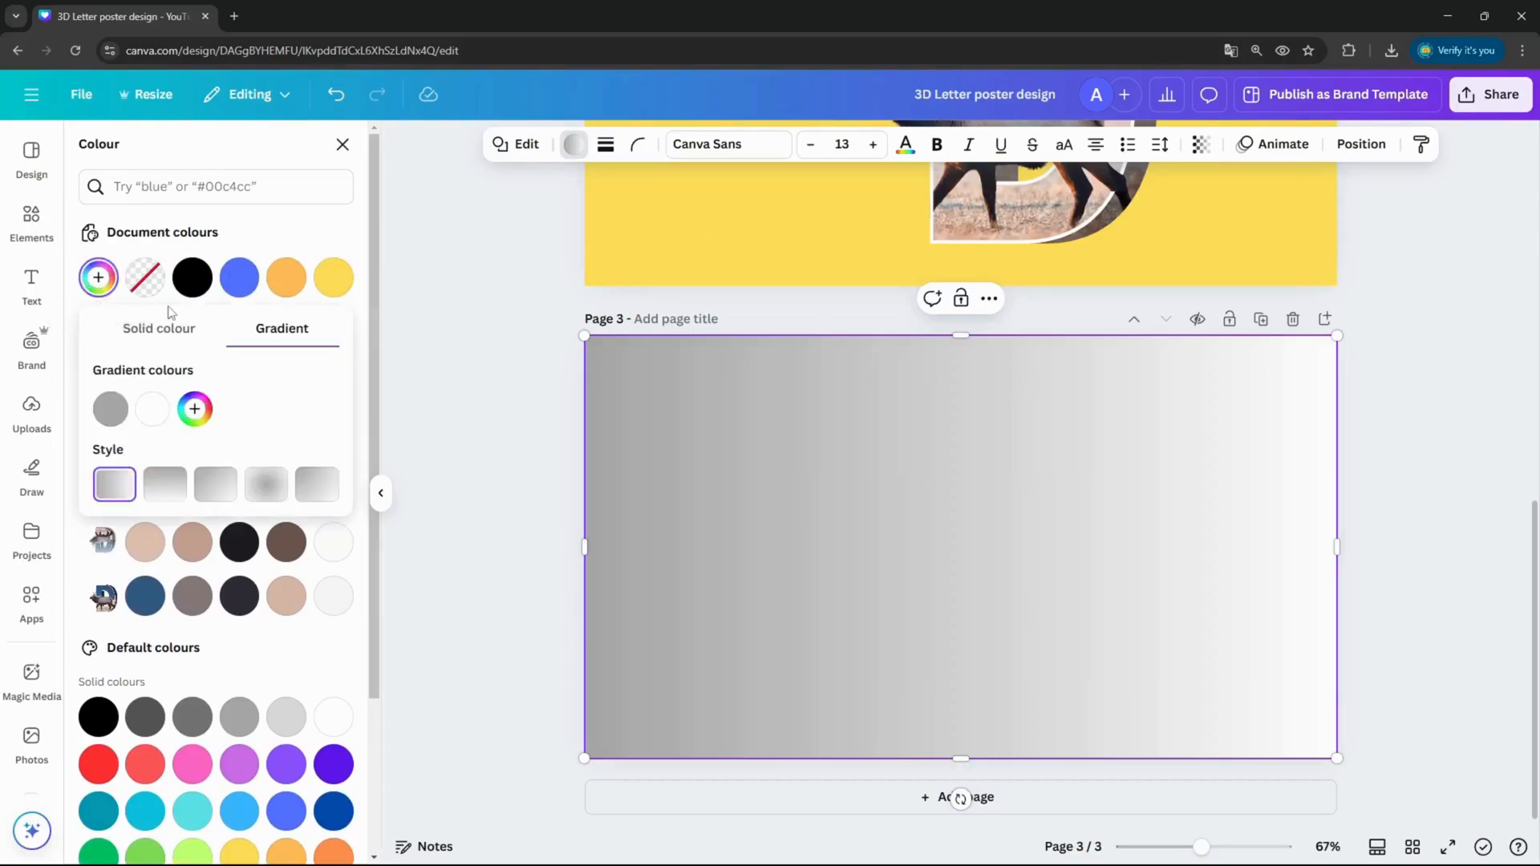
mouse_move(165, 484)
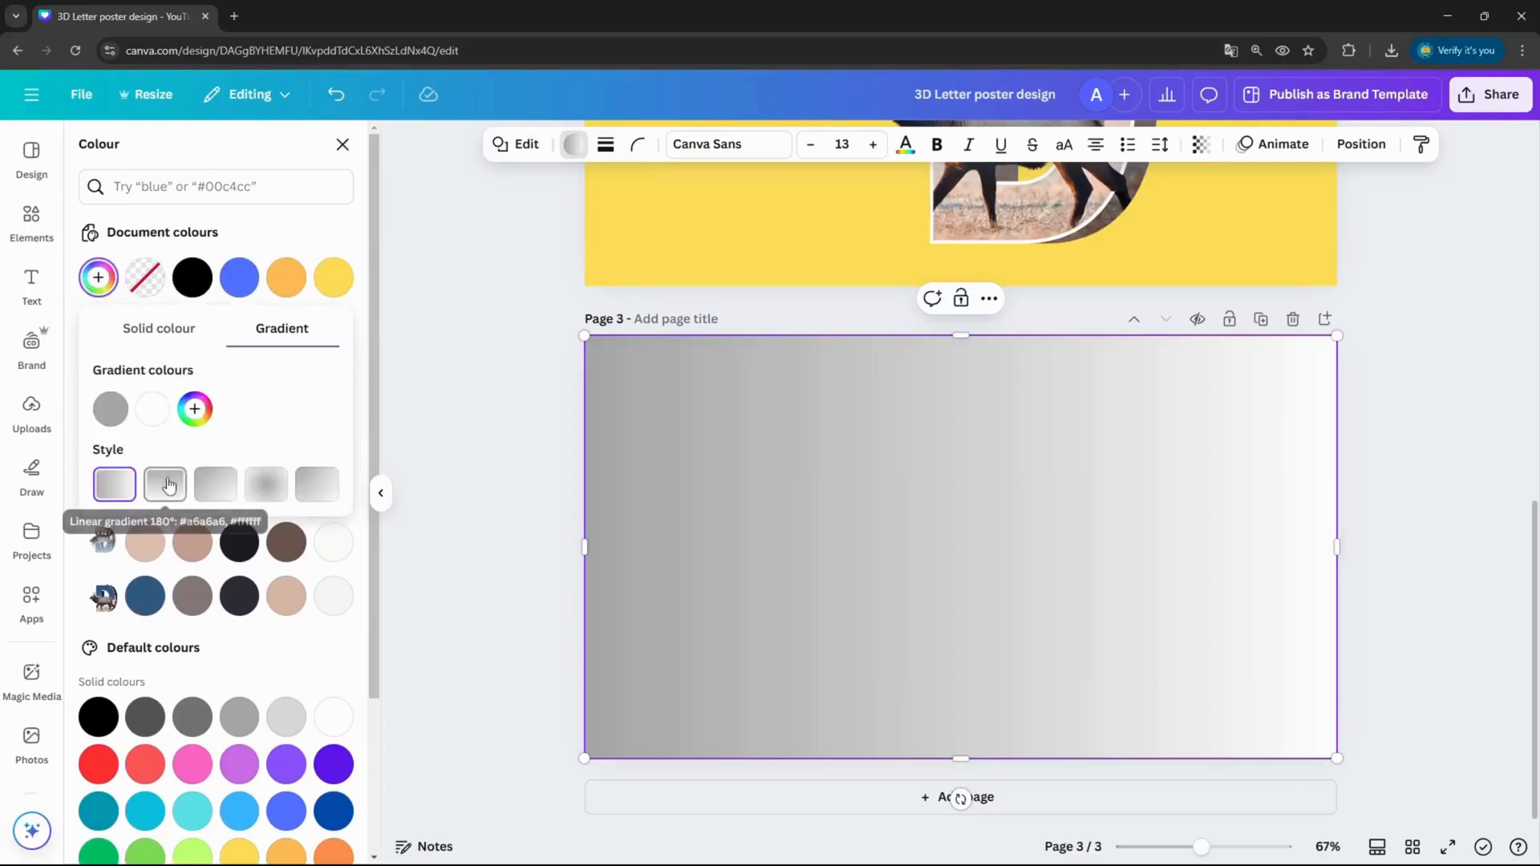
click(165, 485)
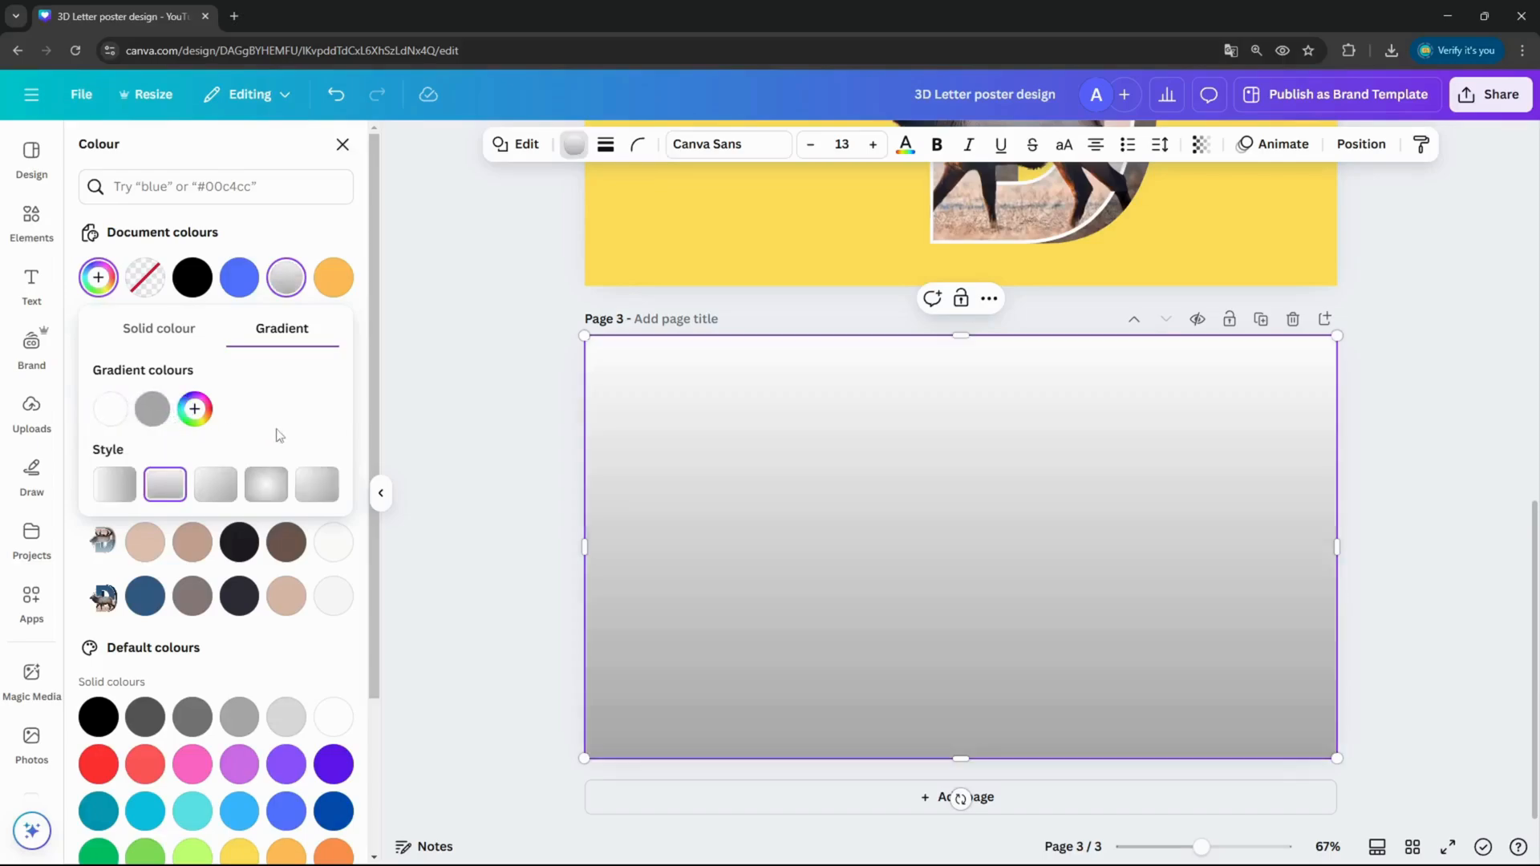
mouse_move(1261, 682)
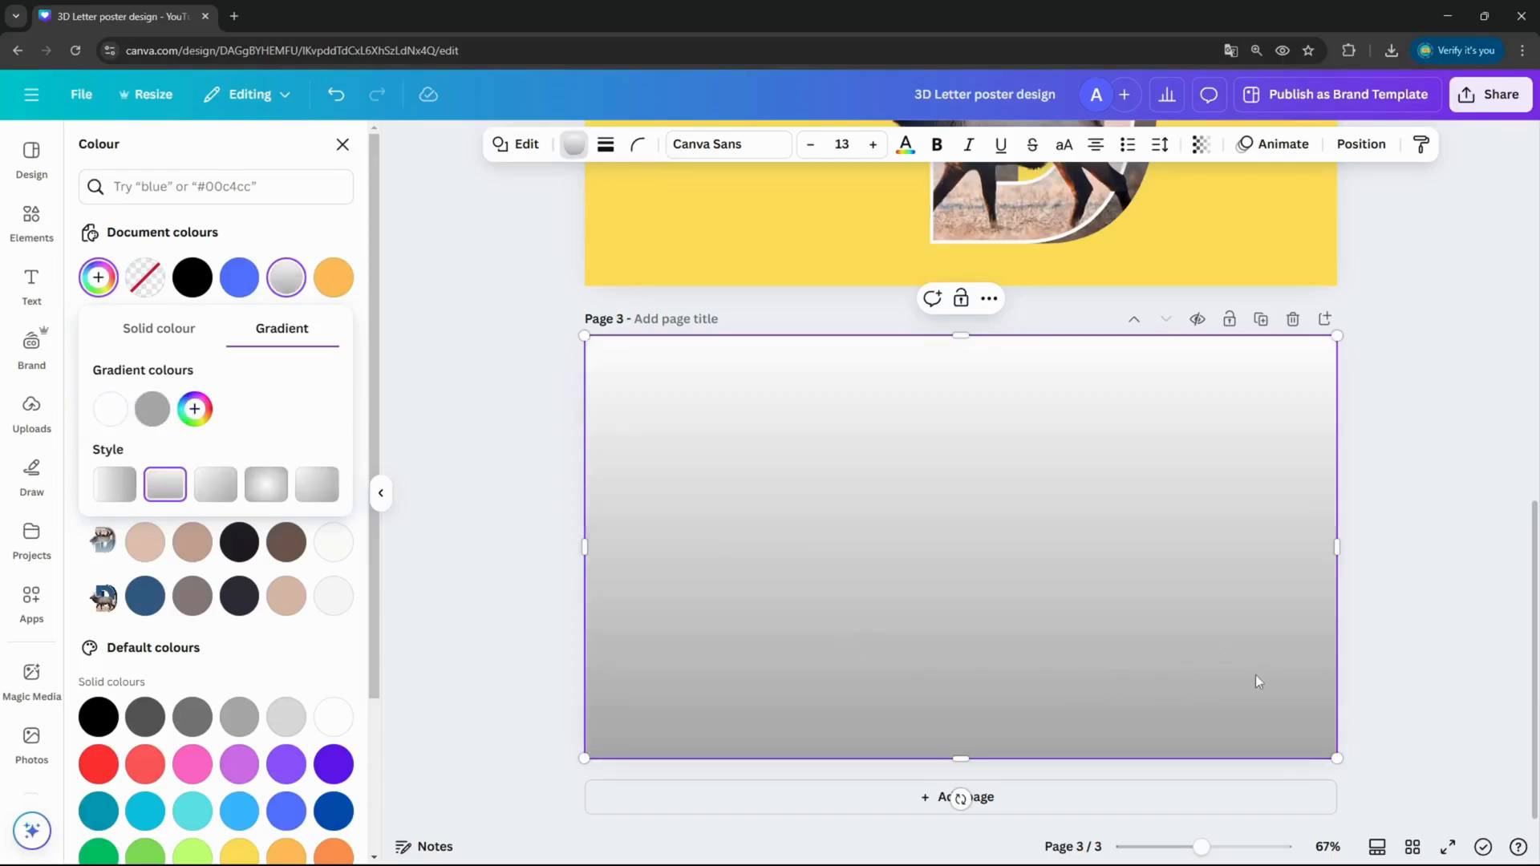
click(153, 408)
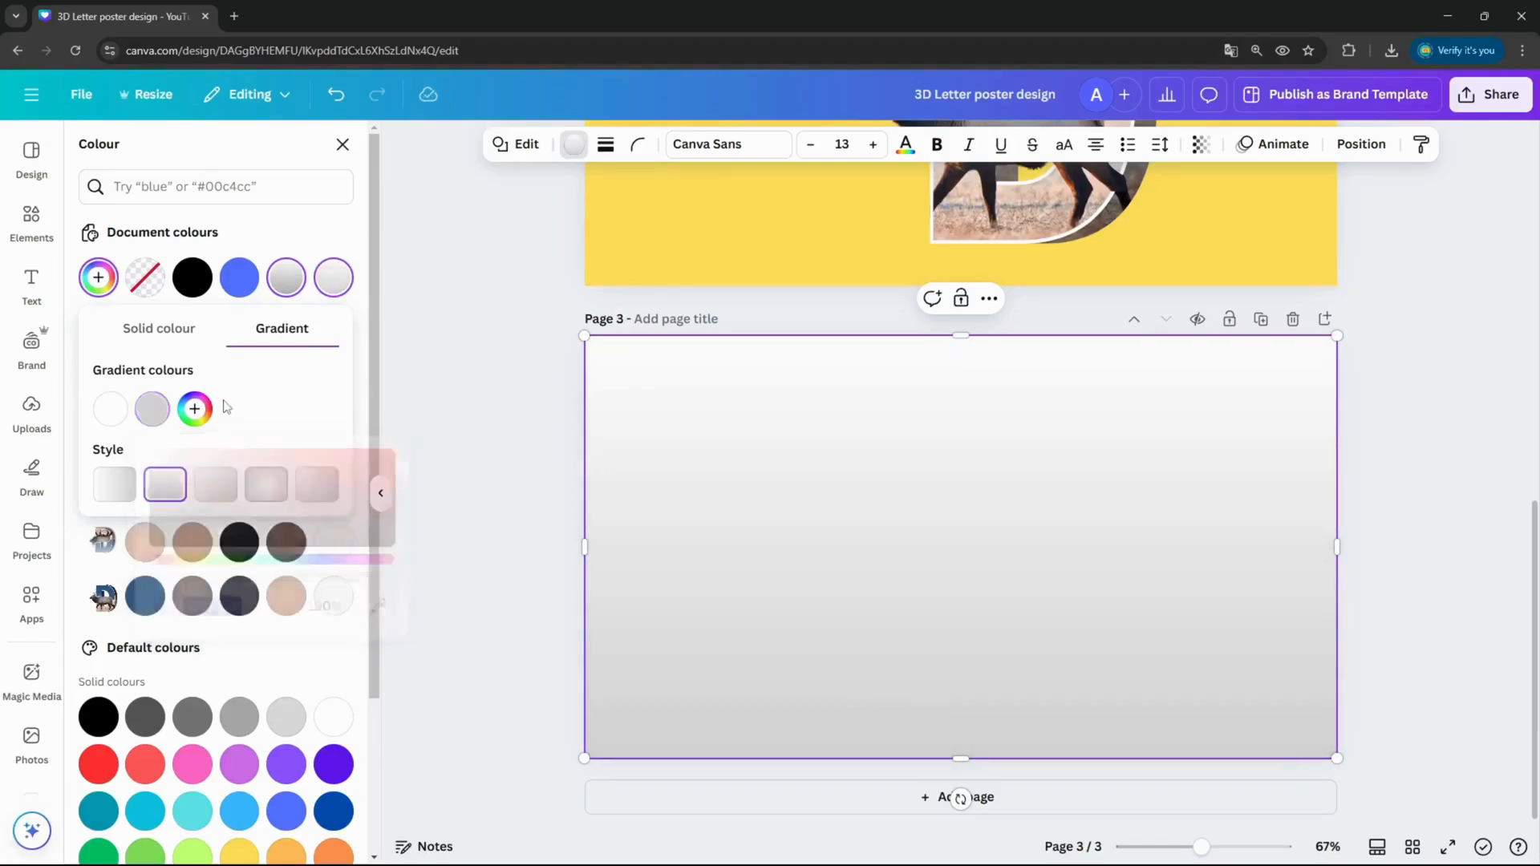
click(111, 409)
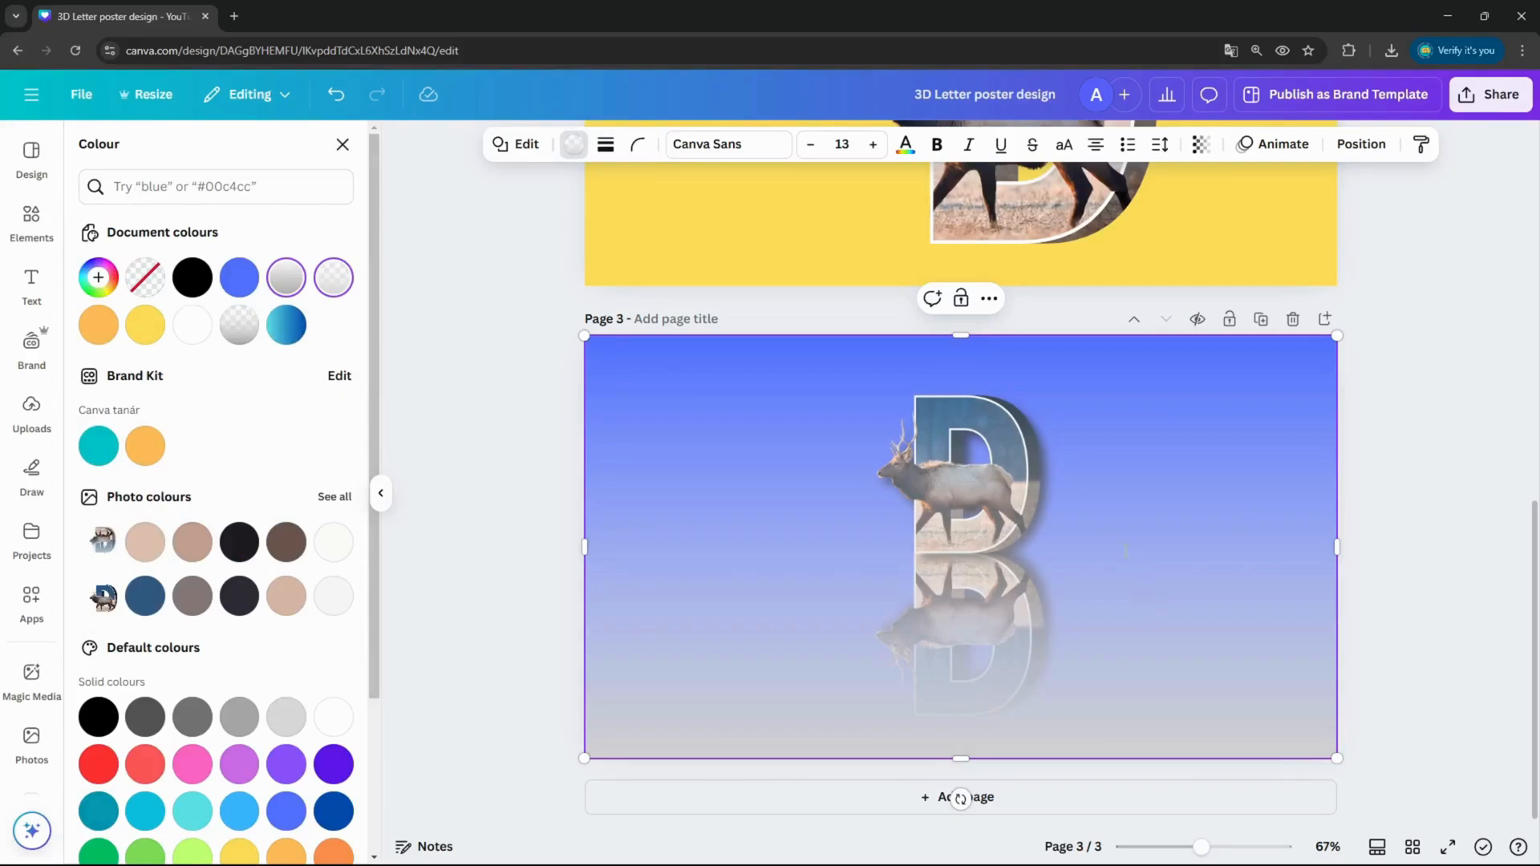
mouse_move(1122, 475)
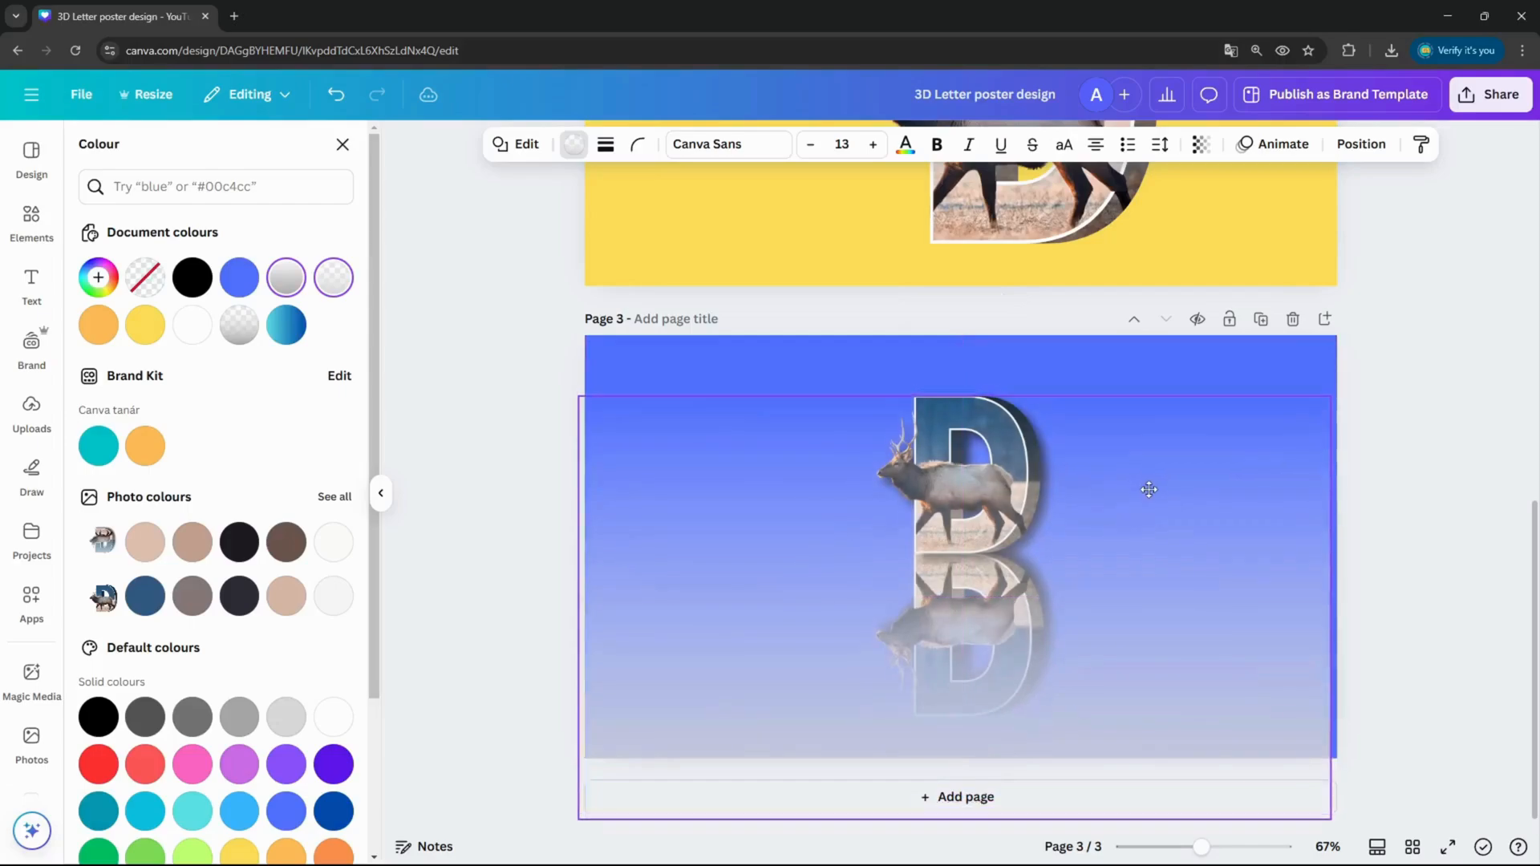
Realign the gradient overlay with the page and present the finished design full screen
drag(1149, 489, 1152, 562)
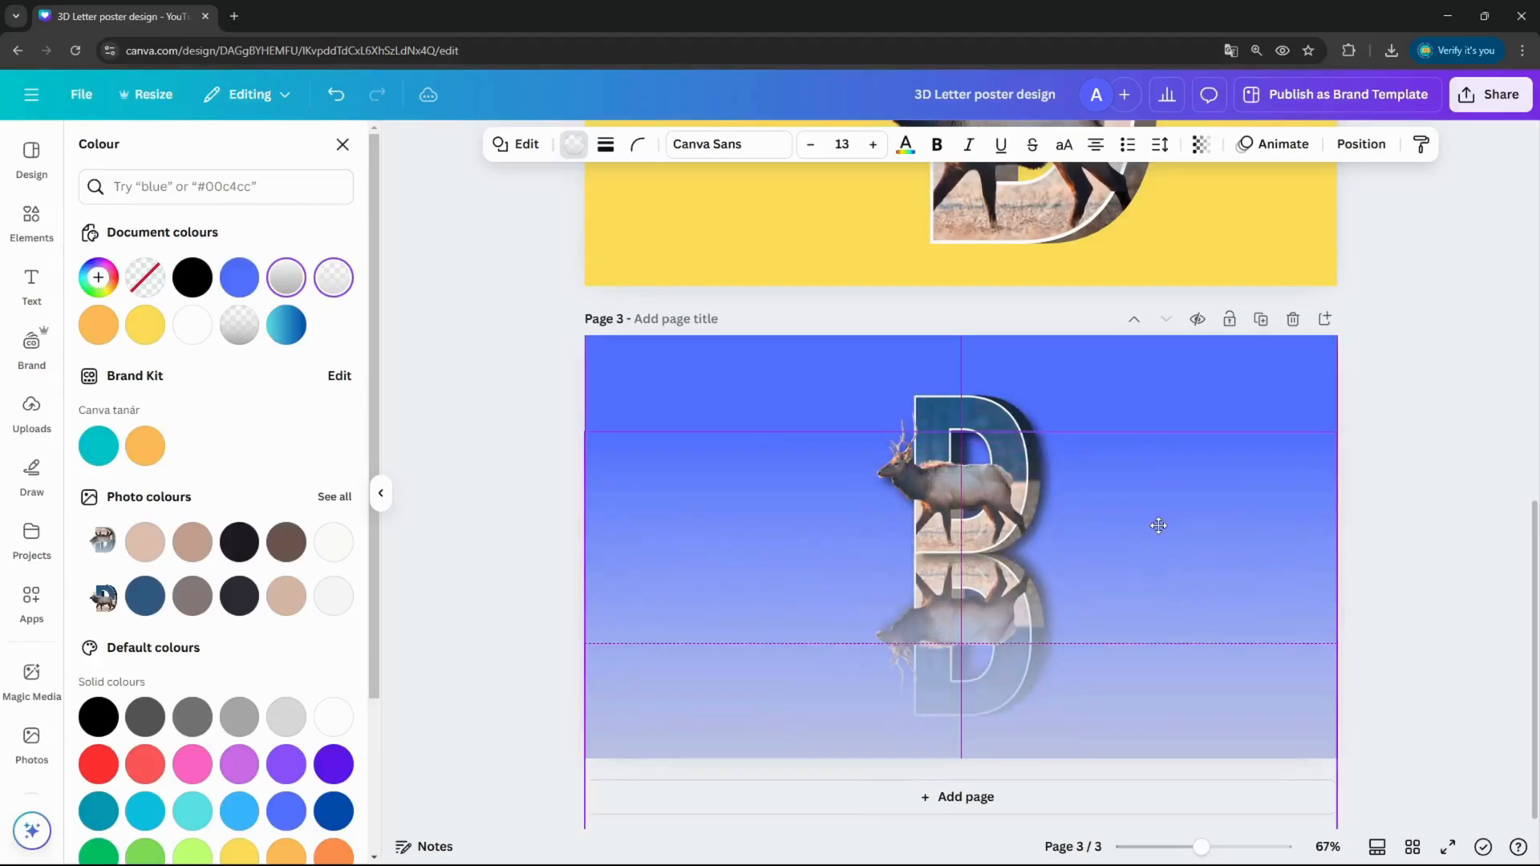
drag(1157, 526, 1157, 515)
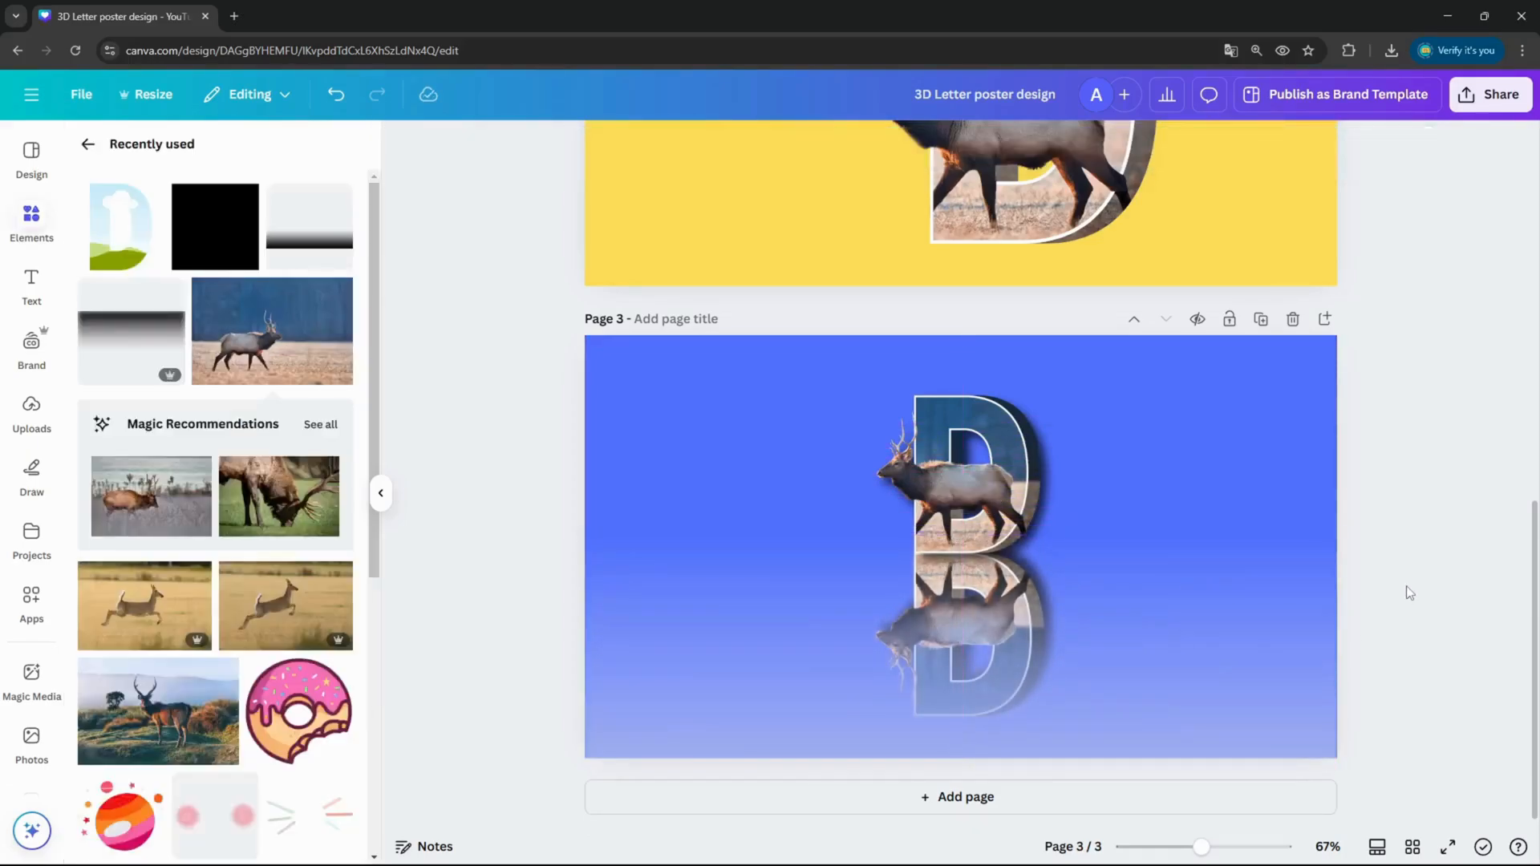
click(1447, 847)
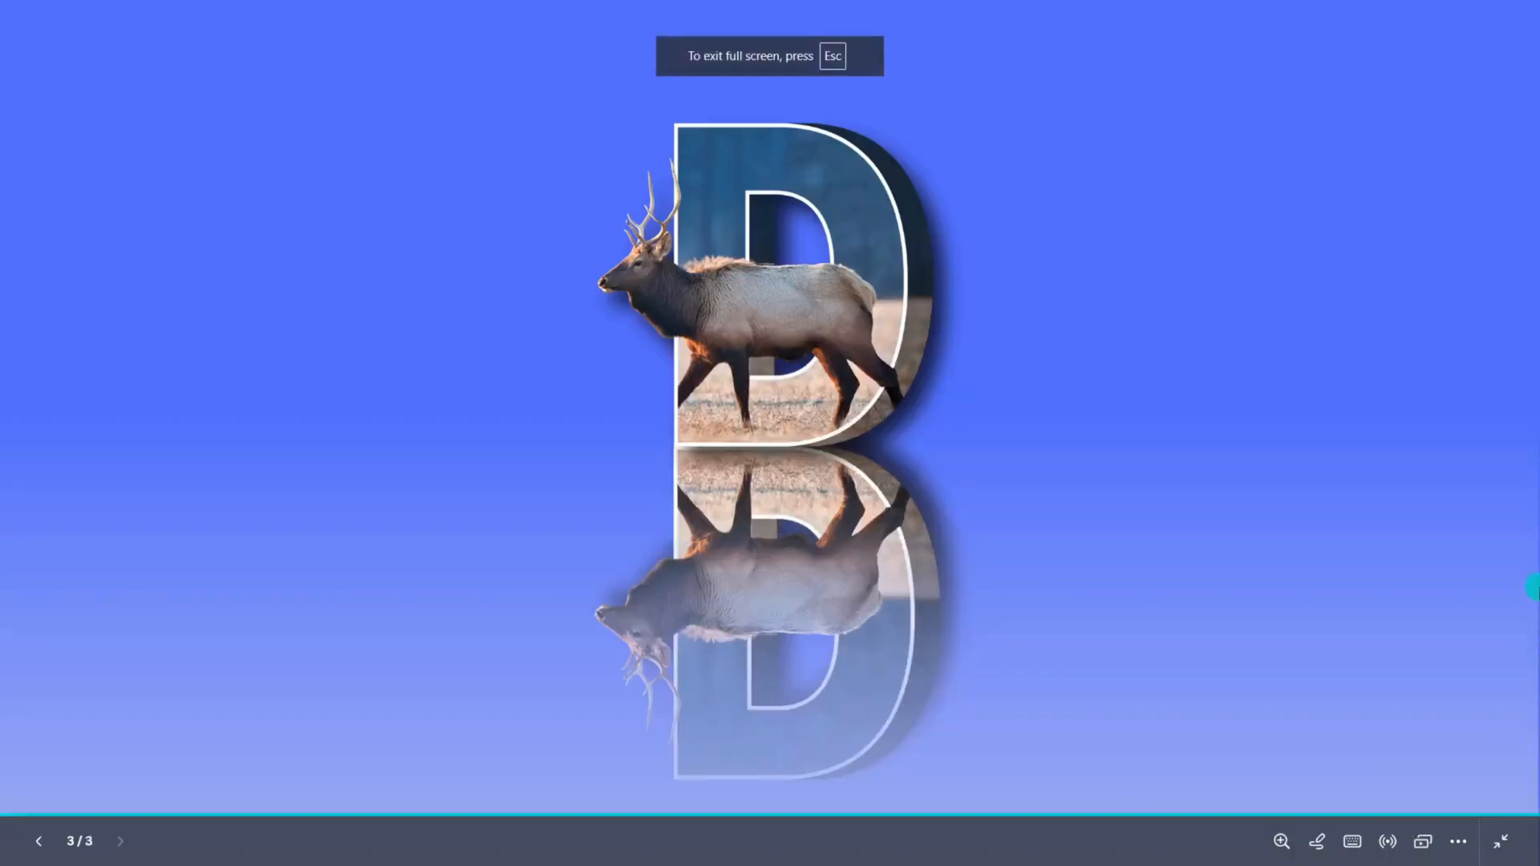